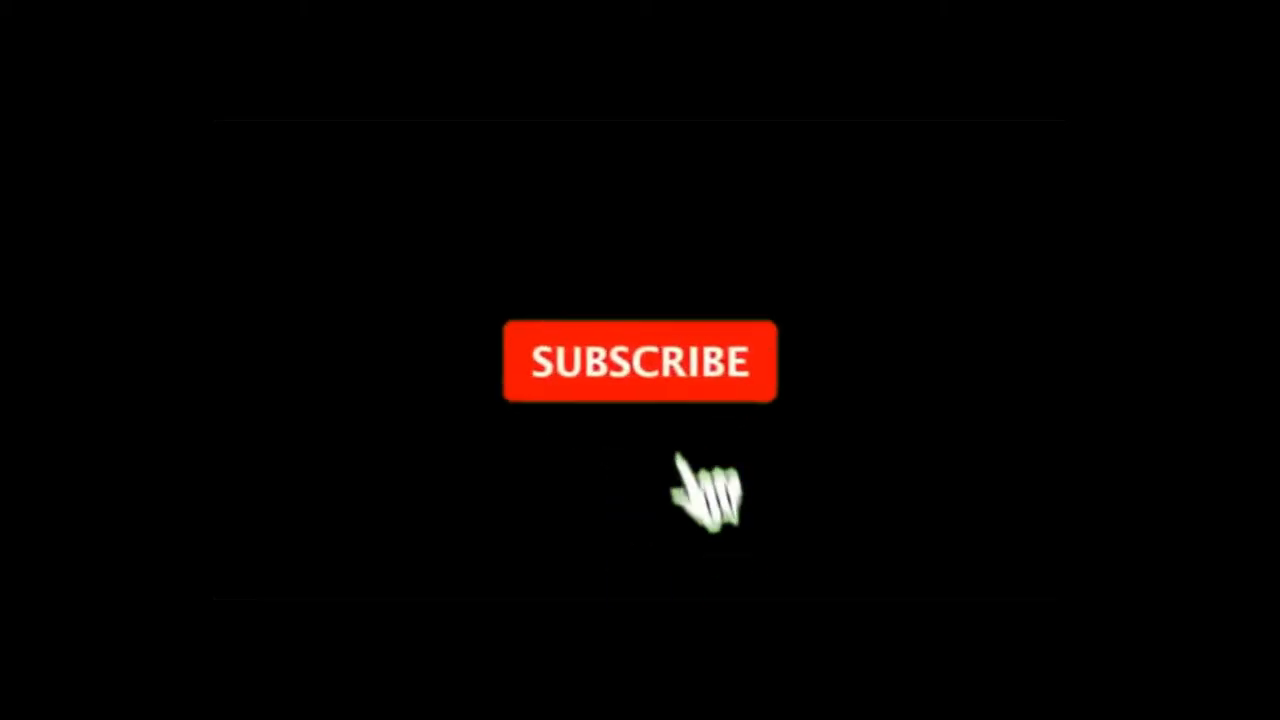
Step: Navigate the OpenLayers site's Docs to the Quick Start guide
click(640, 361)
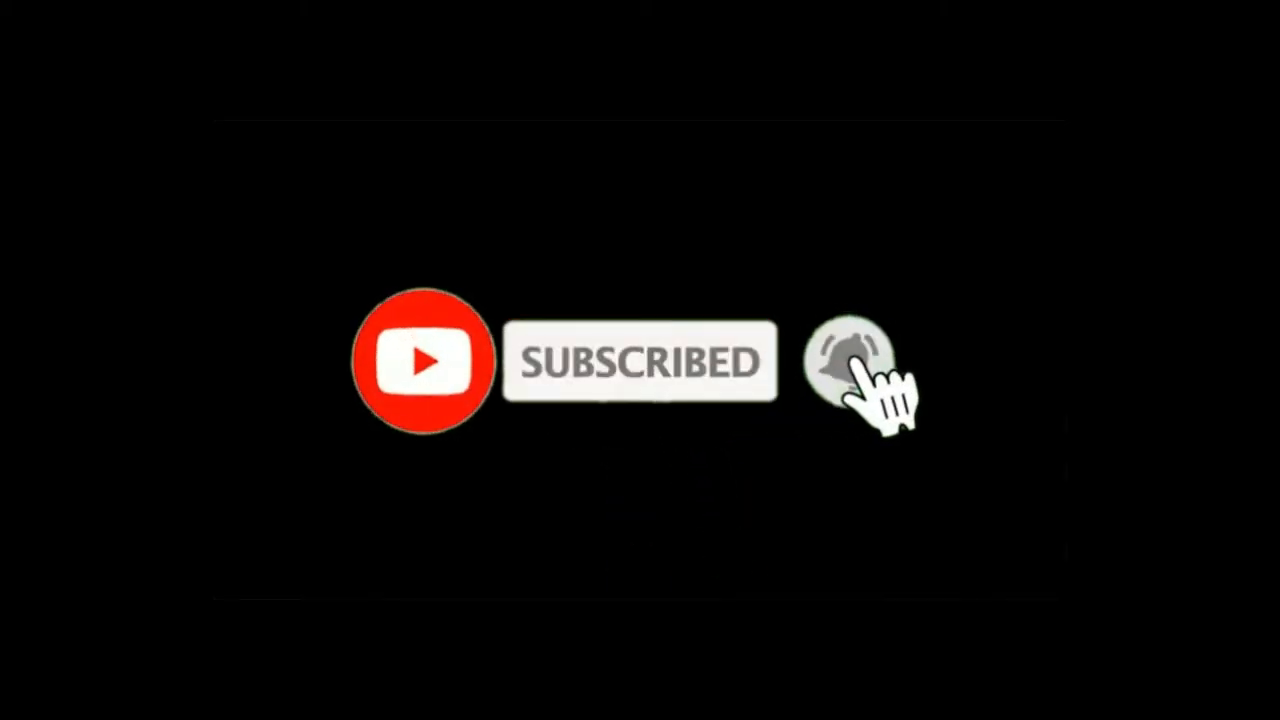
click(849, 360)
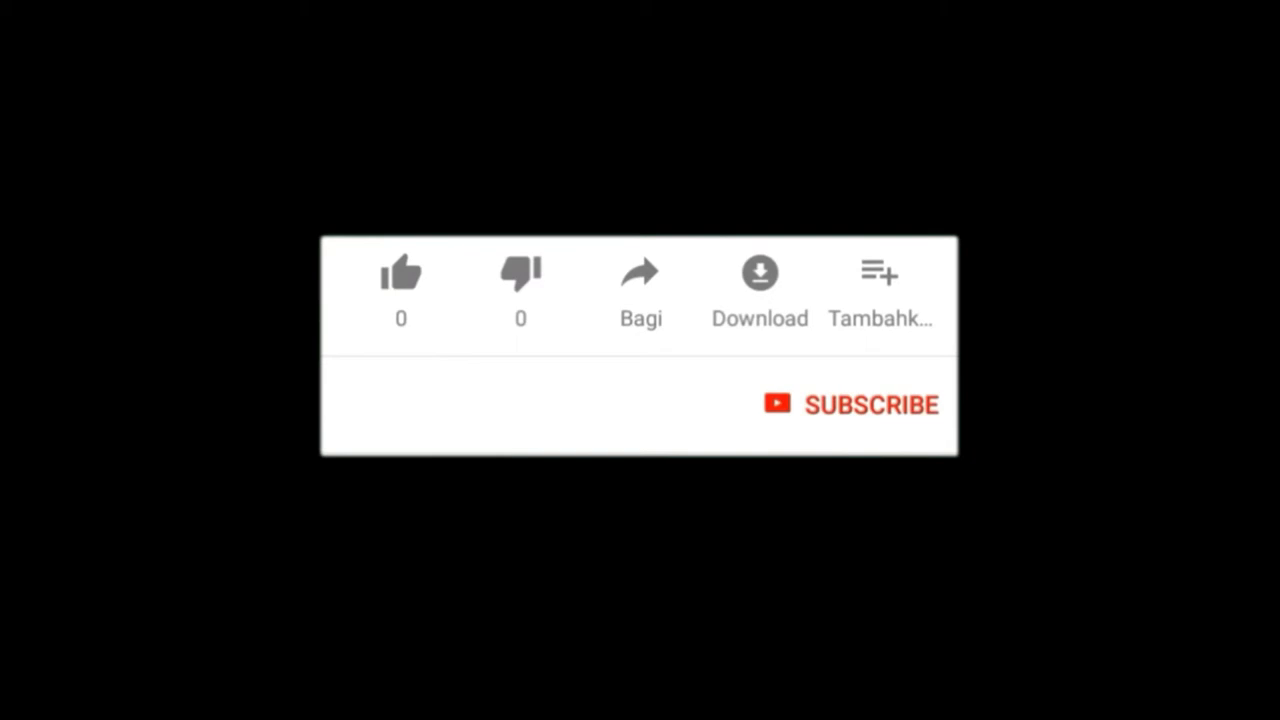
click(401, 272)
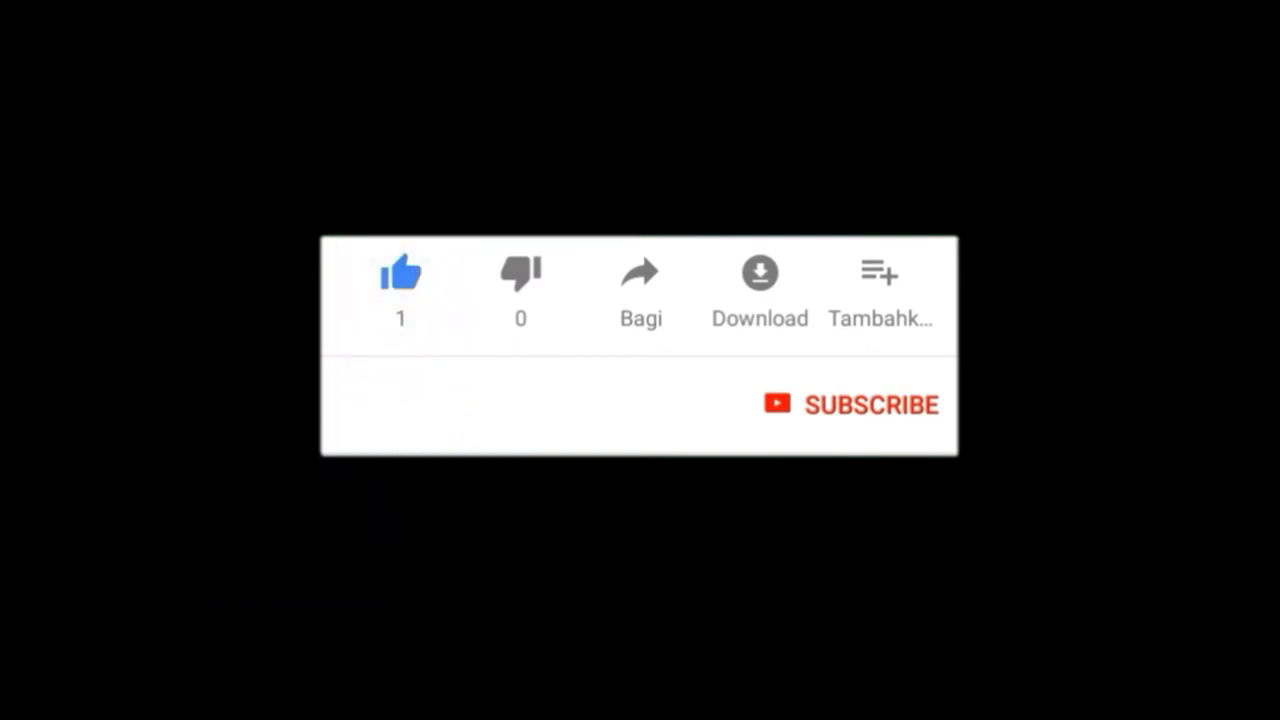
click(870, 405)
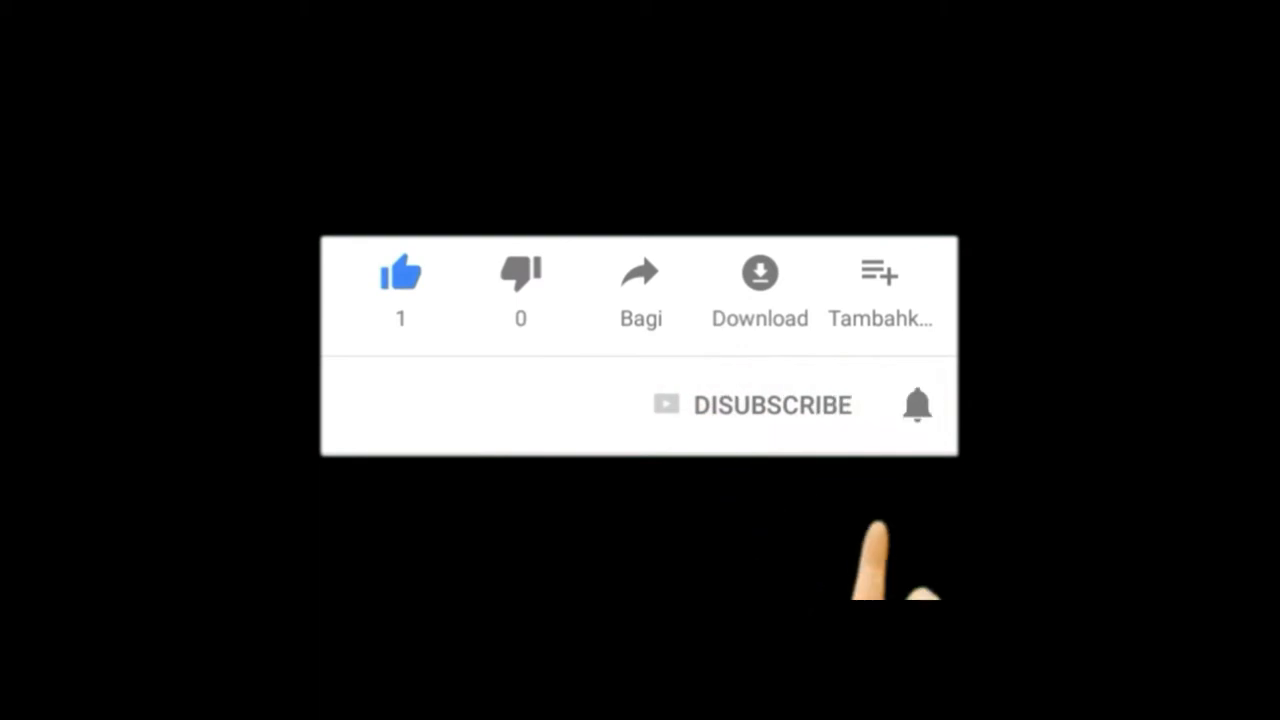
click(916, 405)
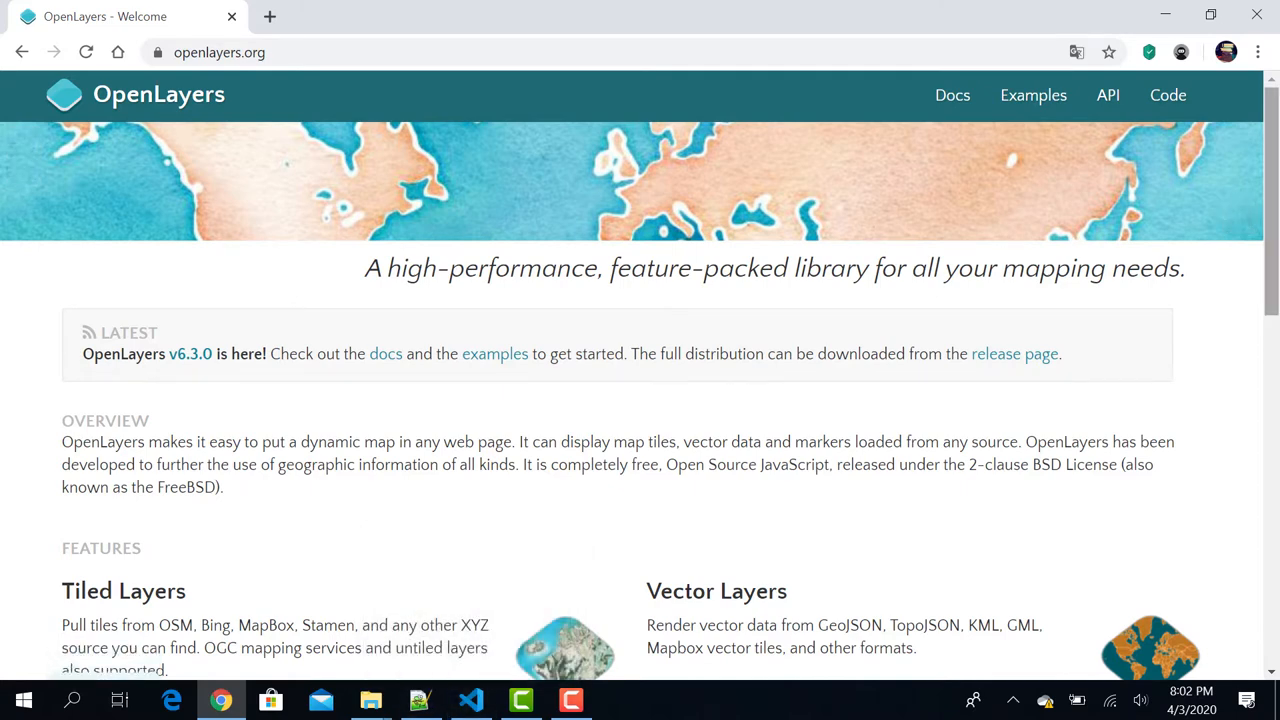
Step: Highlight the example's script and title lines, then right-click the bundling tutorial link
scroll(down, 3)
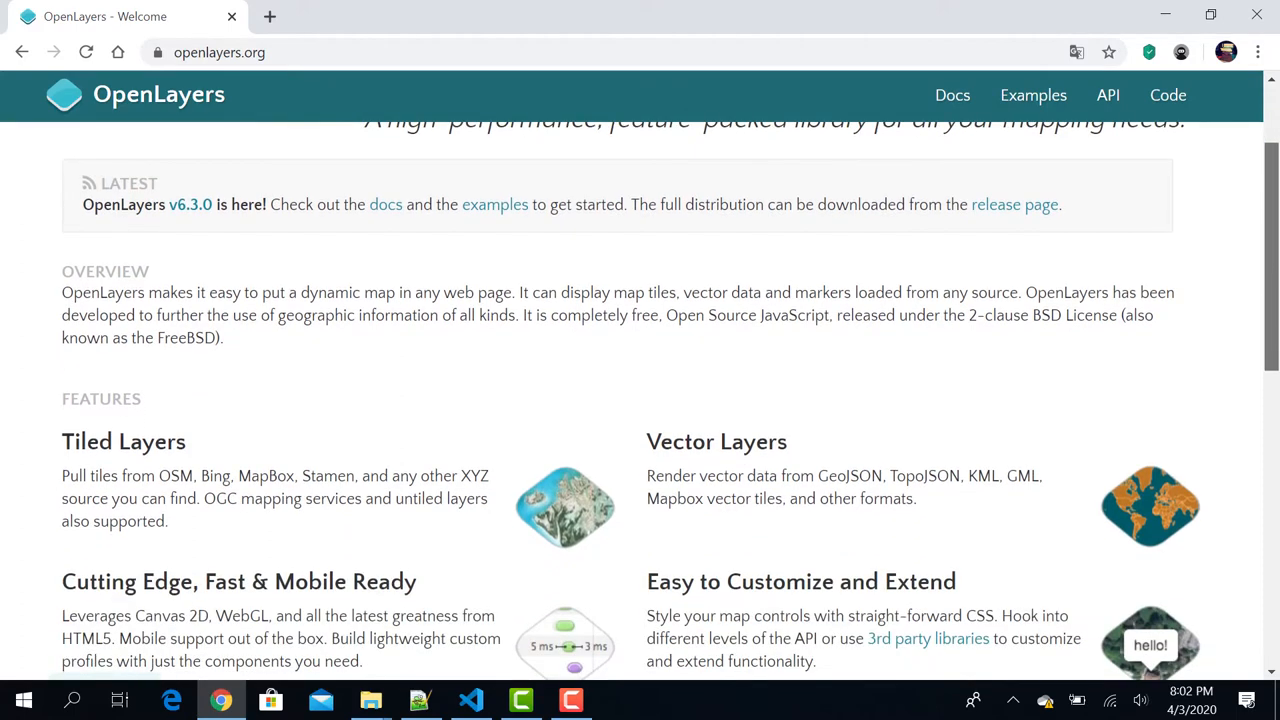
scroll(down, 3)
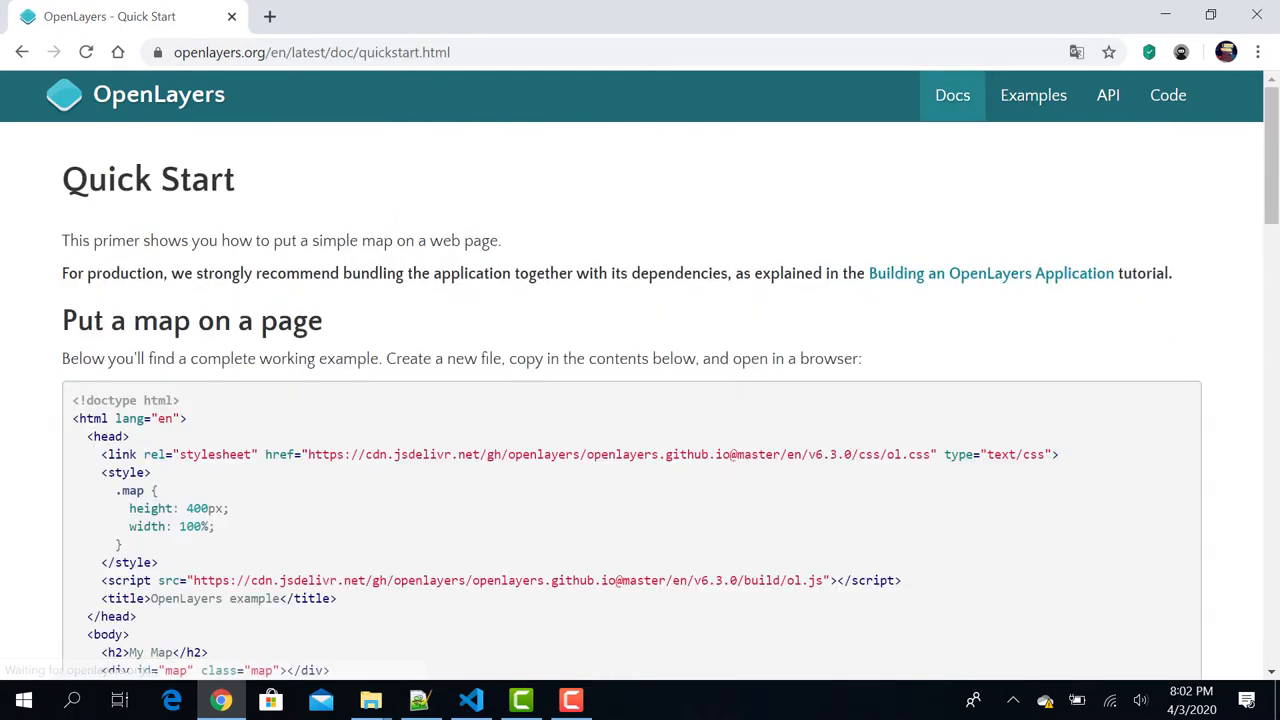
scroll(down, 3)
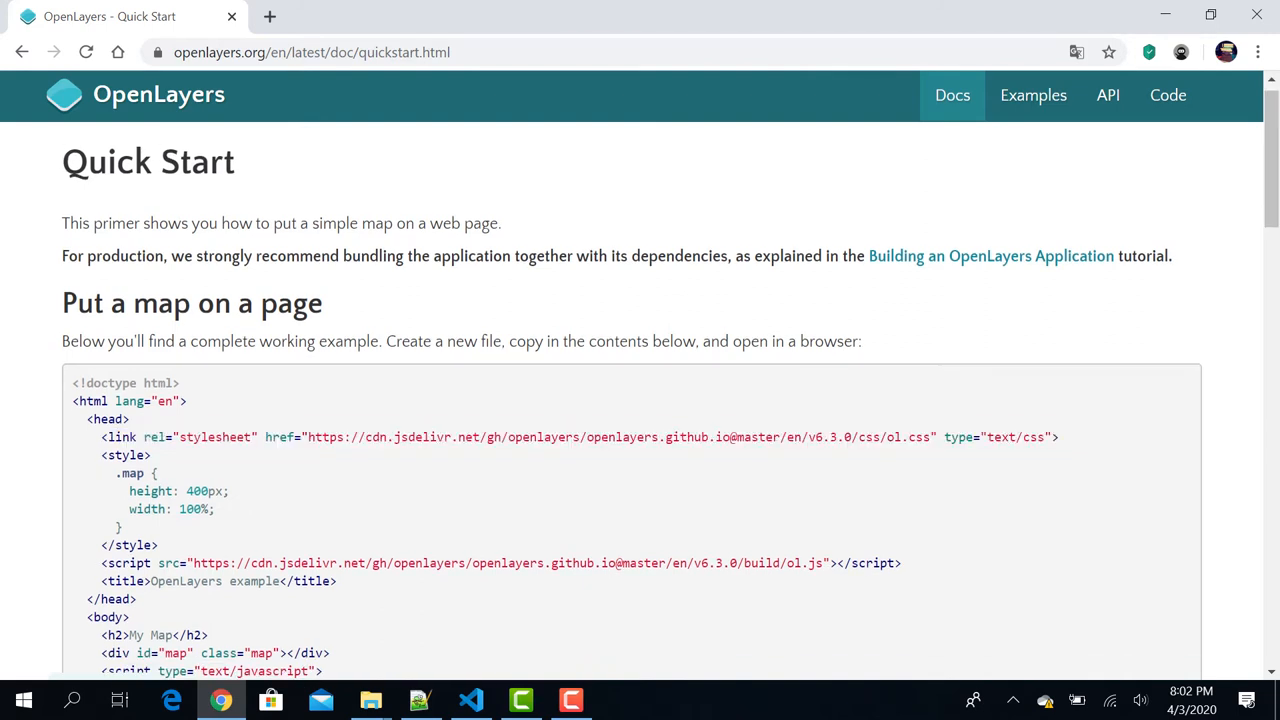
drag(100, 563, 337, 581)
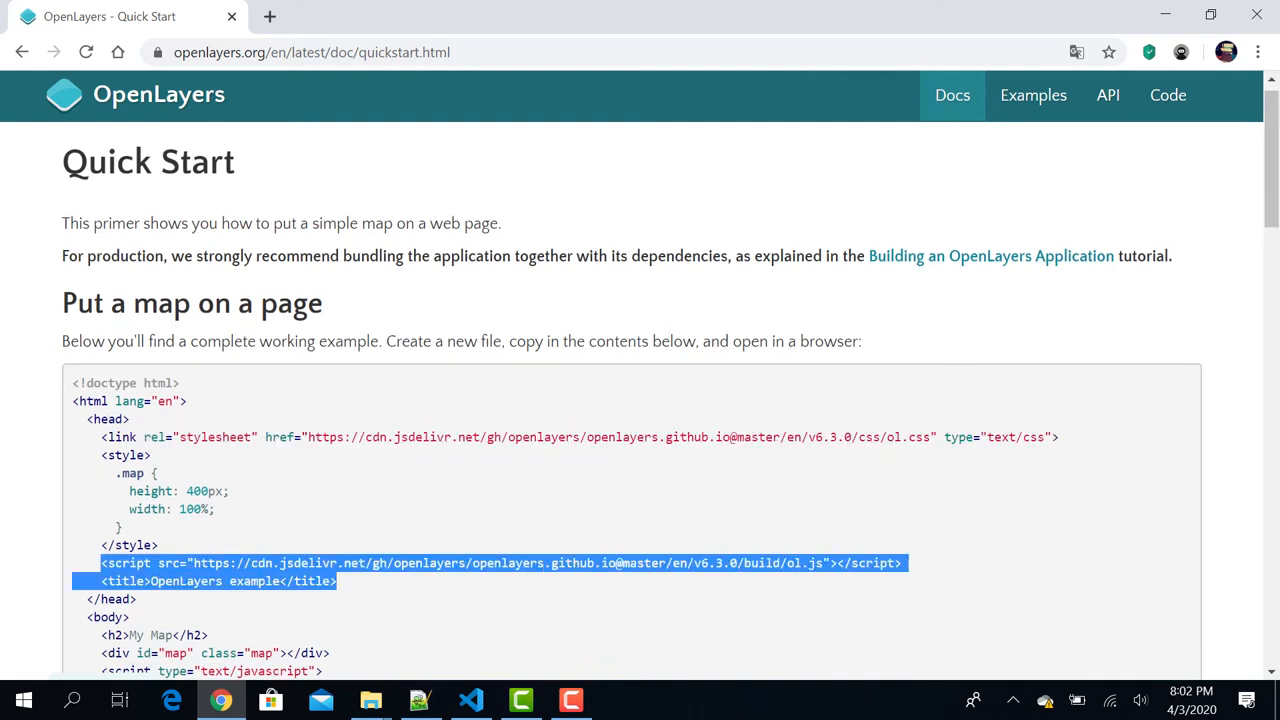
right_click(990, 255)
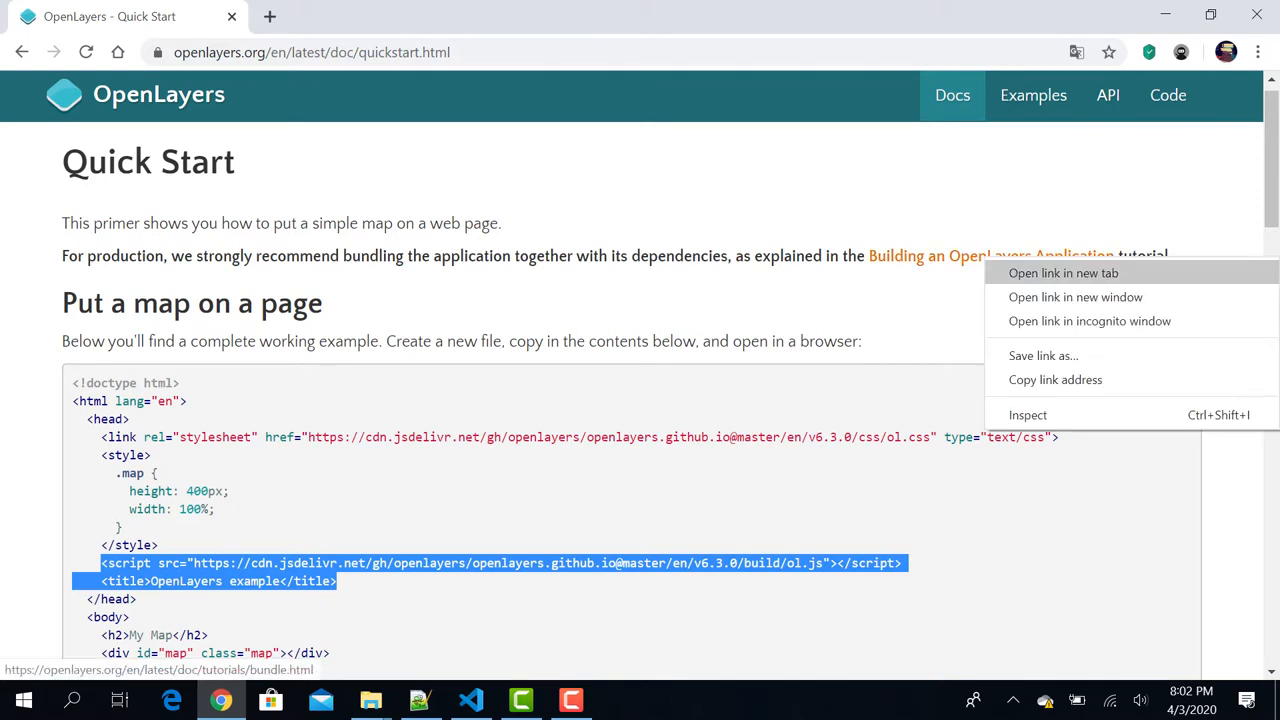
Step: Open 'Building an OpenLayers Application' in a new tab and review its import lines
click(1063, 273)
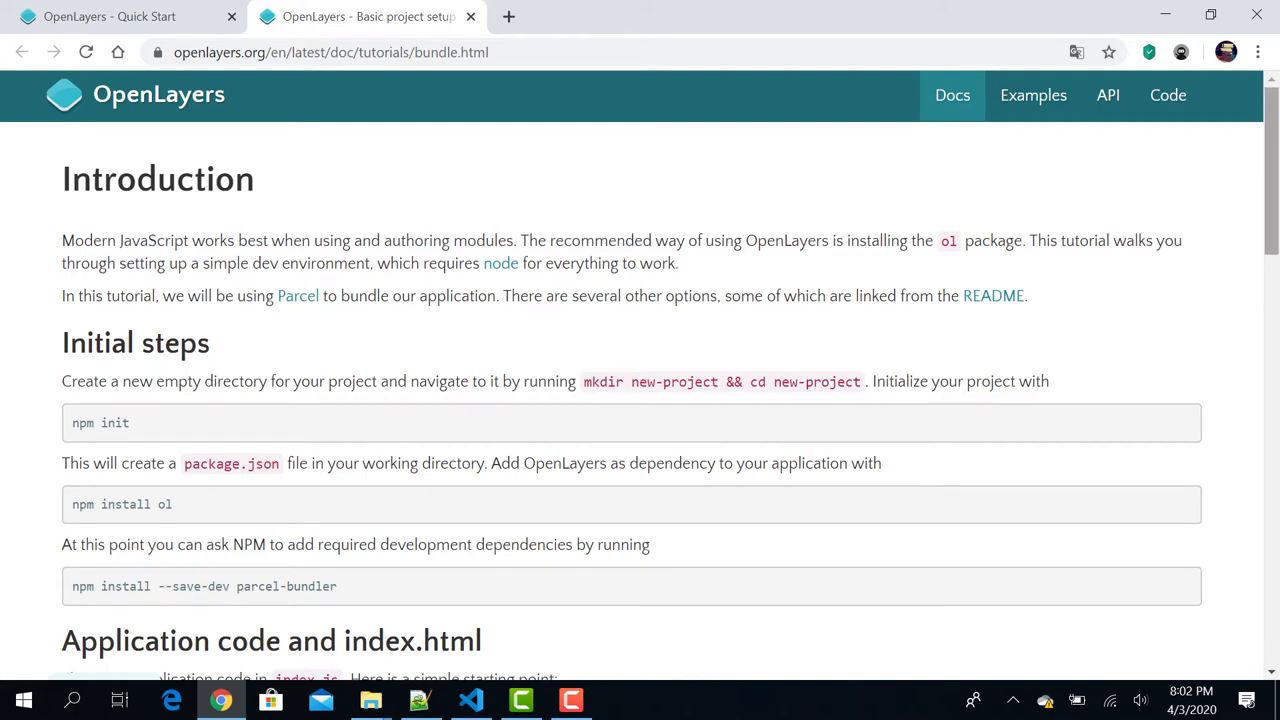
scroll(down, 3)
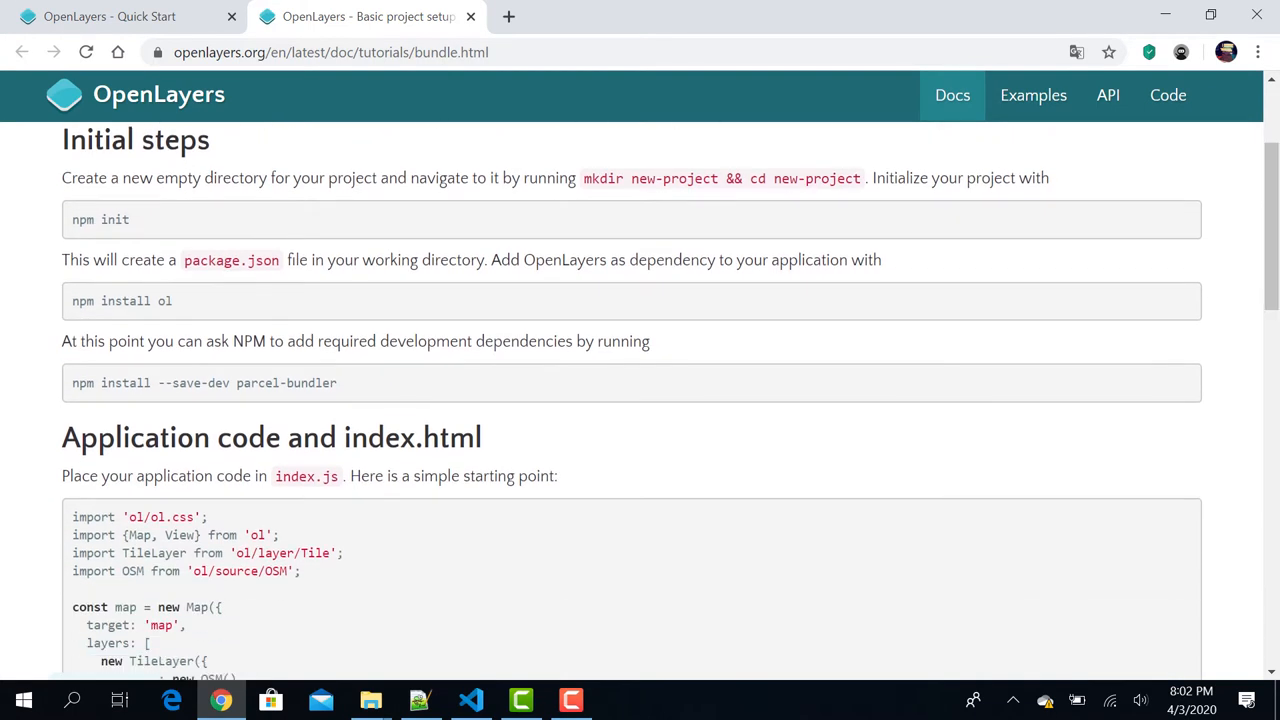
scroll(down, 3)
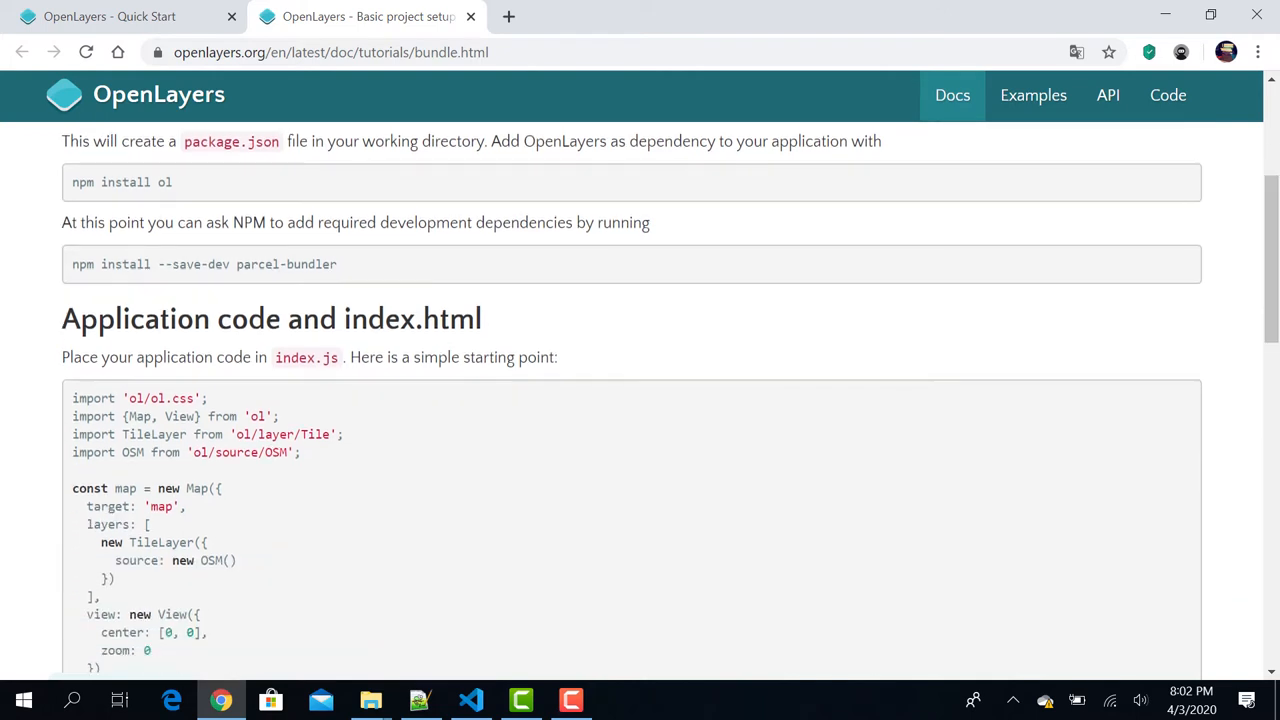
drag(72, 398, 302, 452)
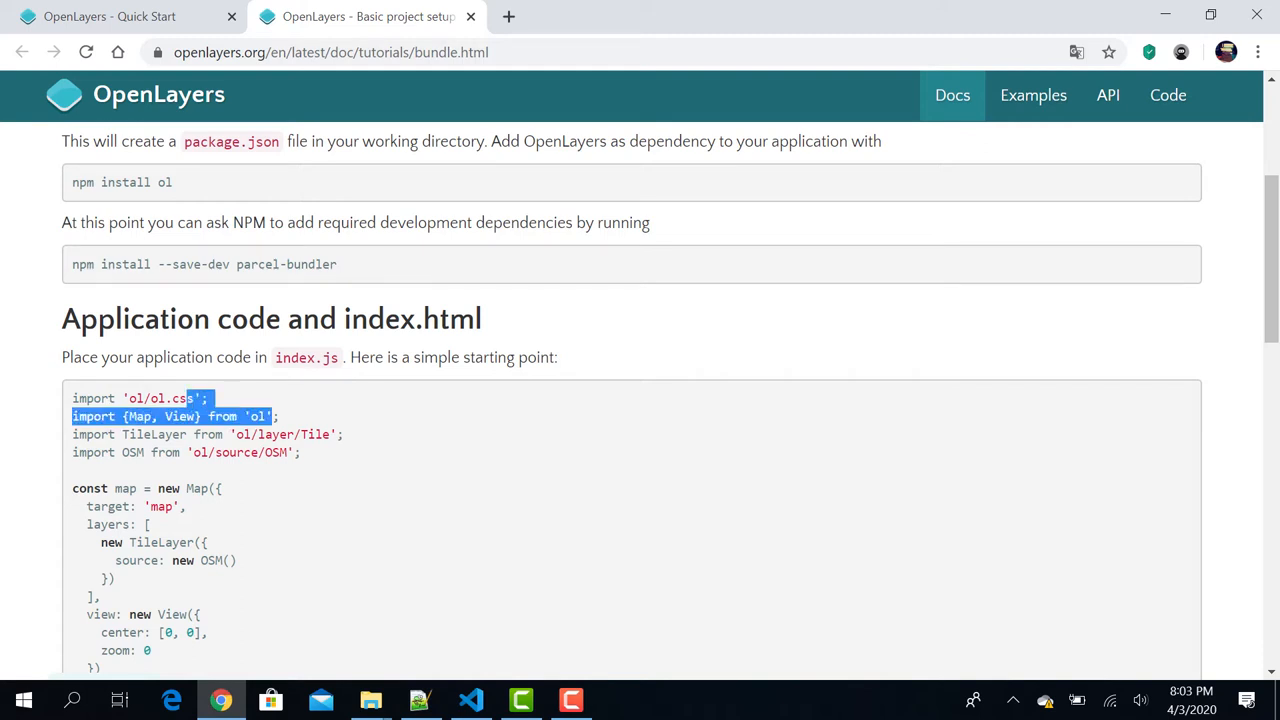
scroll(down, 3)
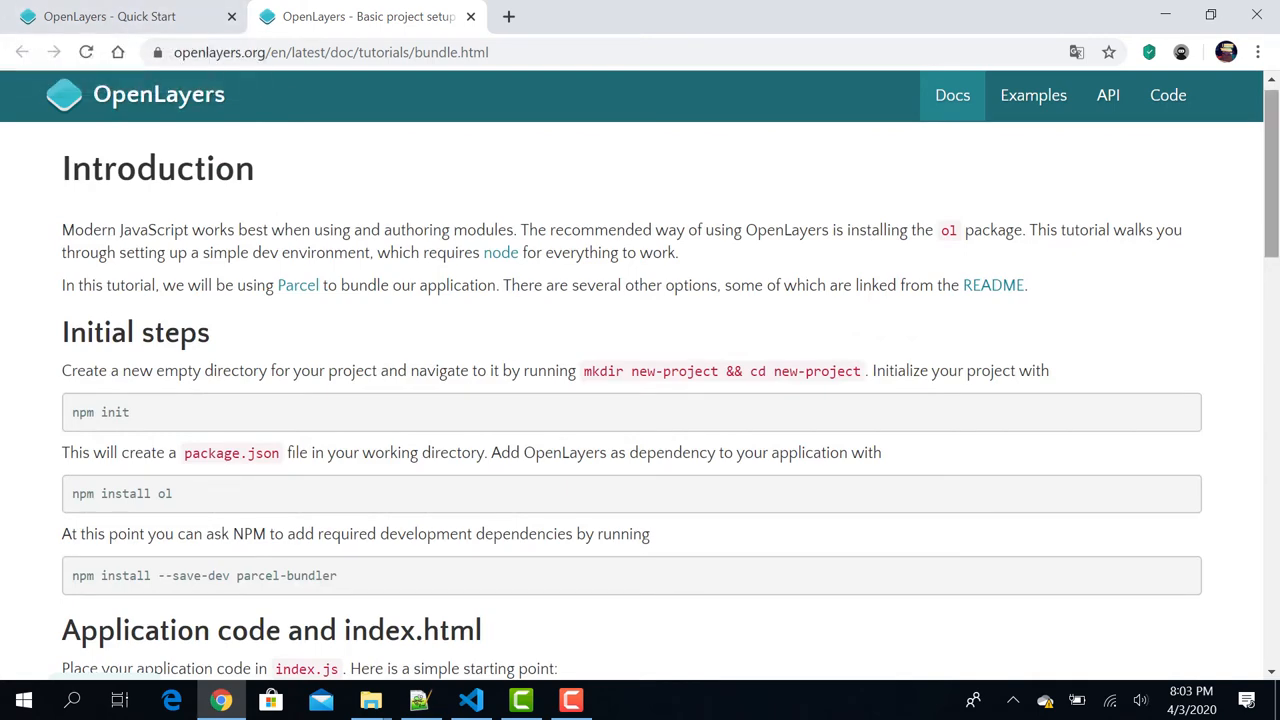
scroll(down, 3)
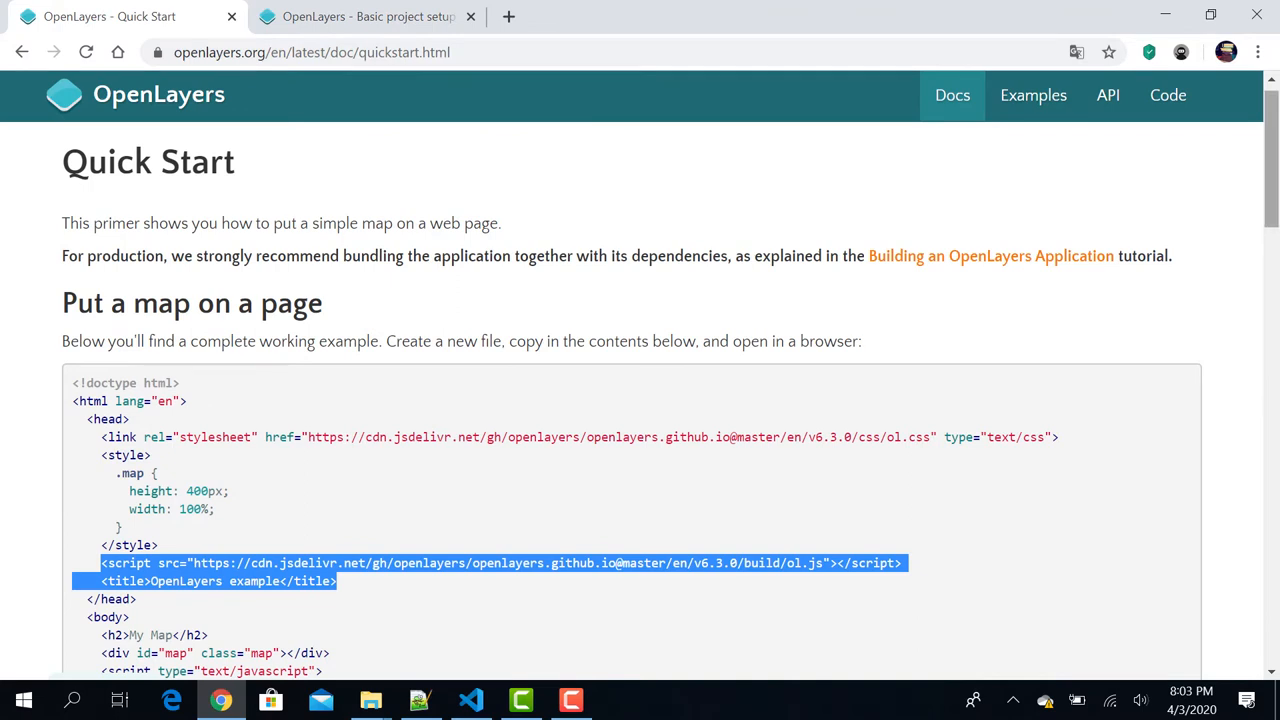
Step: Review the tutorial's index.js imports, then highlight the Quick Start stylesheet link line
scroll(down, 3)
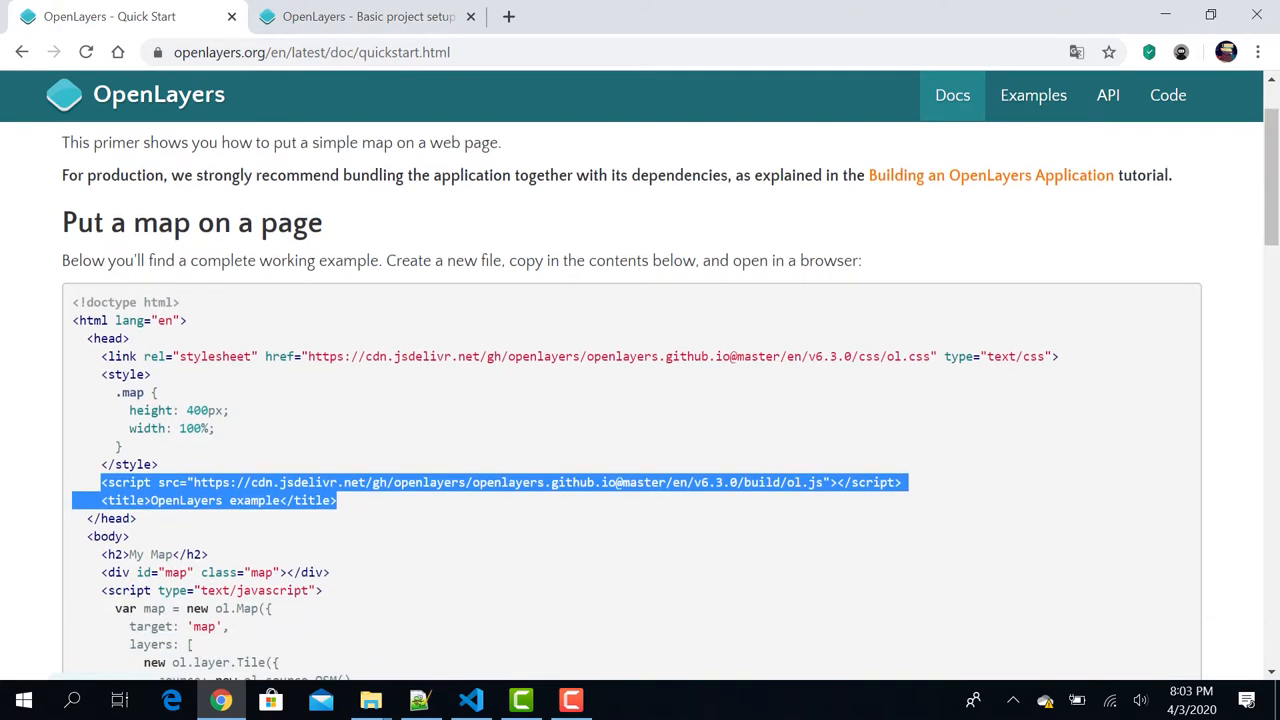
scroll(down, 3)
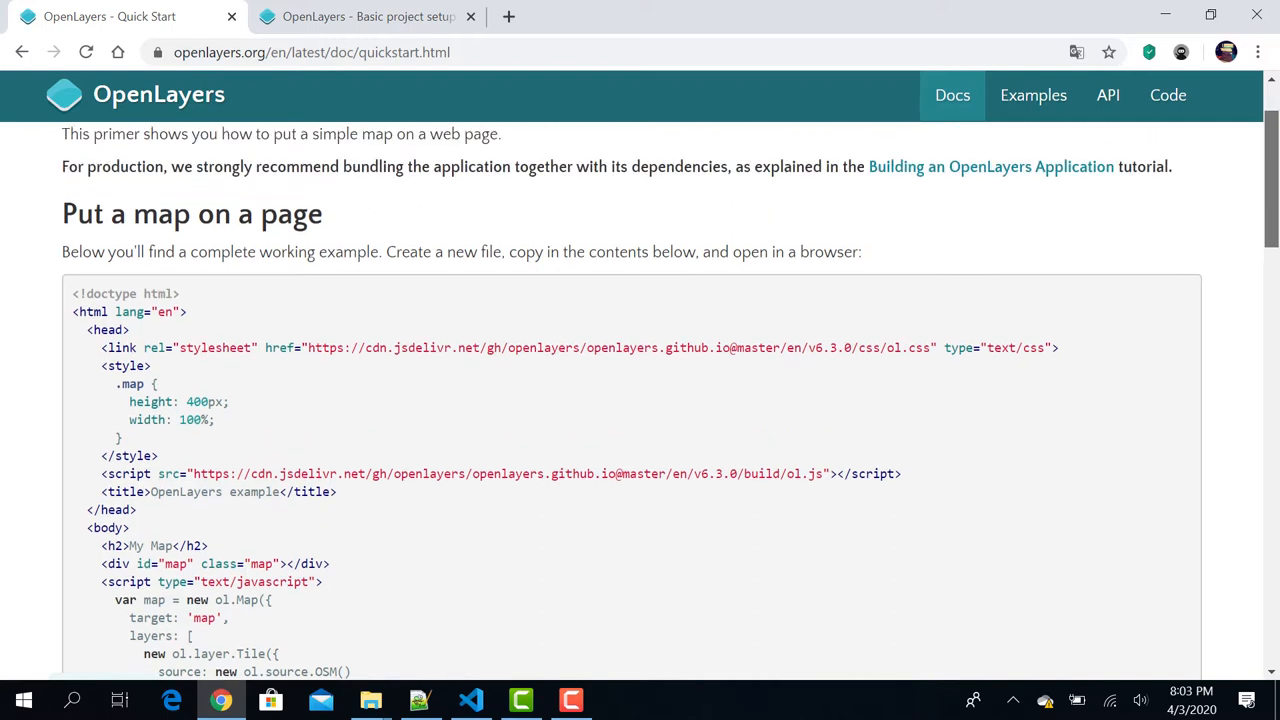
scroll(down, 3)
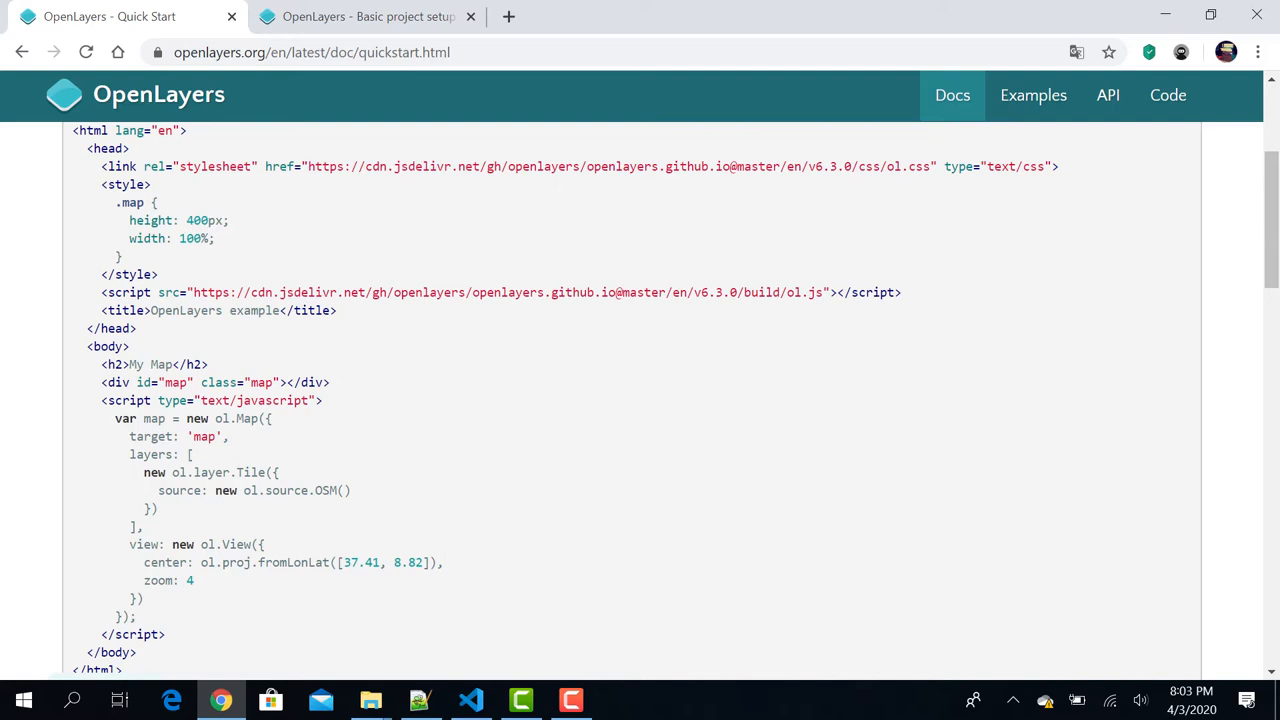
double_click(220, 418)
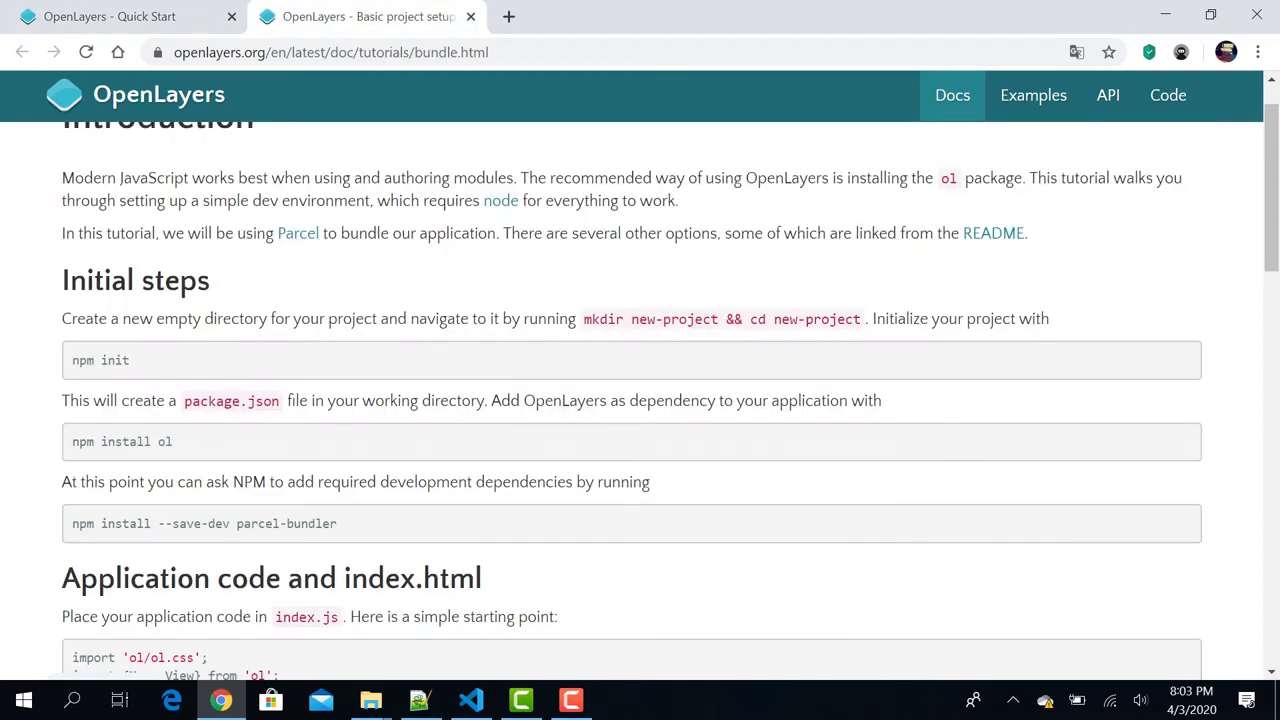
scroll(down, 3)
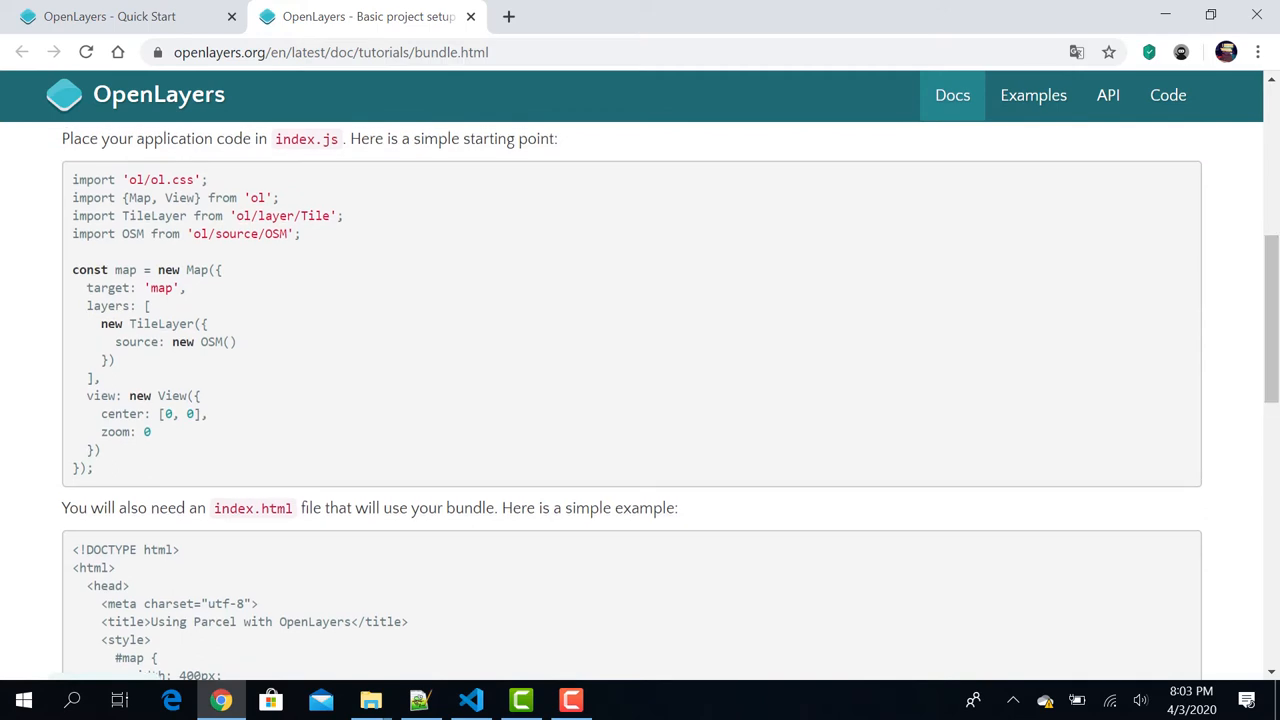
double_click(180, 197)
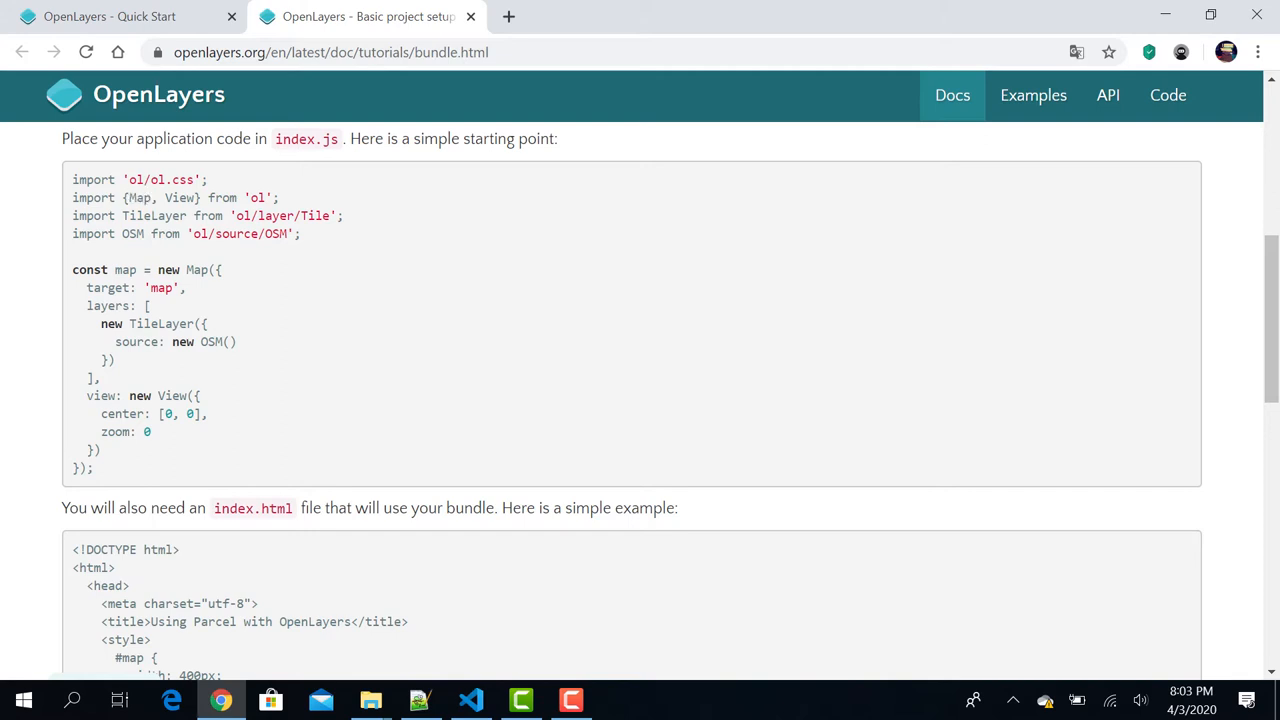
double_click(137, 197)
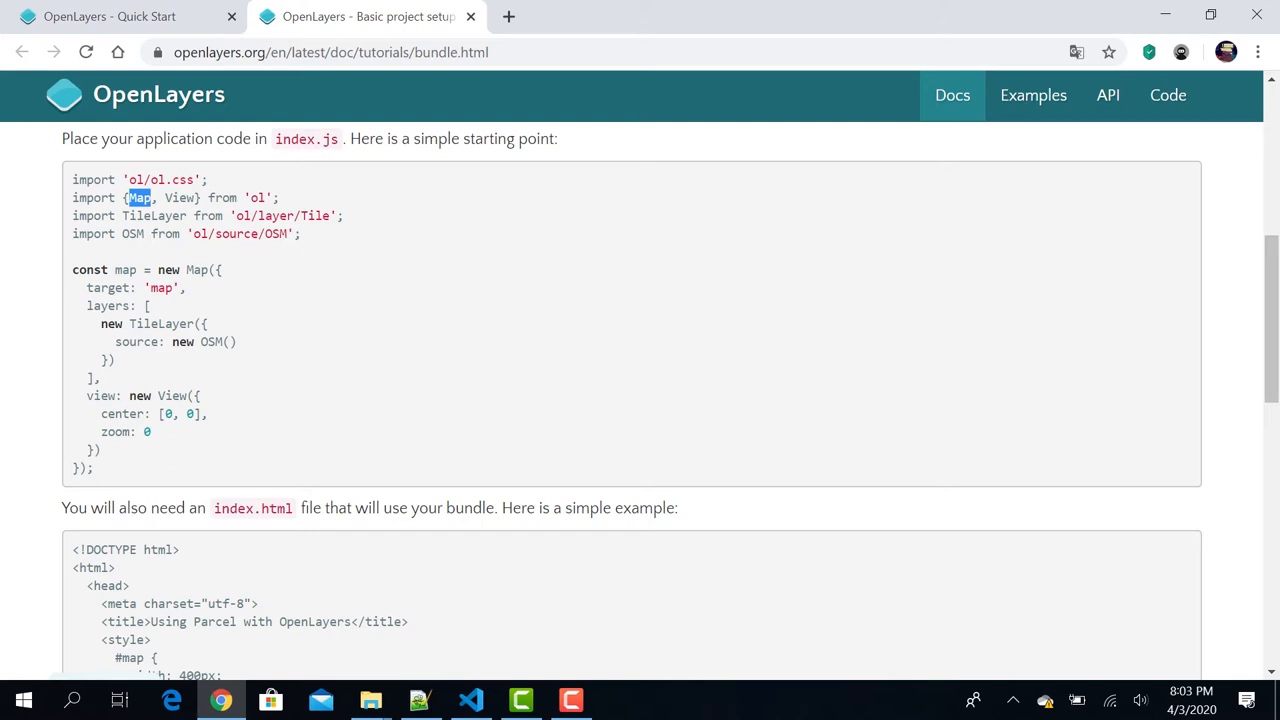
double_click(196, 269)
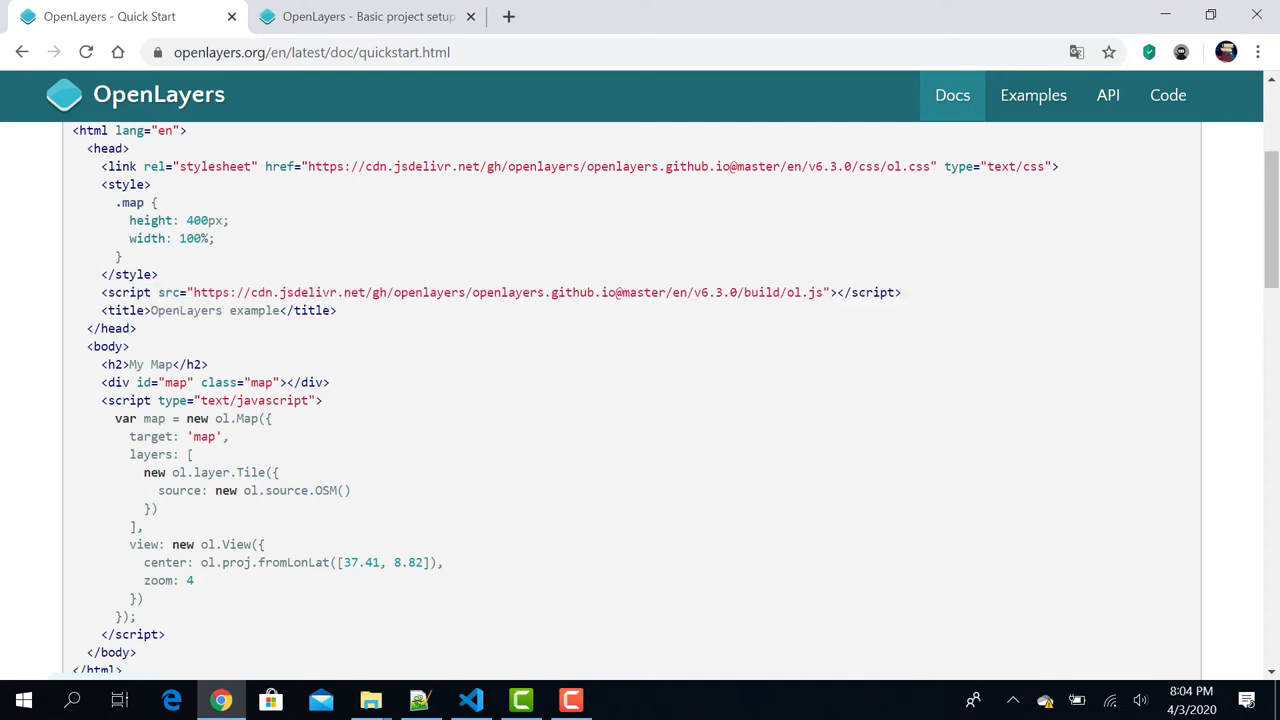
double_click(220, 418)
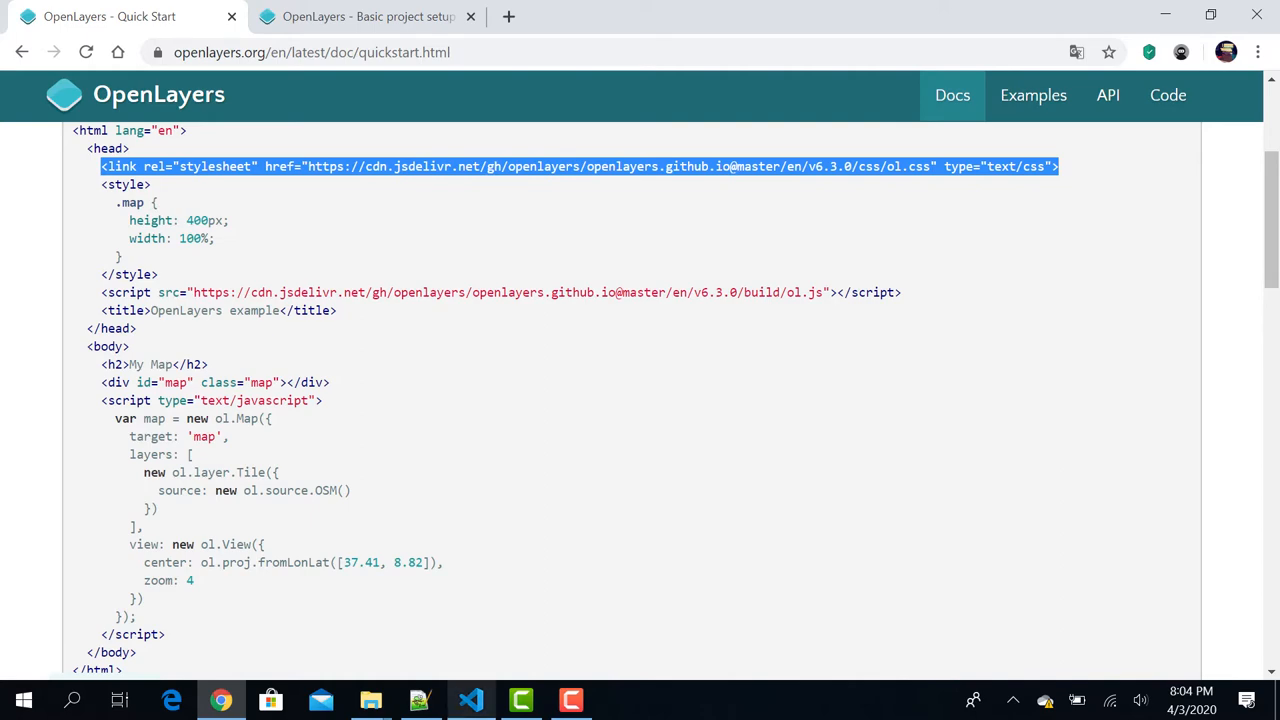
Step: In VS Code, start Add Folder and browse to webgis-tutorial > webgis1
click(470, 699)
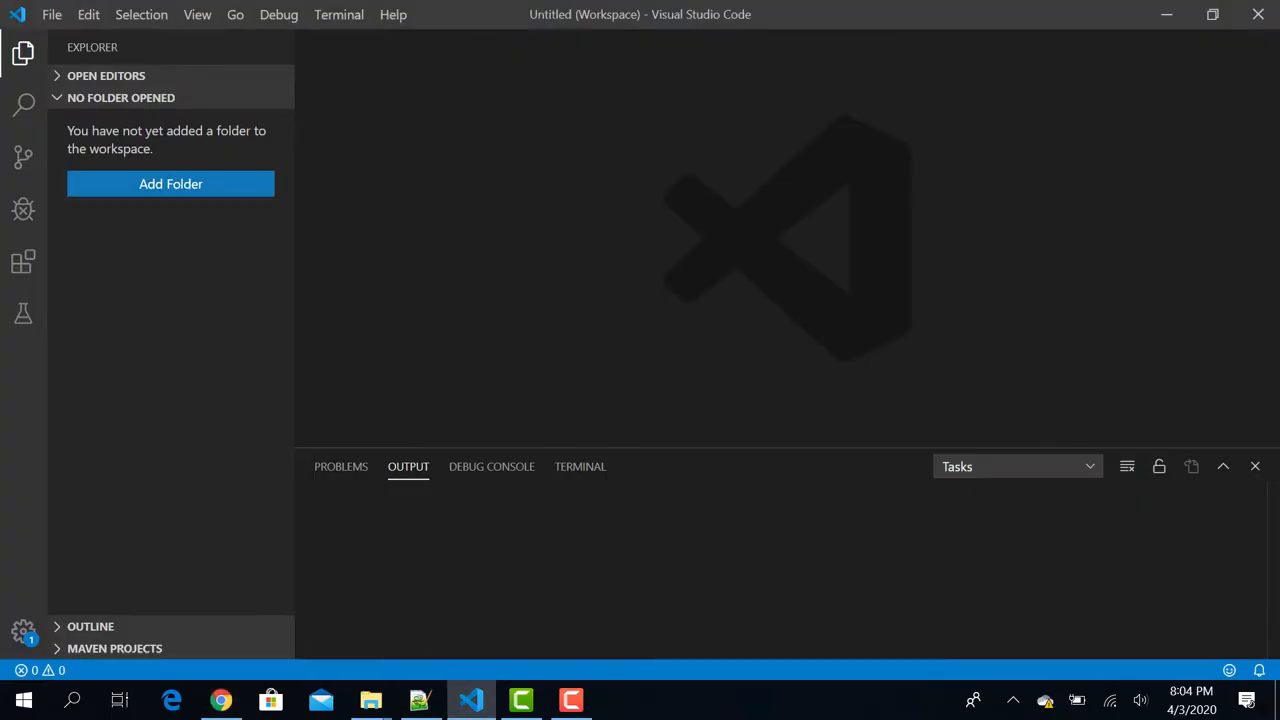
click(170, 183)
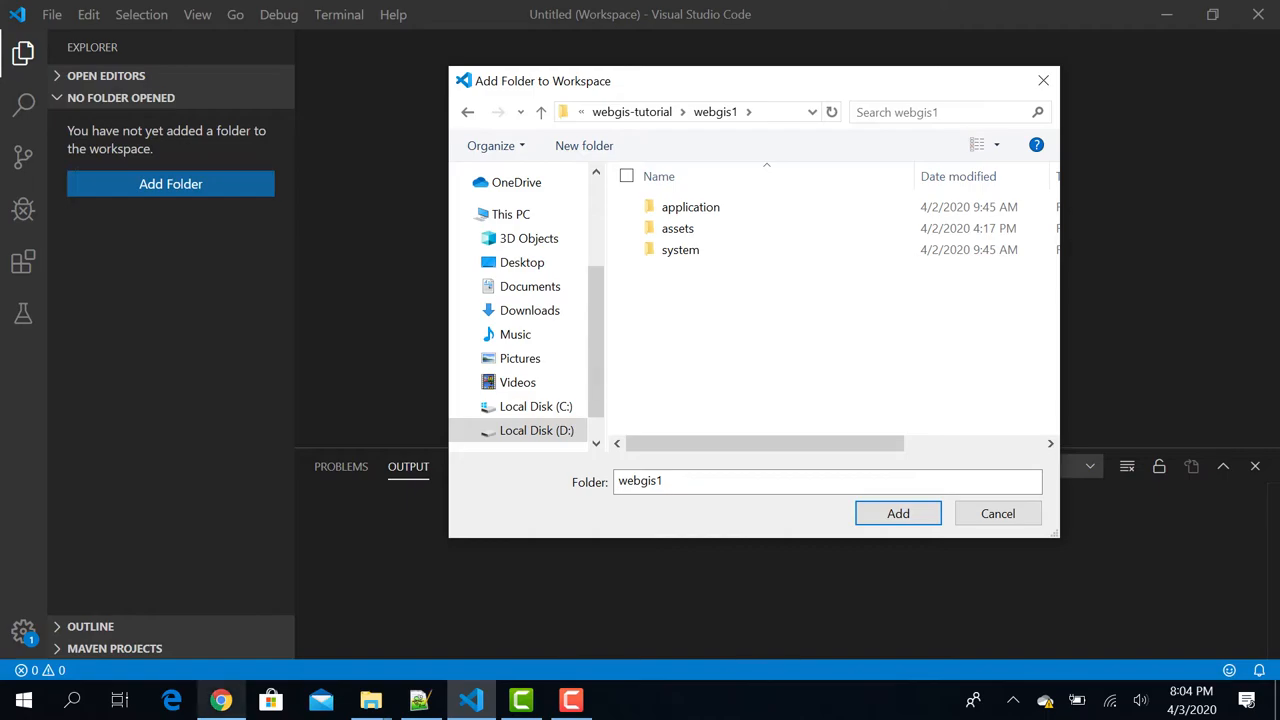
click(221, 699)
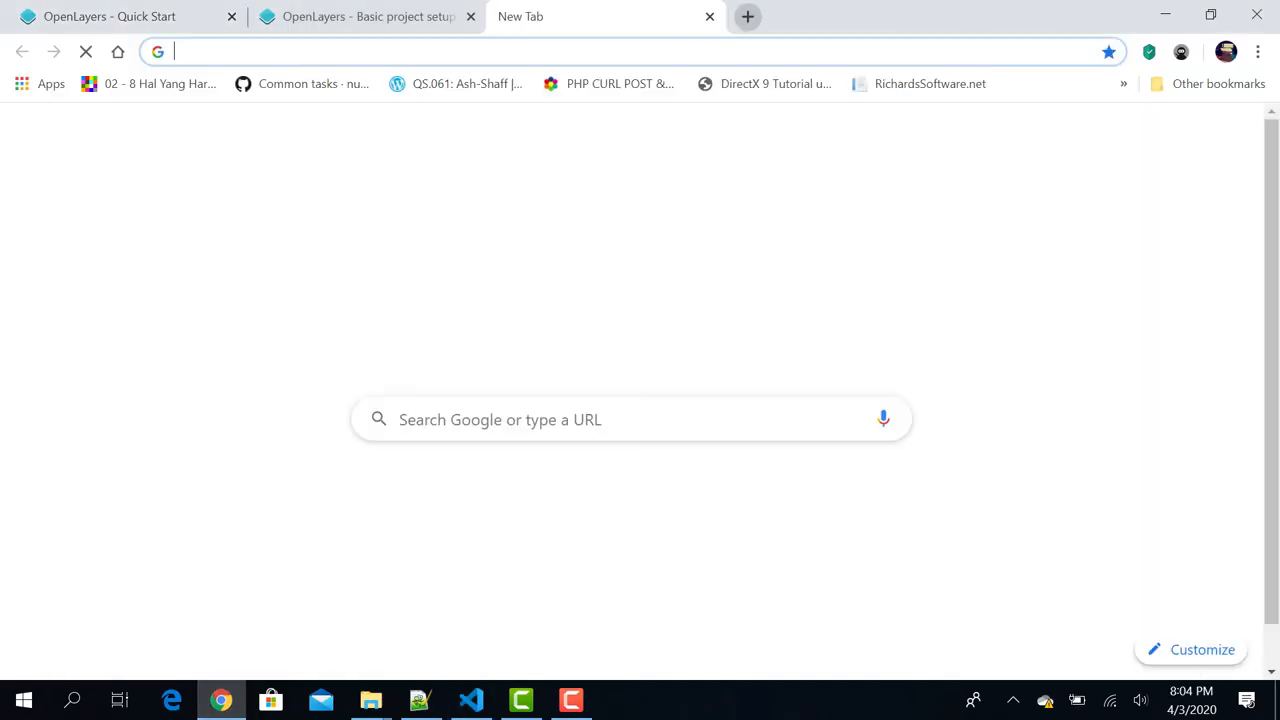
Step: Search 'sb admin 2' and view the Start Bootstrap SB Admin 2 theme page
text(sb admin 2)
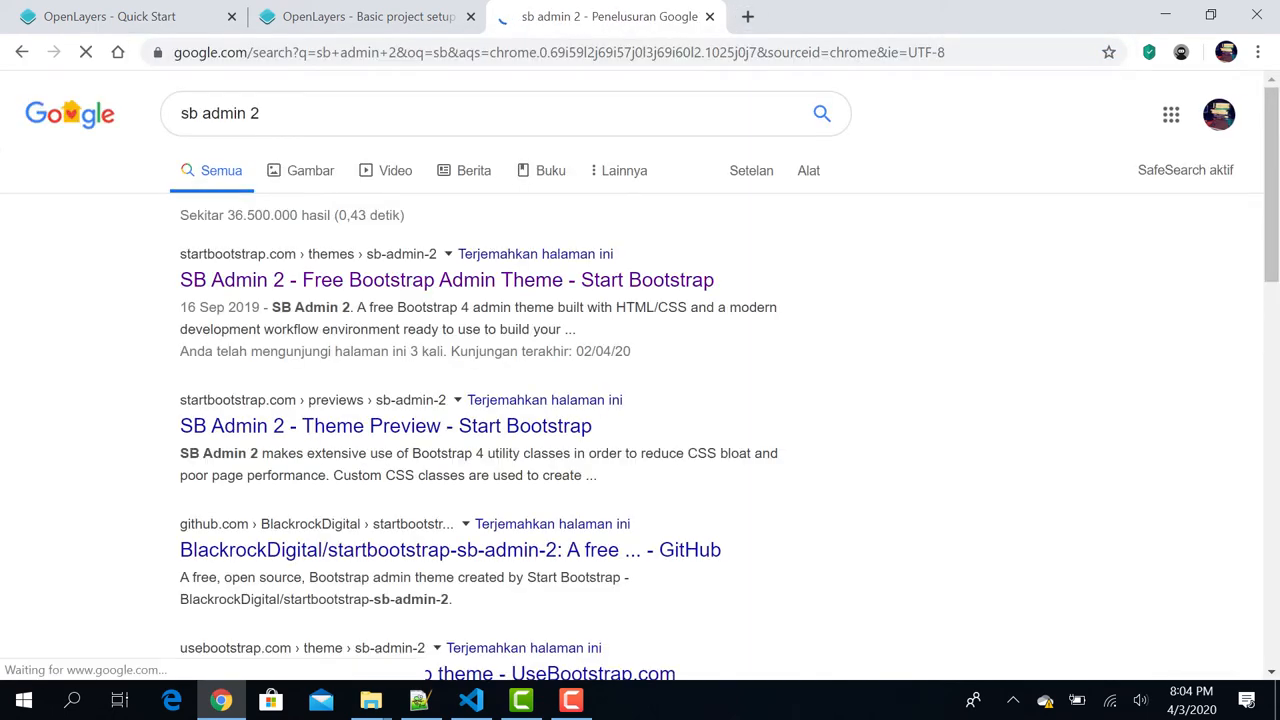
click(446, 279)
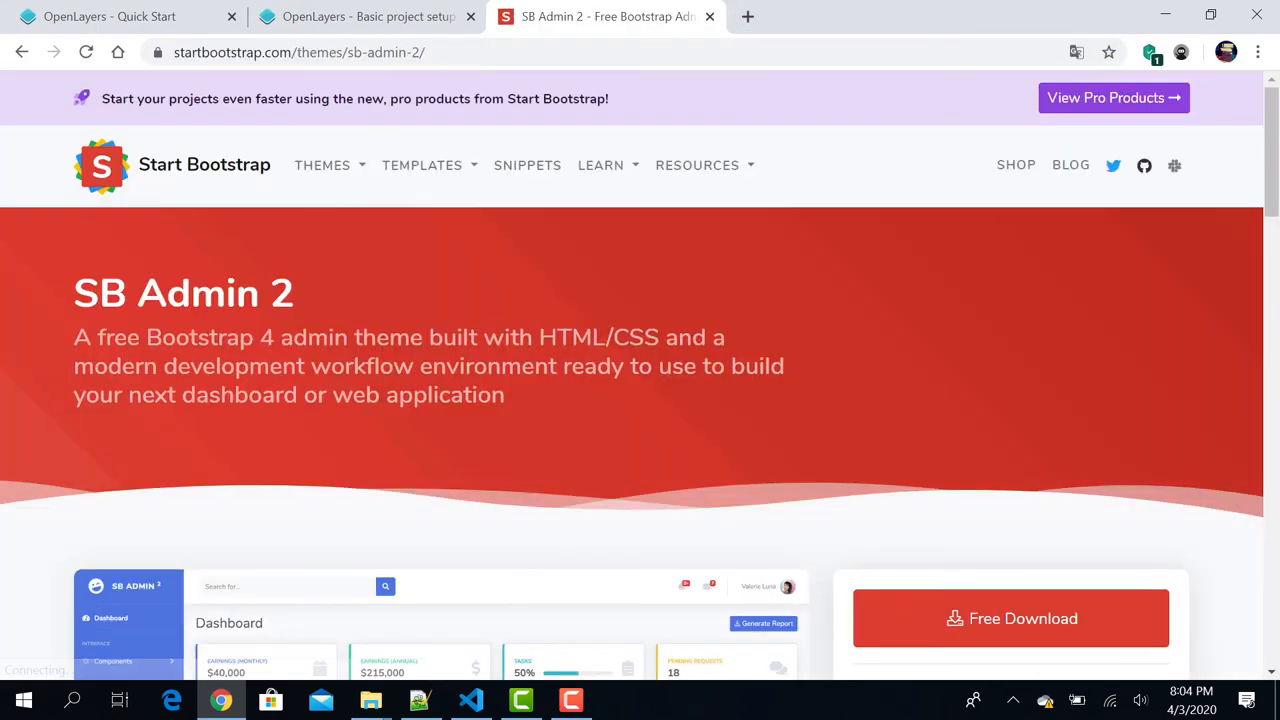
scroll(down, 3)
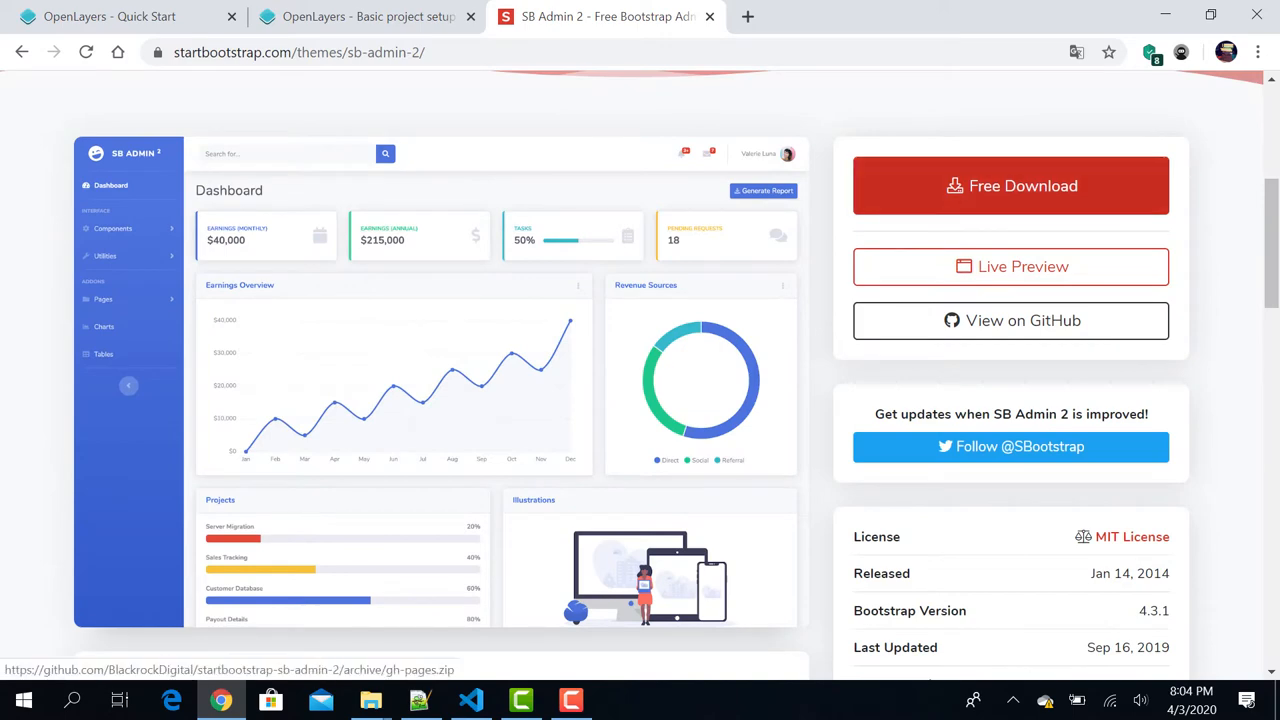
click(1010, 185)
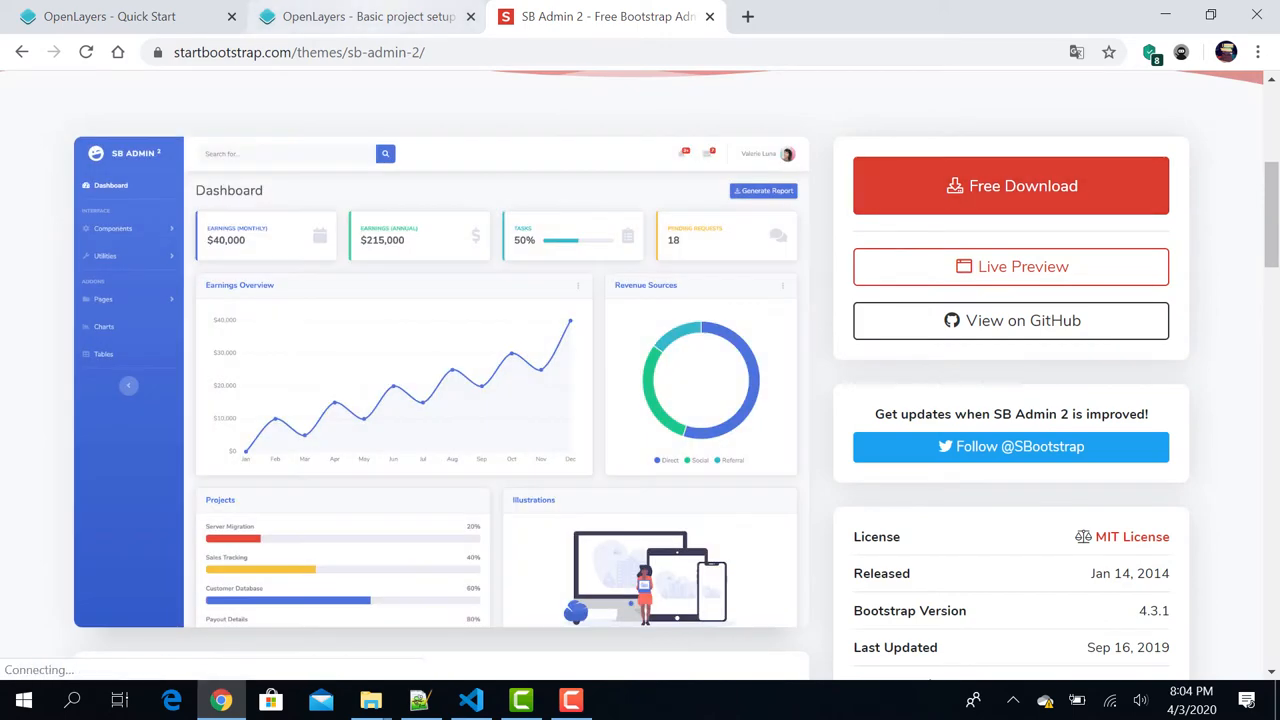
click(470, 699)
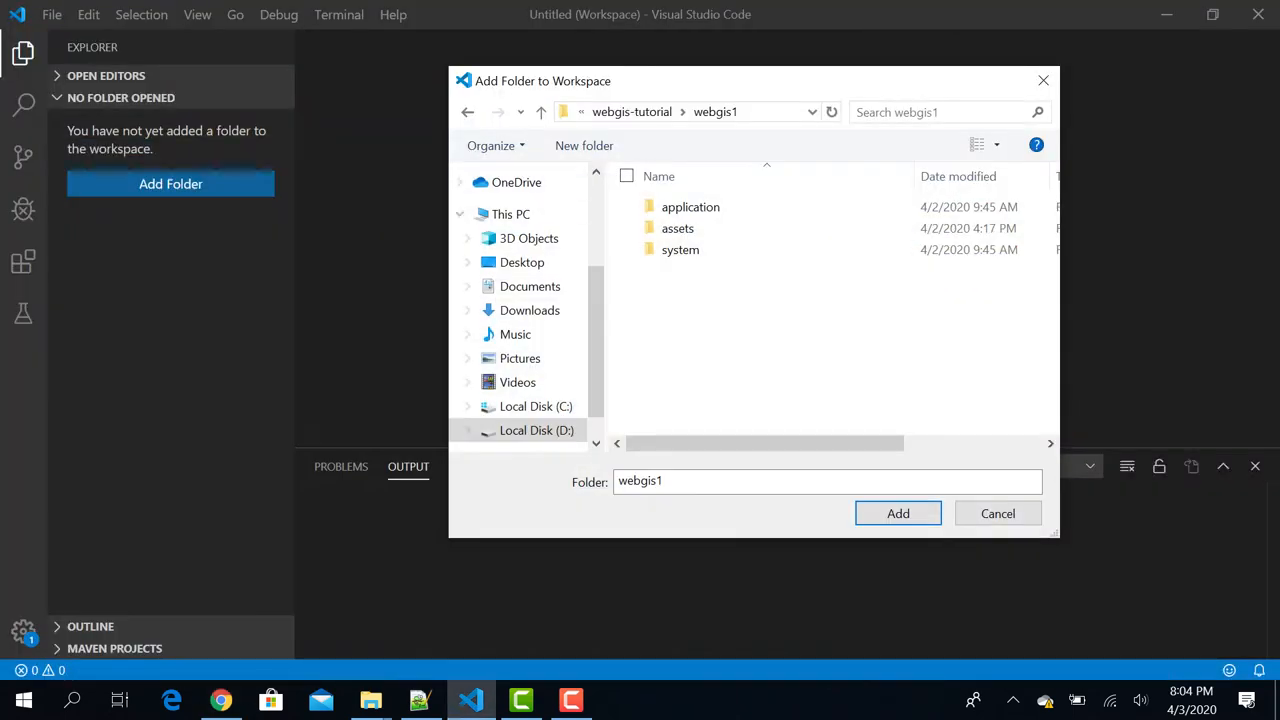
Step: Add webgis1 to the workspace and open application/views/template.php
click(677, 228)
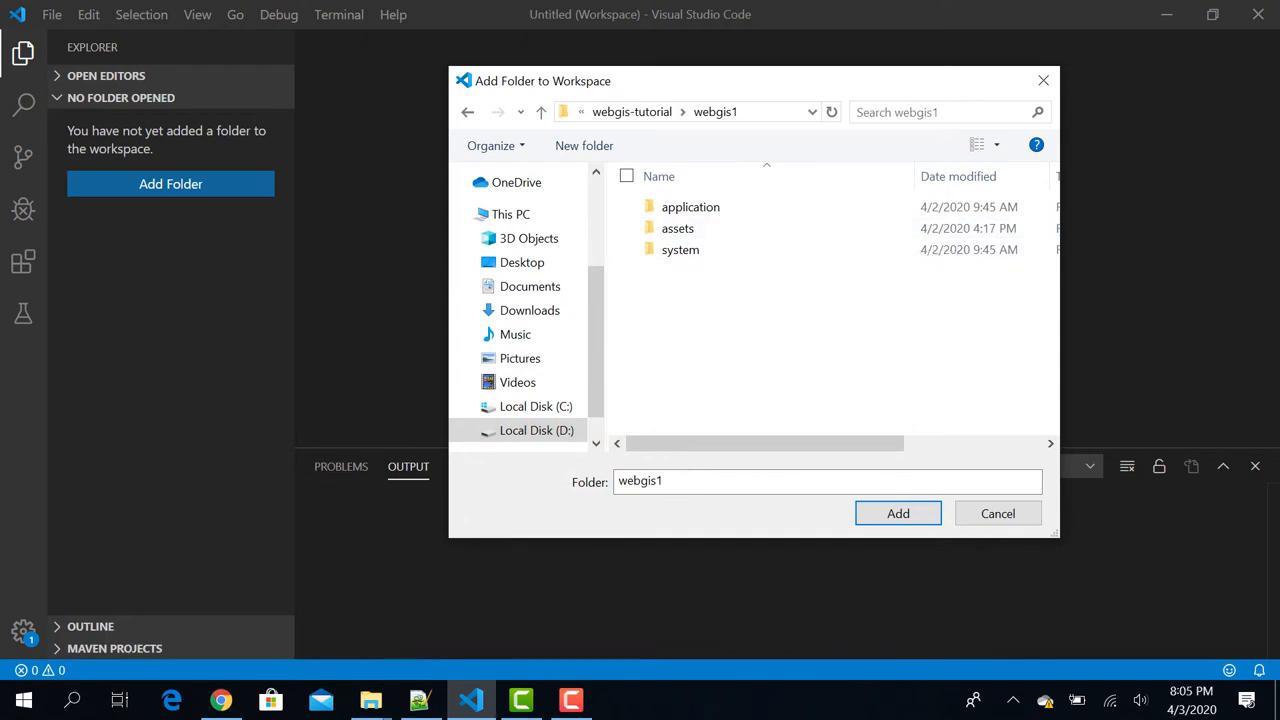
click(897, 513)
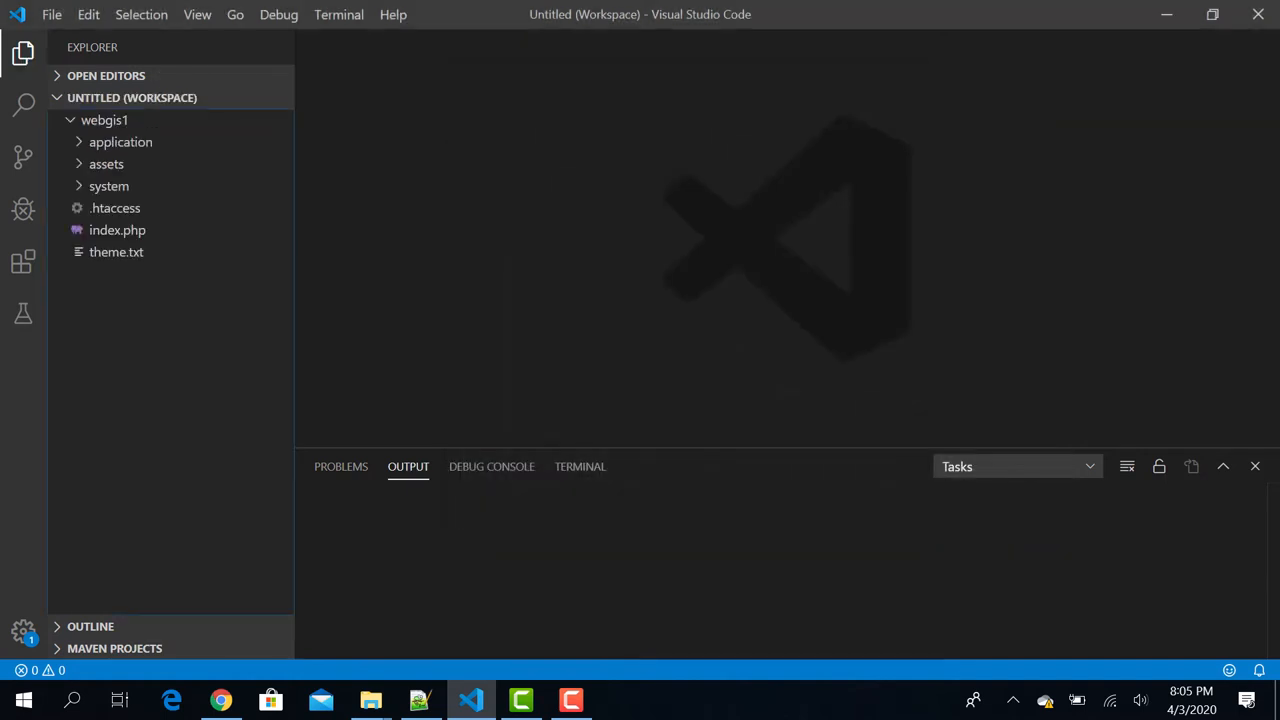
mouse_move(121, 141)
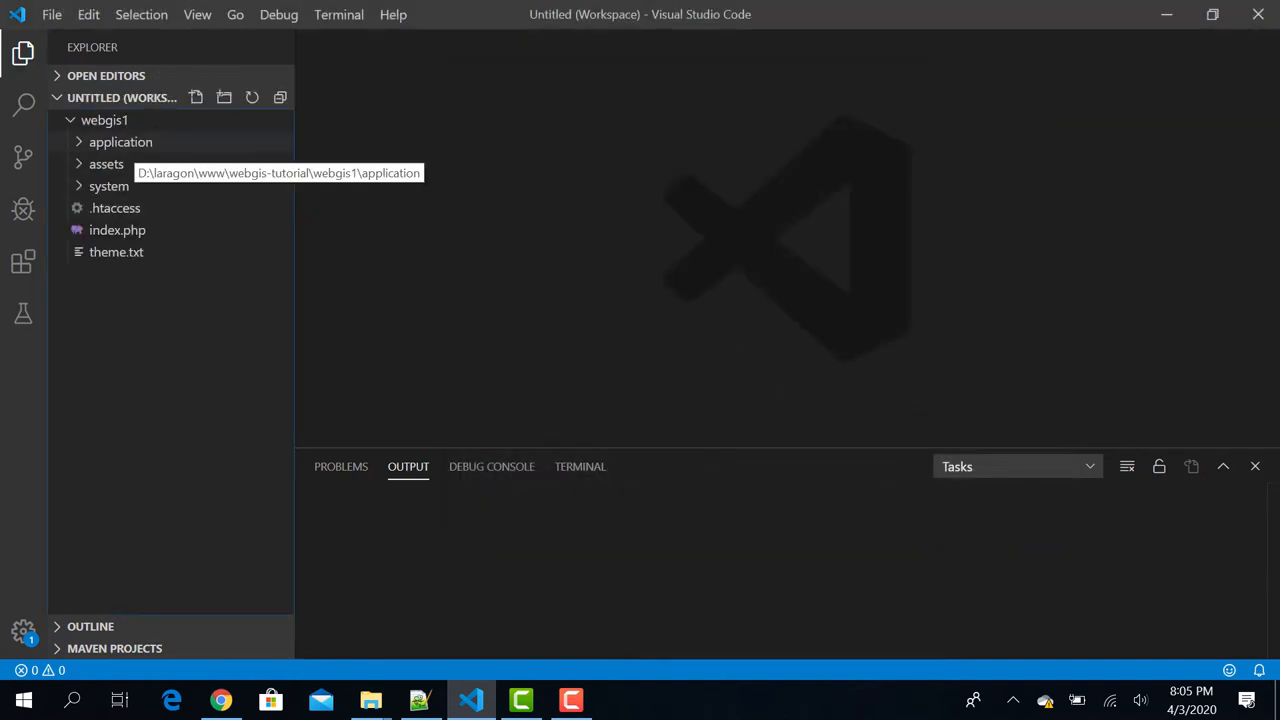
click(120, 141)
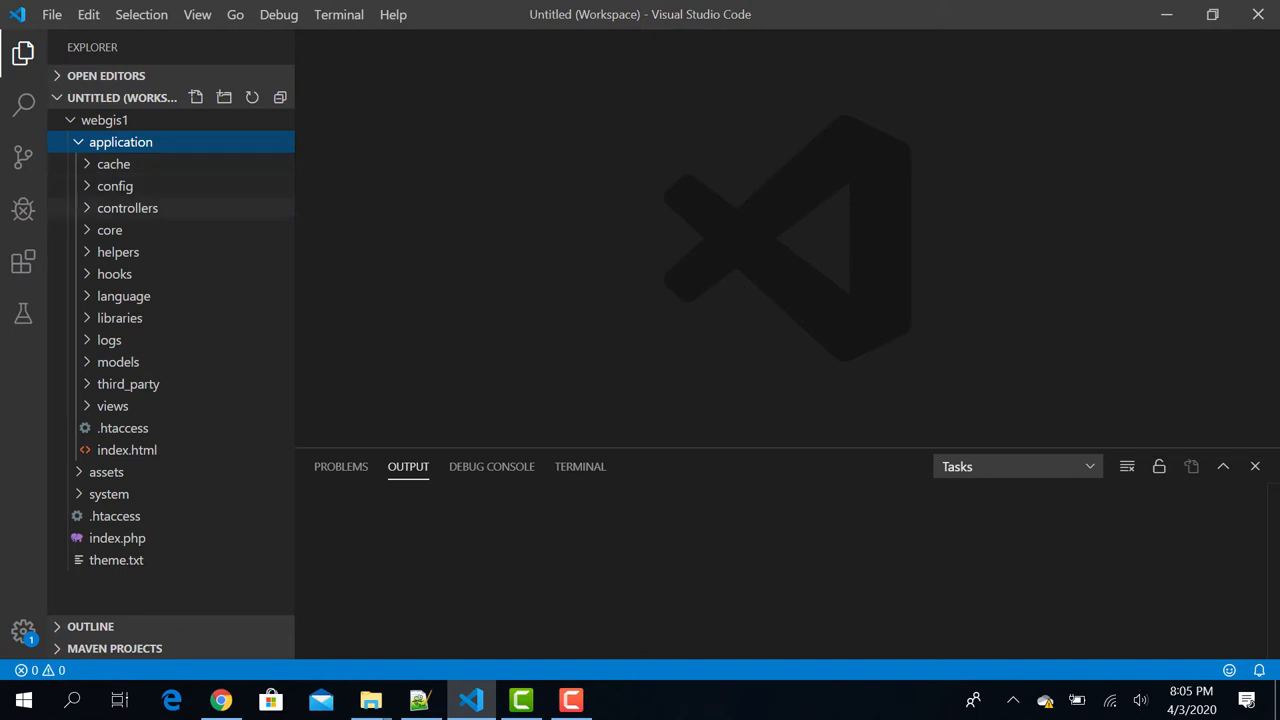
click(112, 405)
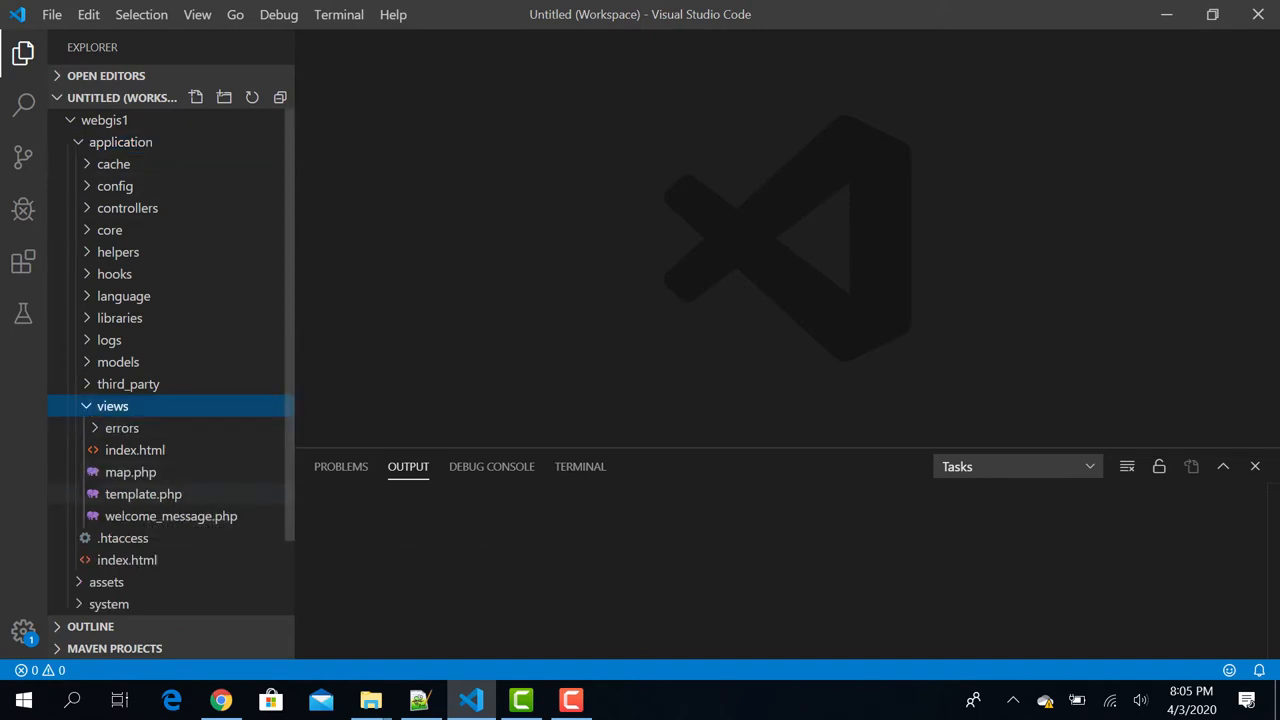
double_click(143, 493)
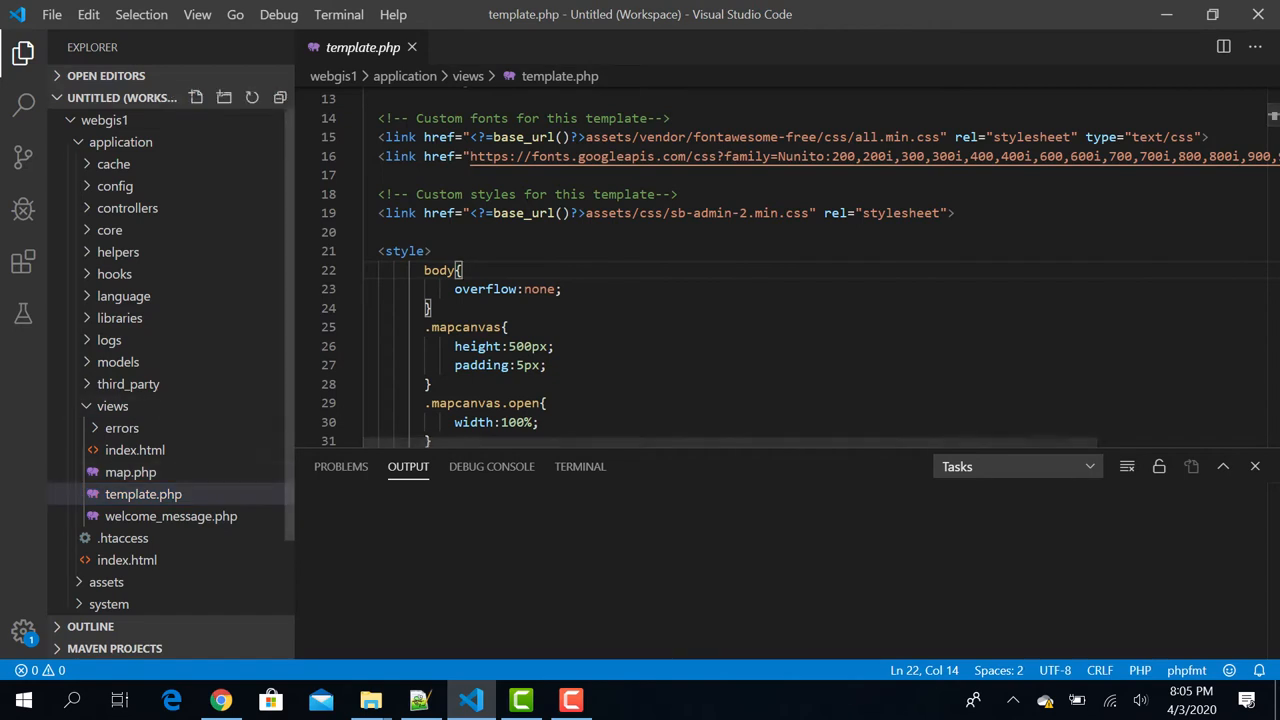
Step: Open map.php and select the col-md-4 left column with its two cards
click(130, 472)
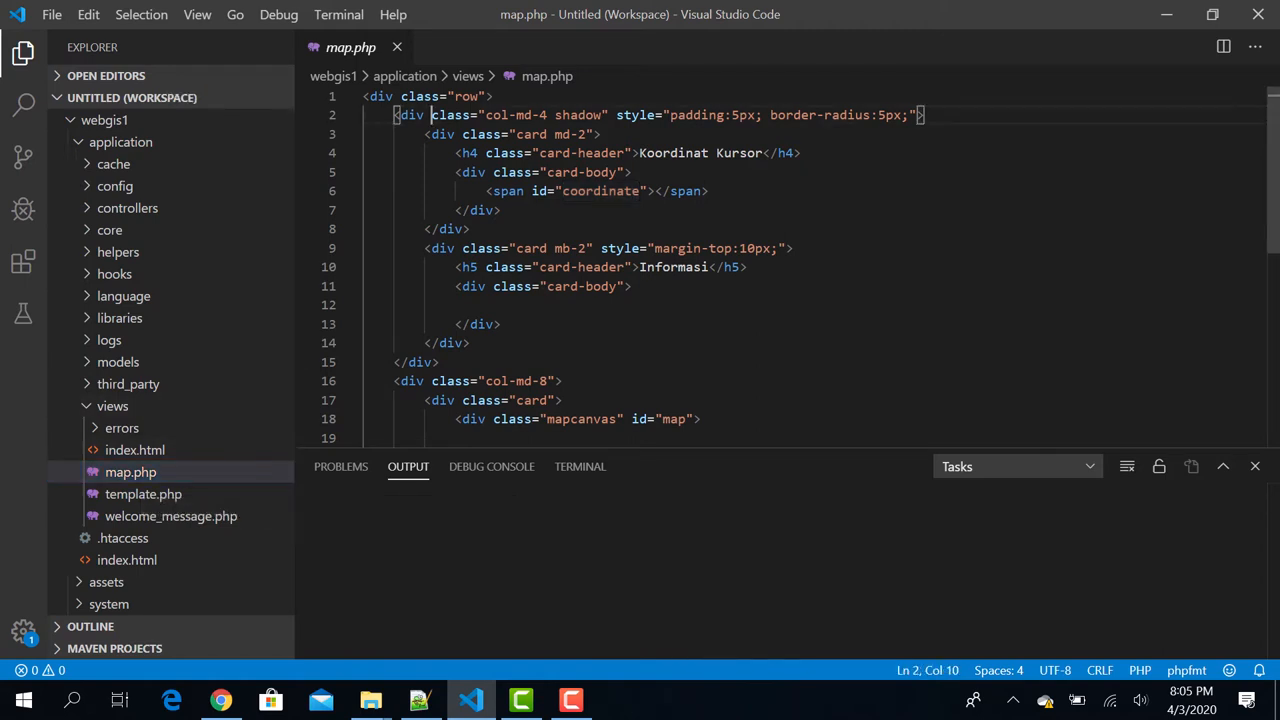
click(367, 96)
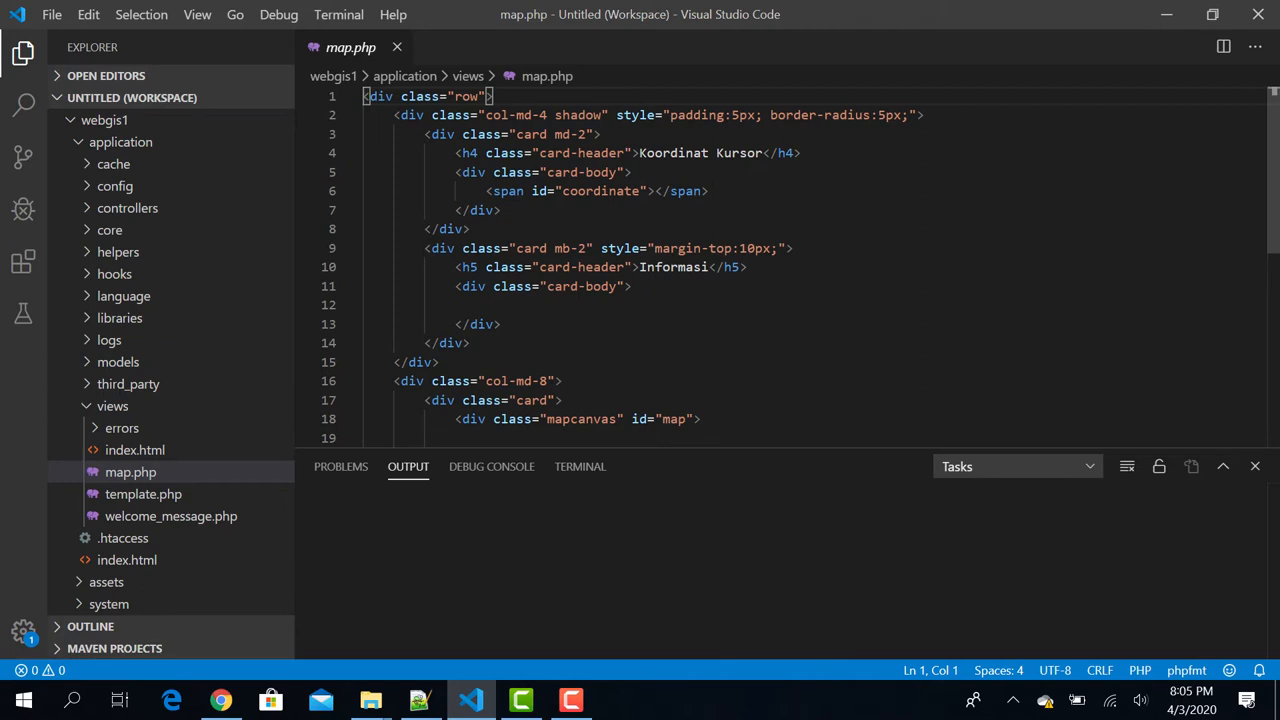
click(395, 114)
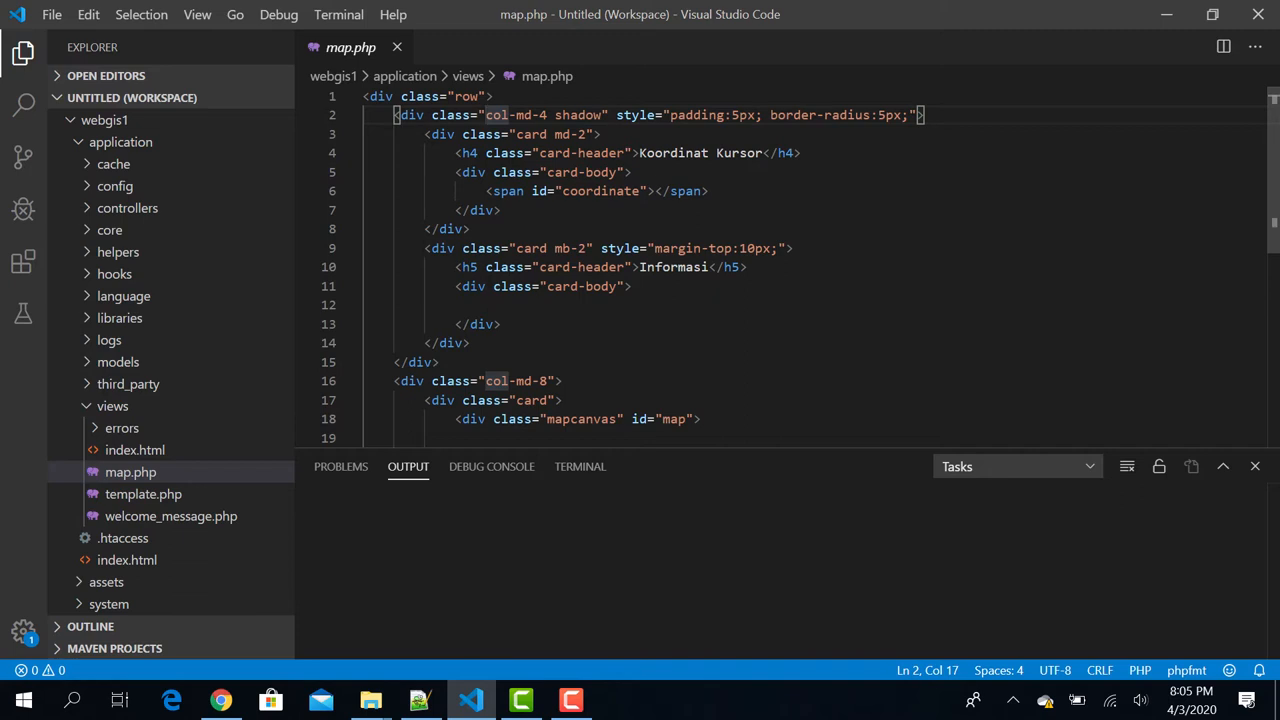
drag(920, 114, 438, 362)
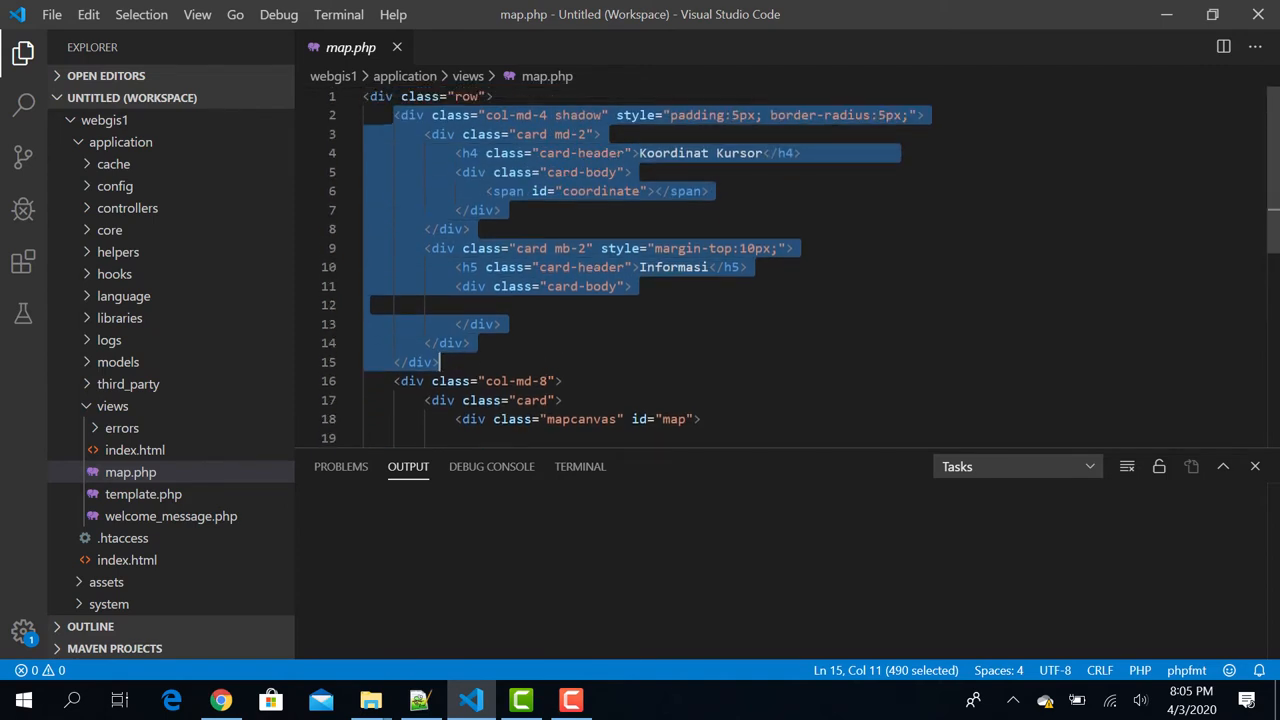
scroll(down, 3)
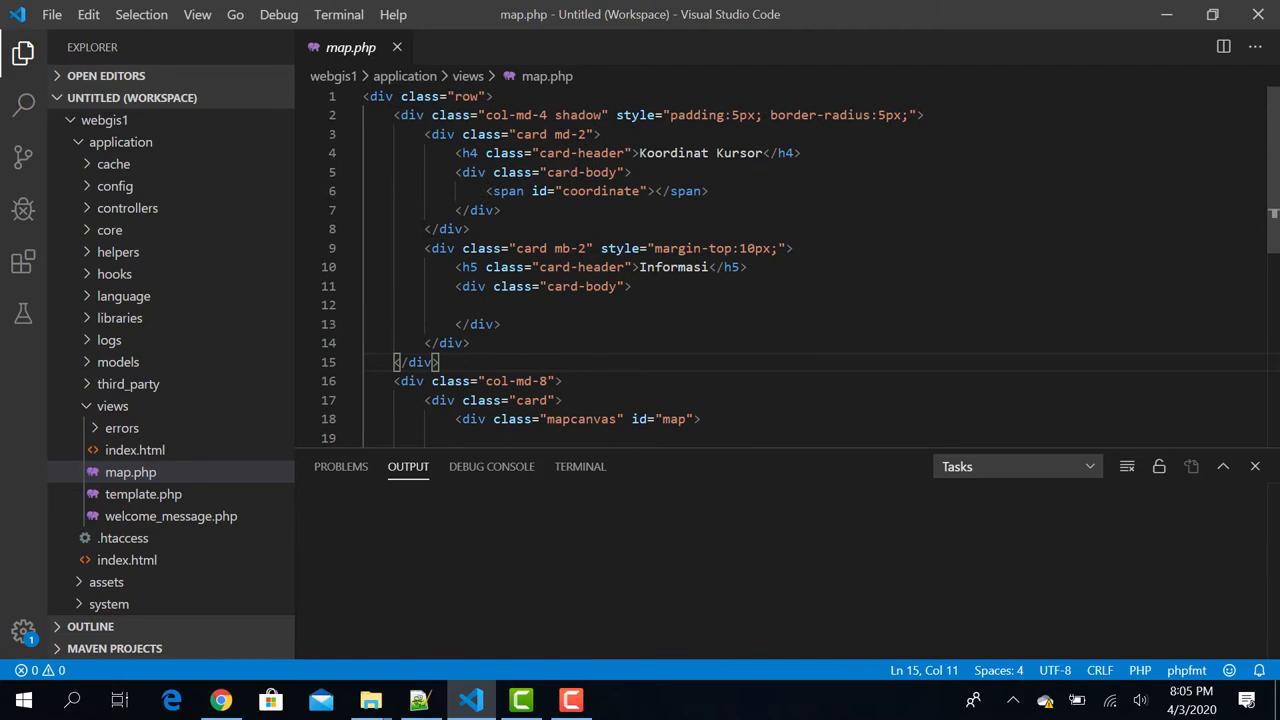
scroll(down, 3)
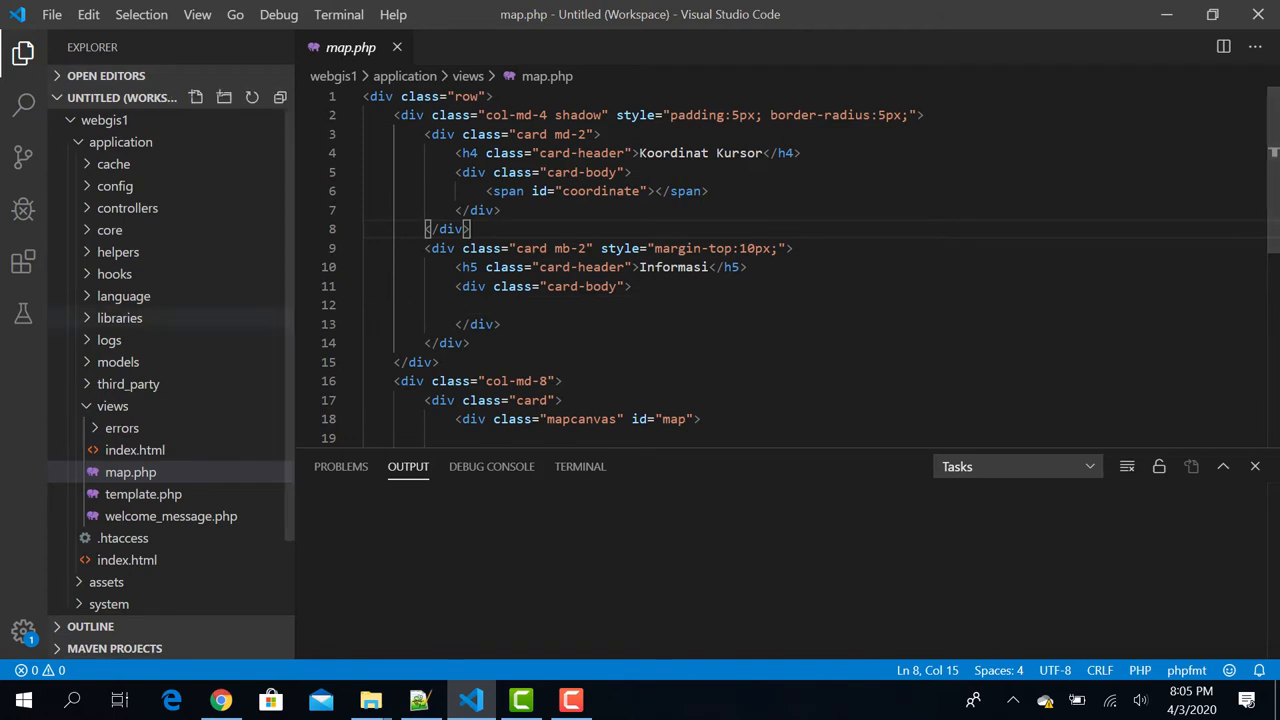
Step: Paste the OpenLayers ol.css CDN stylesheet link tag into template.php
click(143, 493)
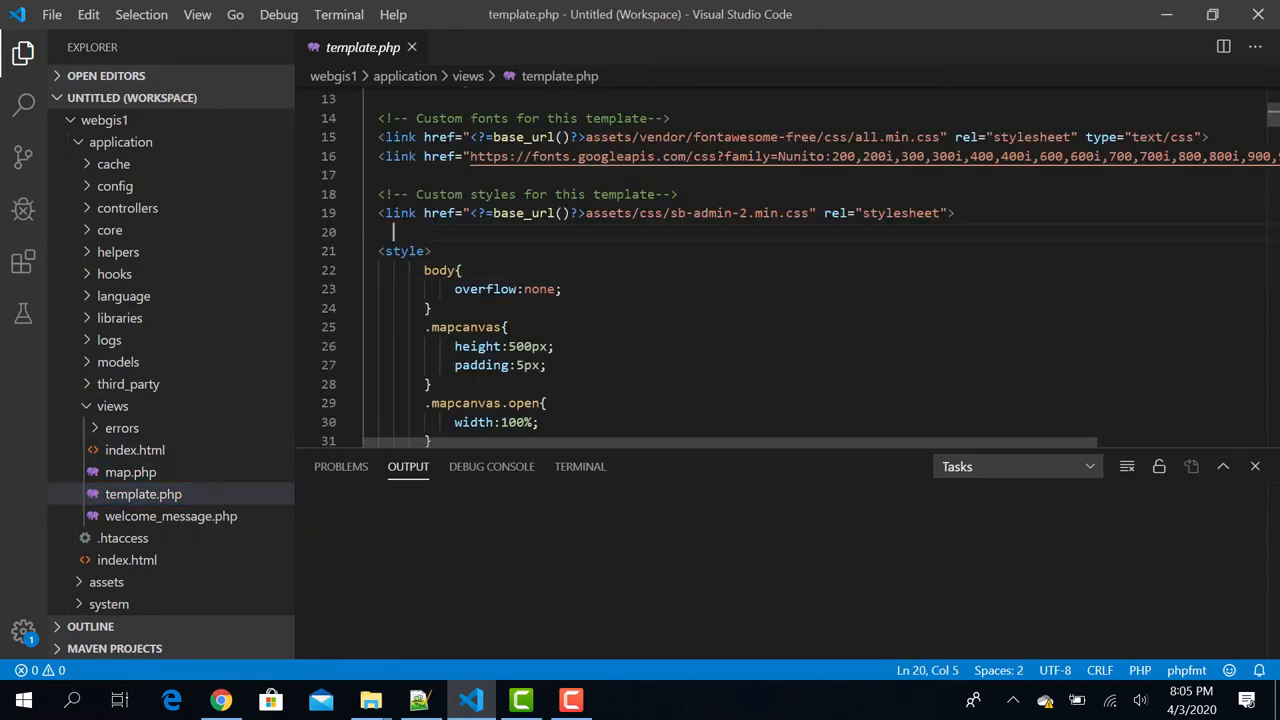
text(<link rel="stylesheet" href="https://cdn.jsdelivr.net/gh/openlayers/openlayers.github.io@master/en/v6.3.0/css/ol.css">)
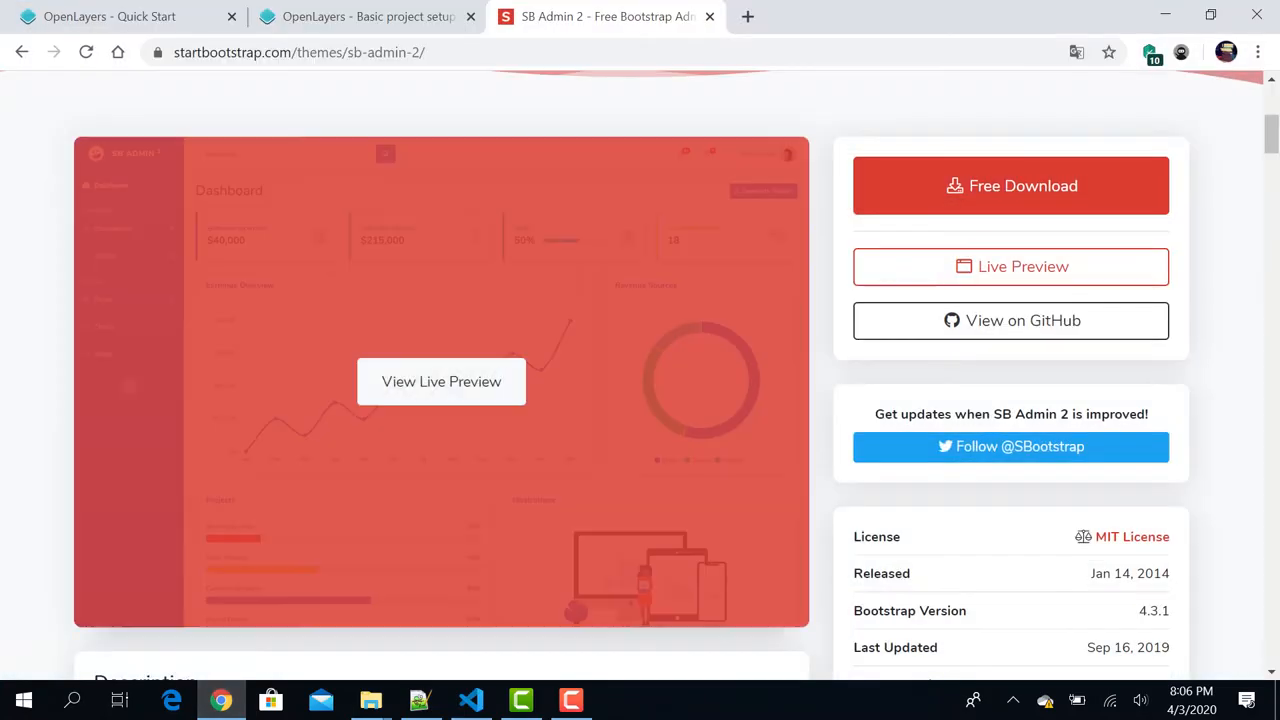
Step: Copy the ol.js CDN script tag from the OpenLayers Quick Start example
click(109, 16)
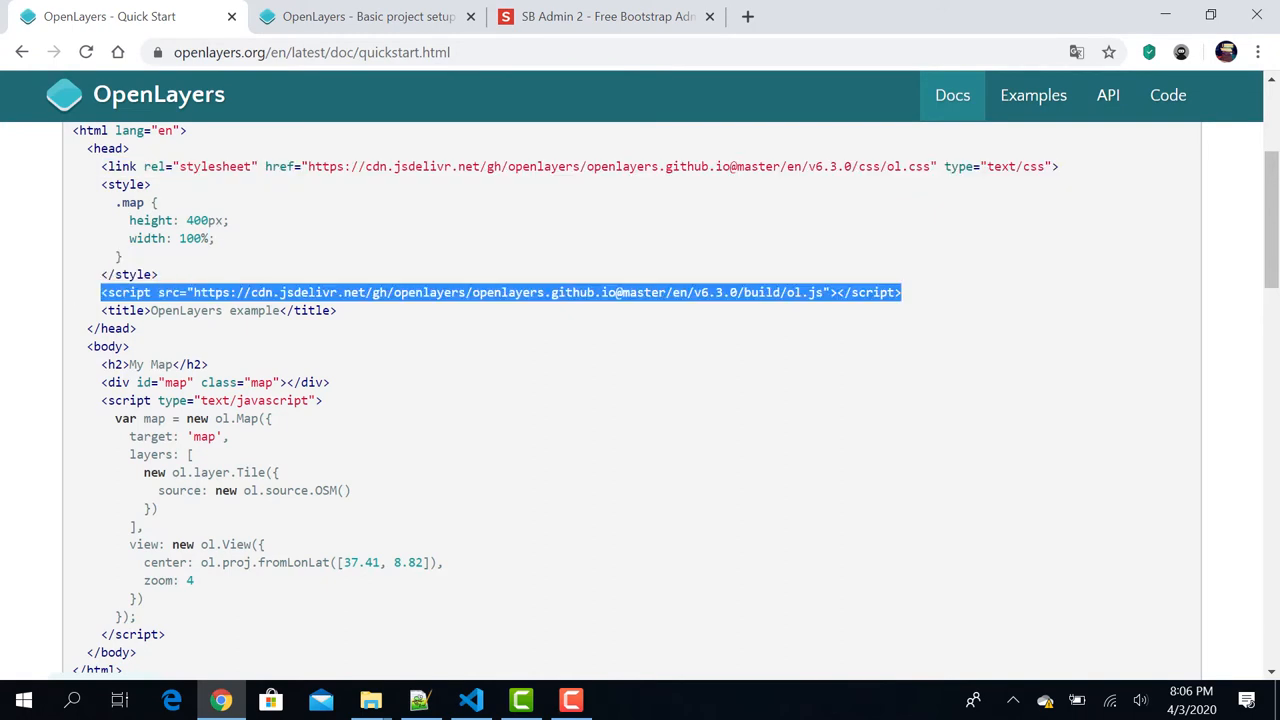
click(500, 292)
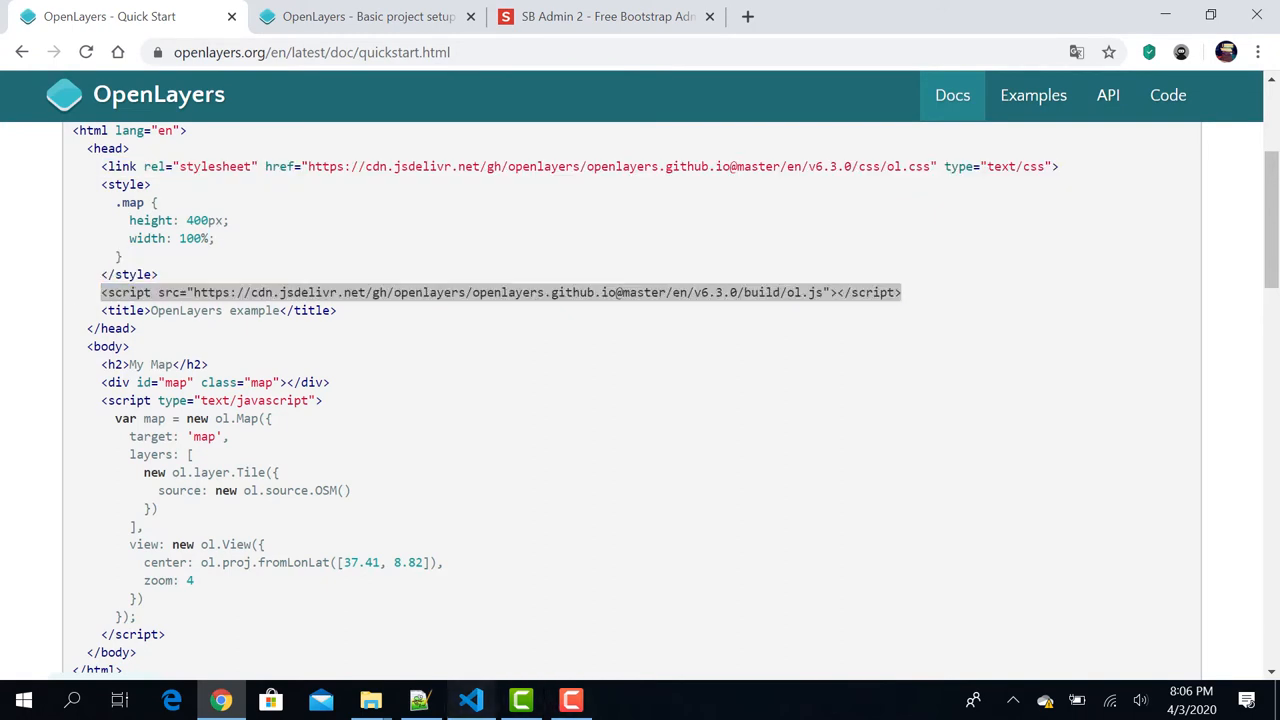
click(469, 699)
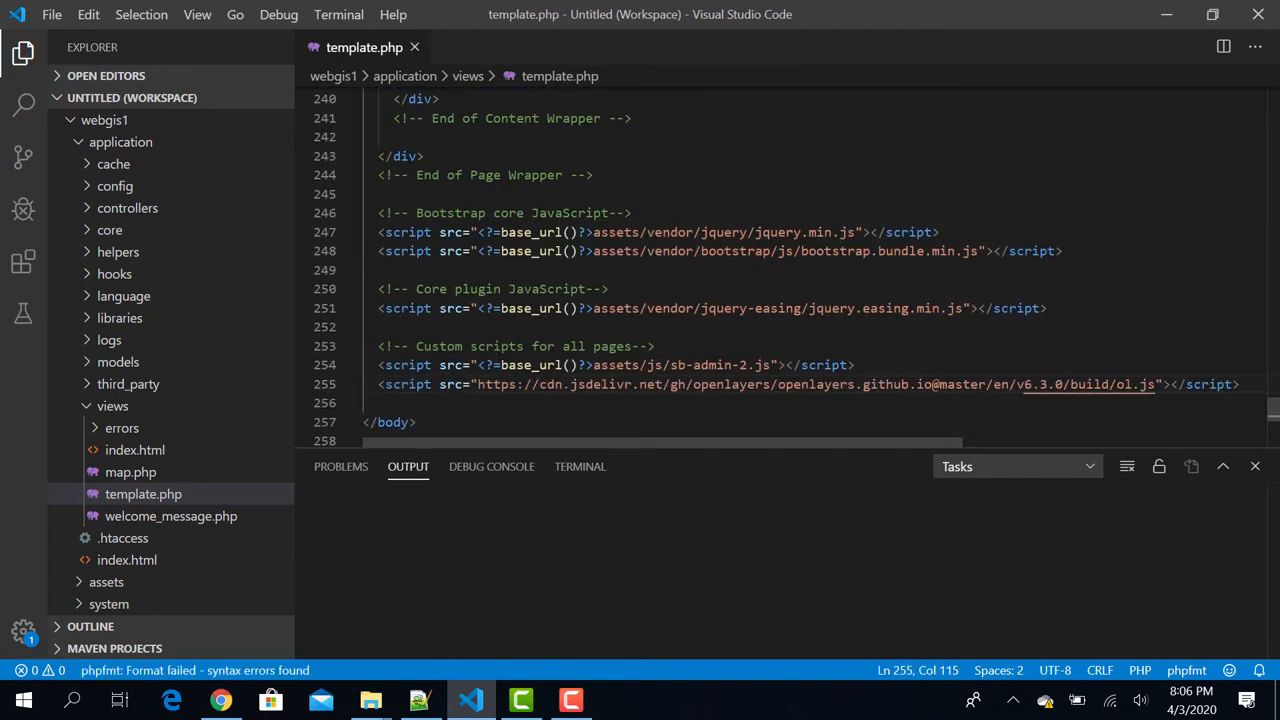
Step: Create a new Home.php file in the controllers folder and open it
click(127, 208)
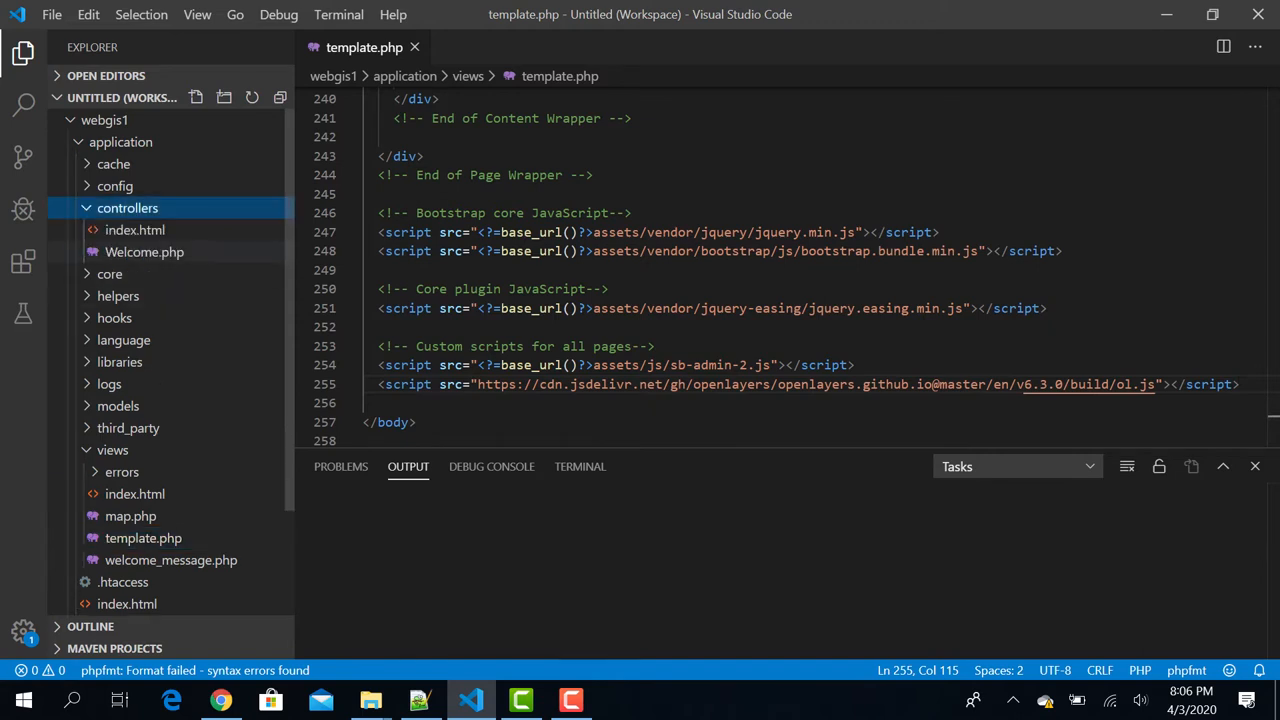
right_click(128, 208)
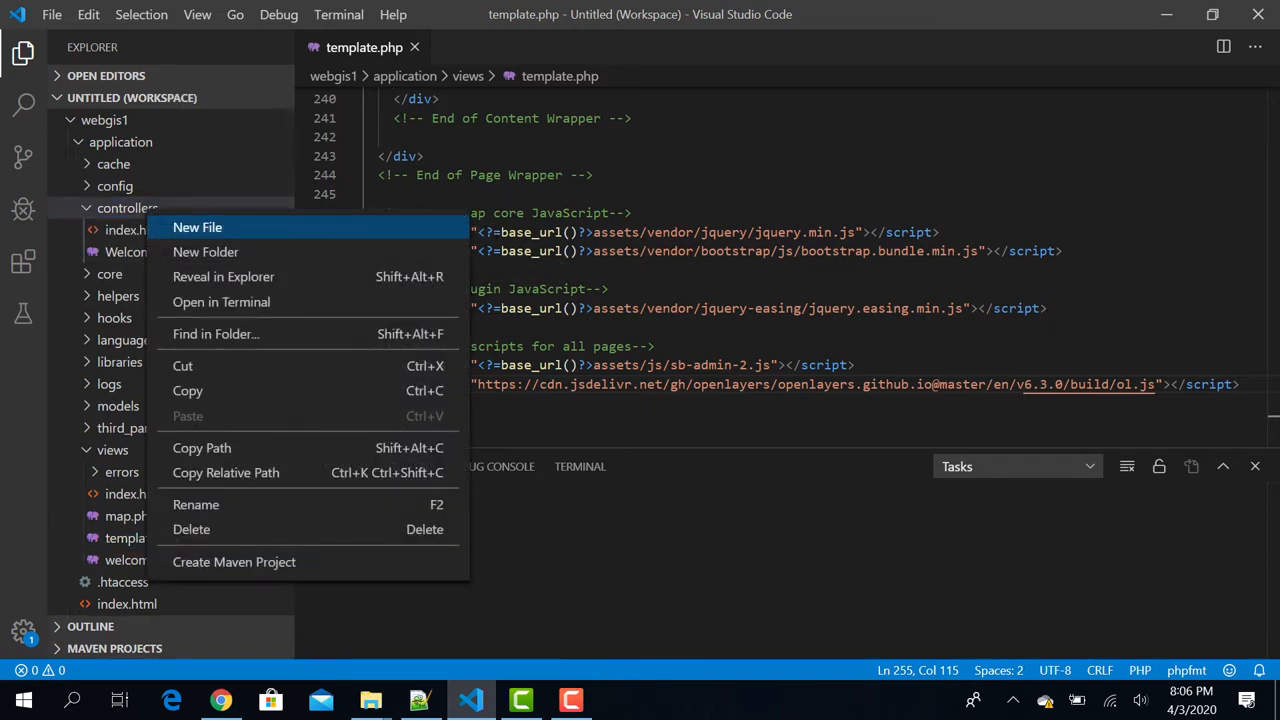
mouse_move(205, 251)
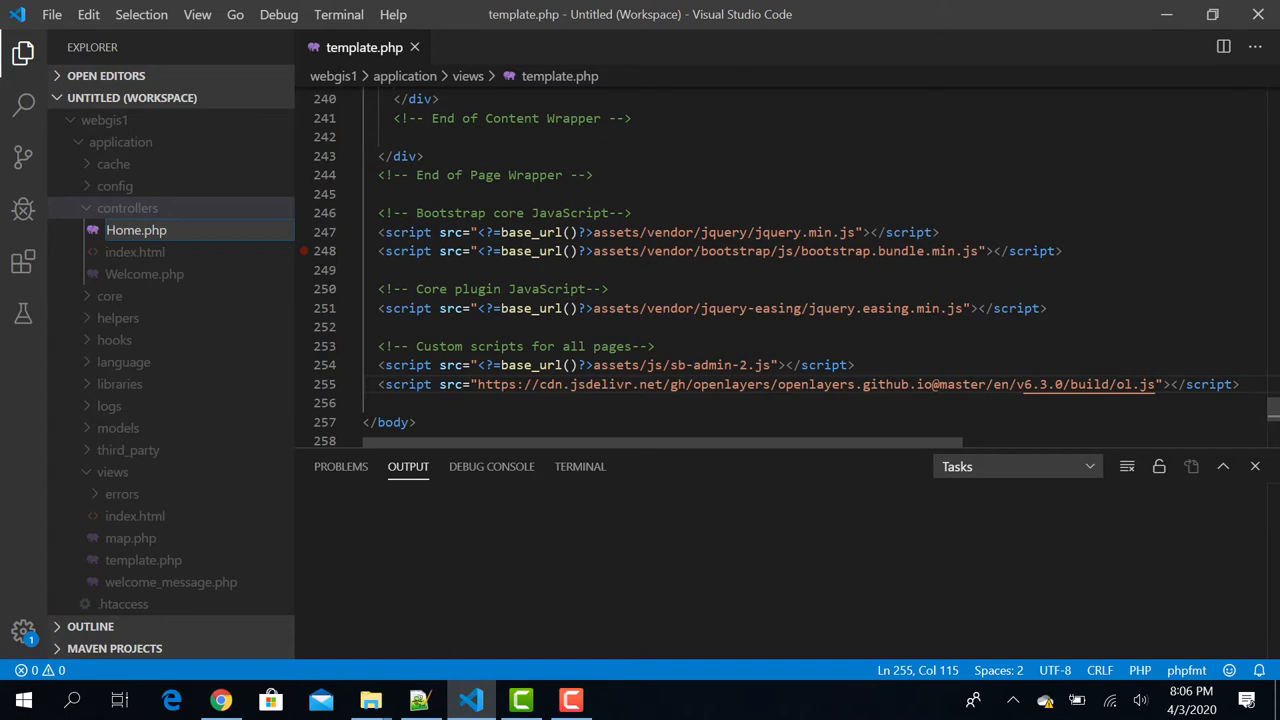
click(135, 230)
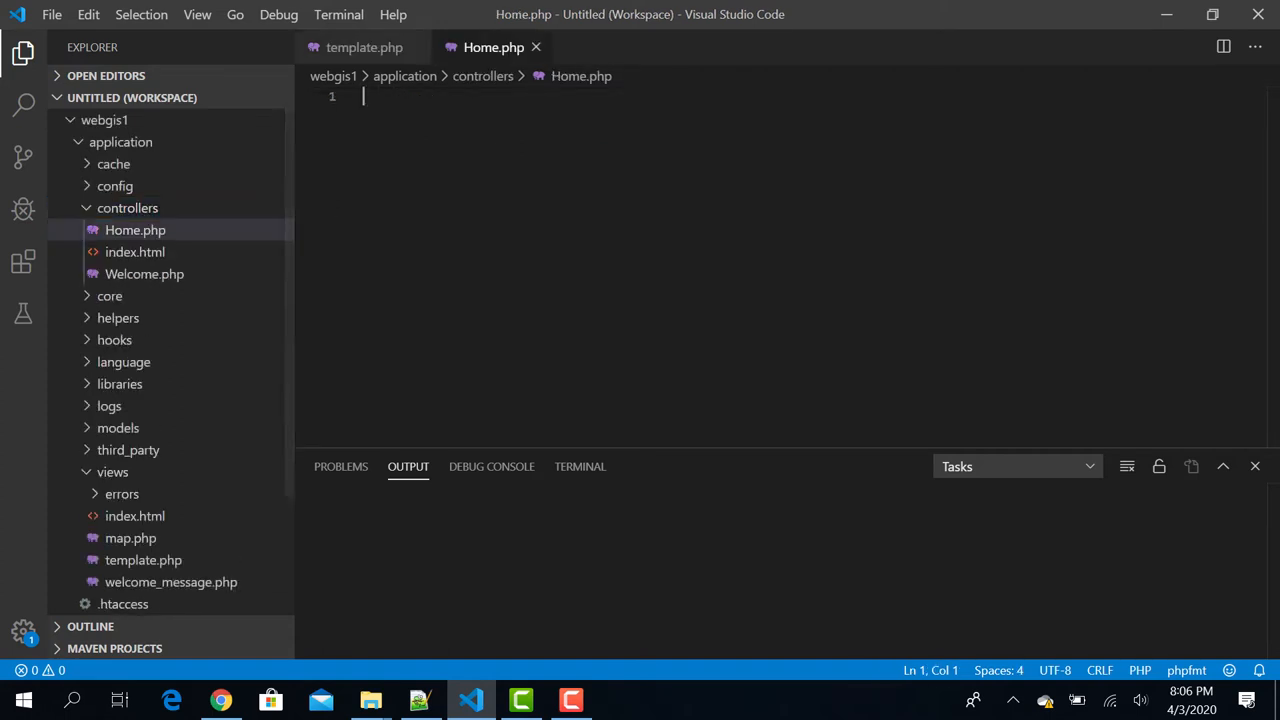
Step: Change the loaded view from welcome_message to template
click(115, 186)
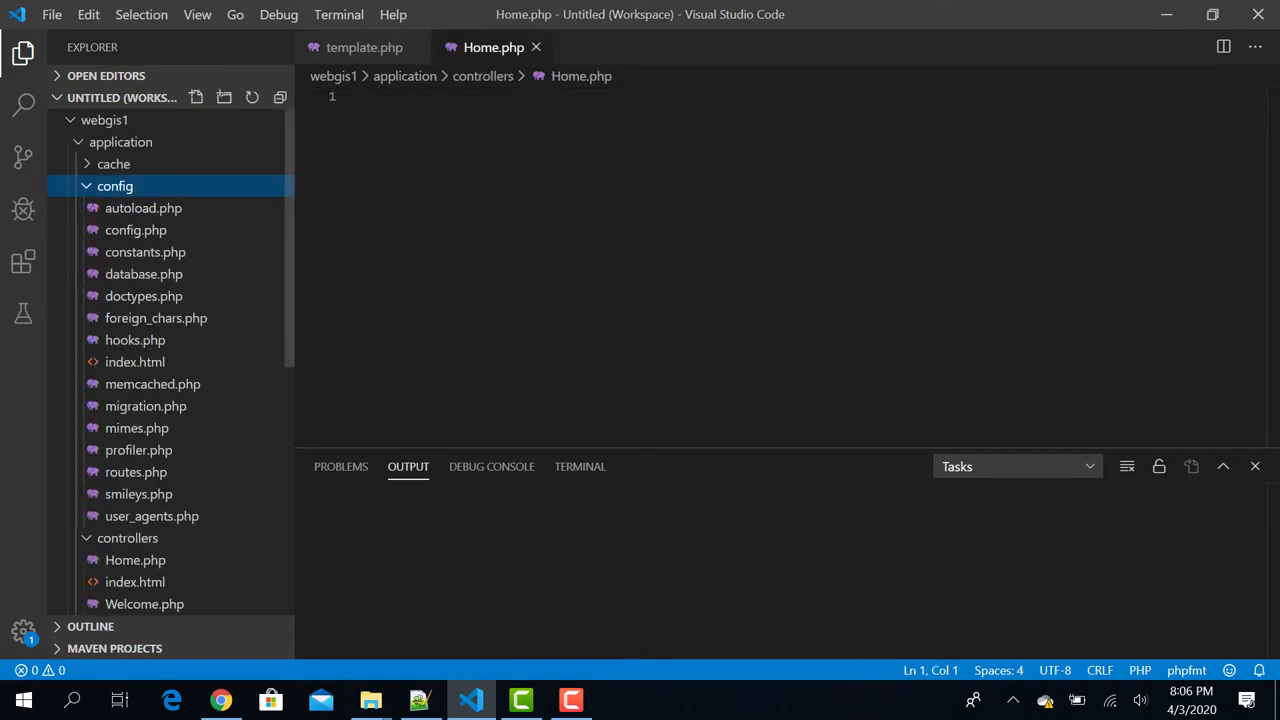
scroll(down, 3)
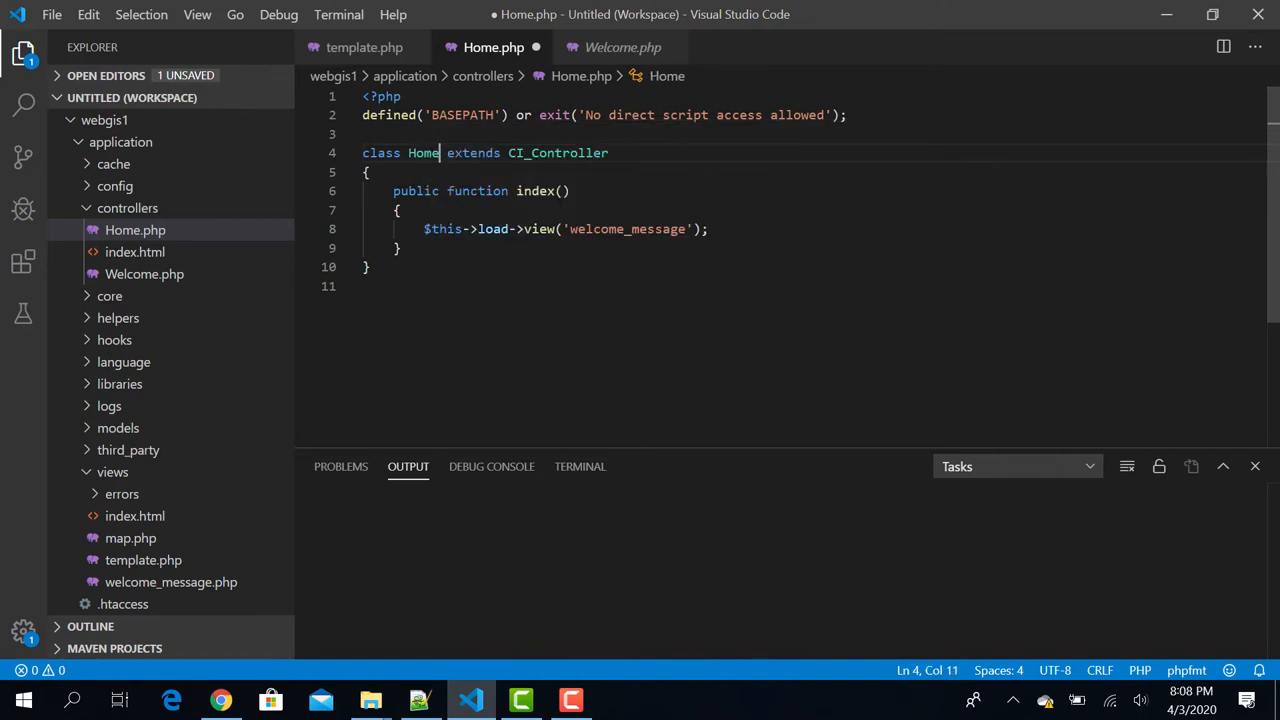
double_click(627, 229)
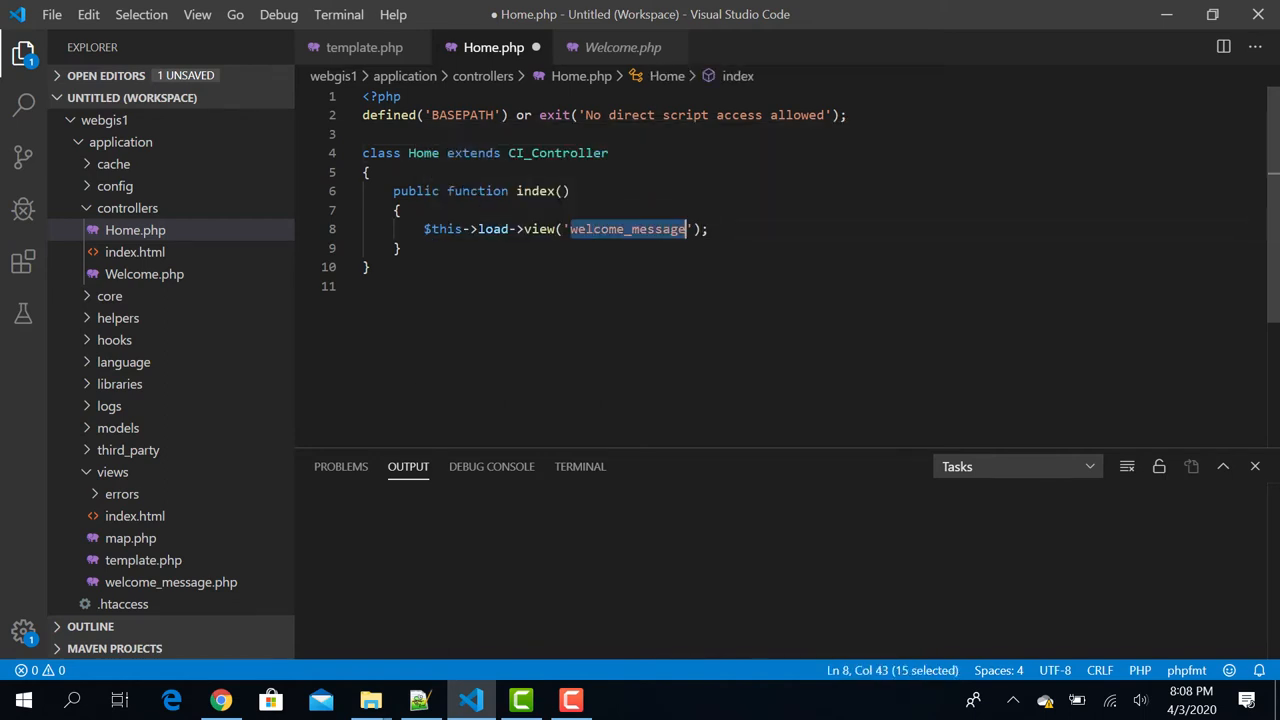
text(template)
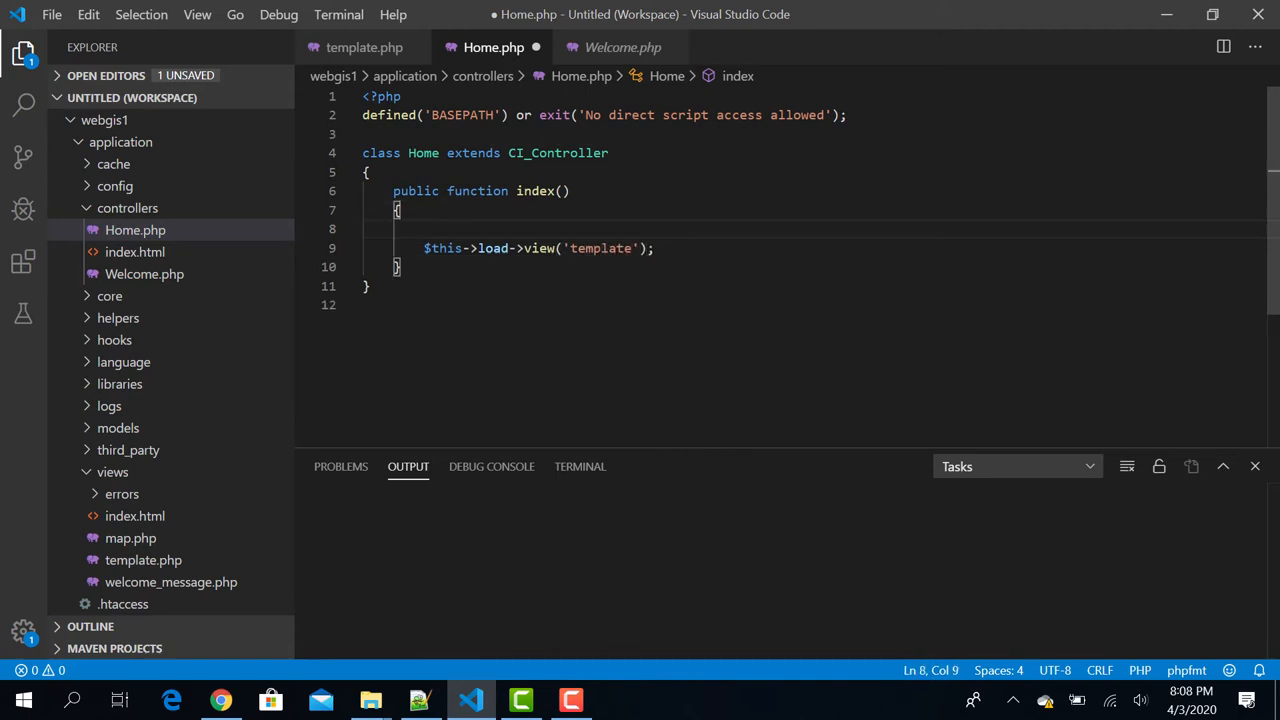
Step: Add $data=array('content'=>'map') and pass $data as the view call's second argument
text($data=)
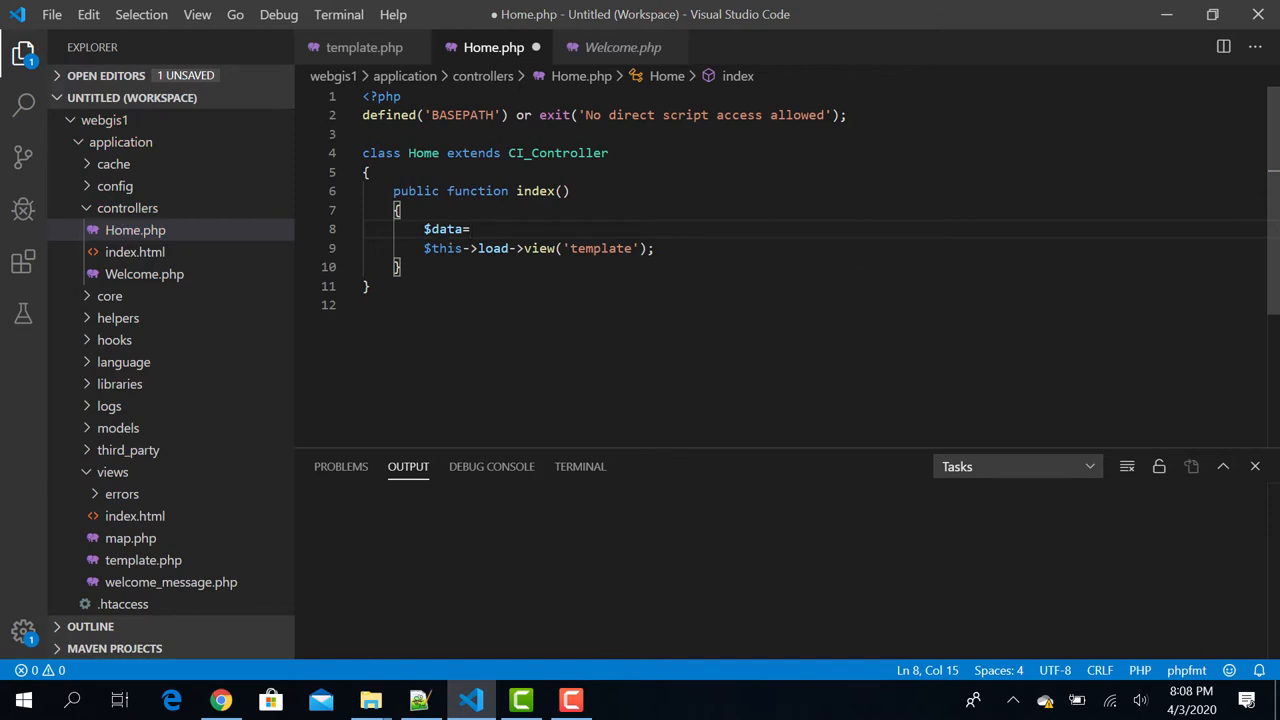
text(array())
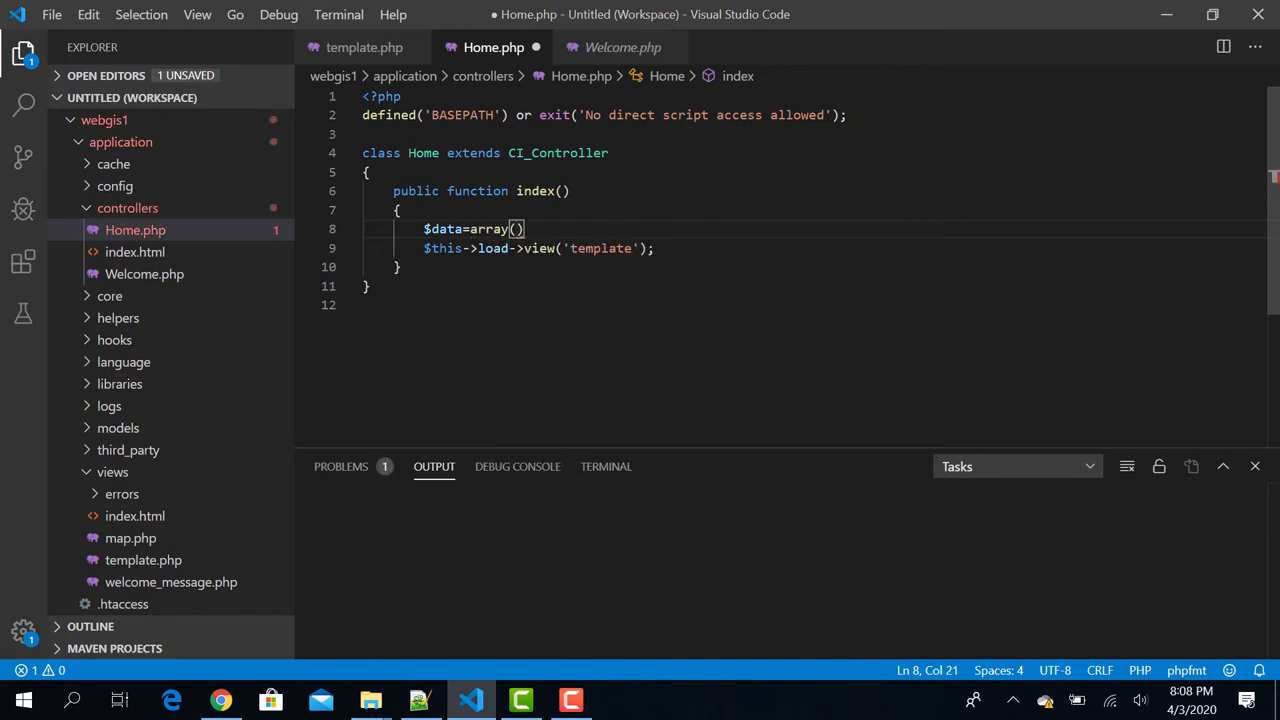
text(')
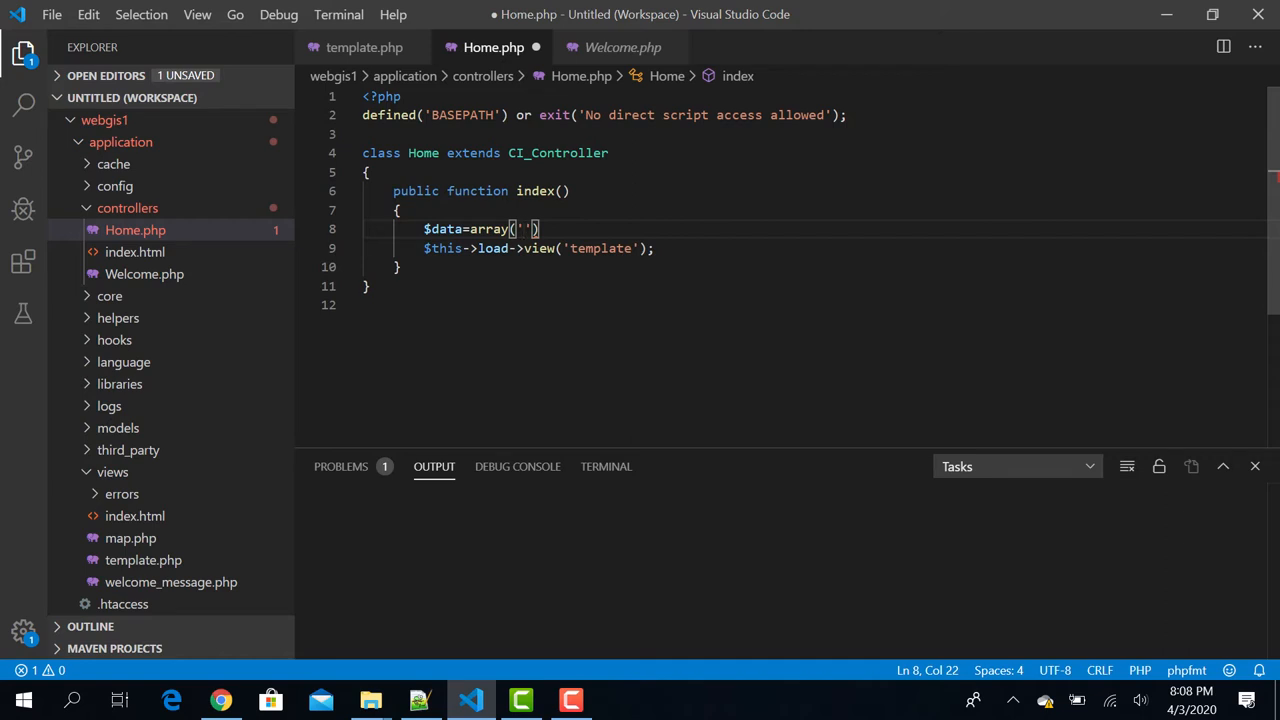
text(content)
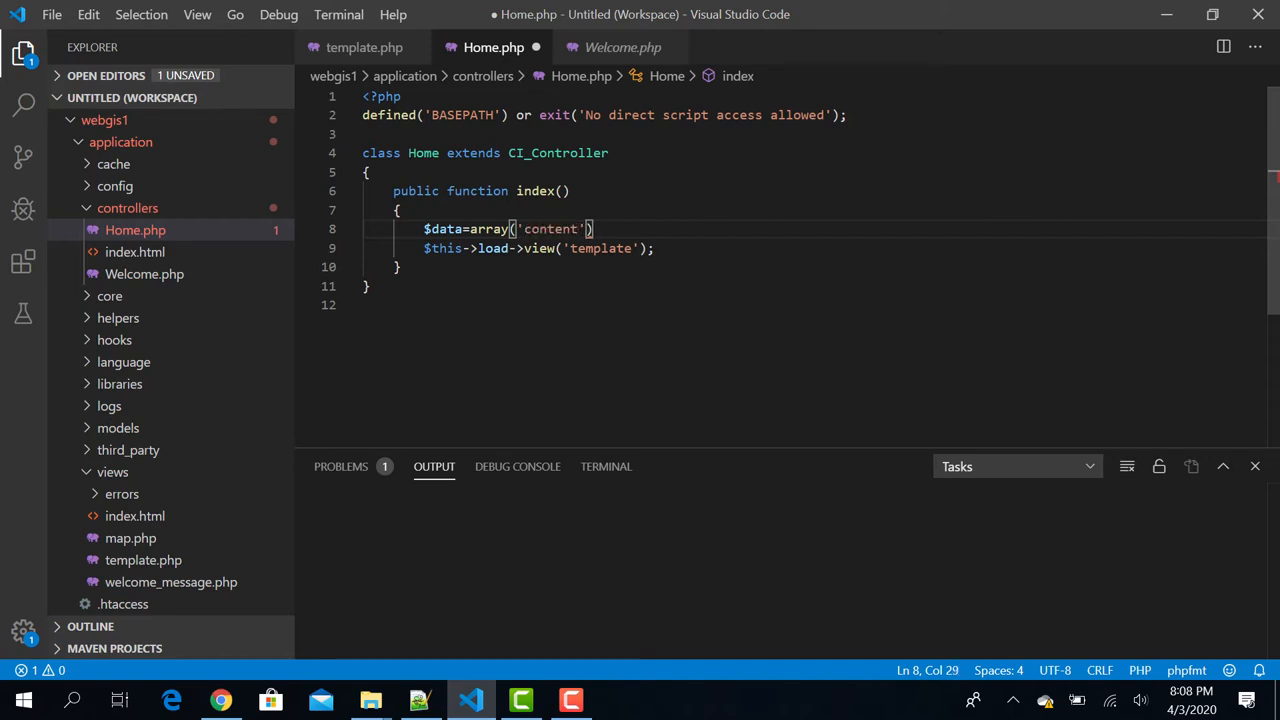
text(='')
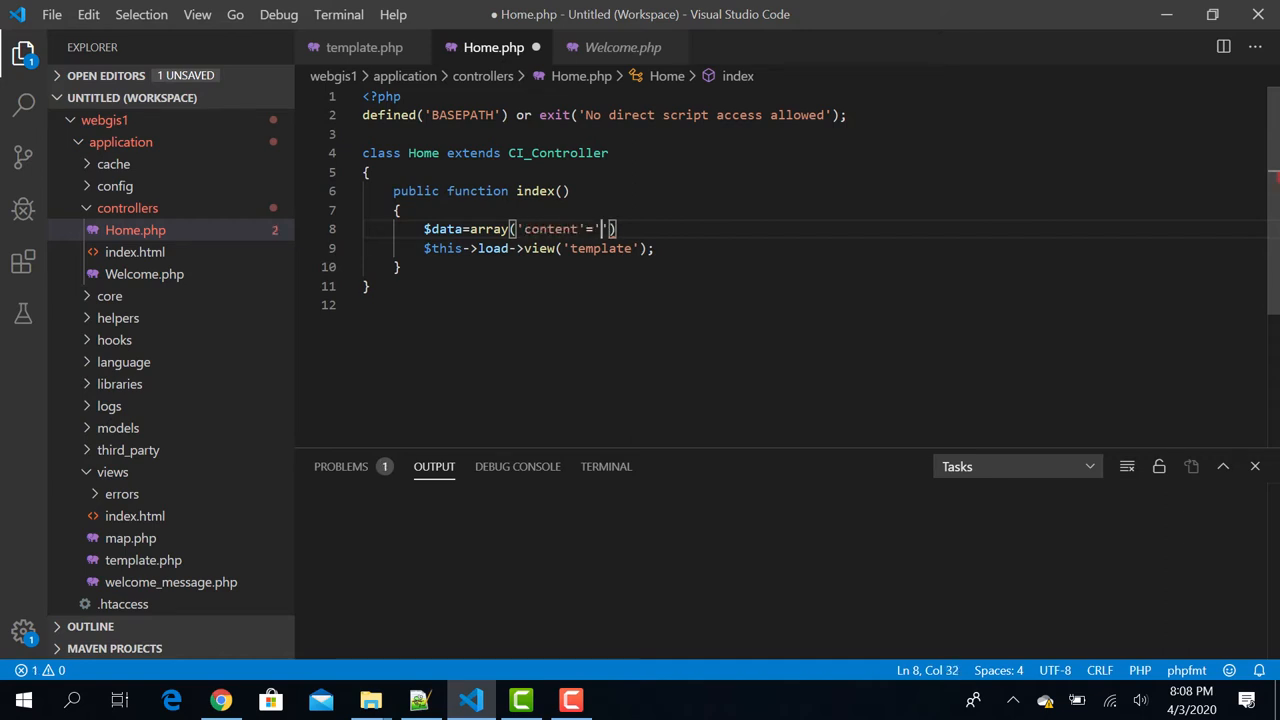
text(>)
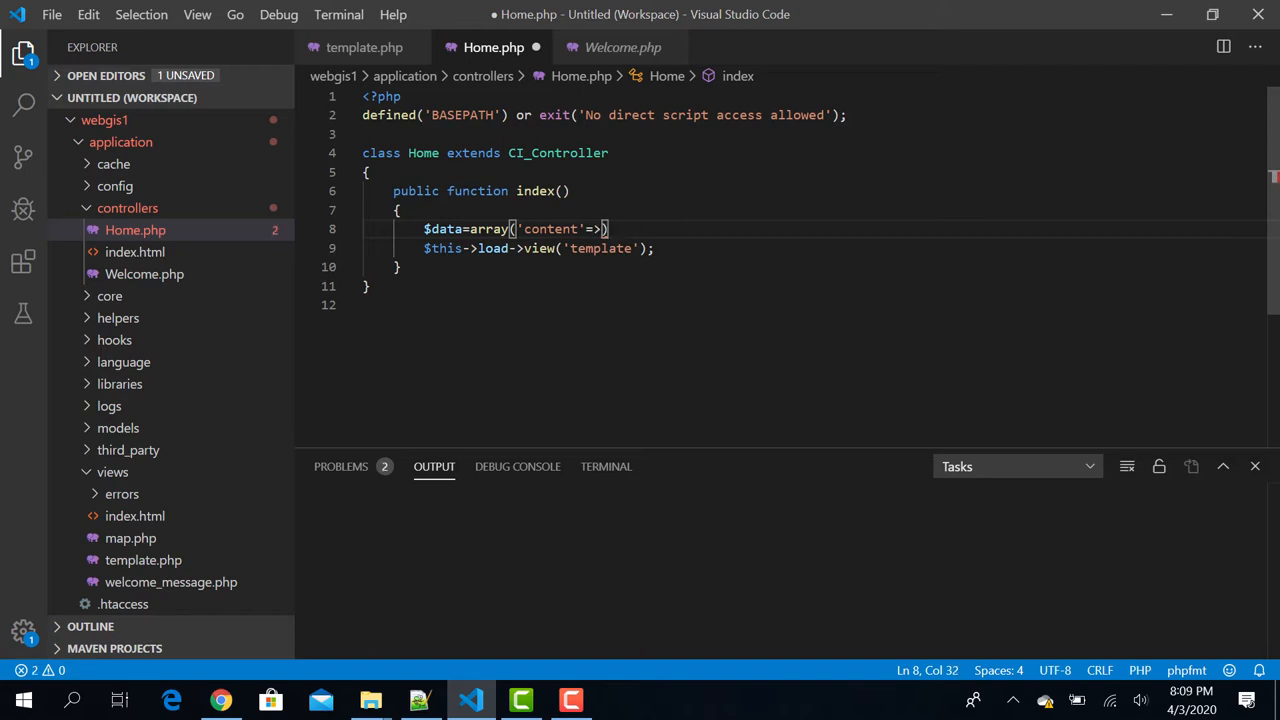
text('map'))
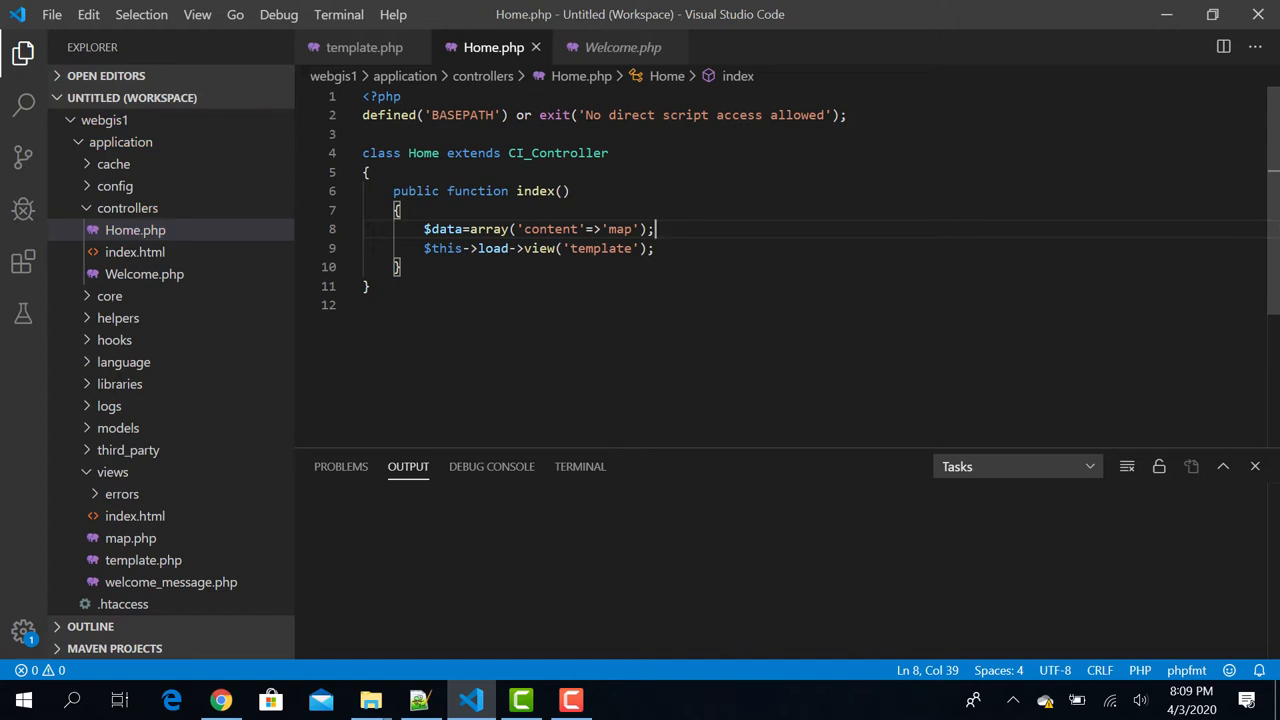
text(,)
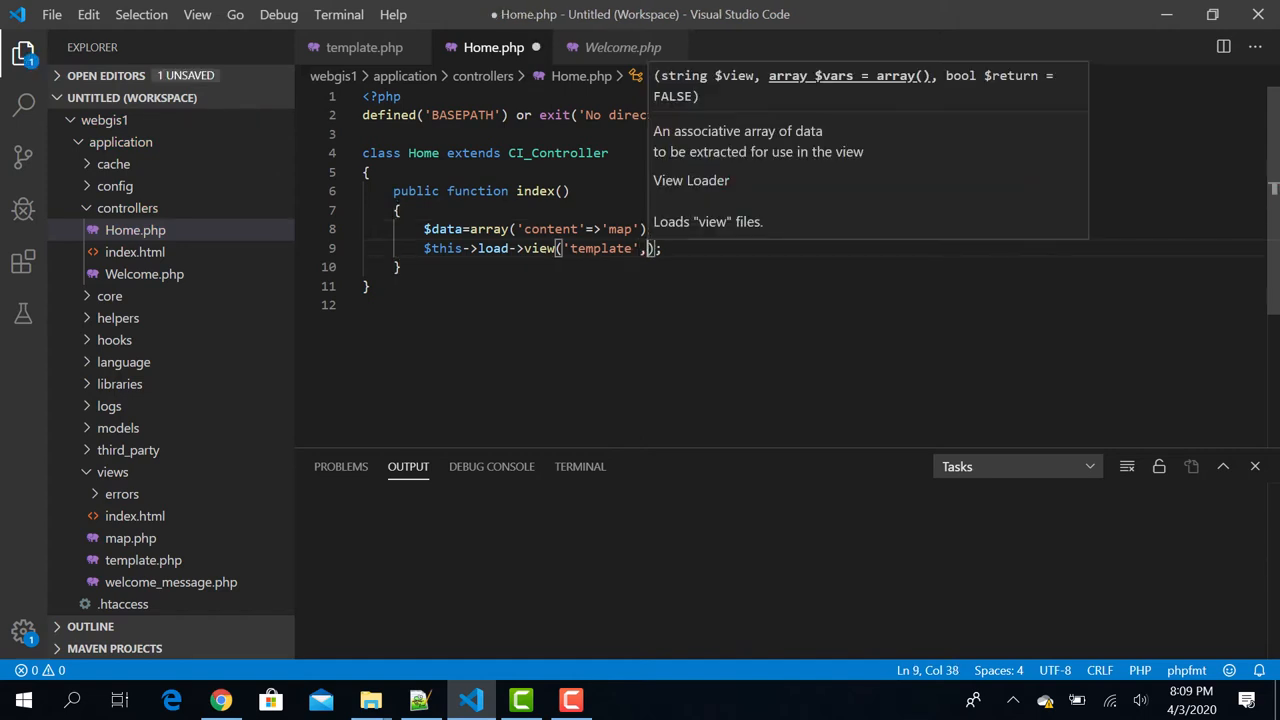
text($data)
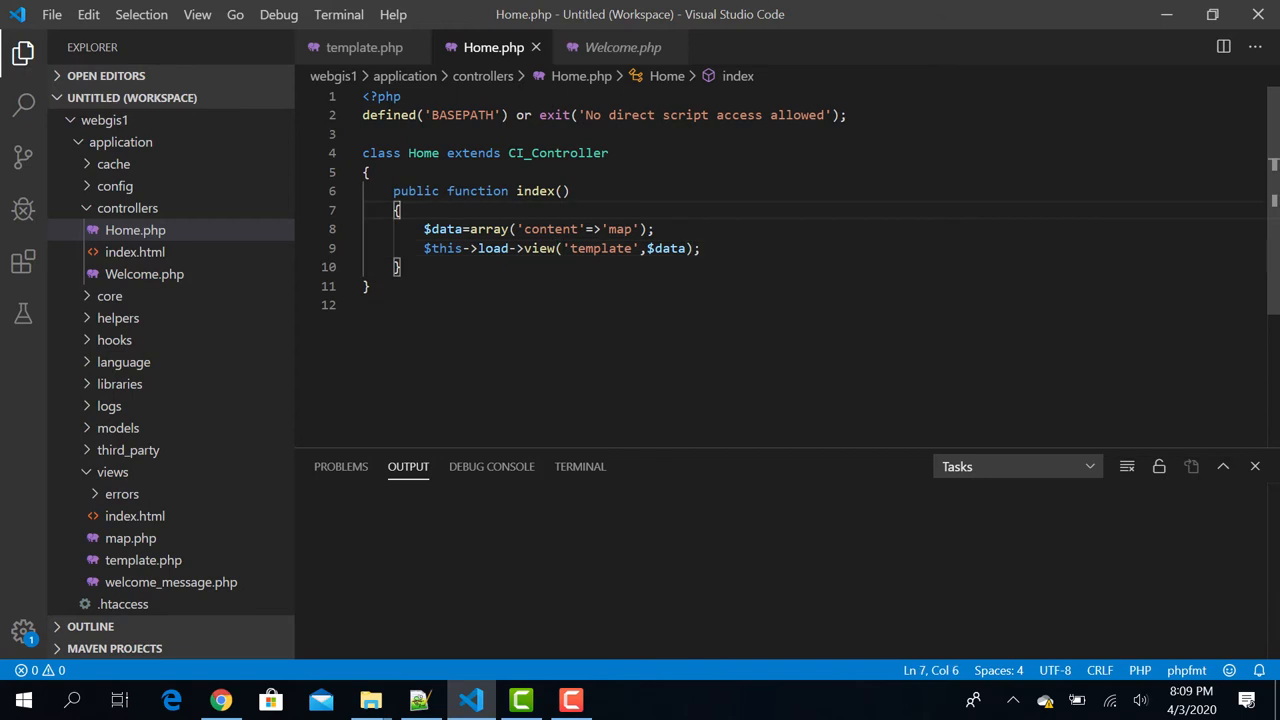
double_click(549, 229)
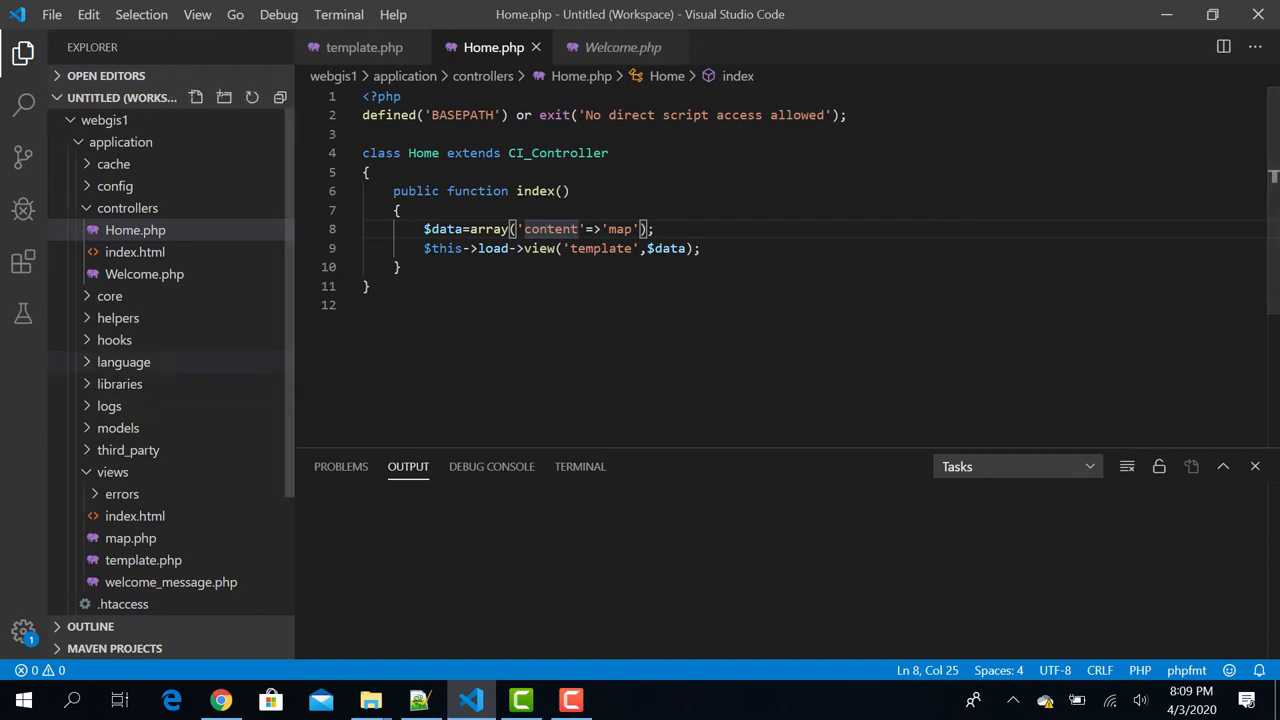
click(364, 47)
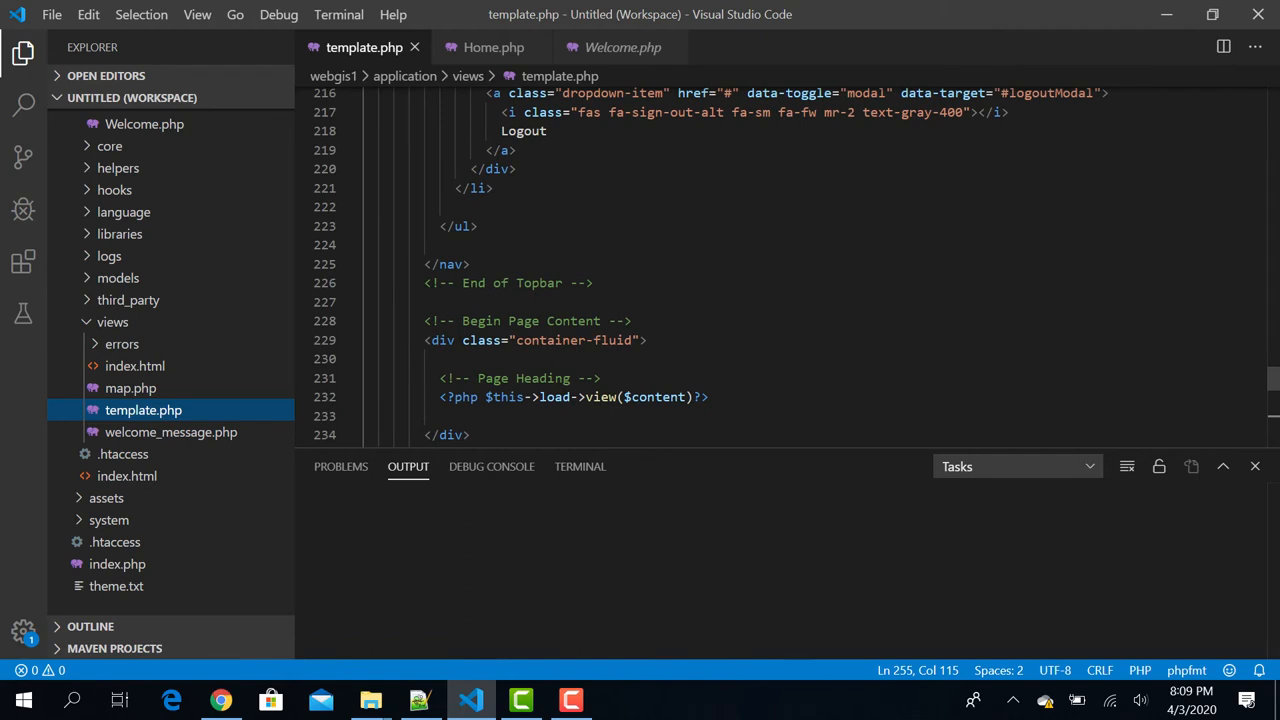
Step: Review map.php's layout, then view template.php's closing script includes, including the ol.js CDN tag
scroll(down, 3)
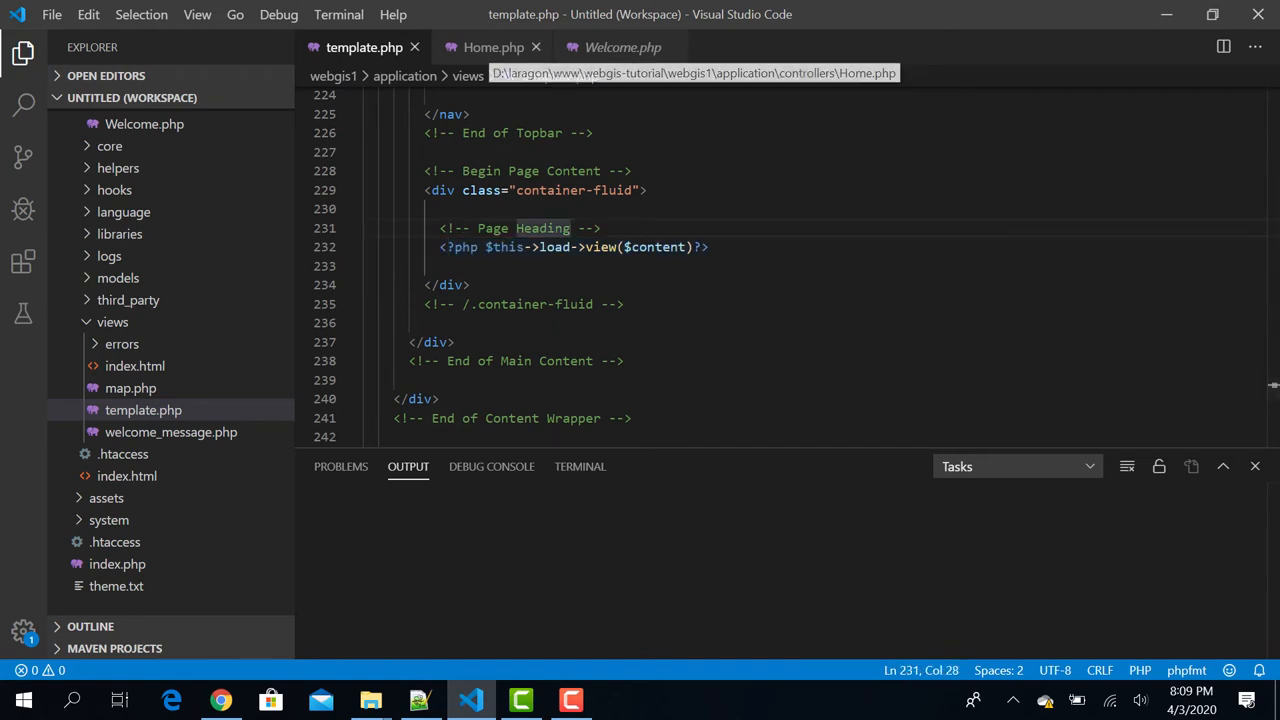
click(130, 388)
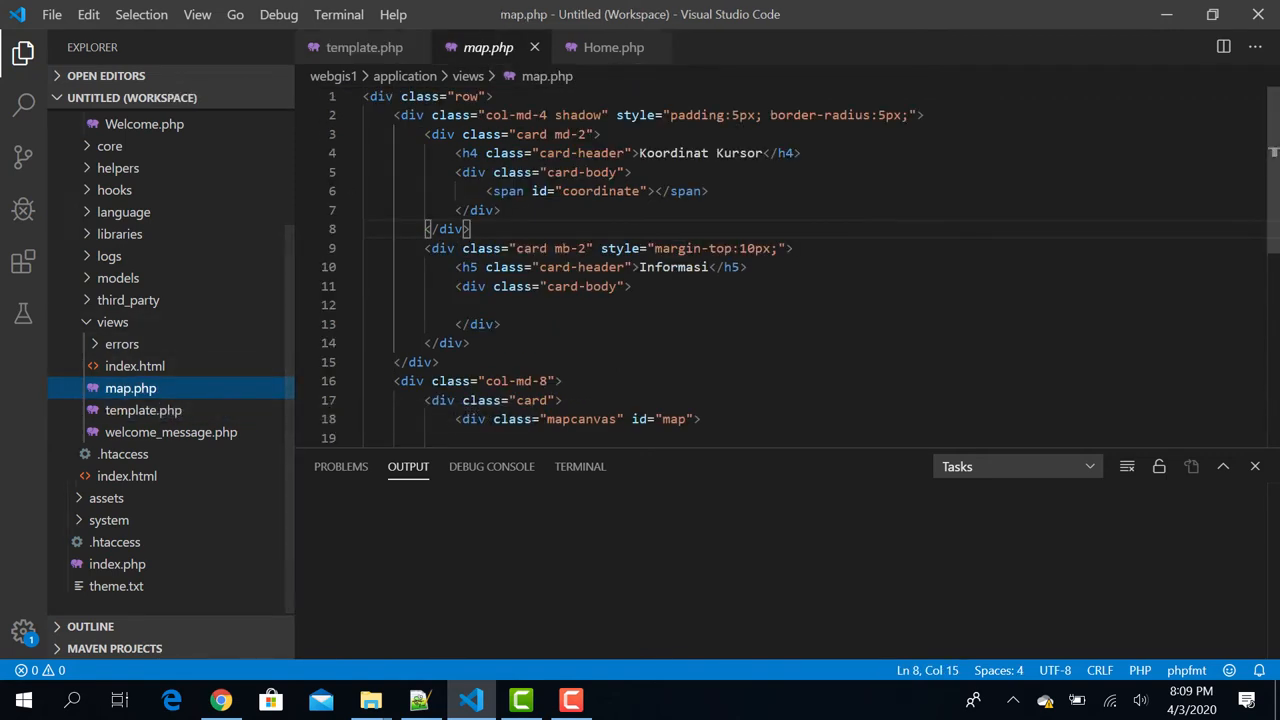
scroll(down, 3)
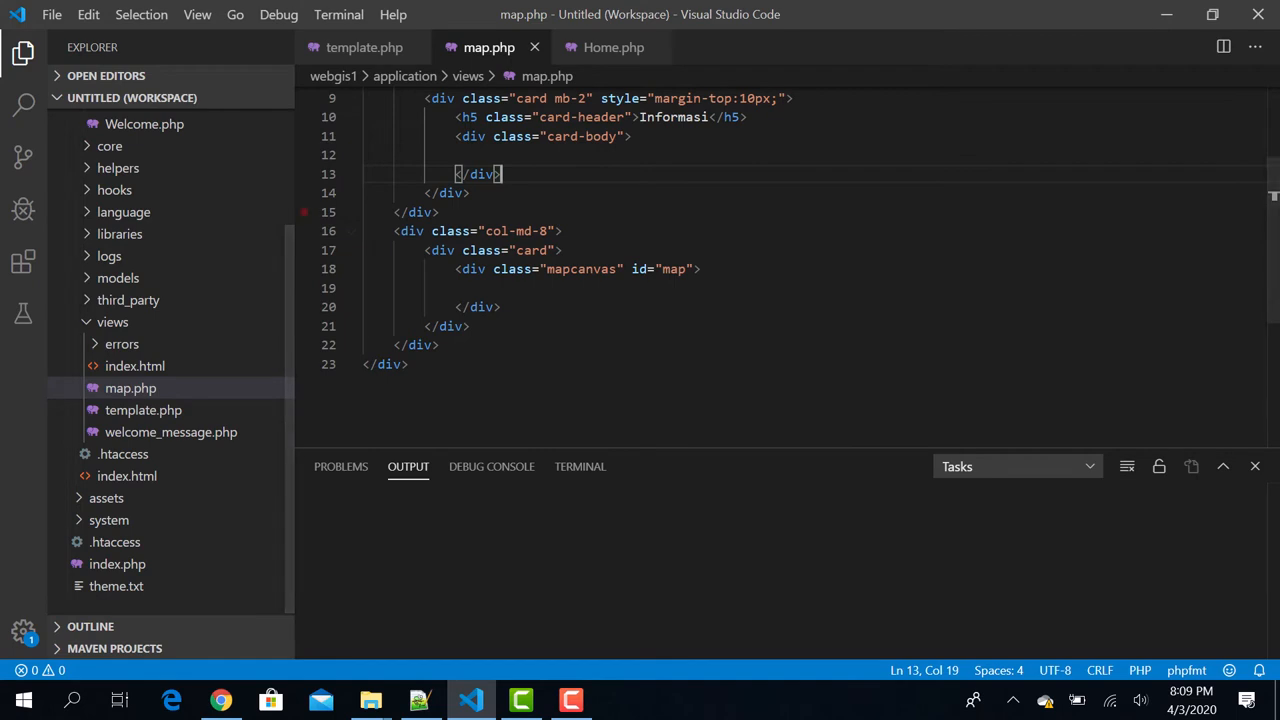
click(364, 47)
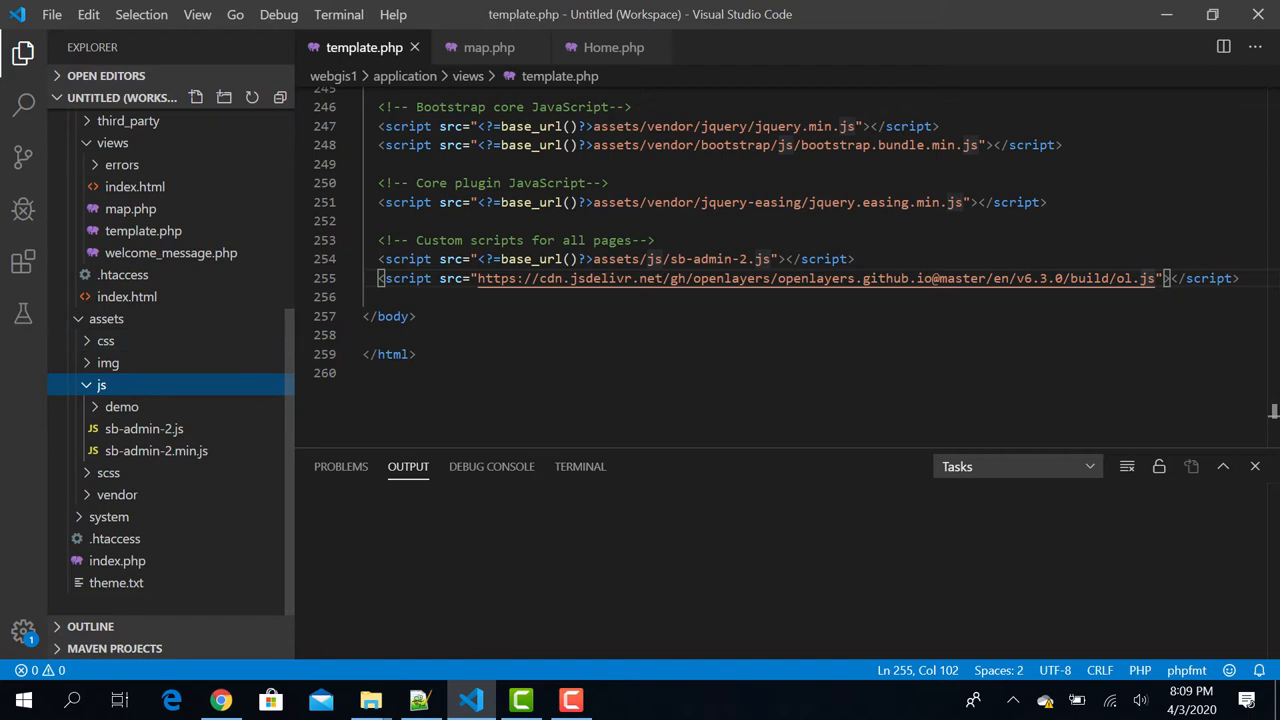
Step: Create gisapp.js in assets/js and start a new line below template.php's ol.js include
right_click(101, 385)
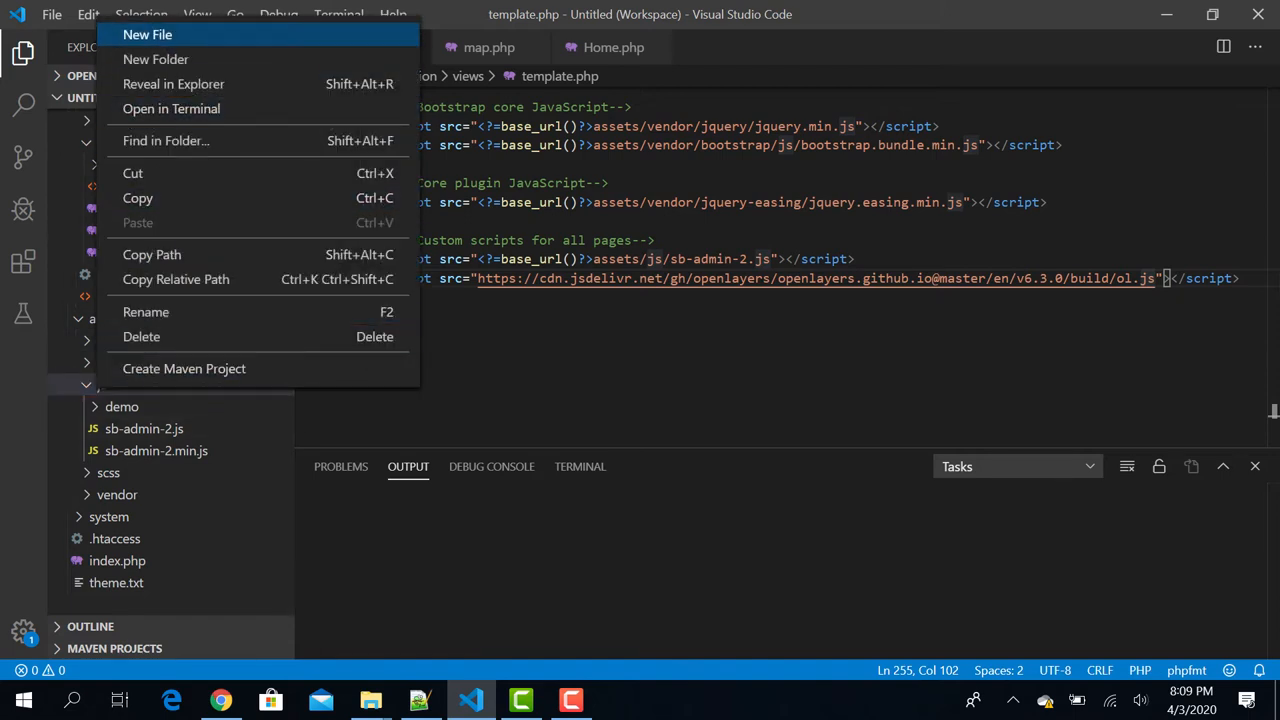
click(147, 34)
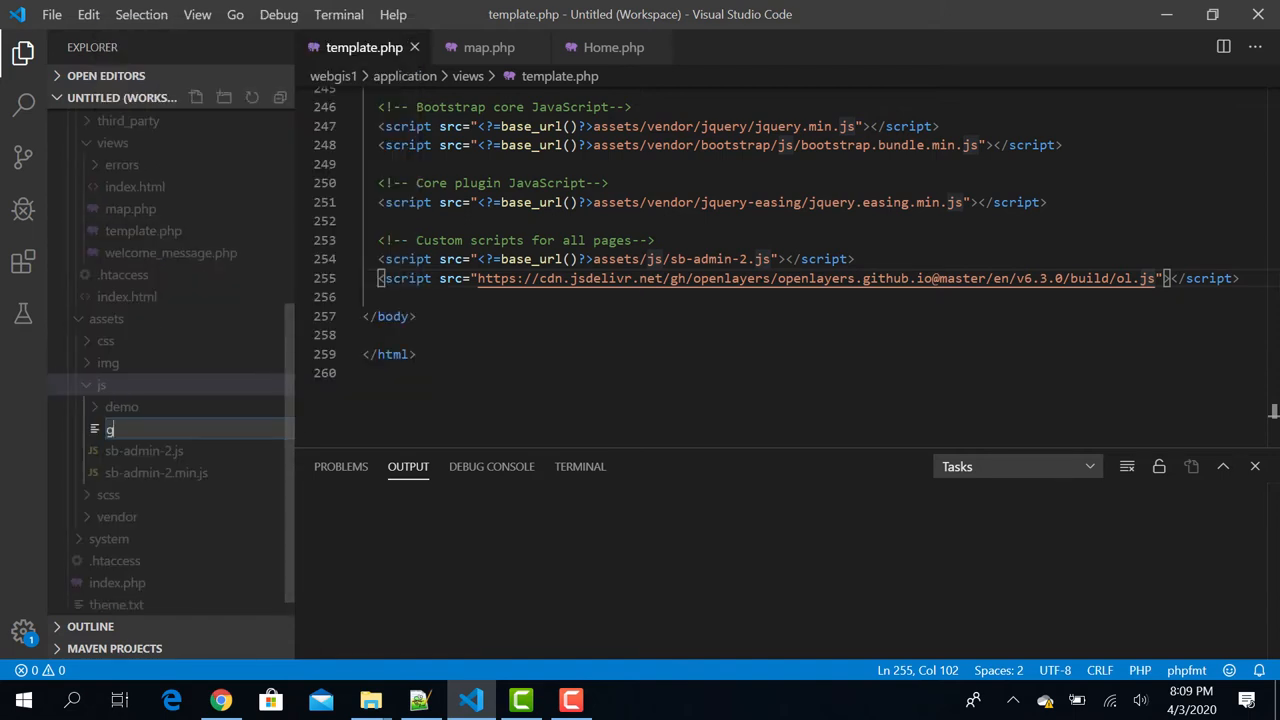
text(isapp.)
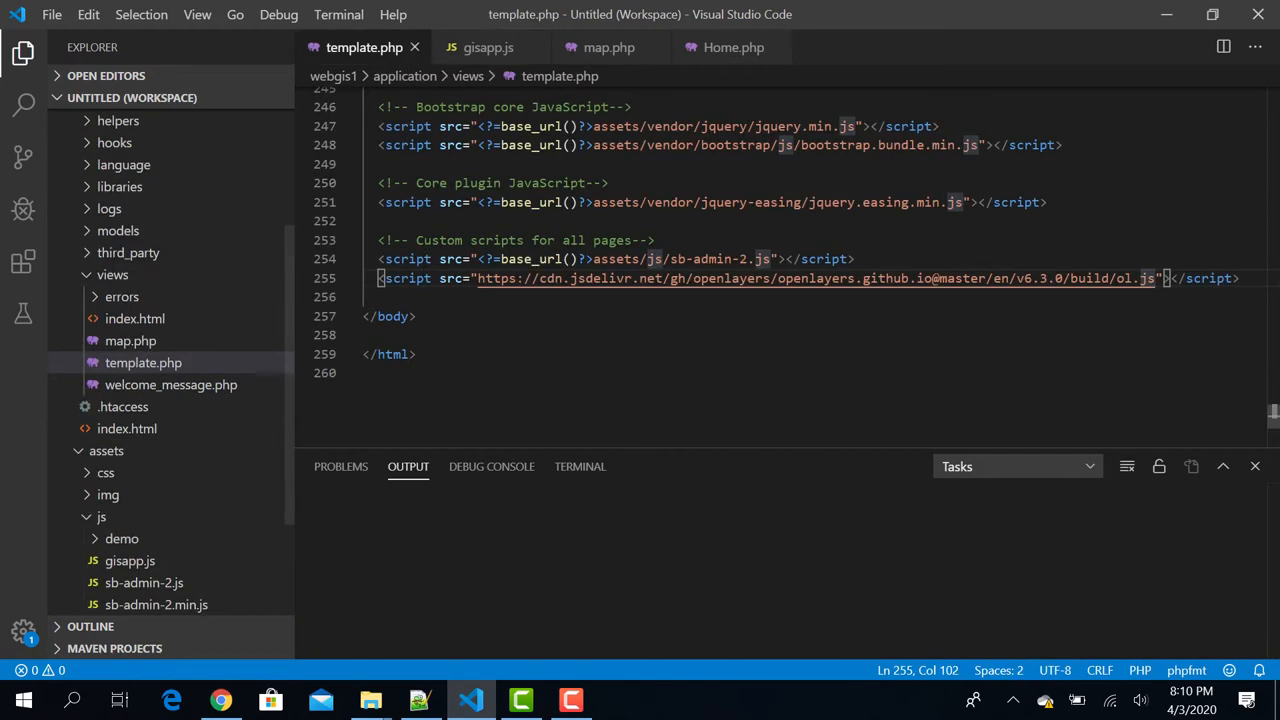
key(Enter)
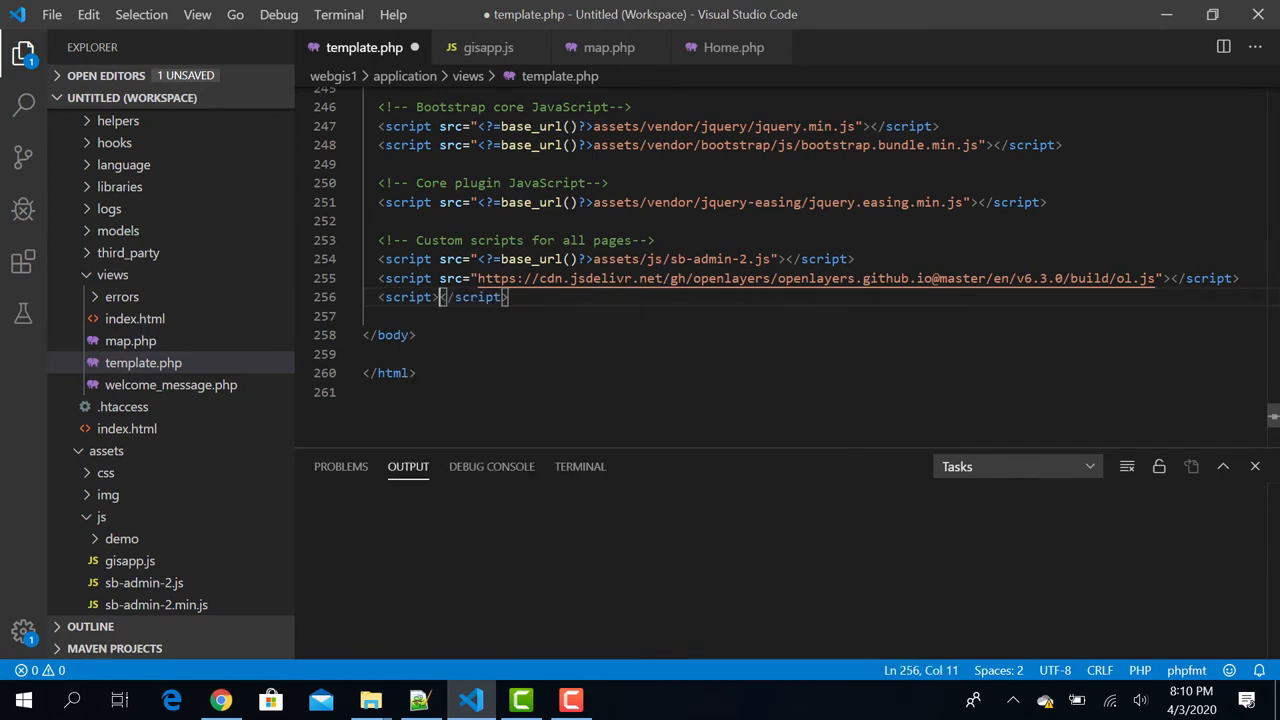
Step: Add a script tag loading base_url('assets/js/gisapp.js') to template.php and save it
text(src)
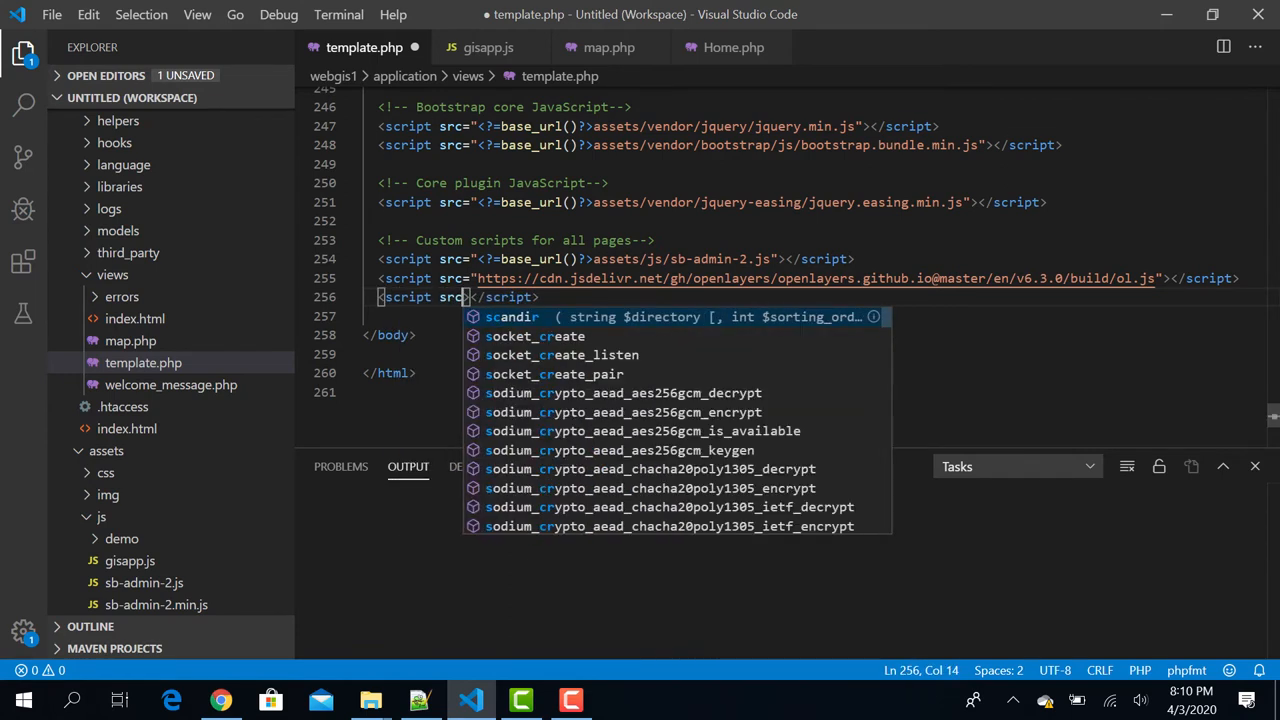
key(Escape)
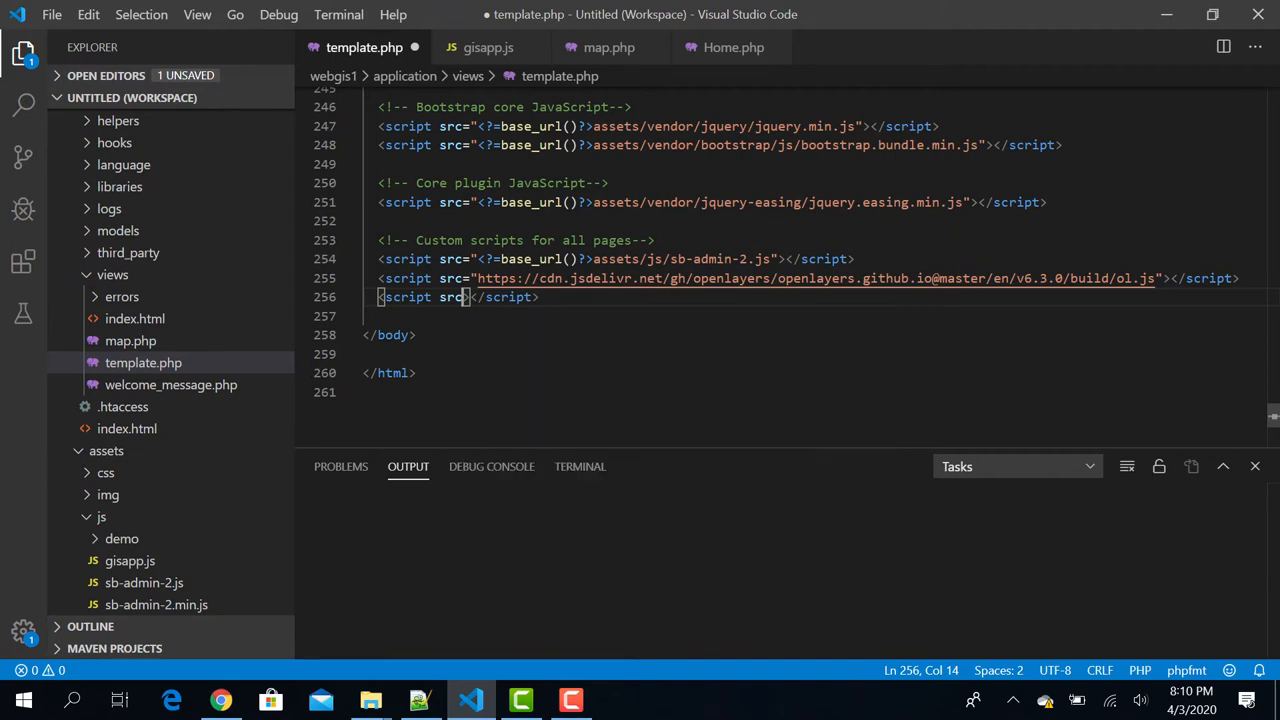
text(="")
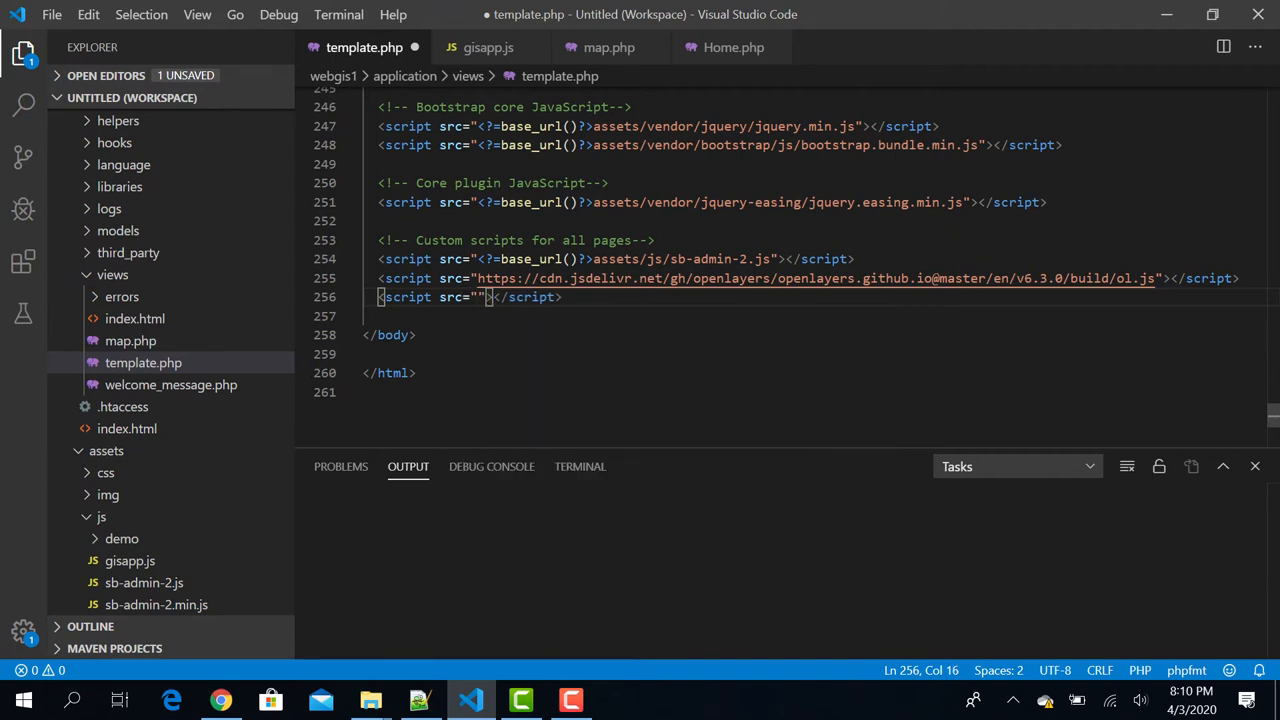
text(<?=base_url()?>)
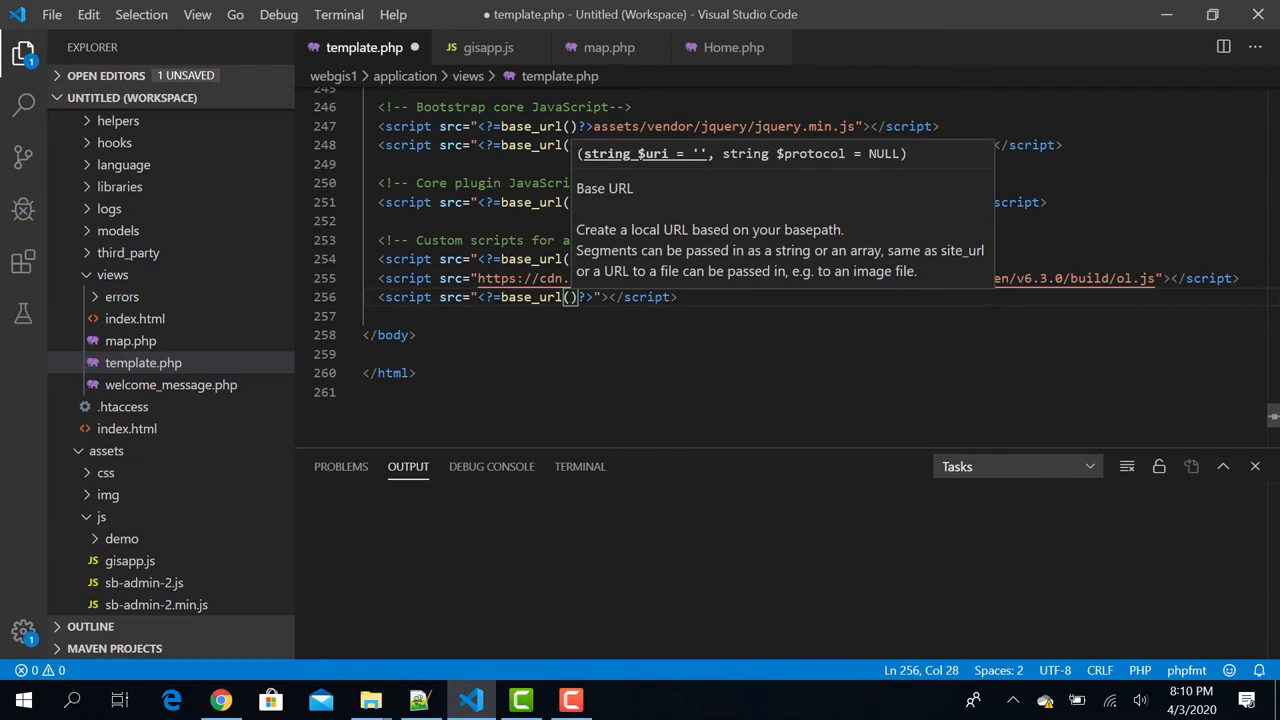
text(assets/')
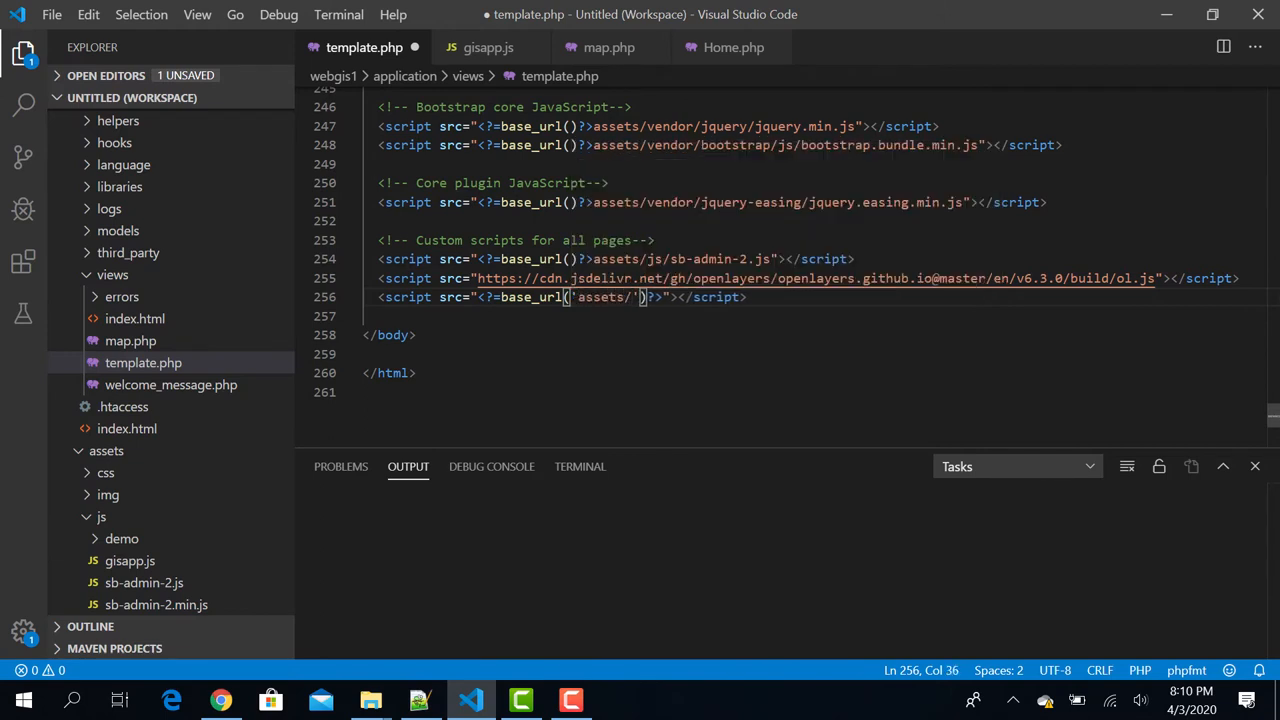
text(js/)
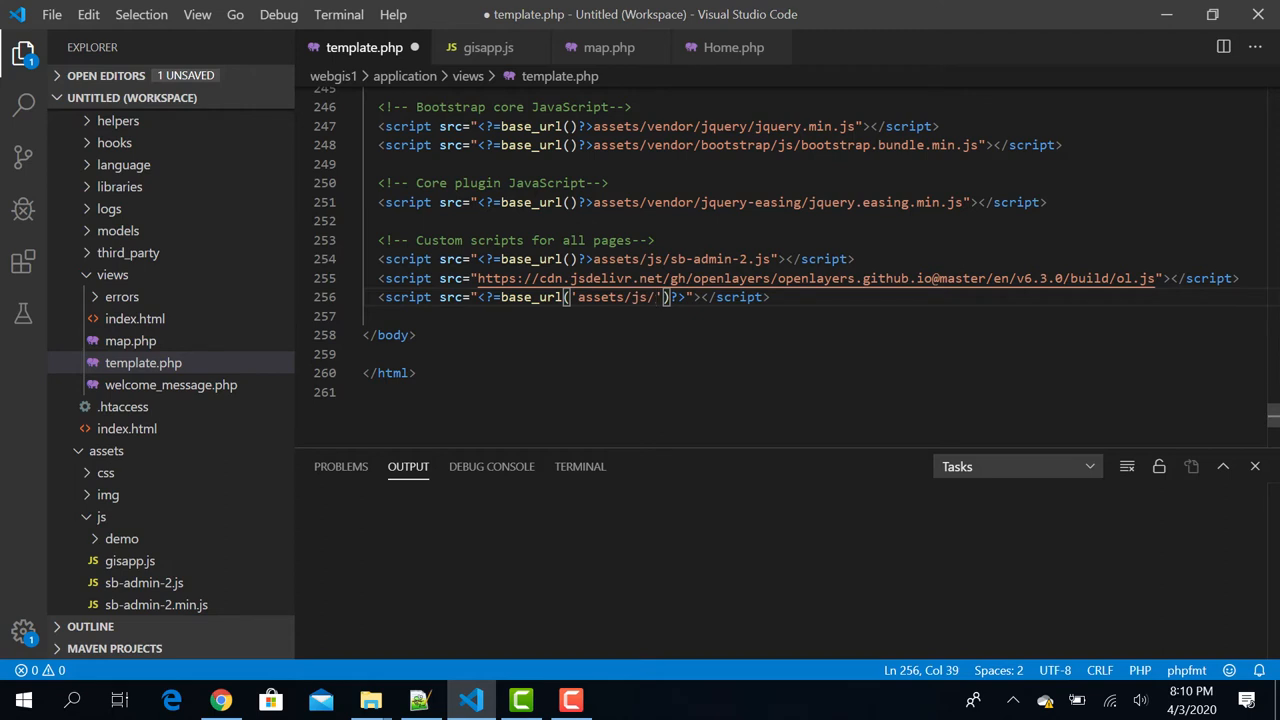
text(gisapp.js)
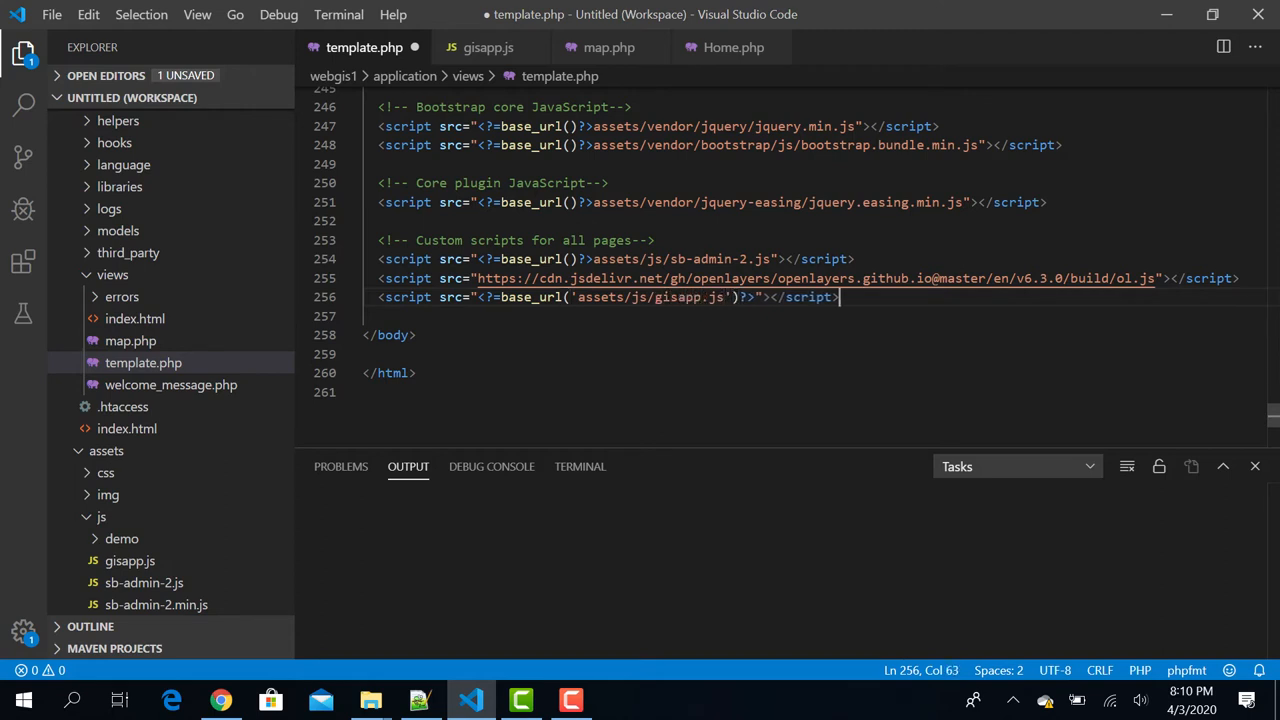
key(ctrl+s)
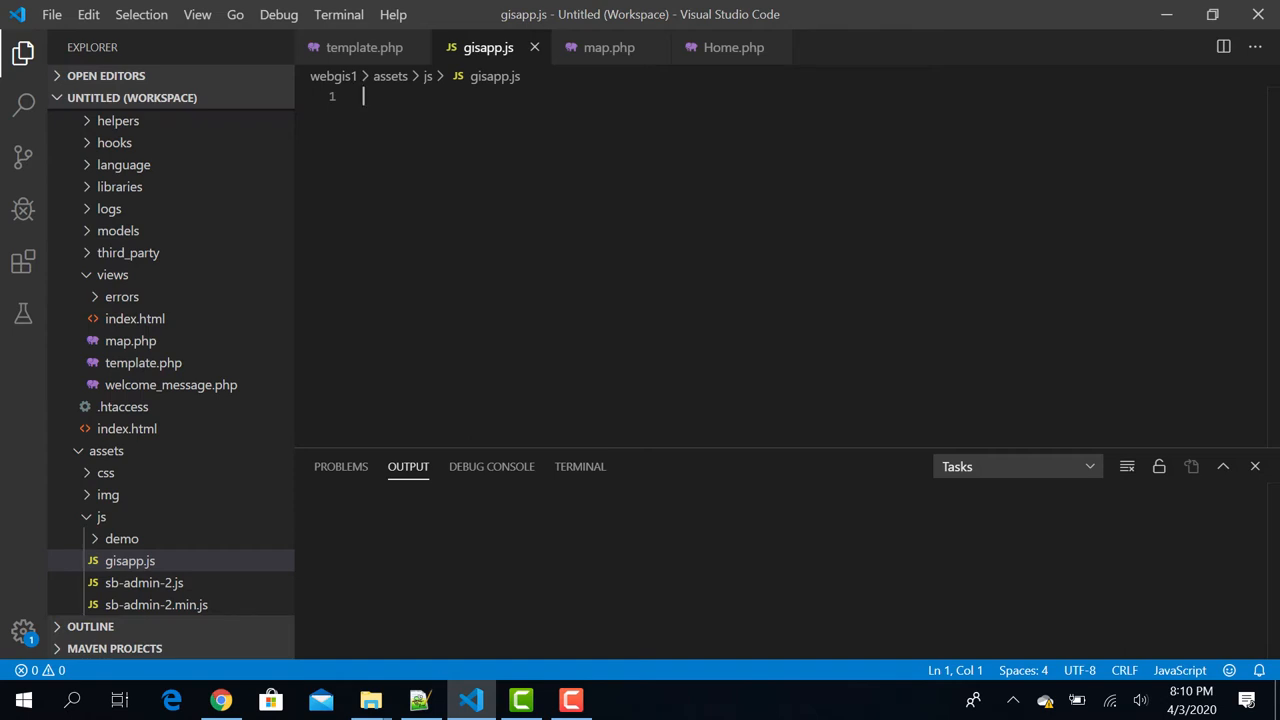
Step: Write var map = new ol.Map({ target: 'map' }) in gisapp.js, confirming the id in map.php
text(var)
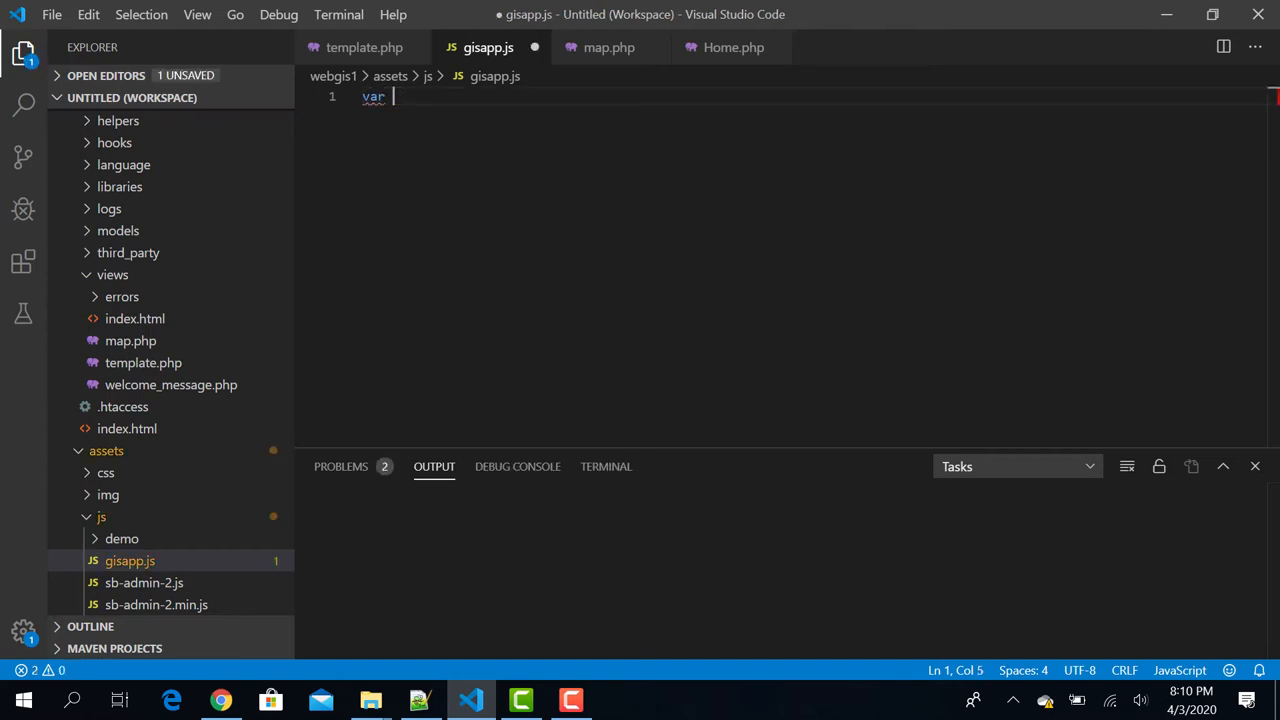
text(map=)
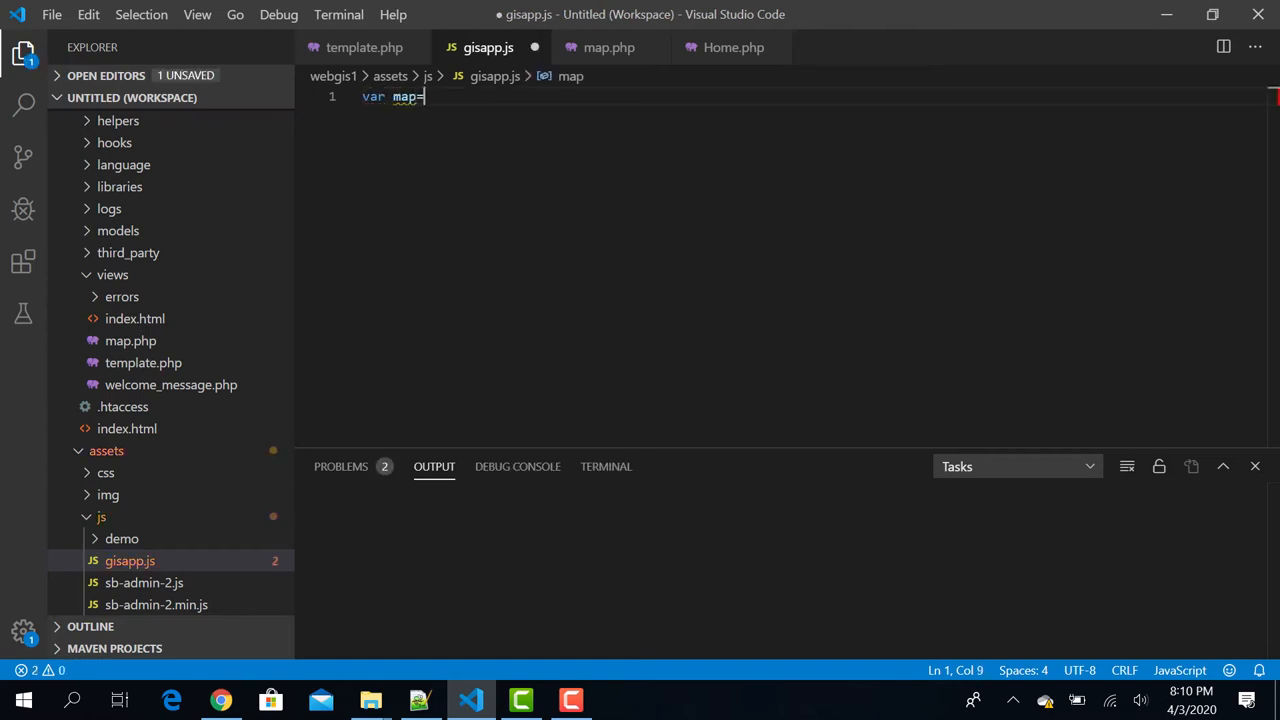
text(new o)
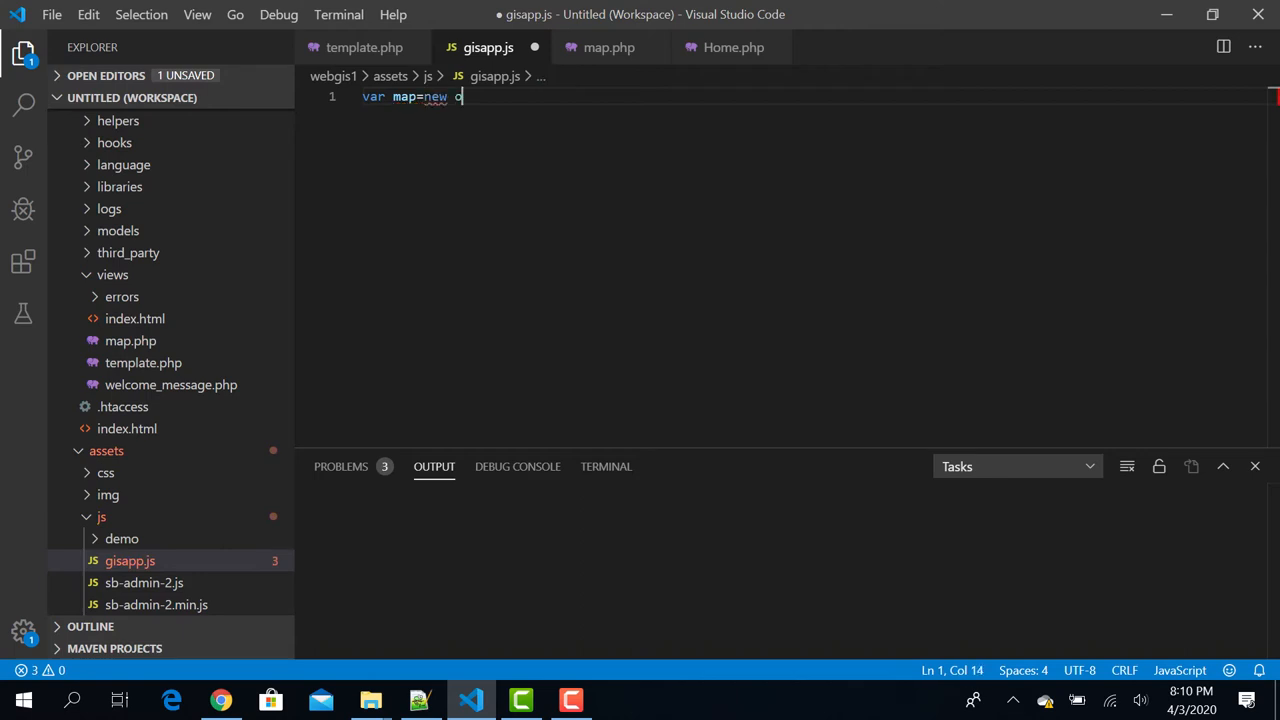
text(ol.)
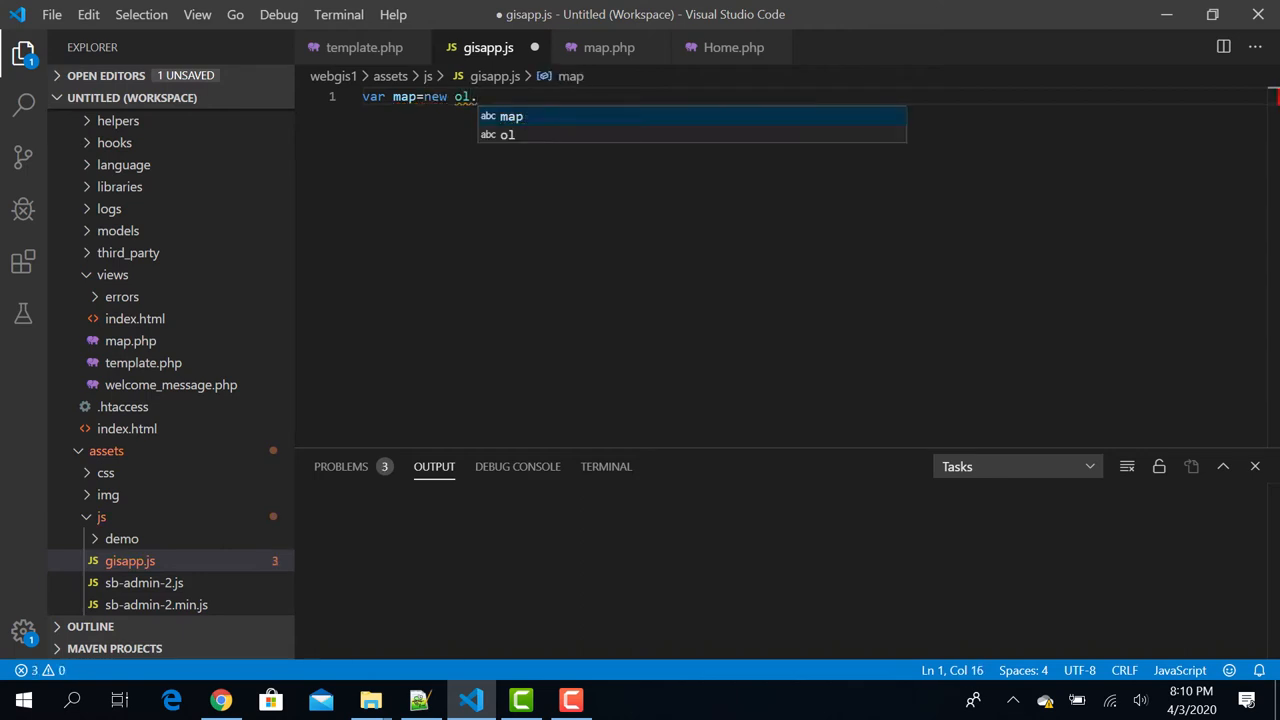
text(Map())
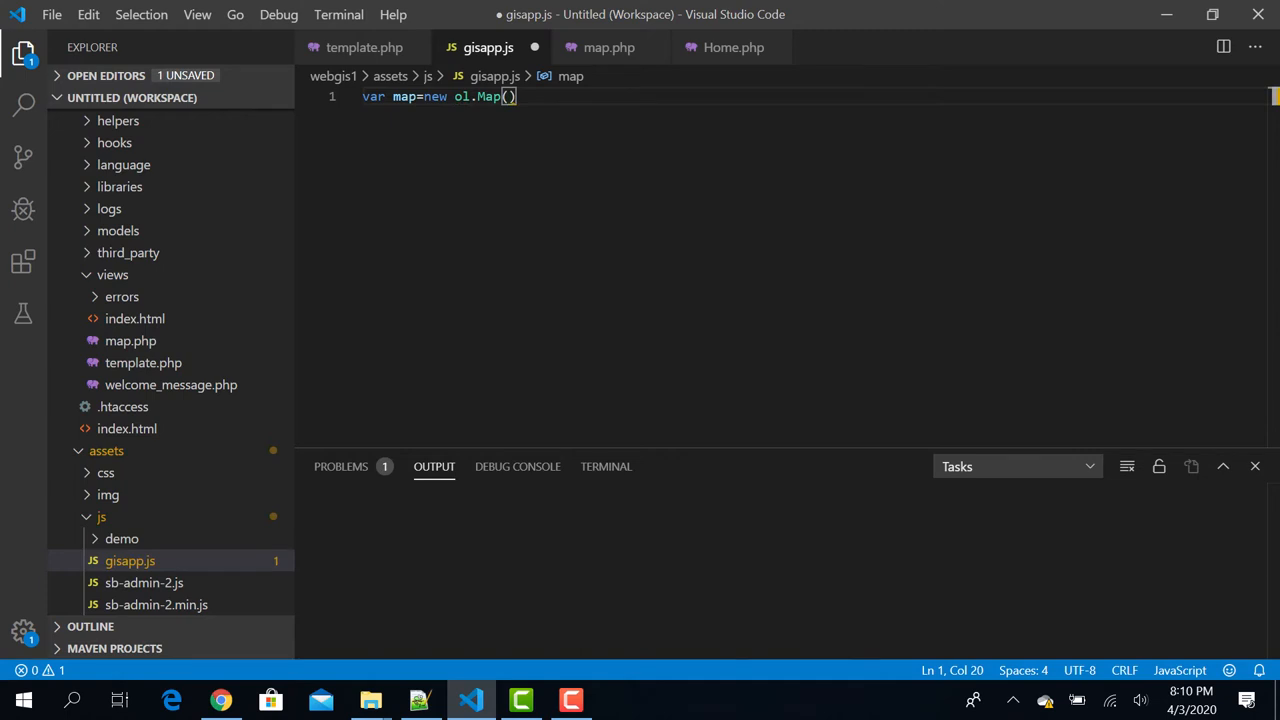
text(target)
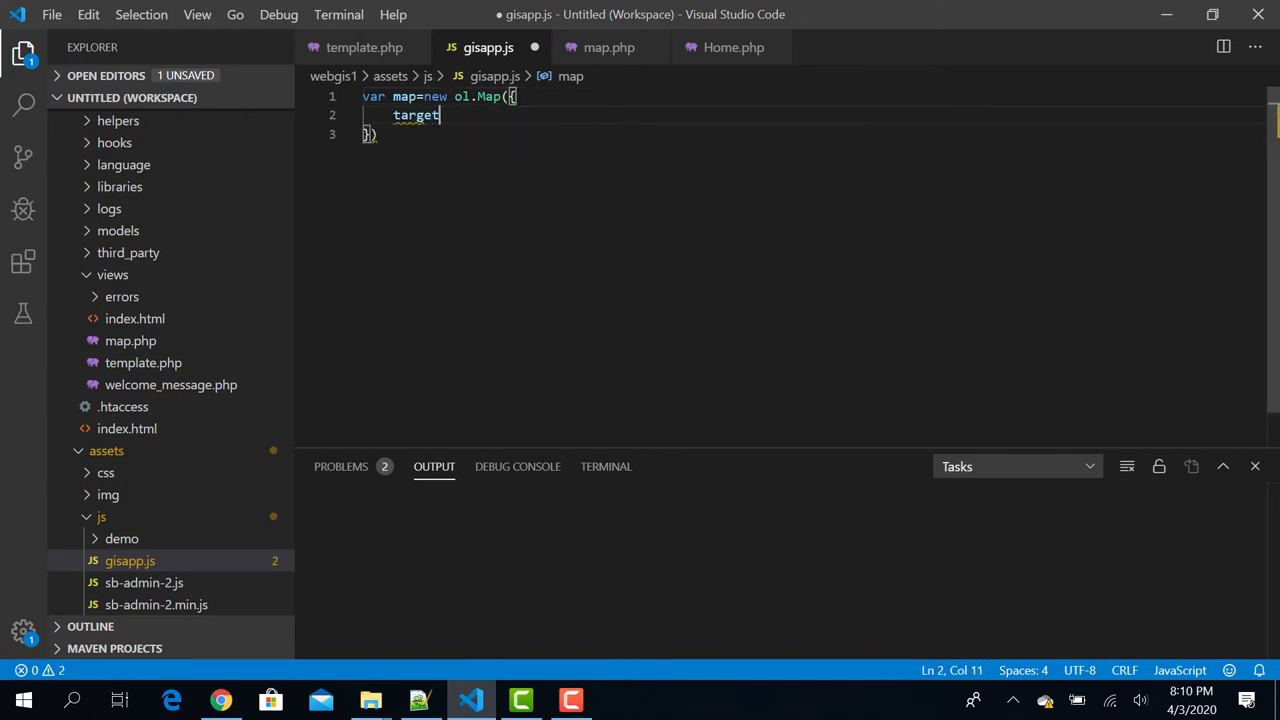
text(:'map')
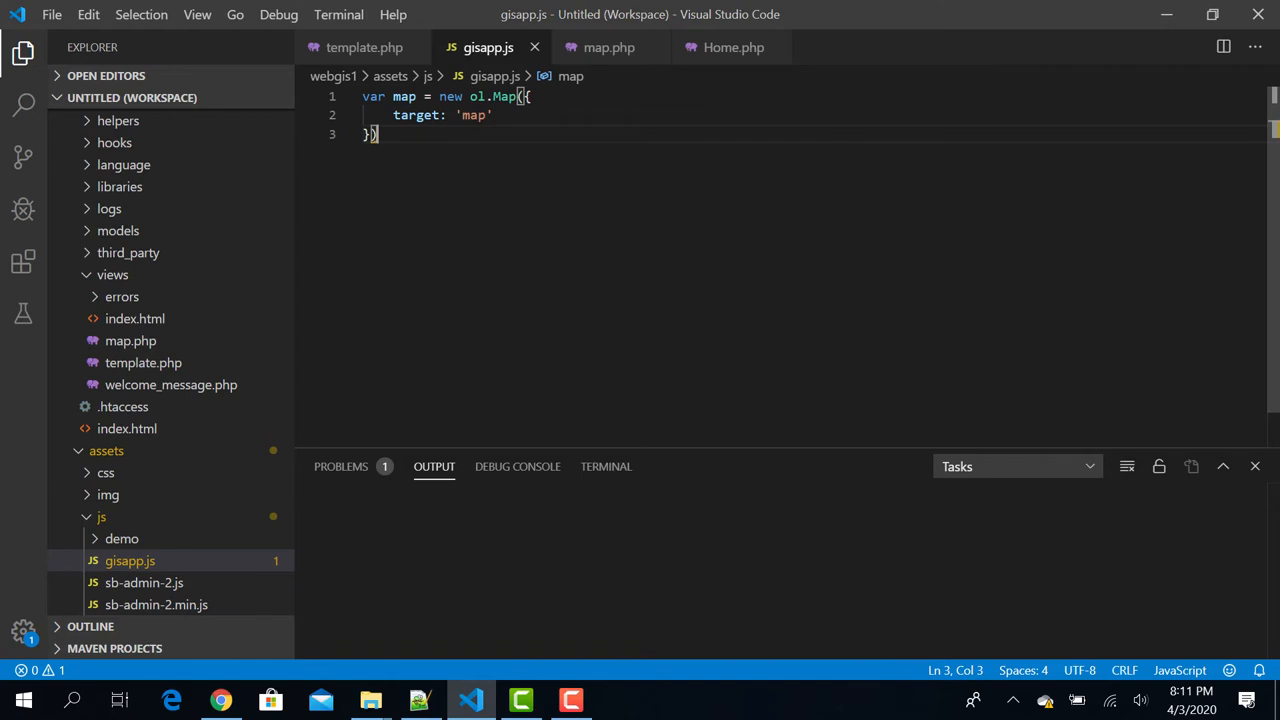
click(608, 47)
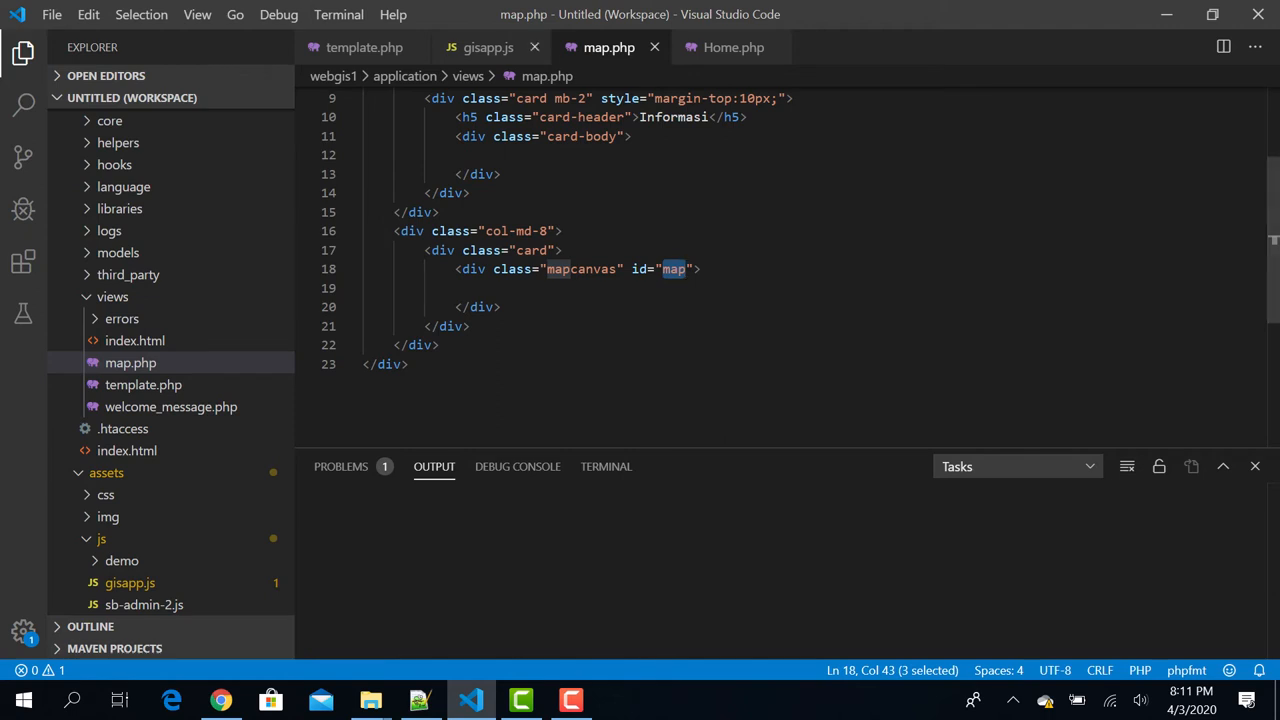
click(488, 47)
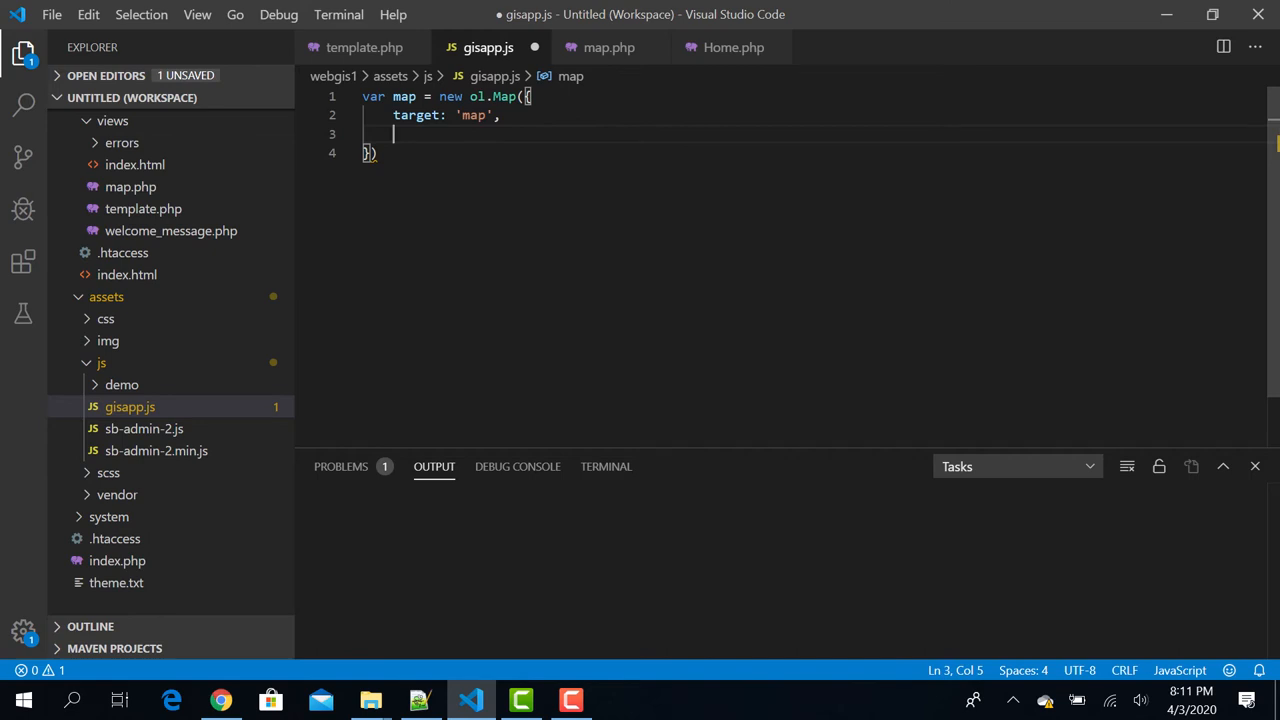
Step: Add a layers array to the map containing a new ol.layer.Tile
text(layers)
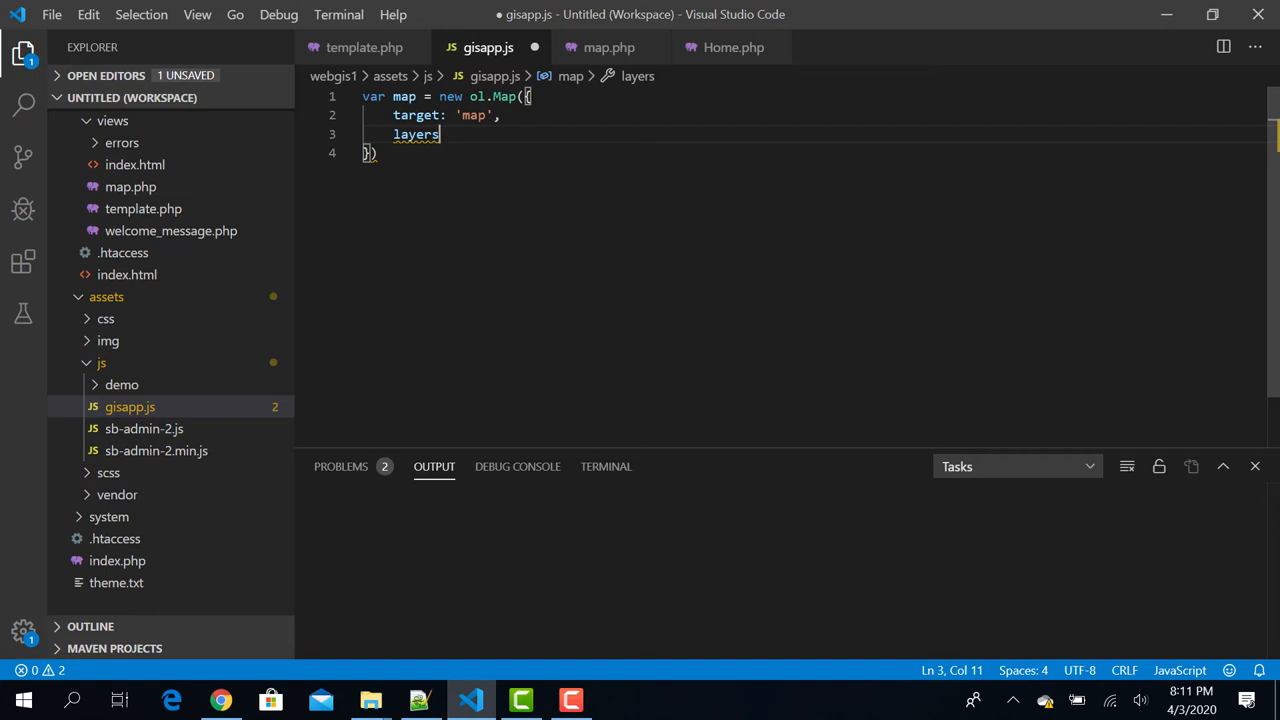
text(:)
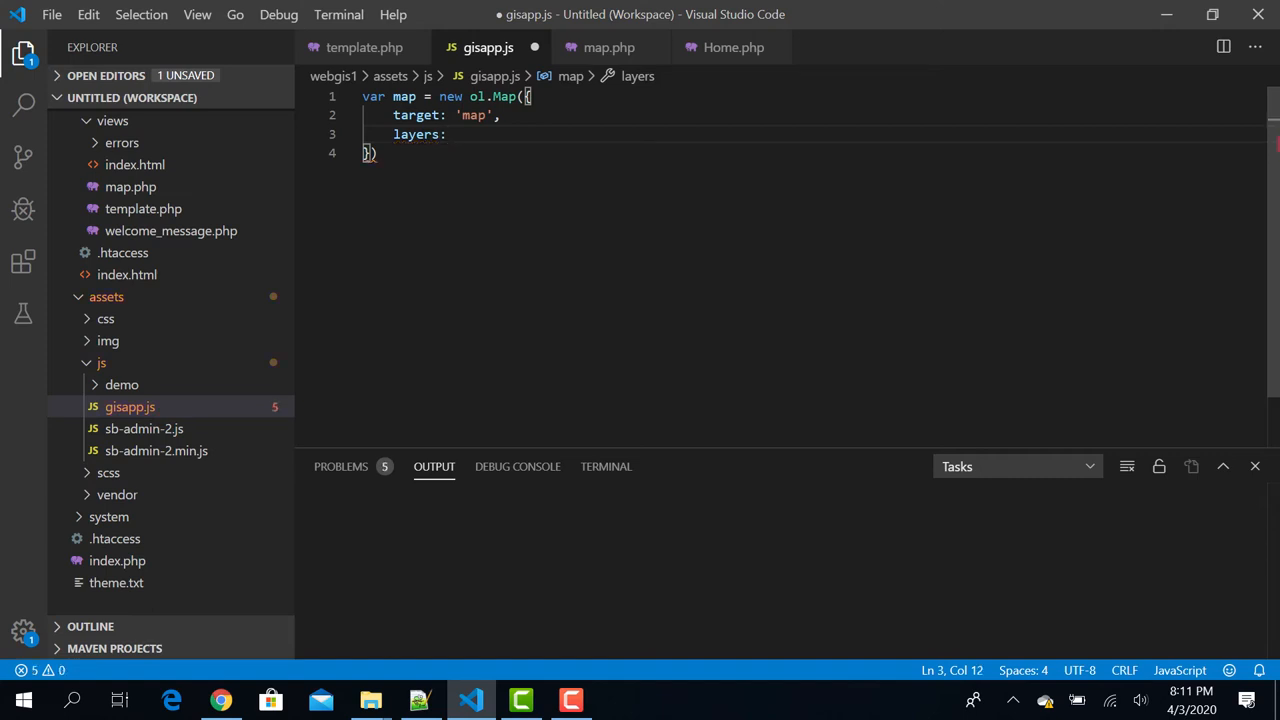
text([])
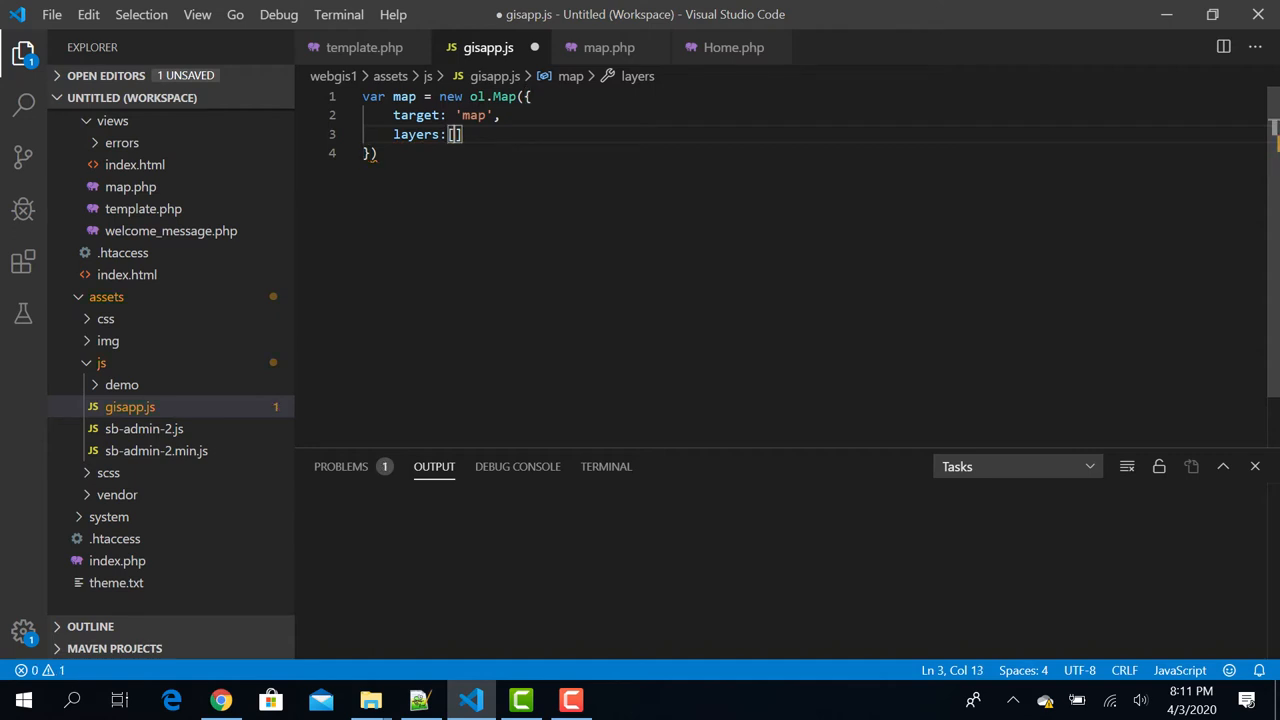
text(new ol)
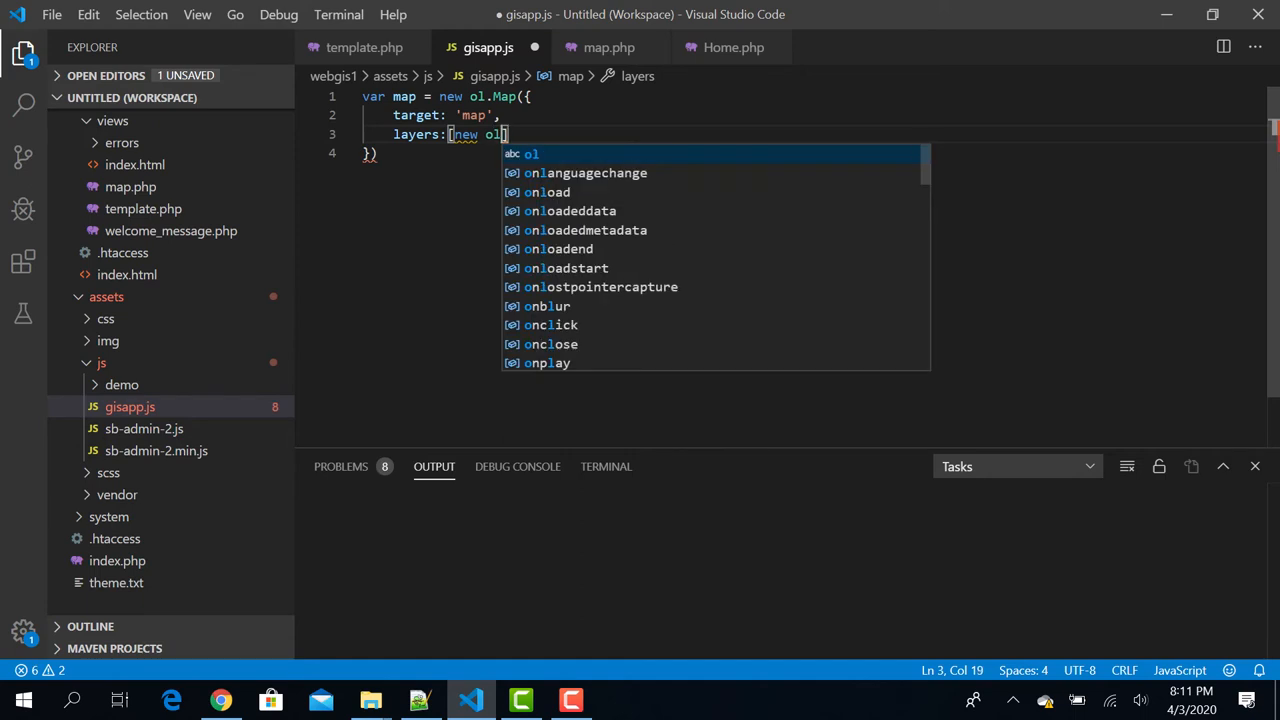
text(.)
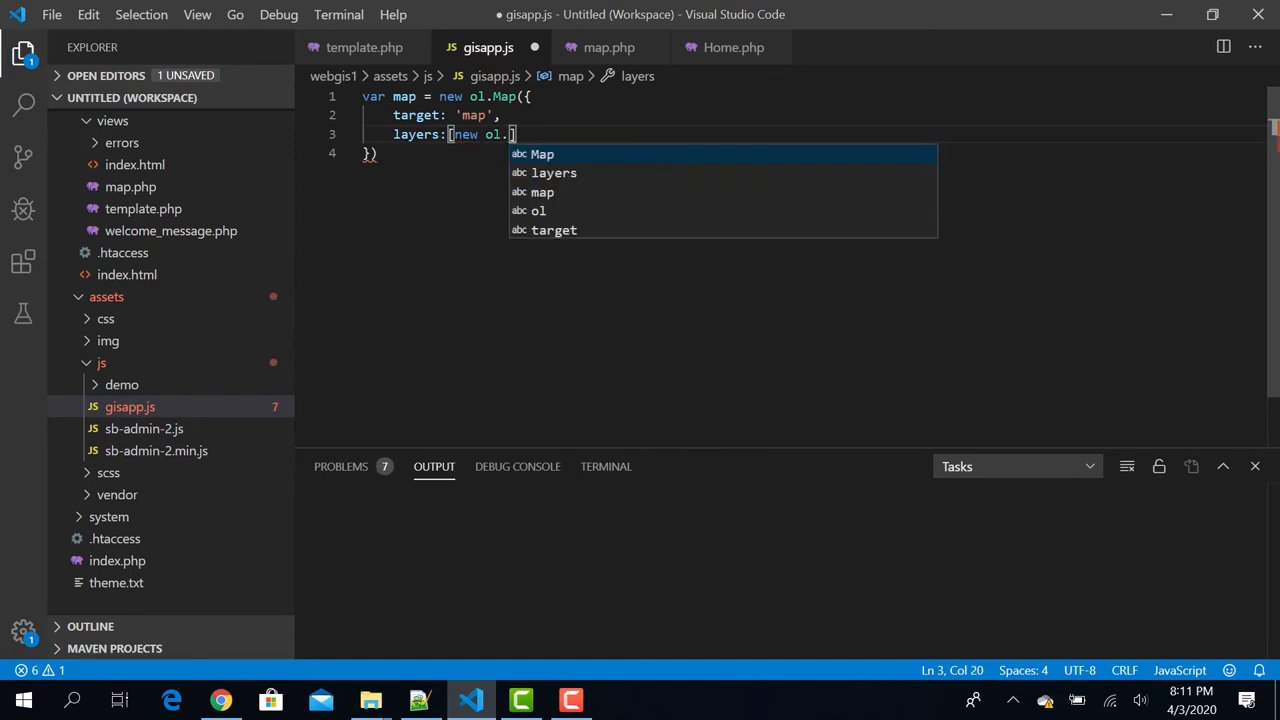
text(layer)
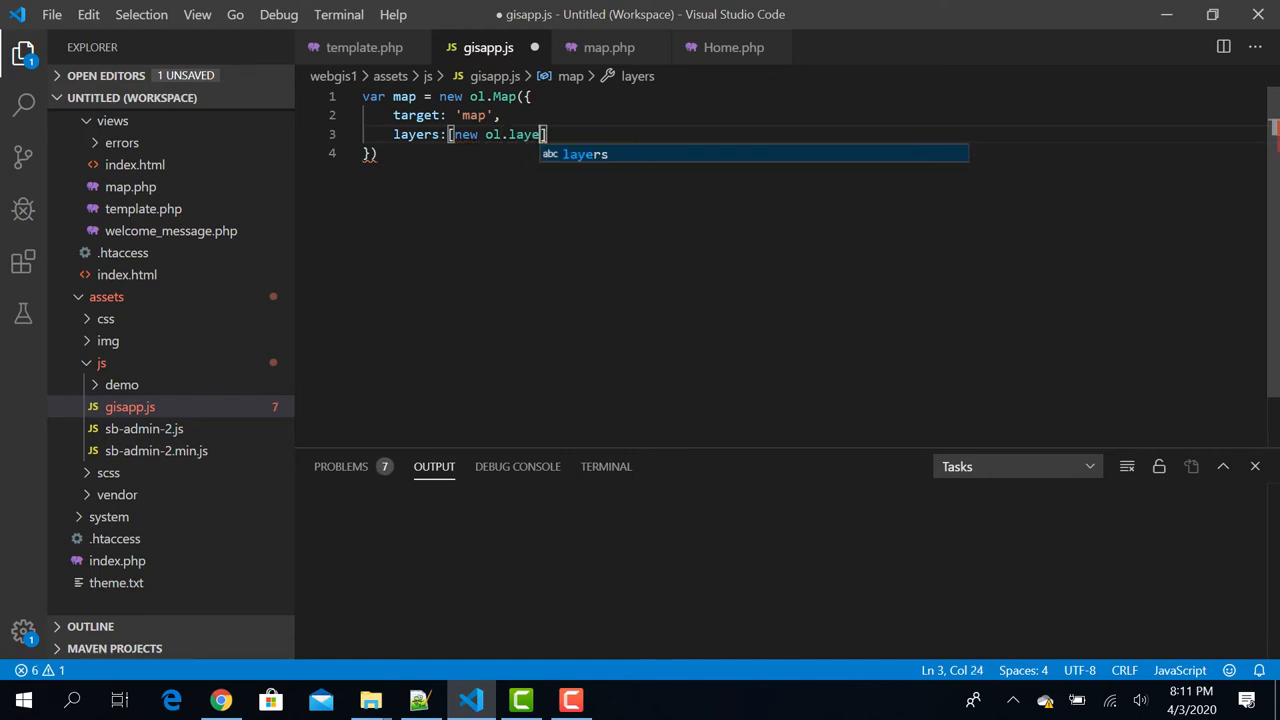
text(r.)
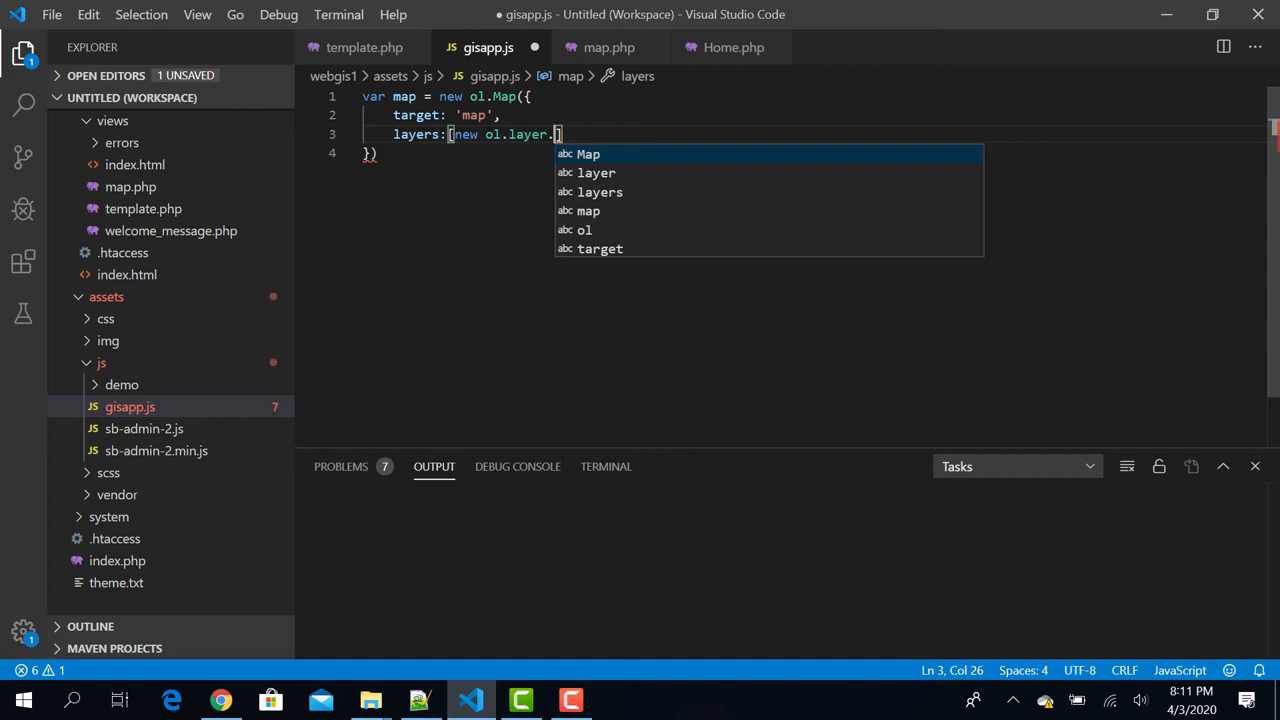
text(Tile)
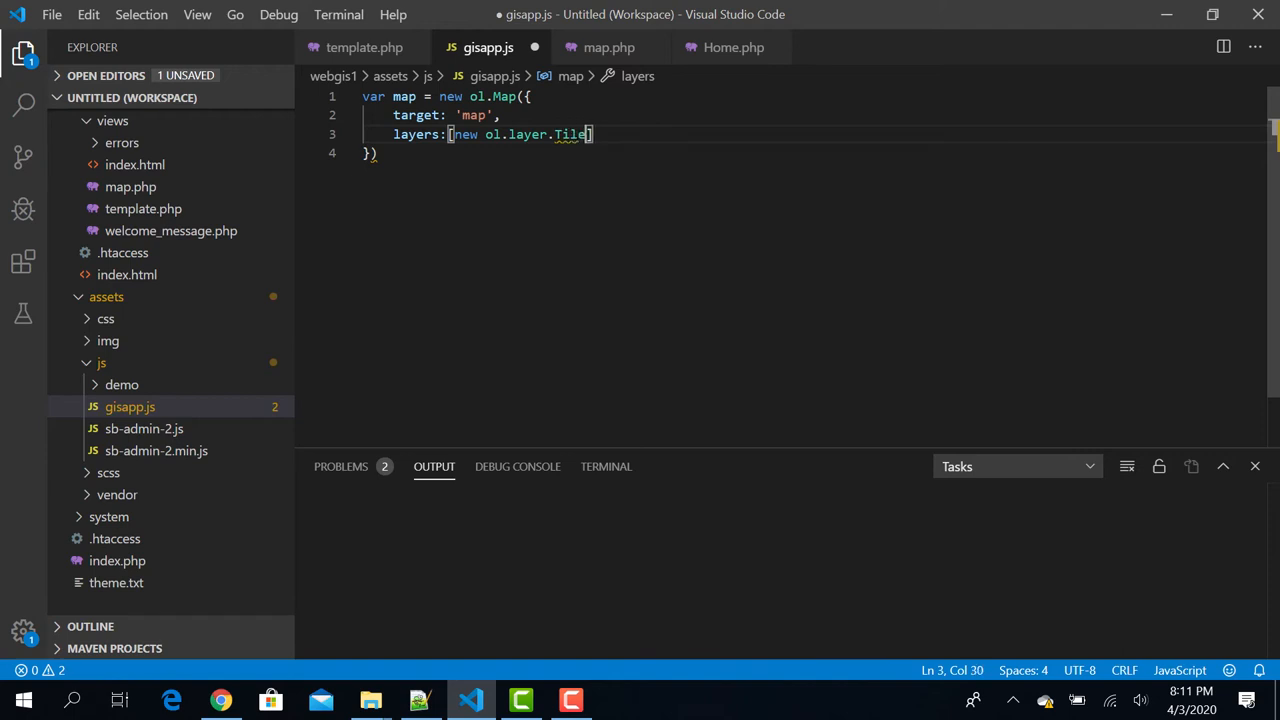
text(({})
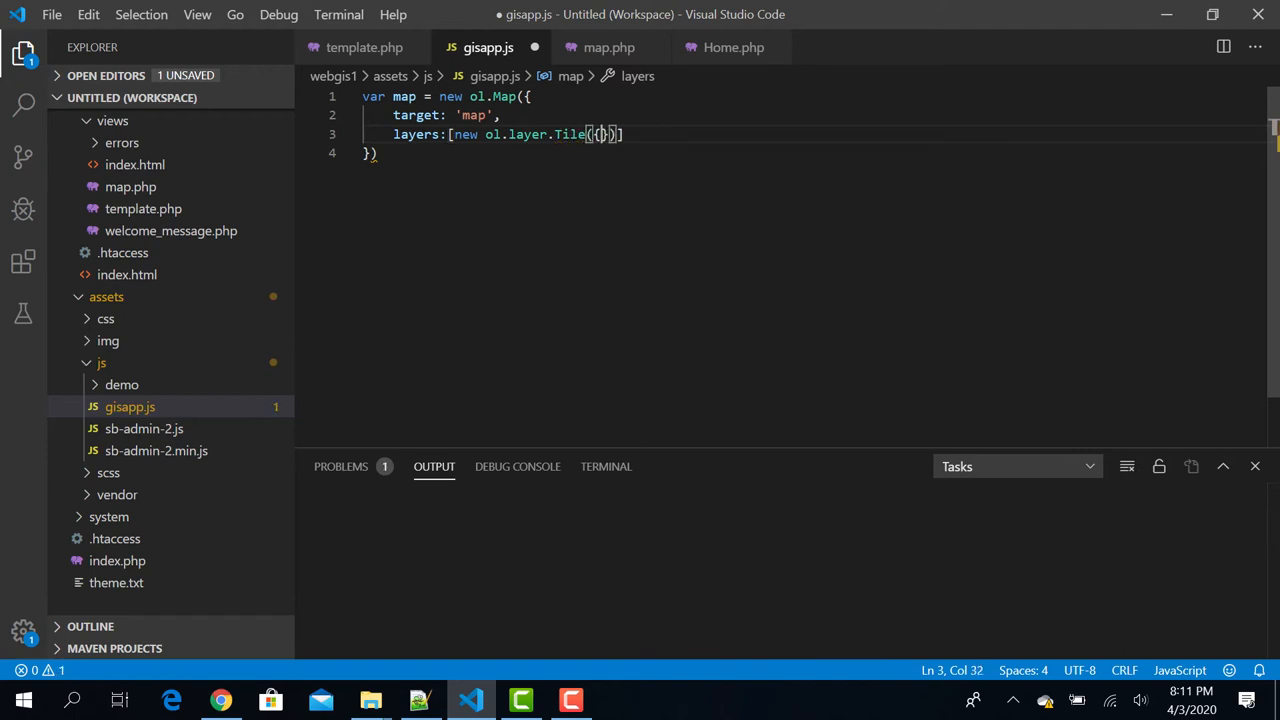
Step: Set the tile layer's source to new ol.source.OSM()
text(sour)
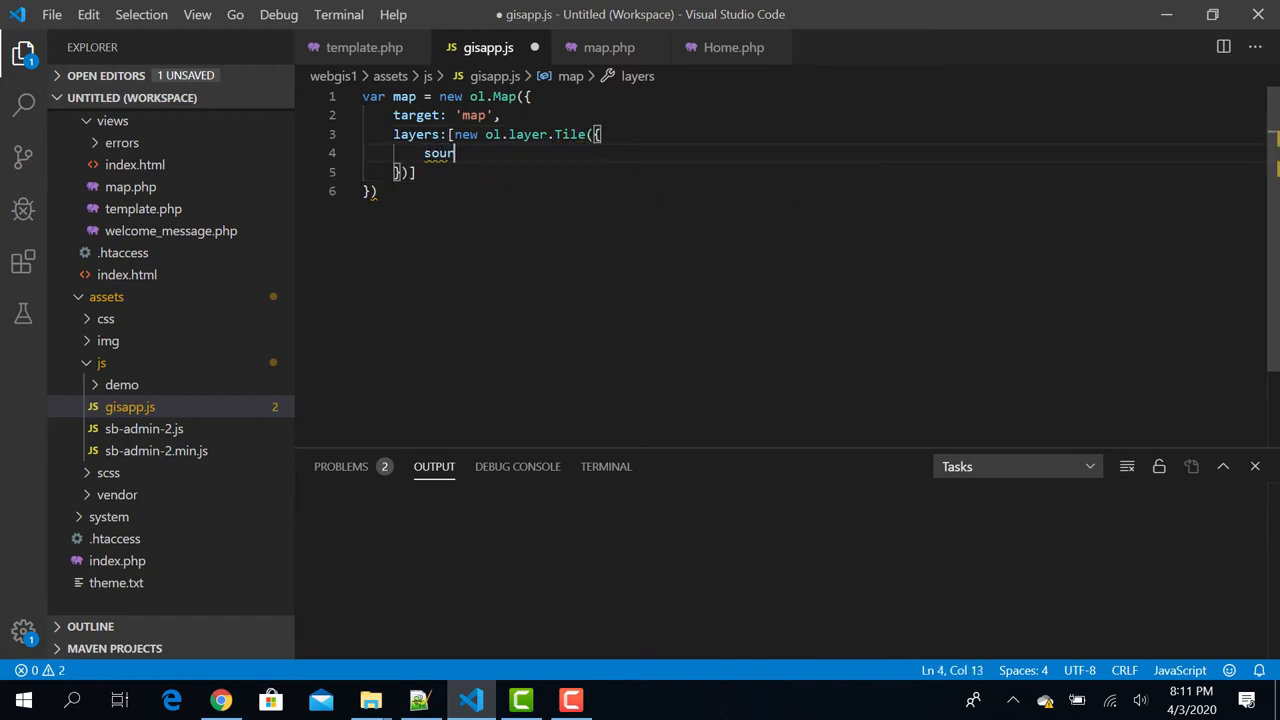
text(ce:)
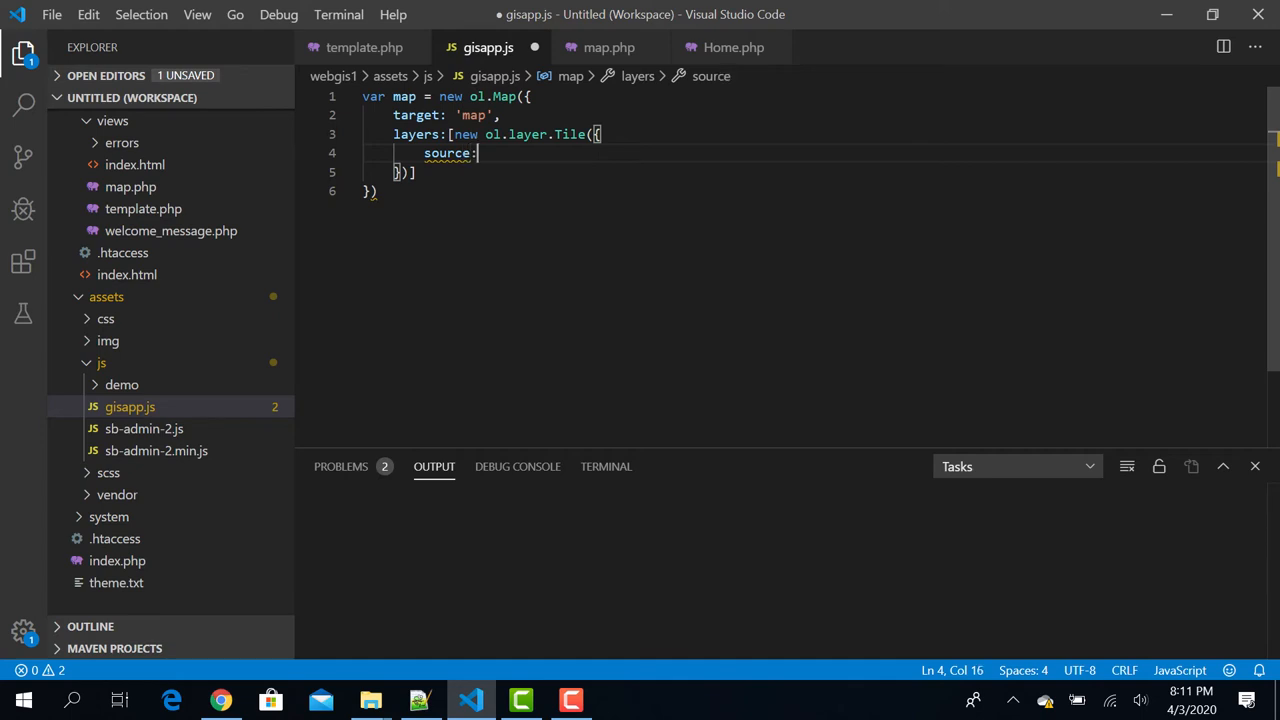
text(new)
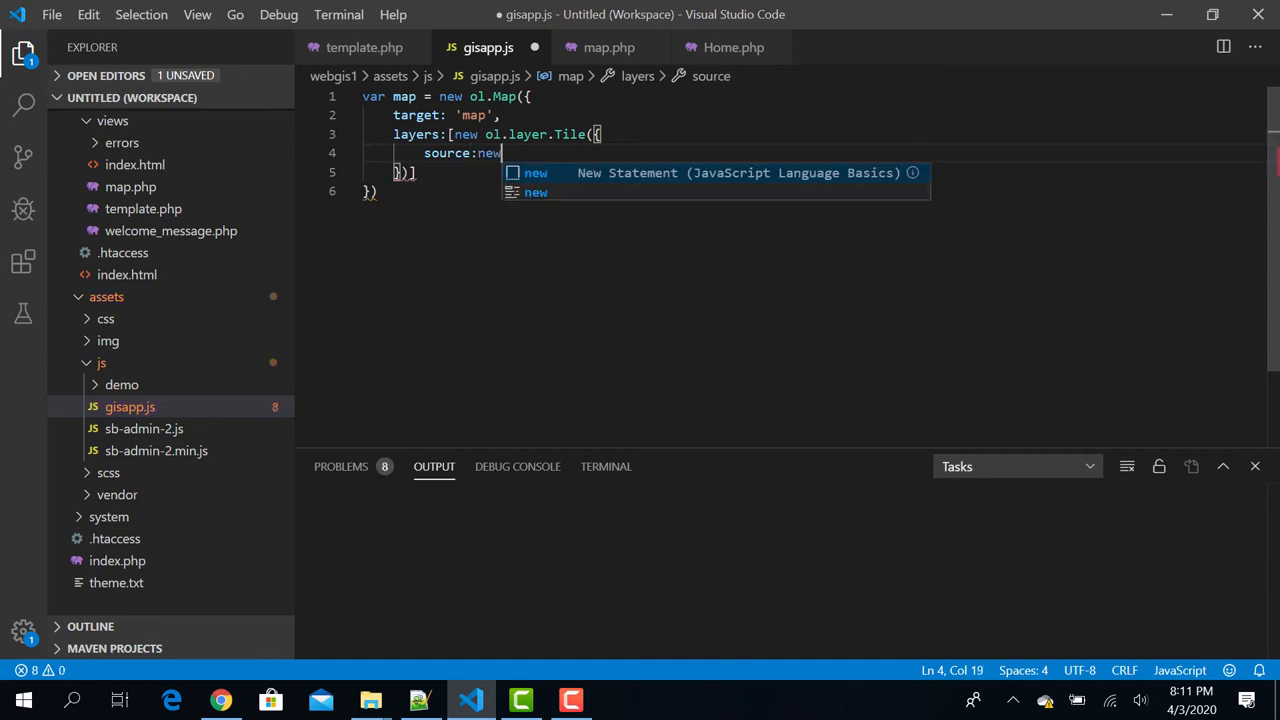
text(ol.so)
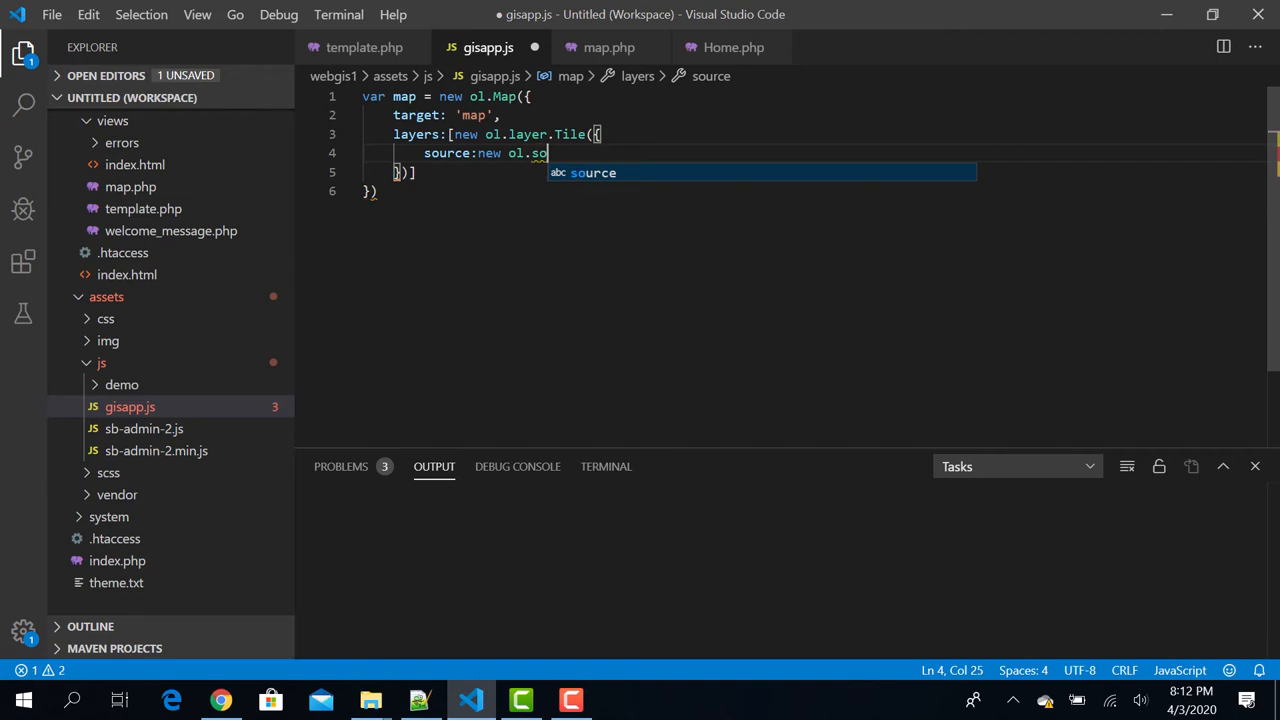
text(urce.)
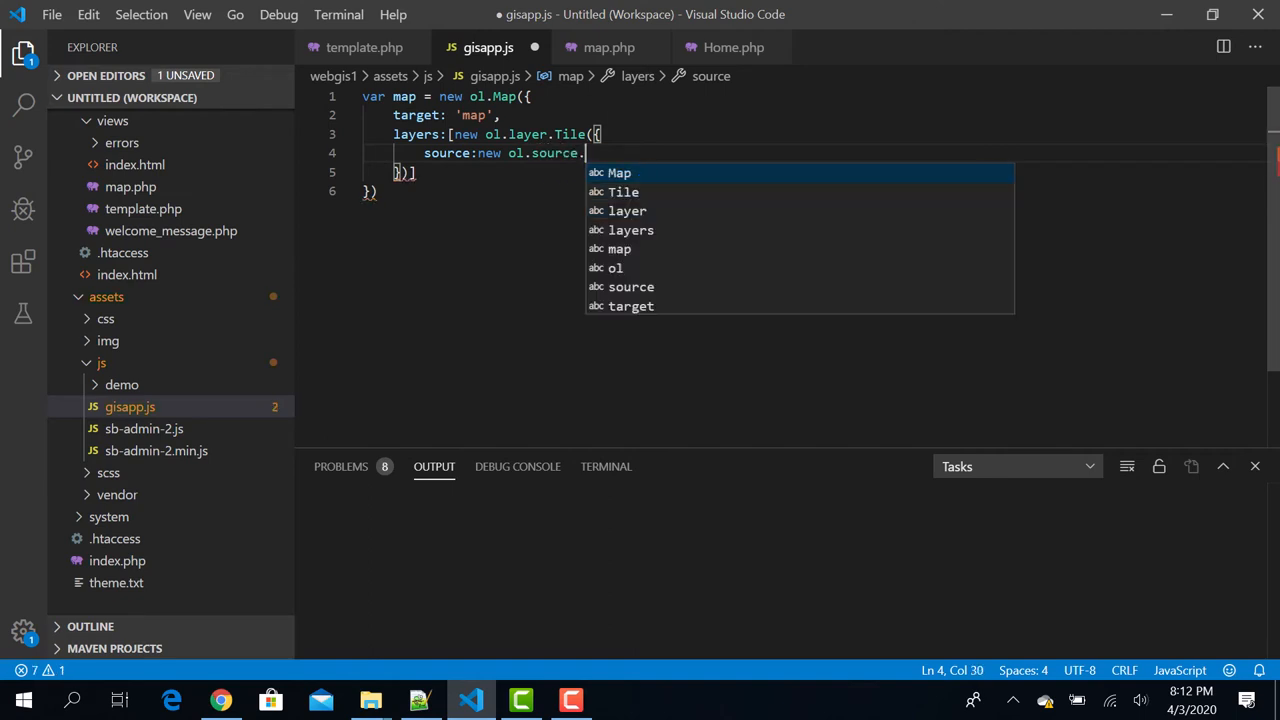
text(OSM)
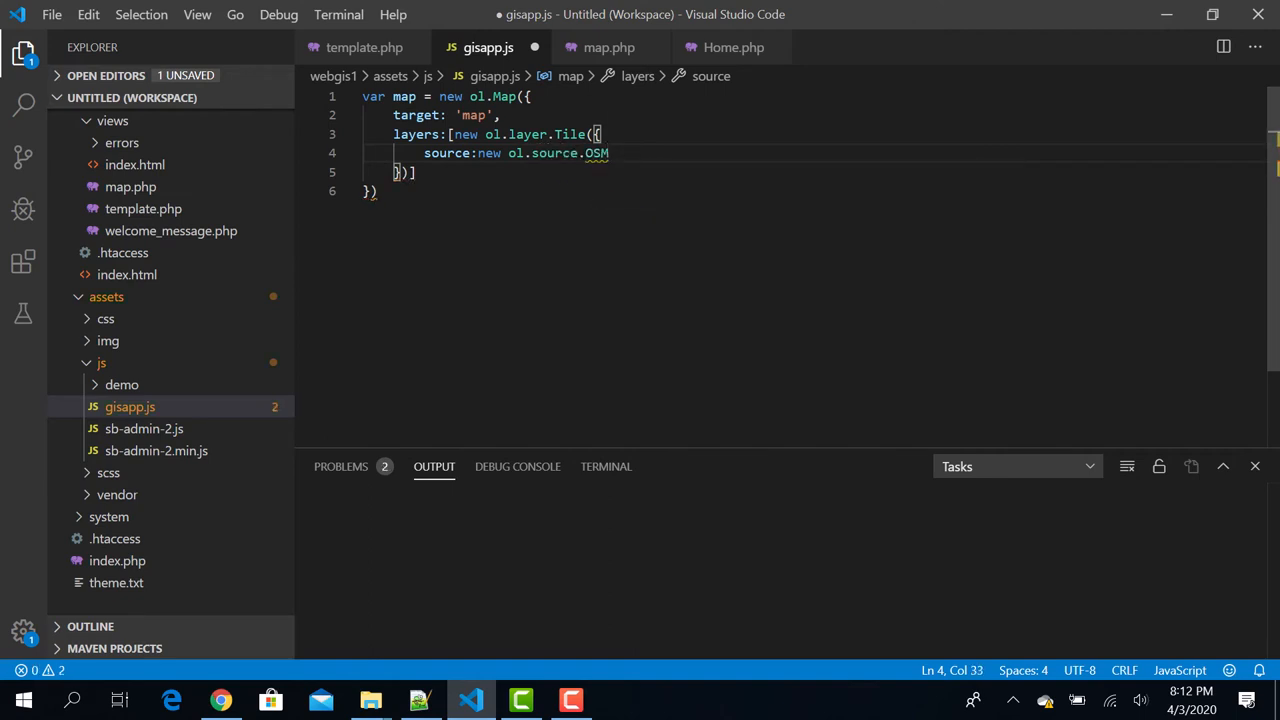
text())
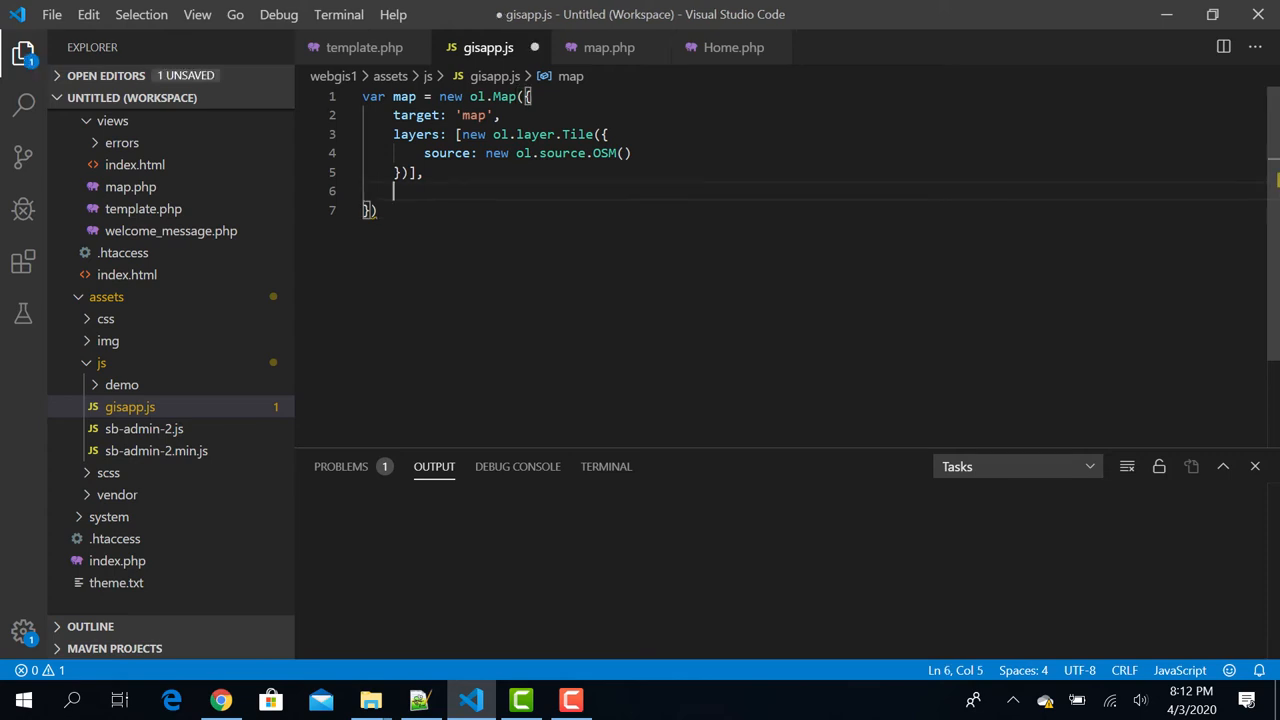
Step: Add a view option to the map using new ol.View
text(view)
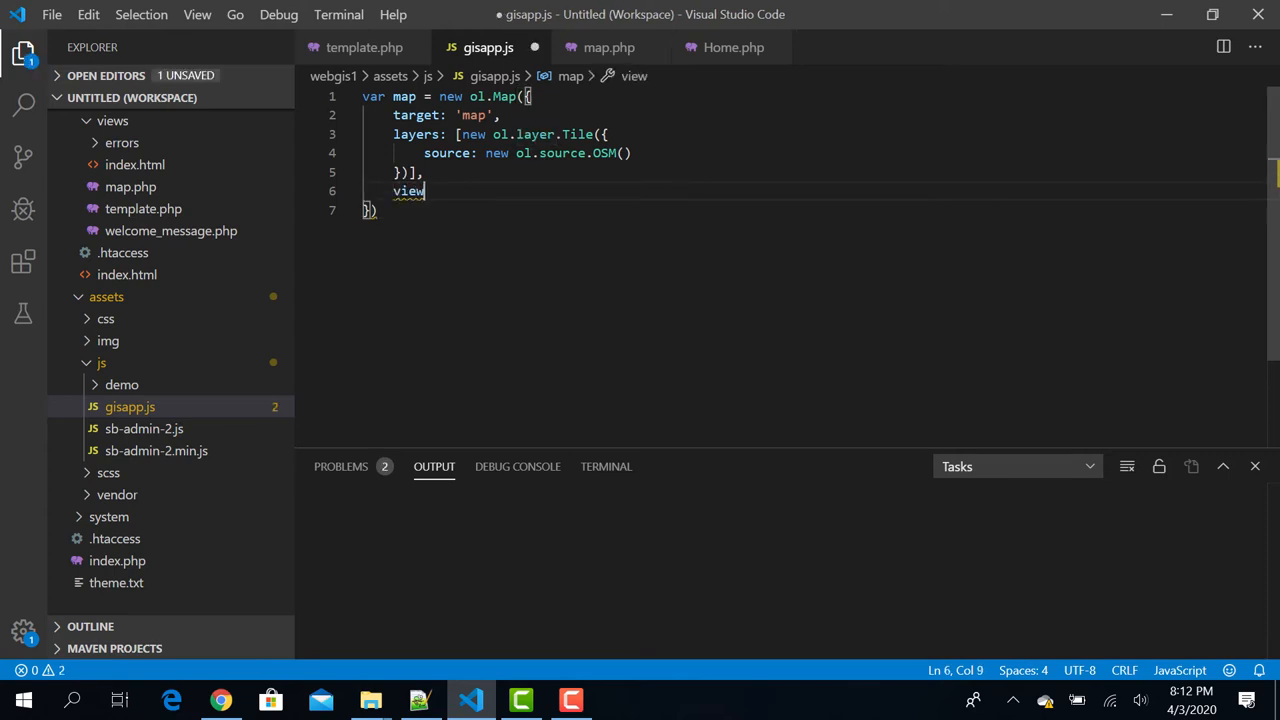
text(:new)
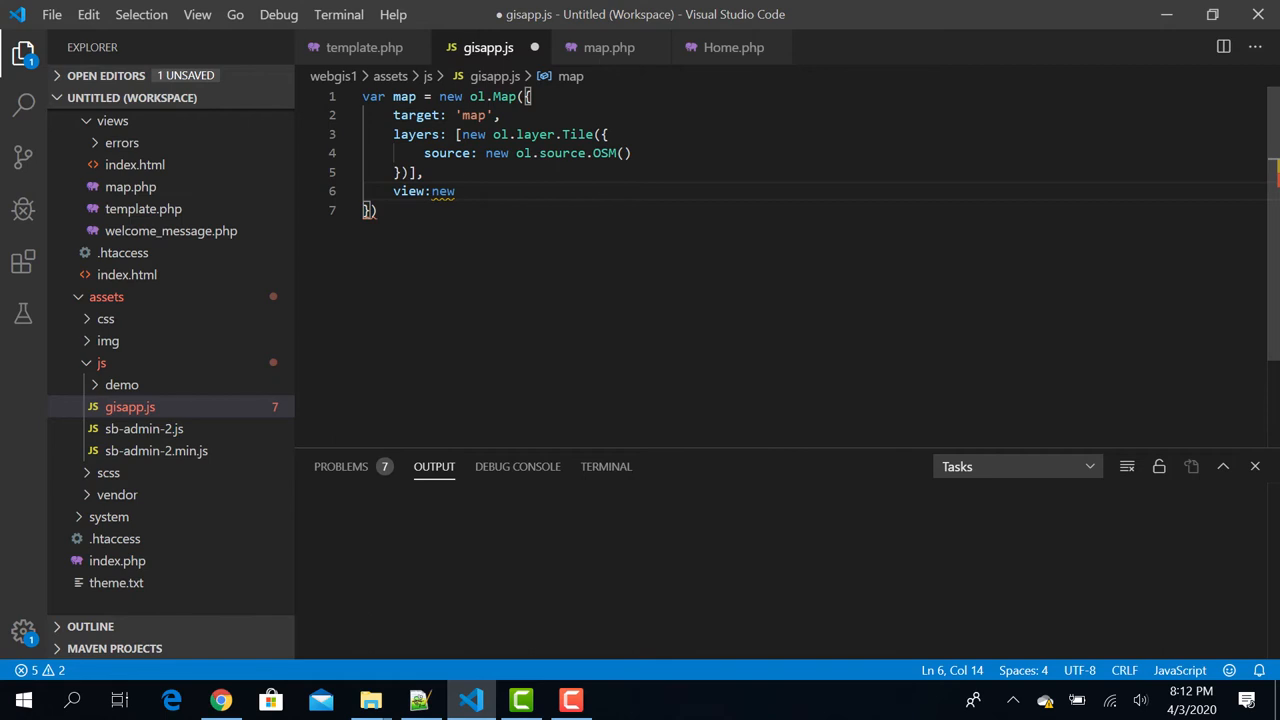
text(p)
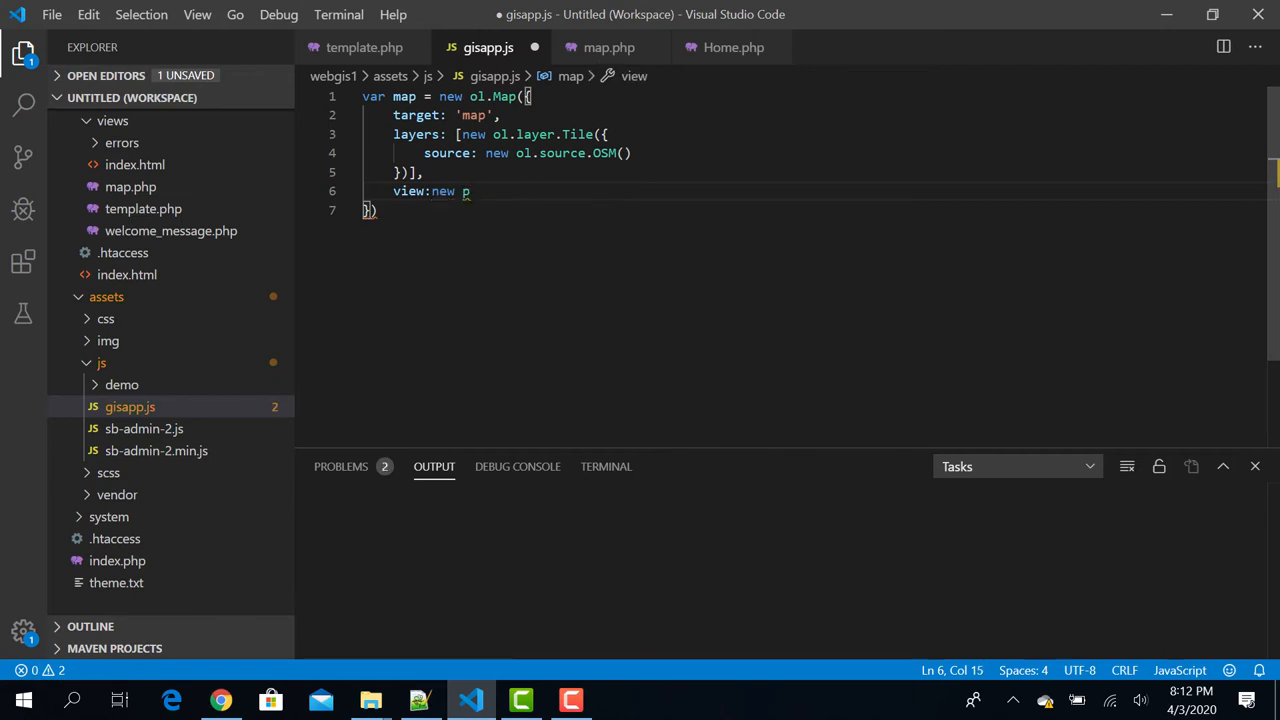
text(ol)
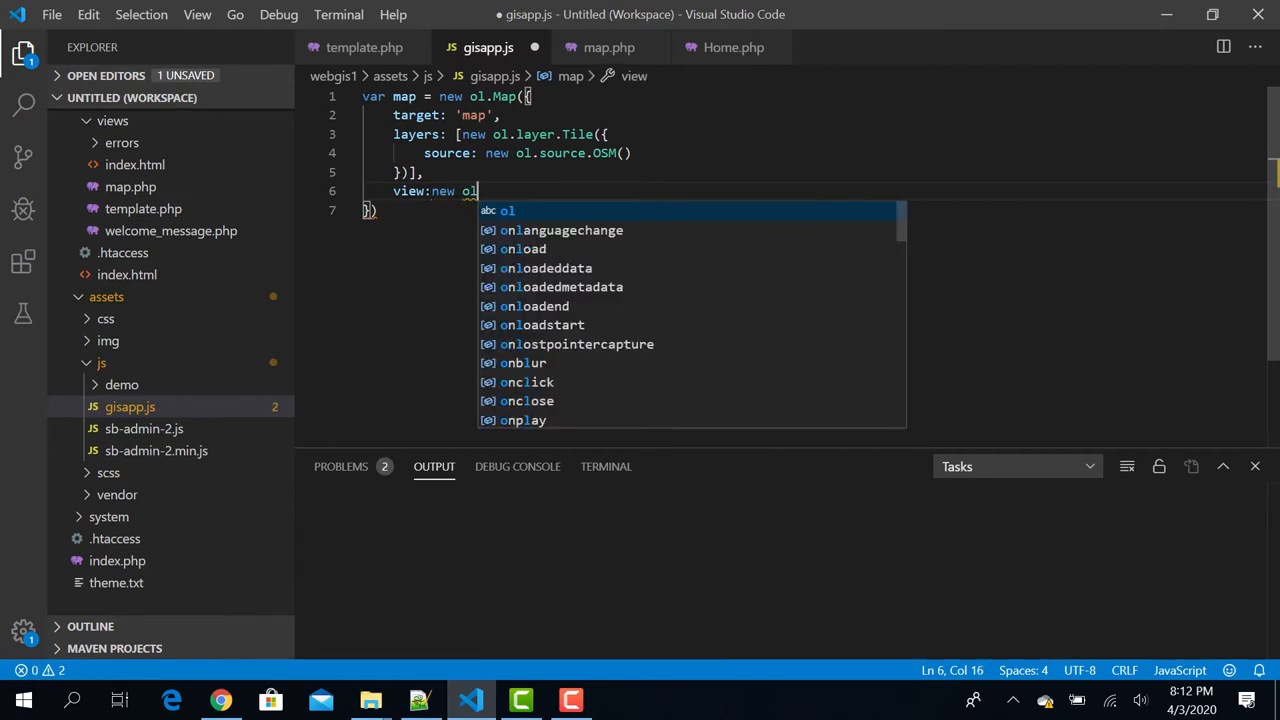
text(.View({)
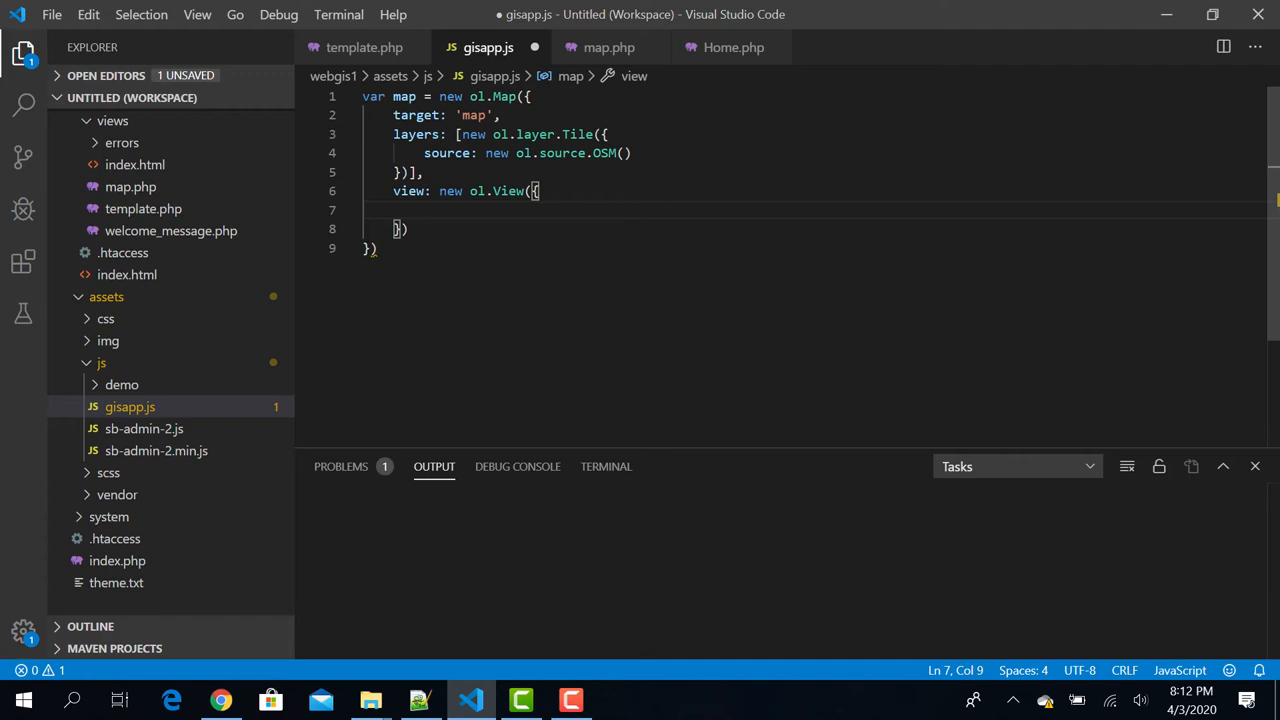
Step: Set the view's projection to 'EPSG:4326'
text(projec)
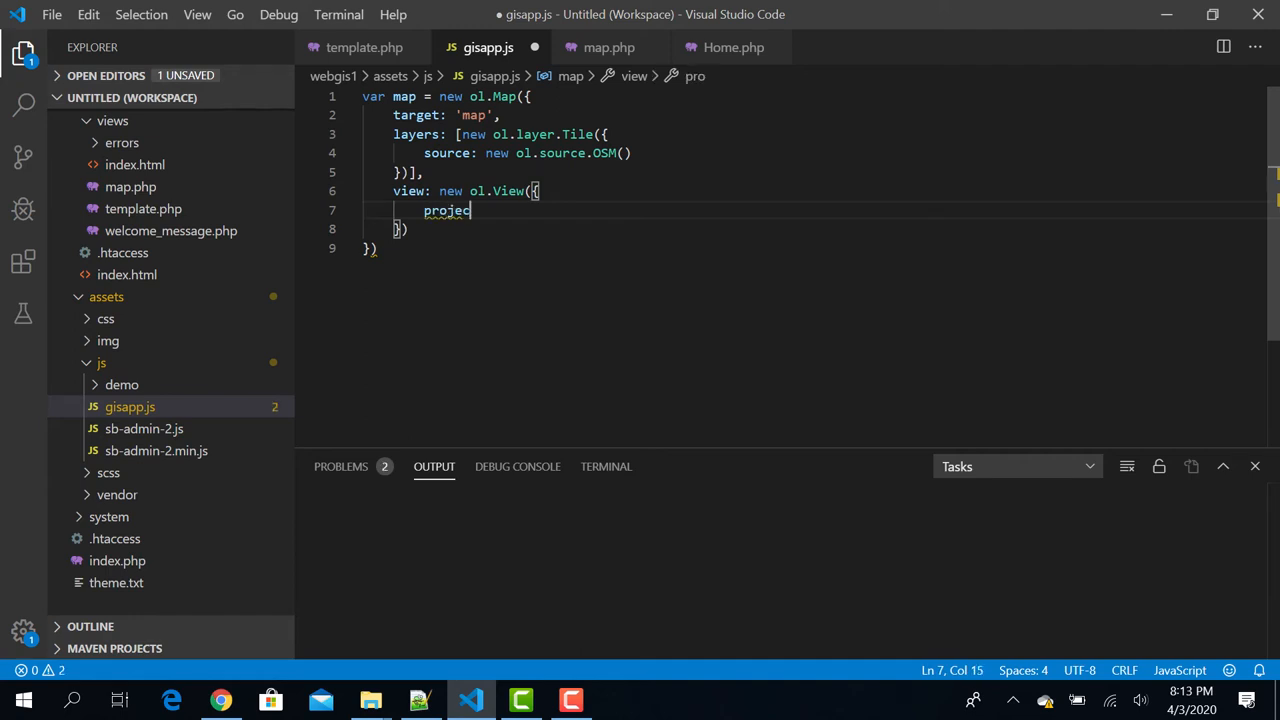
text(tion)
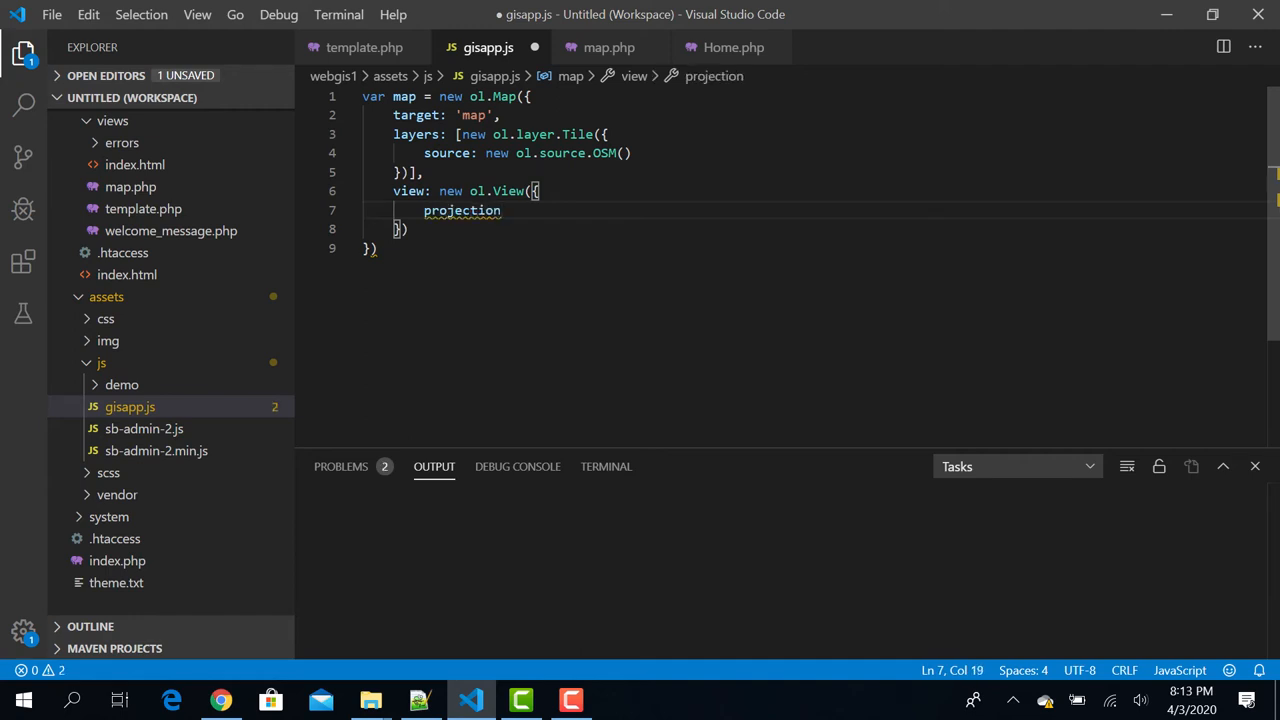
text(: ')
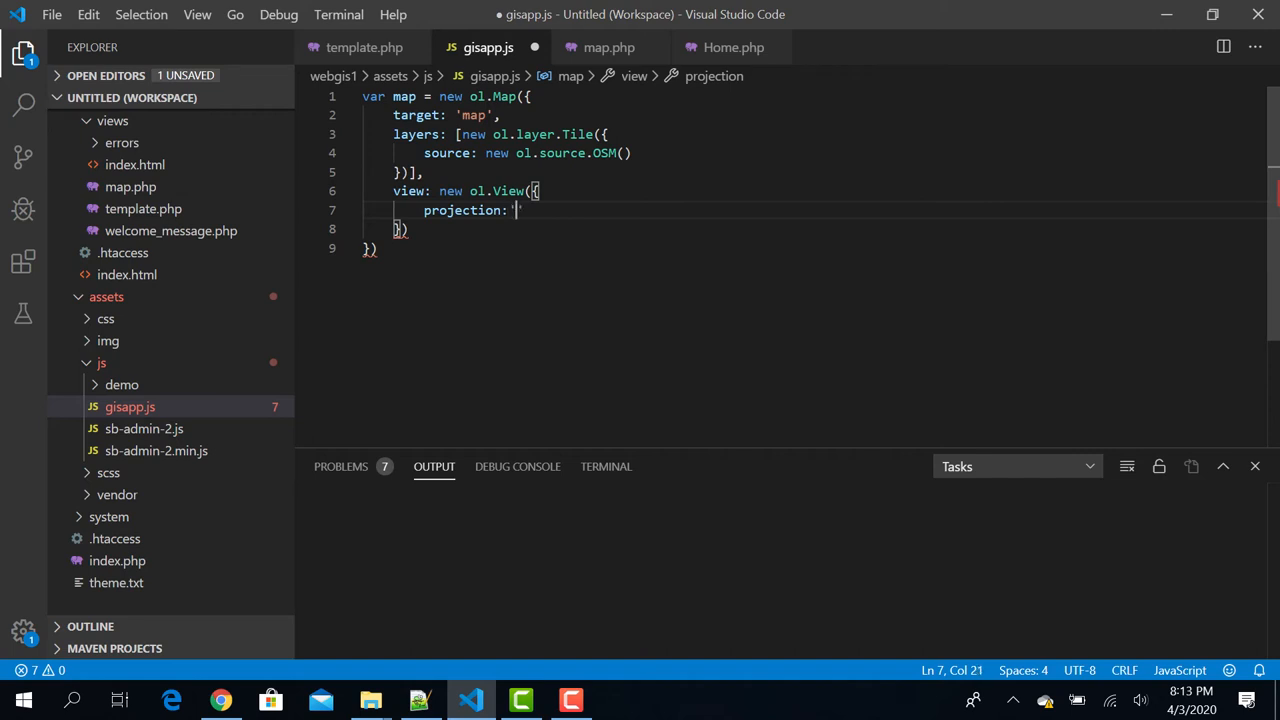
text(E)
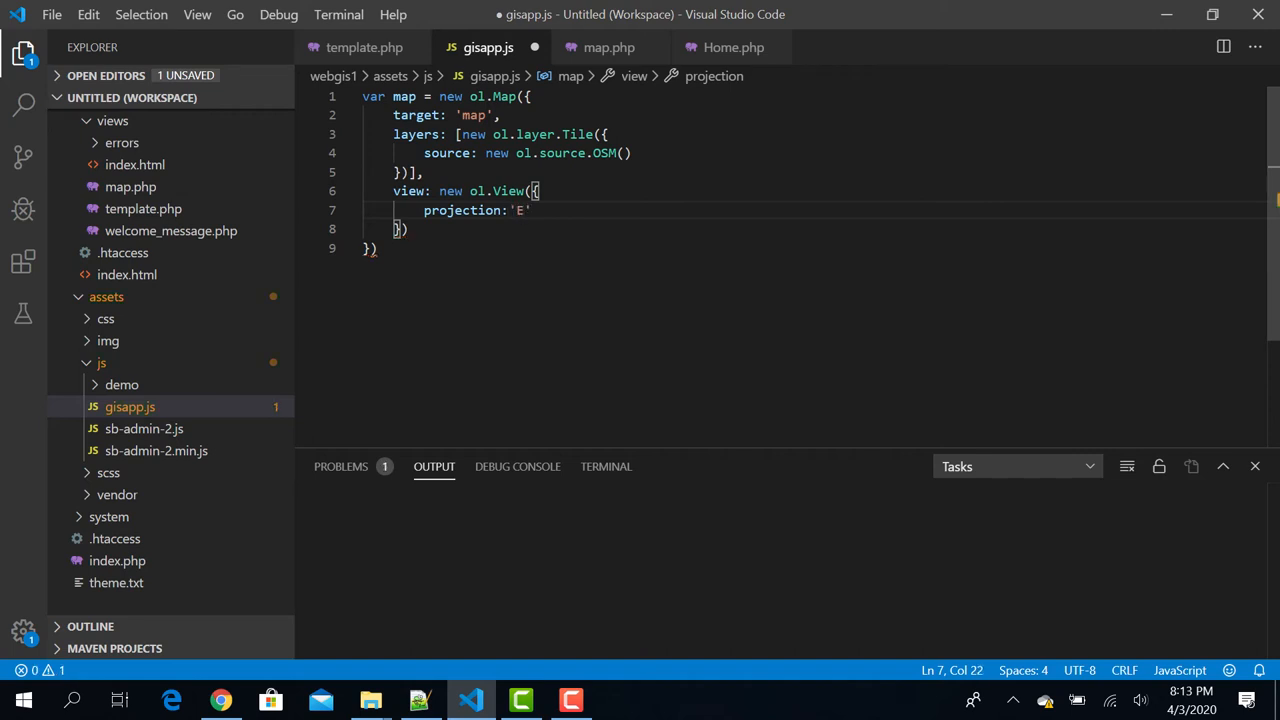
text(PSG)
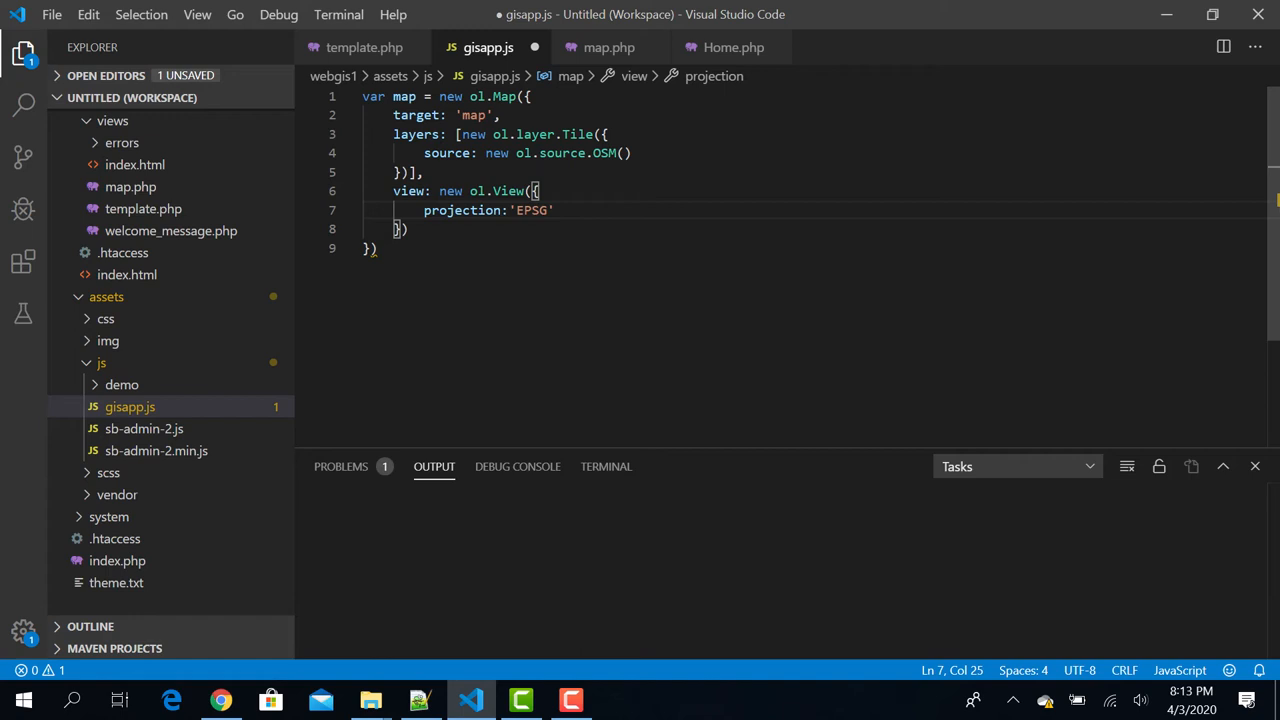
text(4)
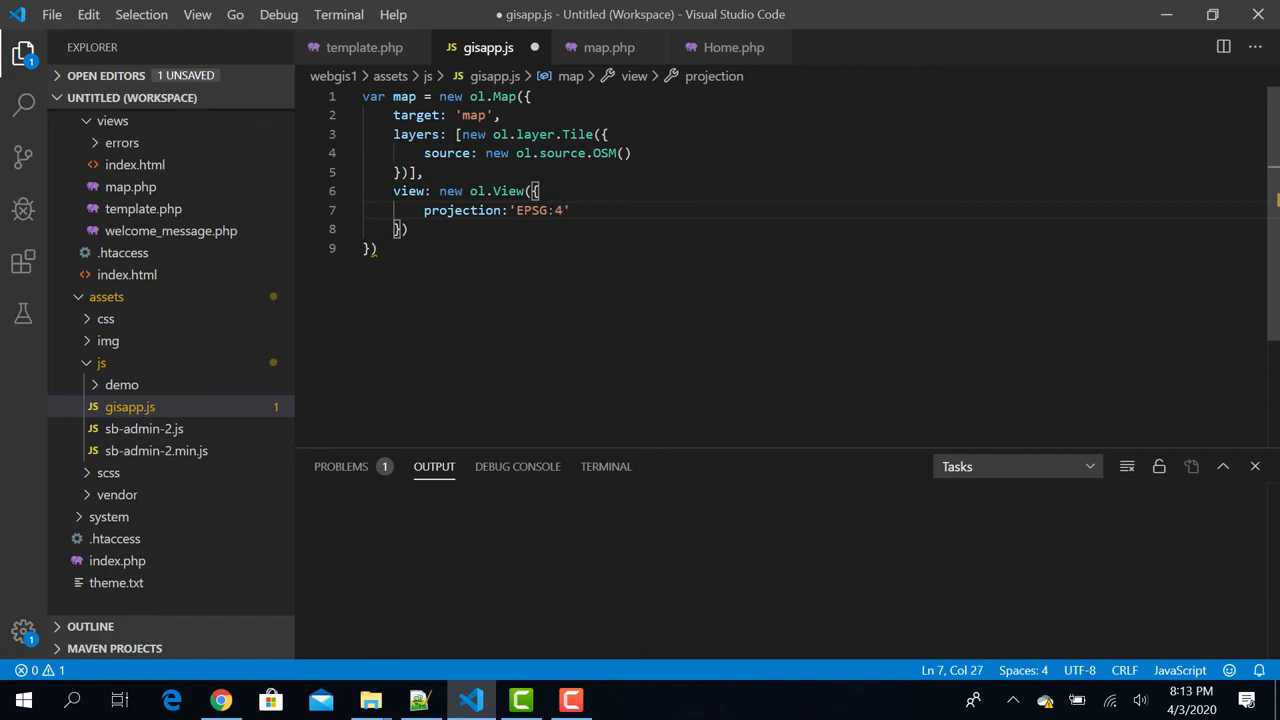
text(326)
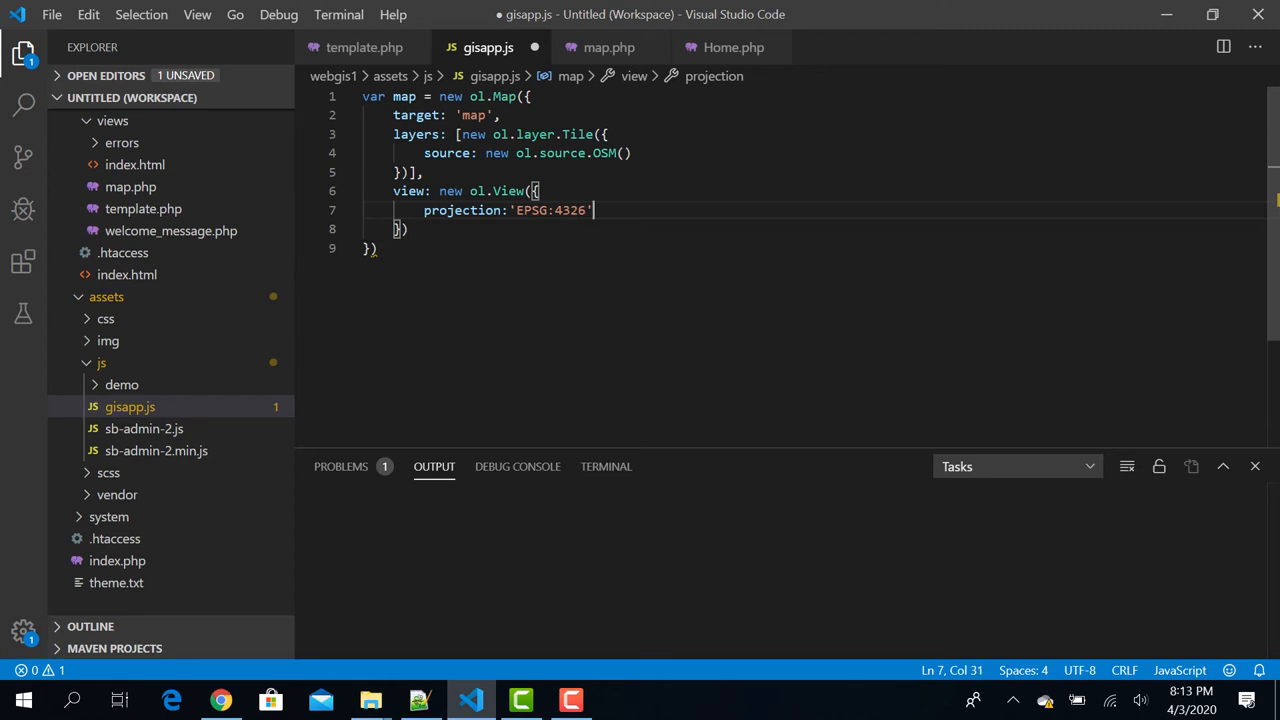
key(Enter)
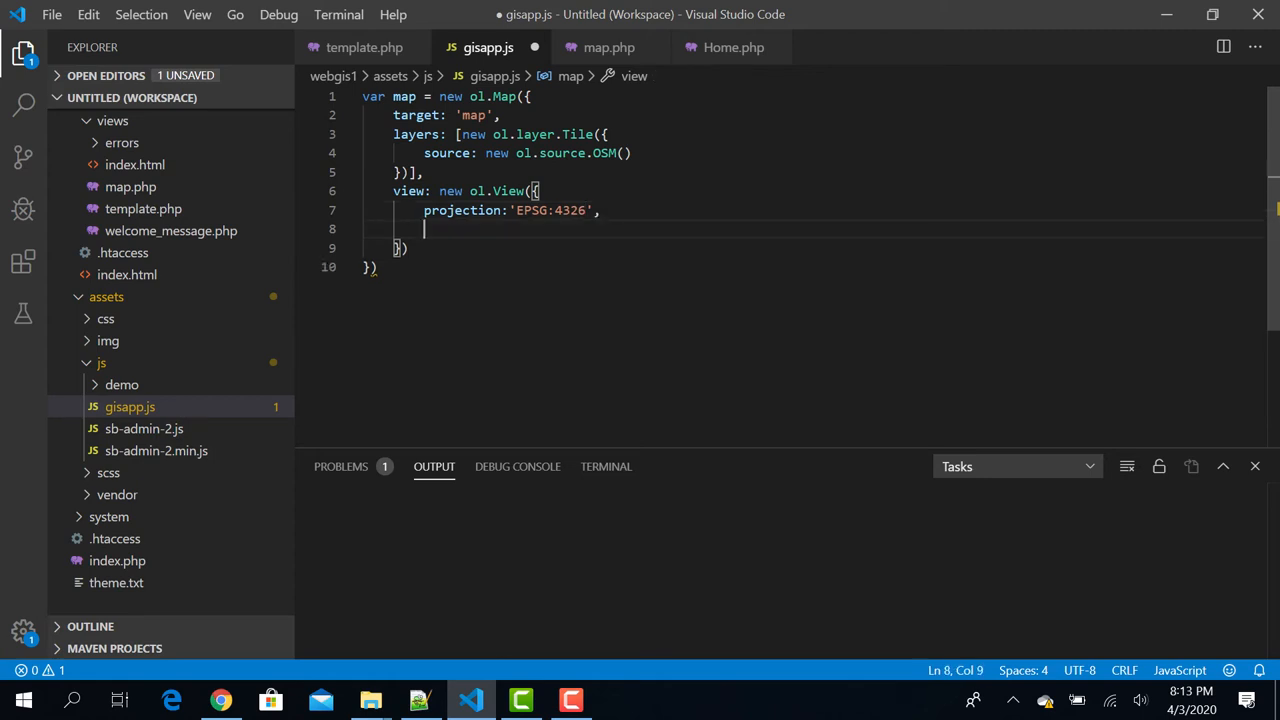
Step: Set the view center to [114, 0] and zoom to 4, then save gisapp.js
text(c)
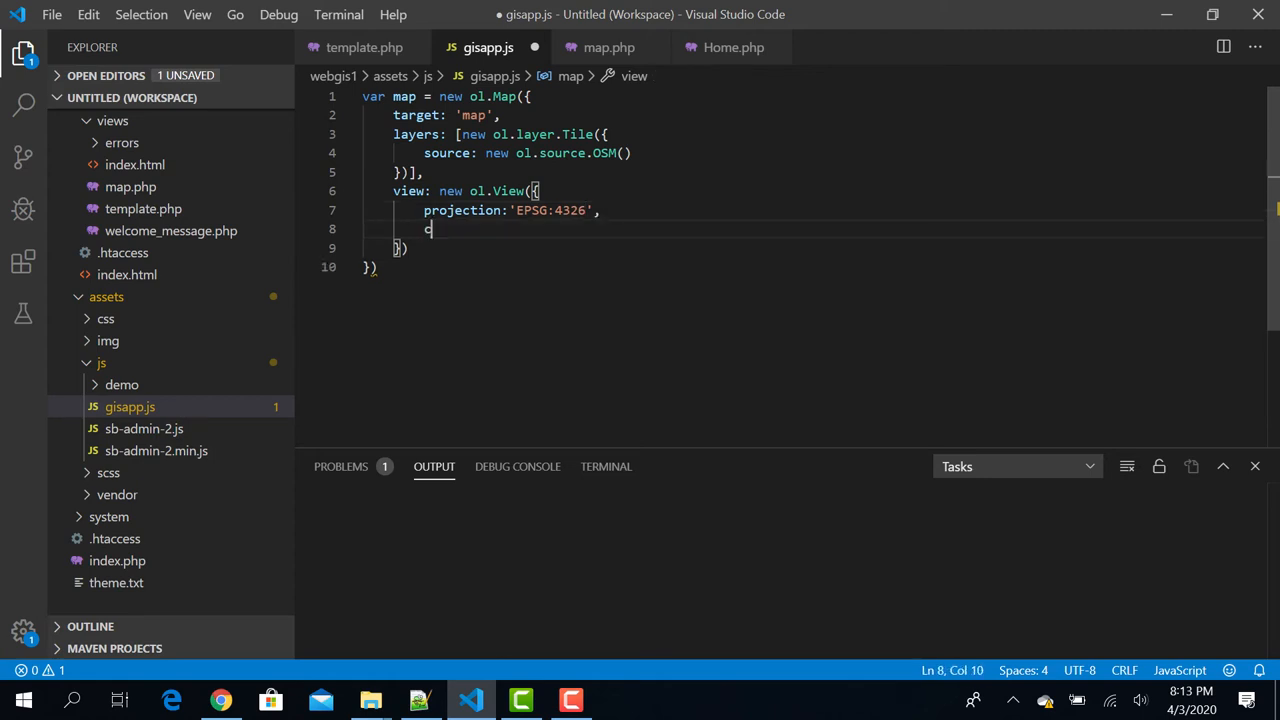
text(center:)
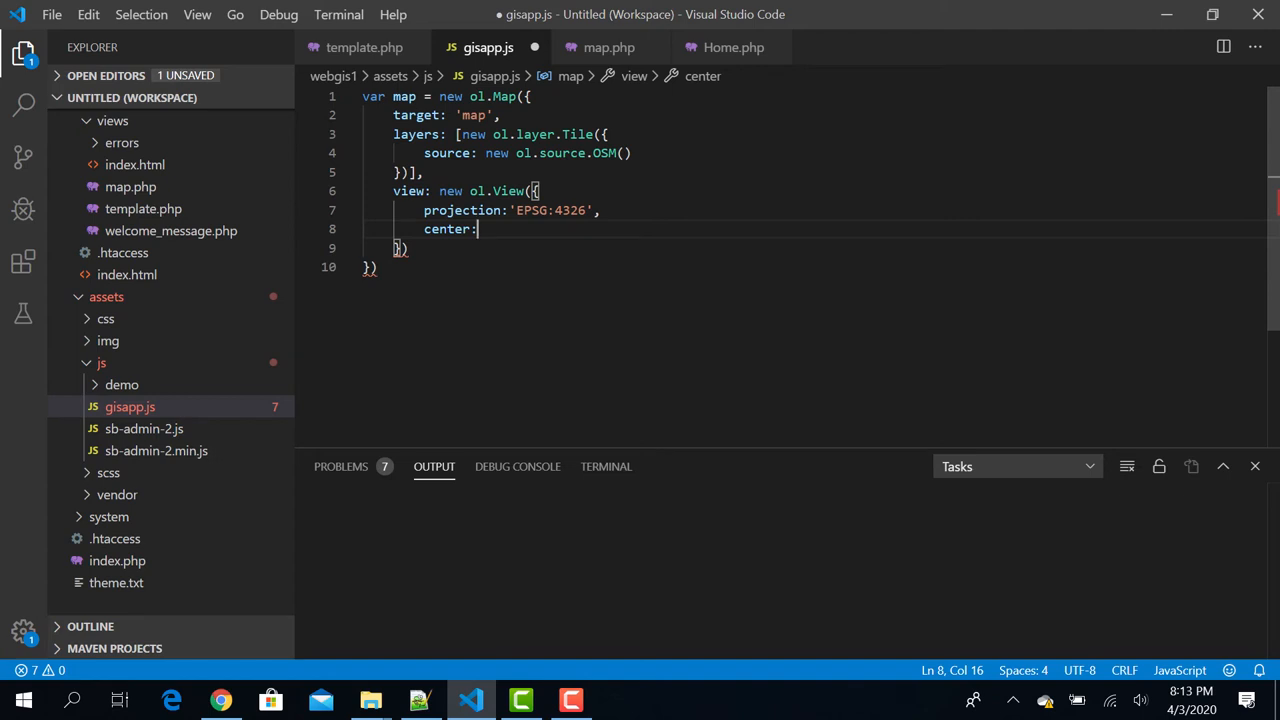
text([])
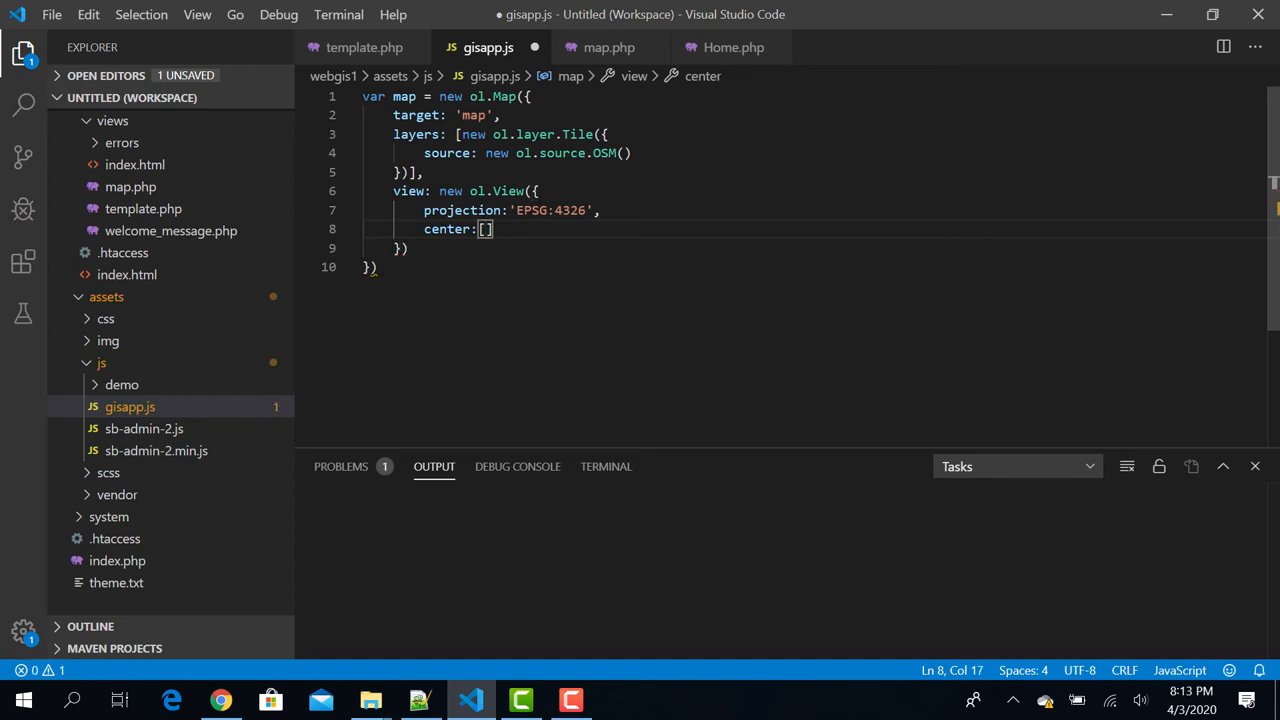
text(1)
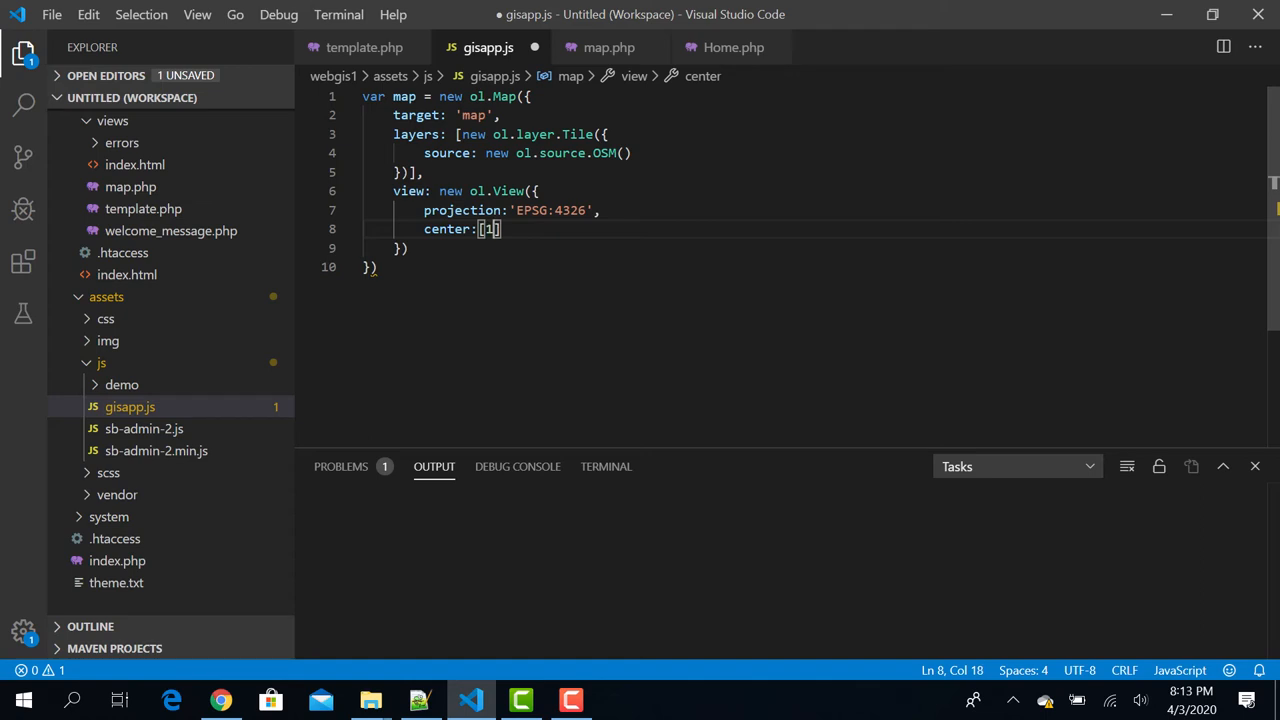
text(14)
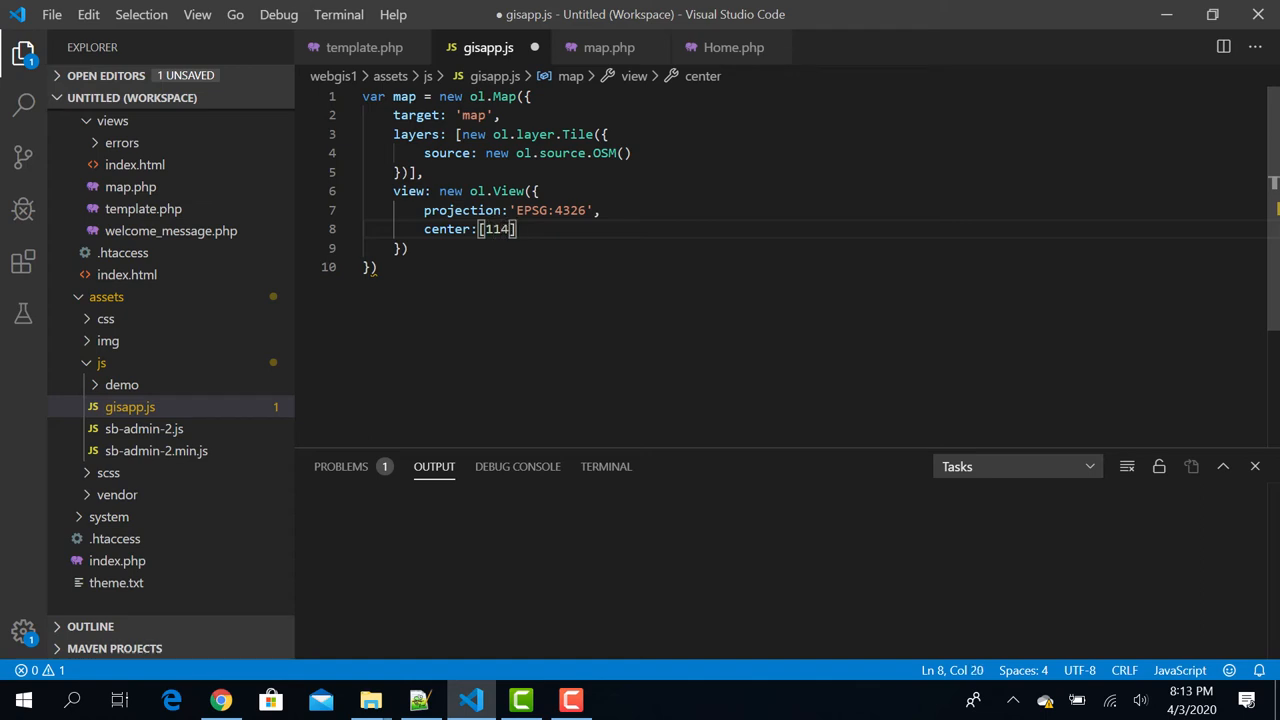
text(,0],)
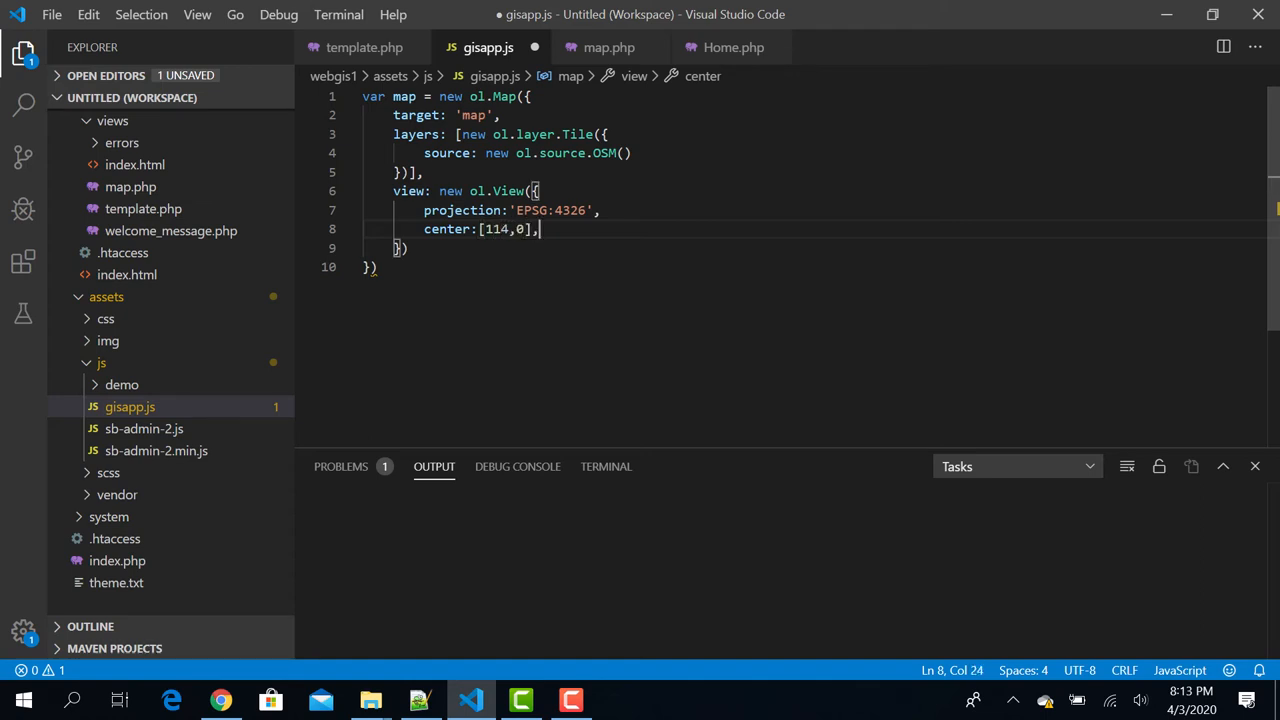
text(zo)
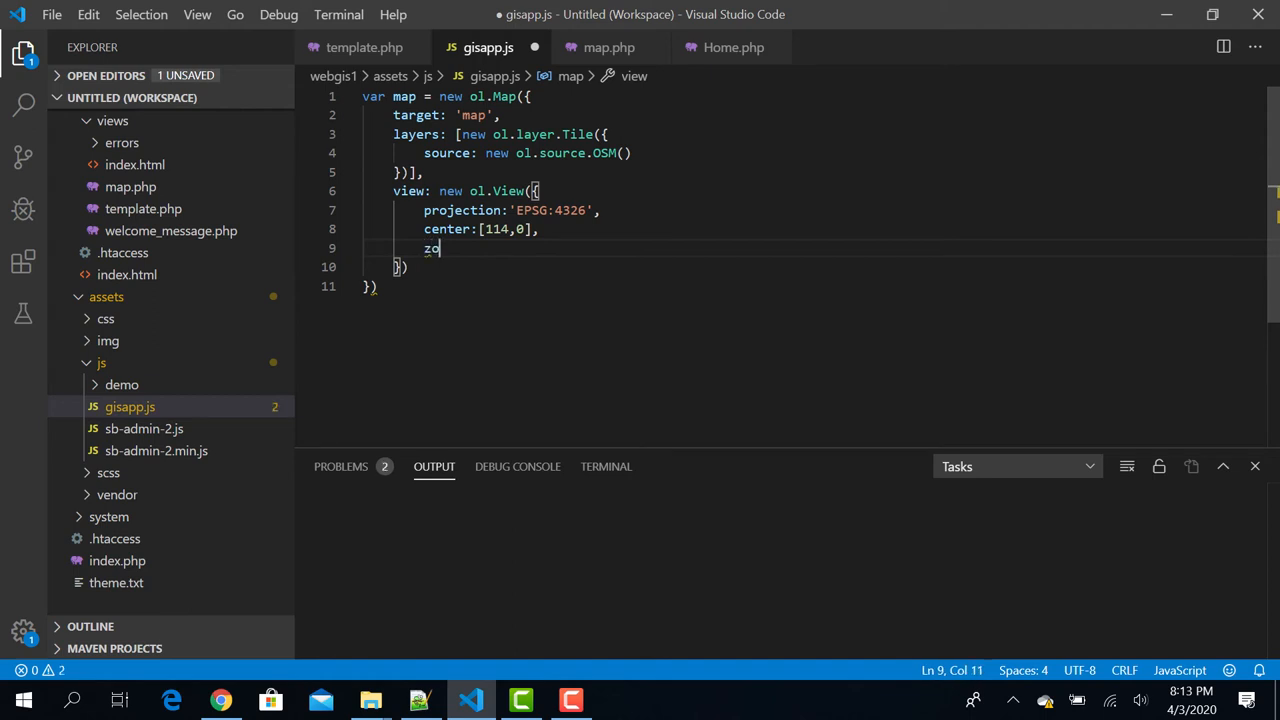
text(om:4)
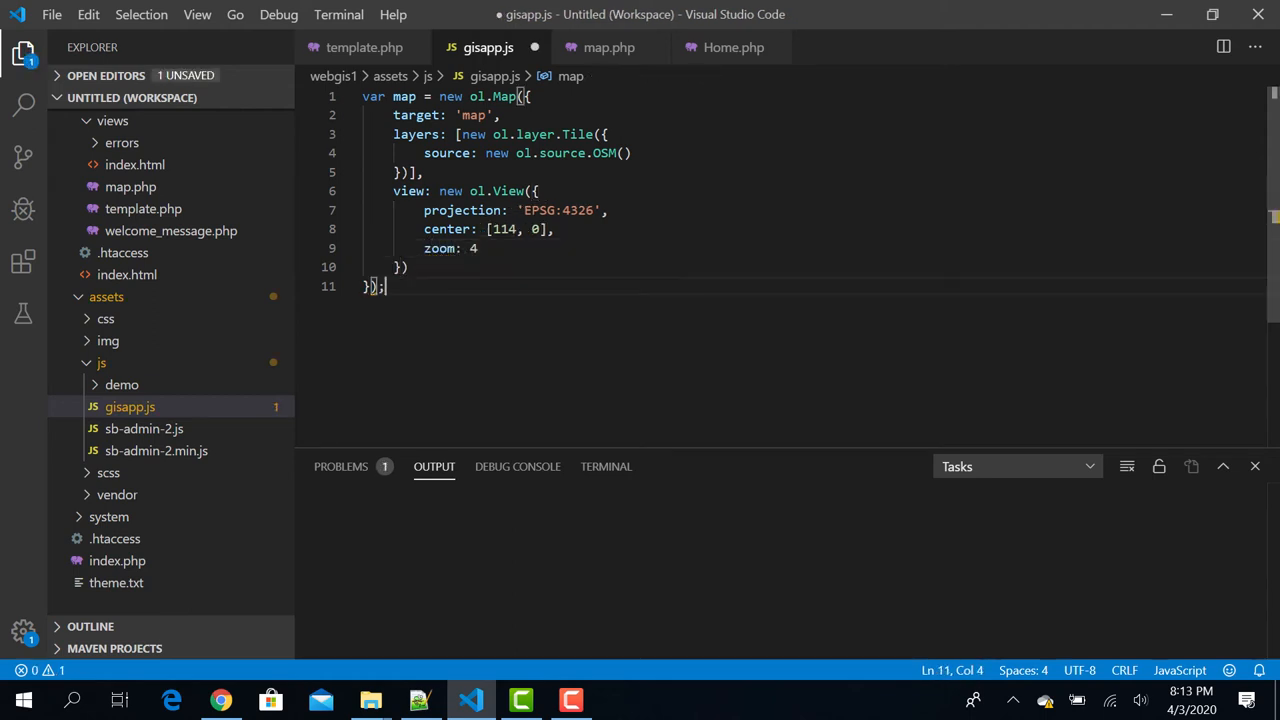
key(ctrl+s)
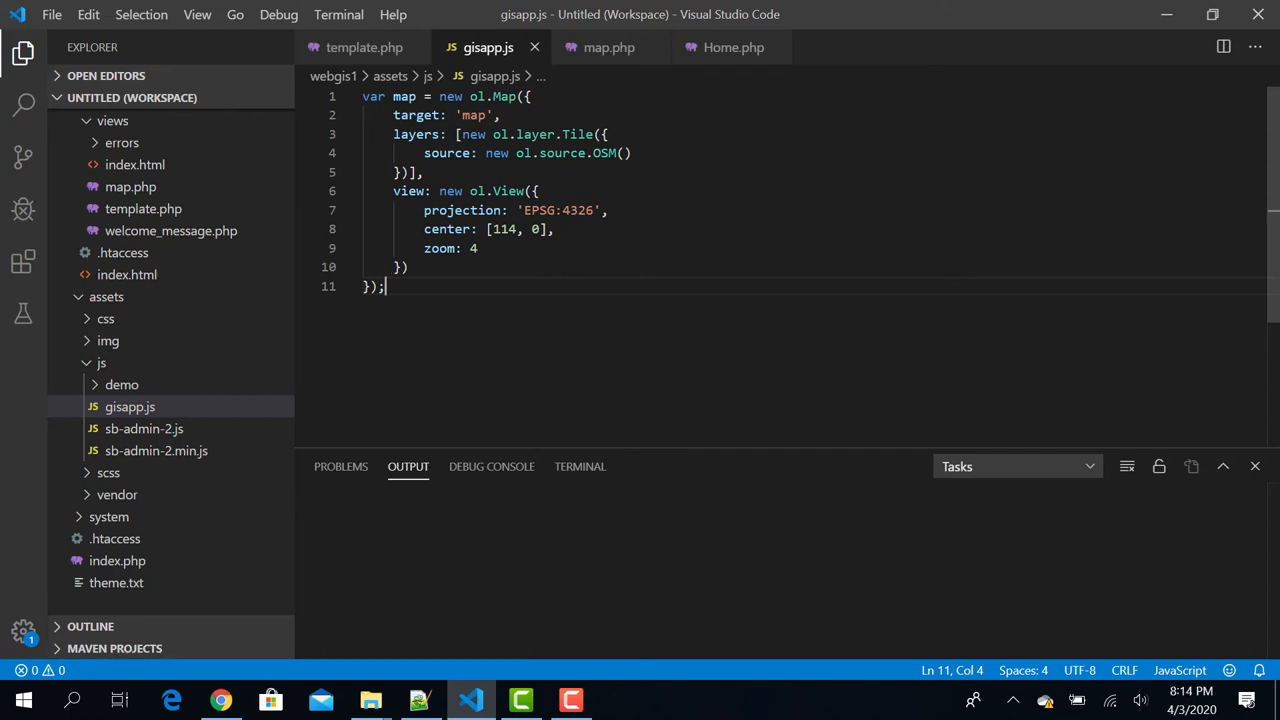
Step: Reload the Belajar WebGIS page in Chrome to check the map, then return to the editor
click(222, 699)
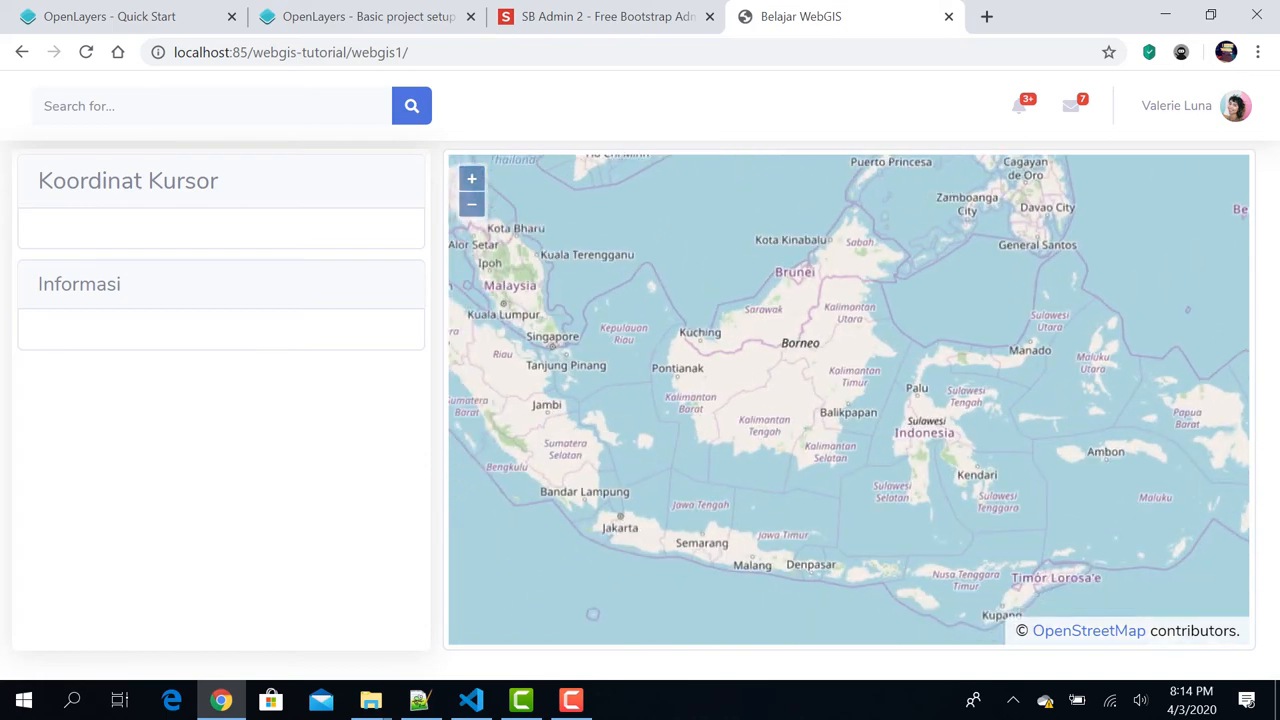
click(471, 204)
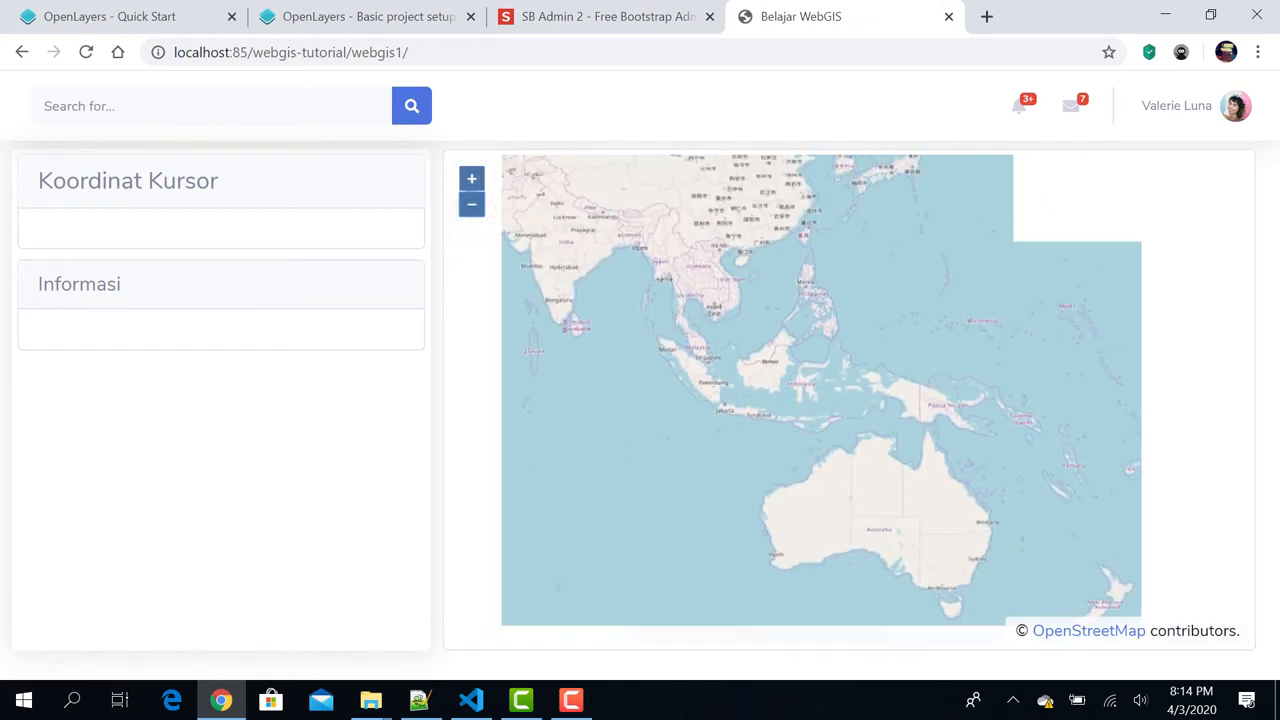
click(470, 699)
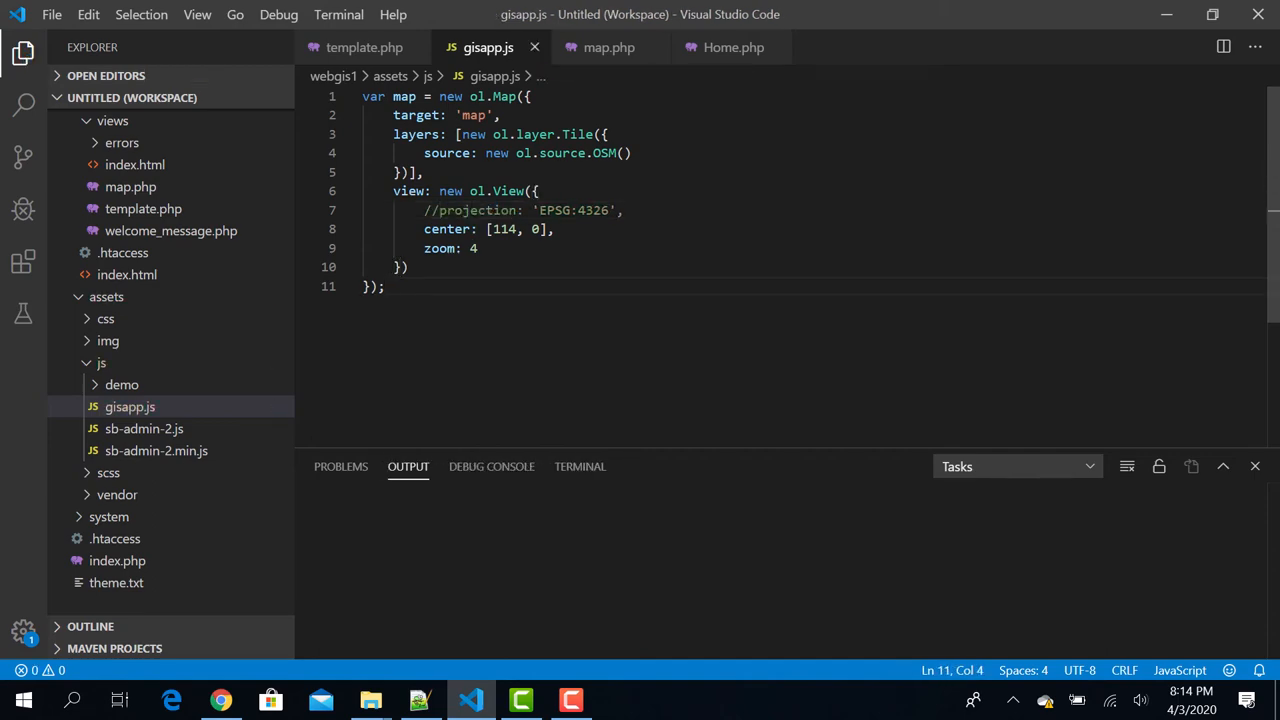
Step: Switch to the WebGIS page in Chrome to see the map without the projection setting
click(221, 699)
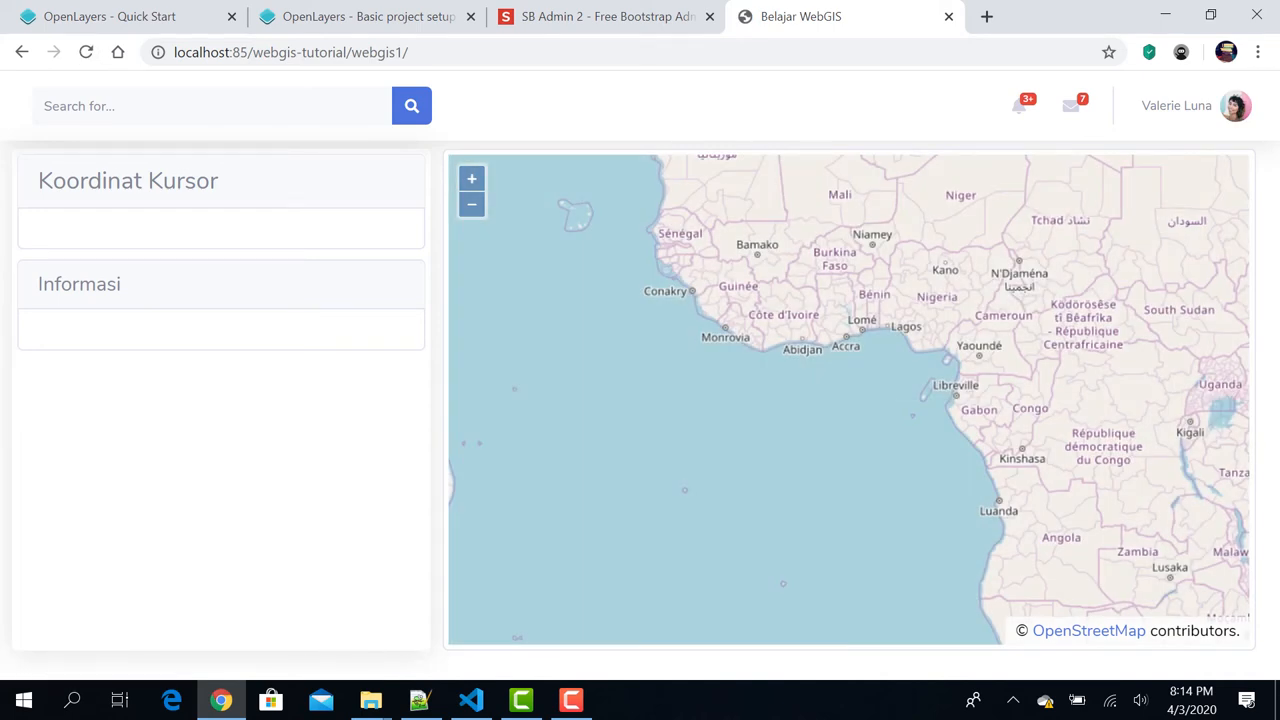
Step: Return to Visual Studio Code after seeing the map centred off West Africa
click(470, 699)
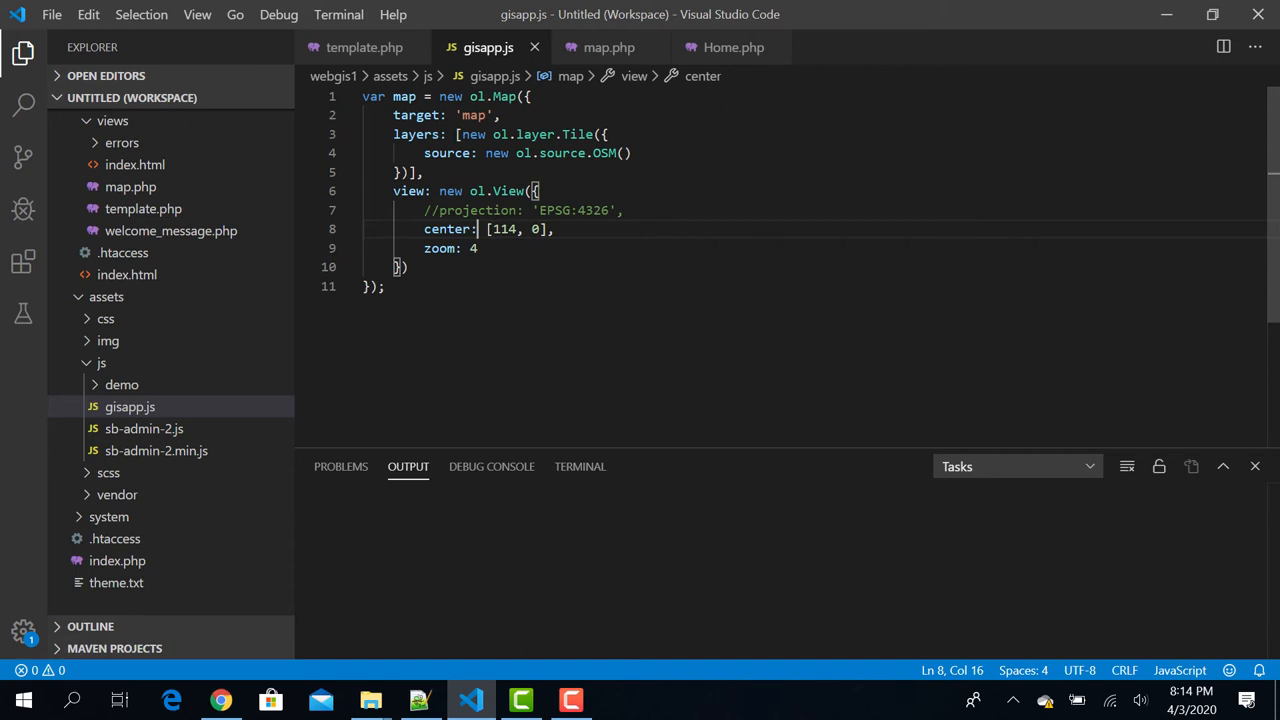
Step: Change center to ol.proj.fromLonLat([114, 0]), save, and confirm in Chrome it shows Indonesia
text(ol)
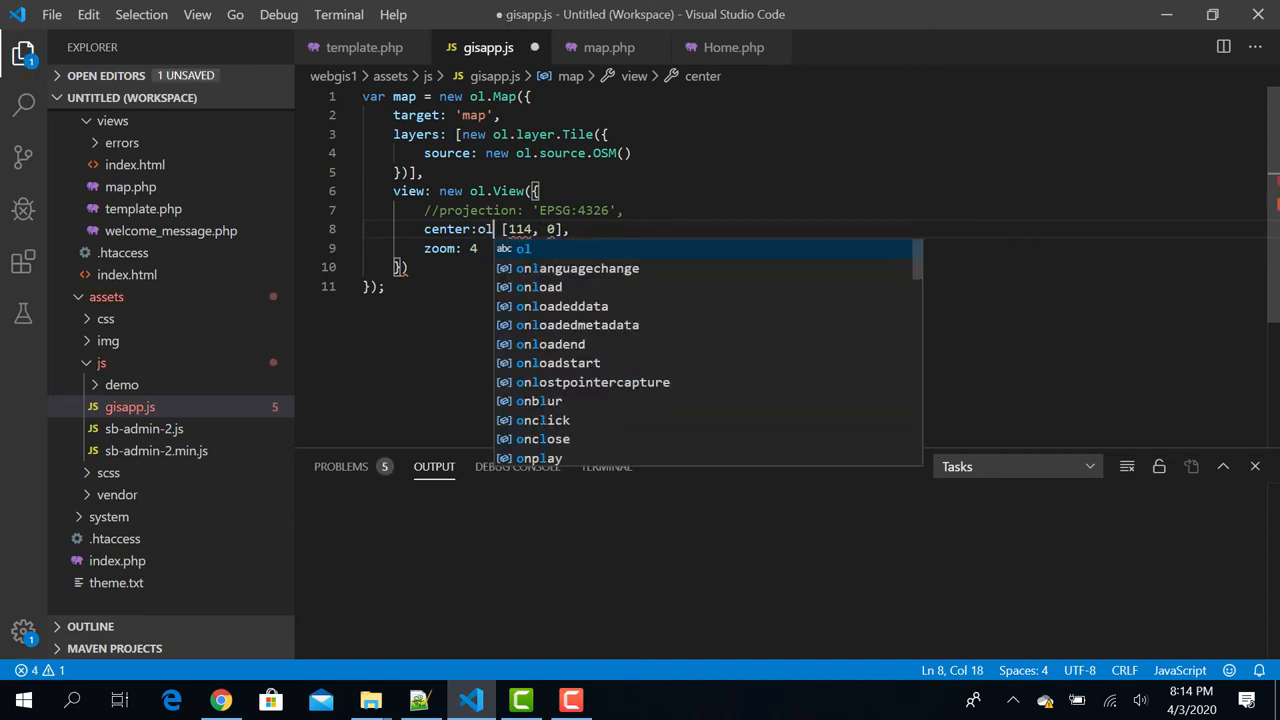
text(.)
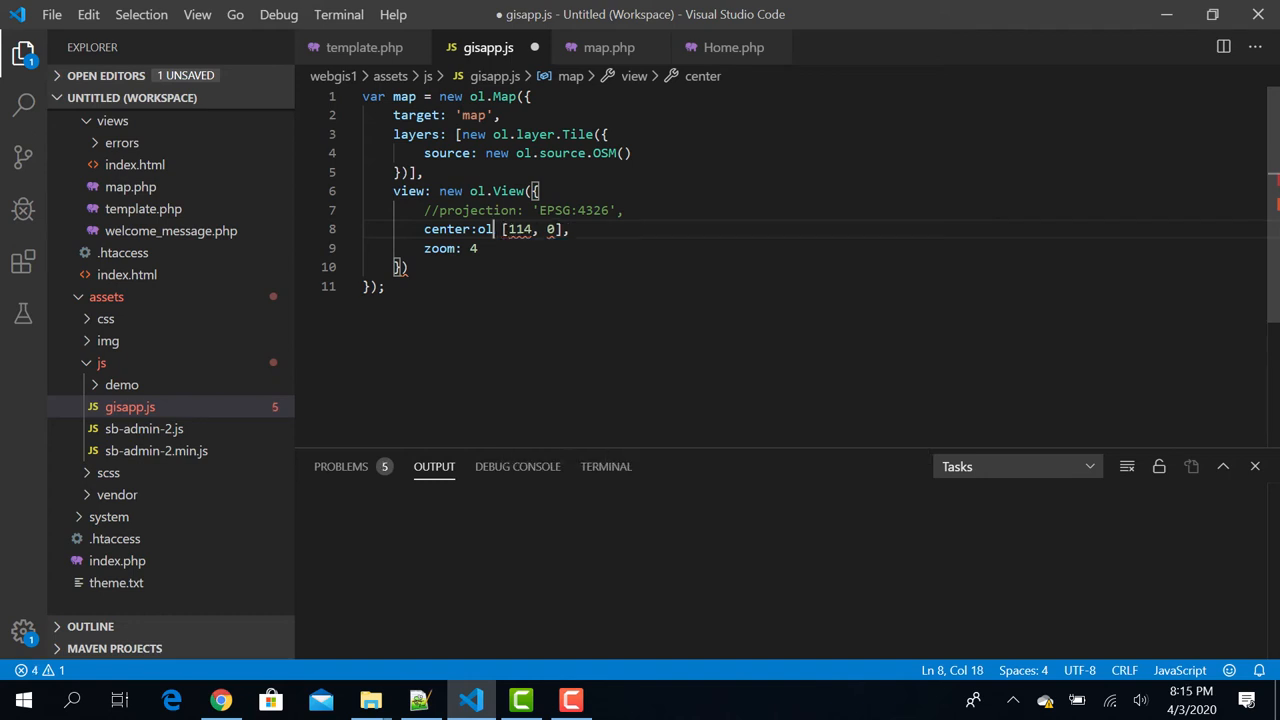
text(.pro)
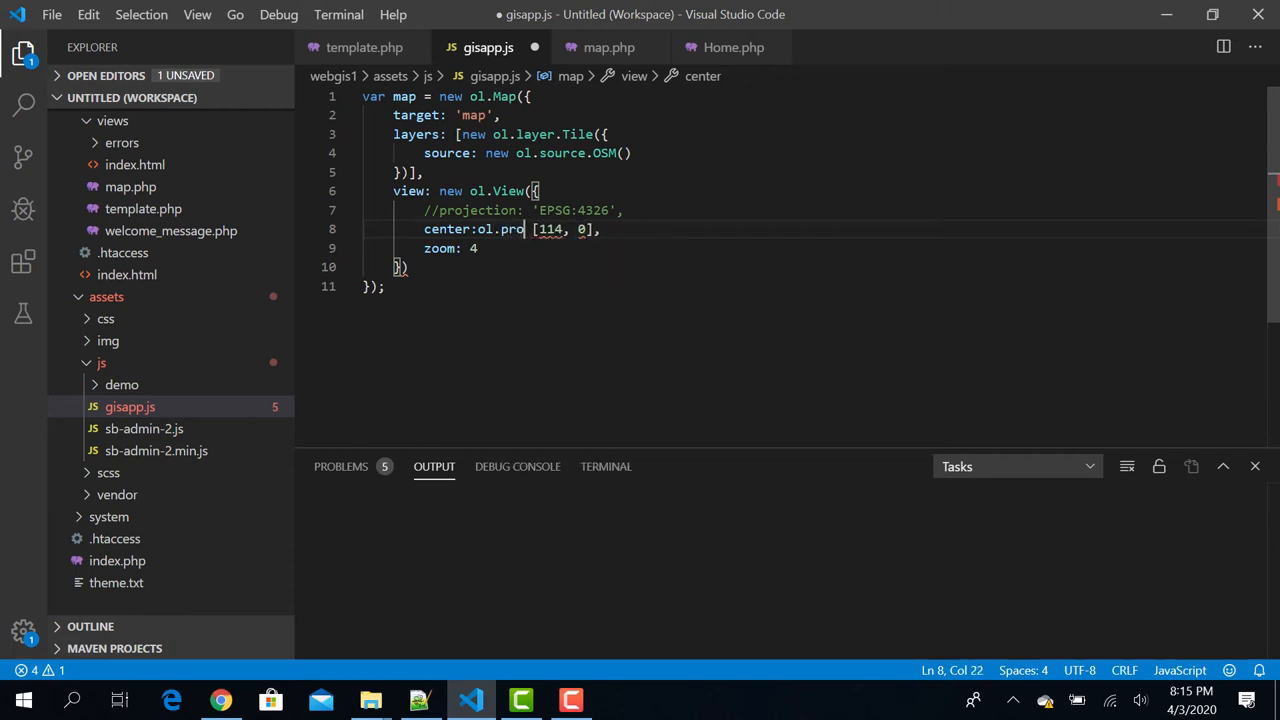
text(j)
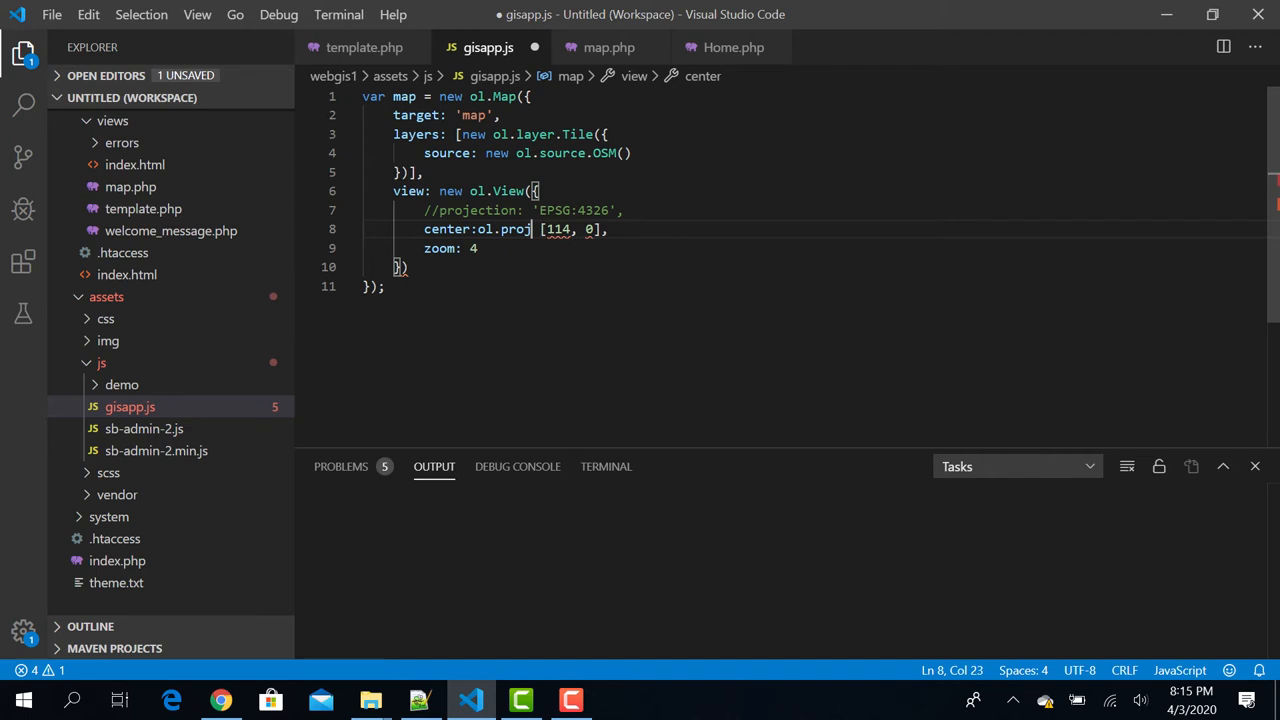
text(.fromLonLat()
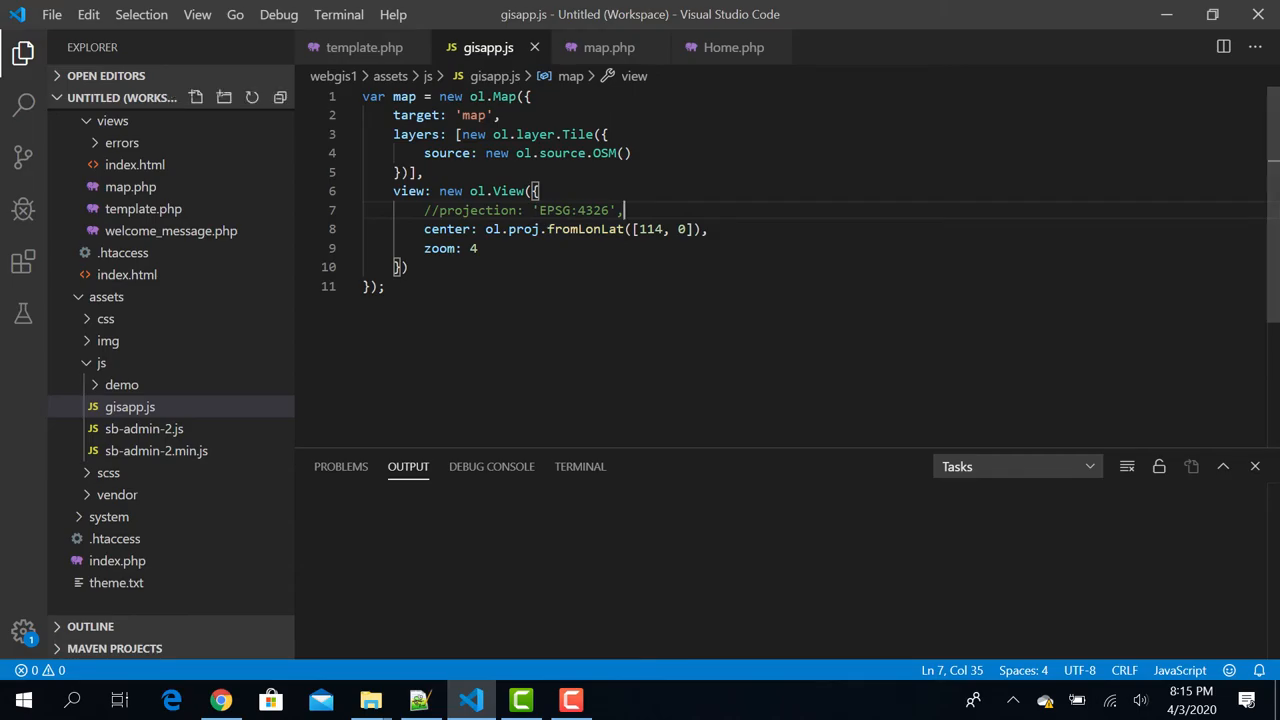
click(221, 699)
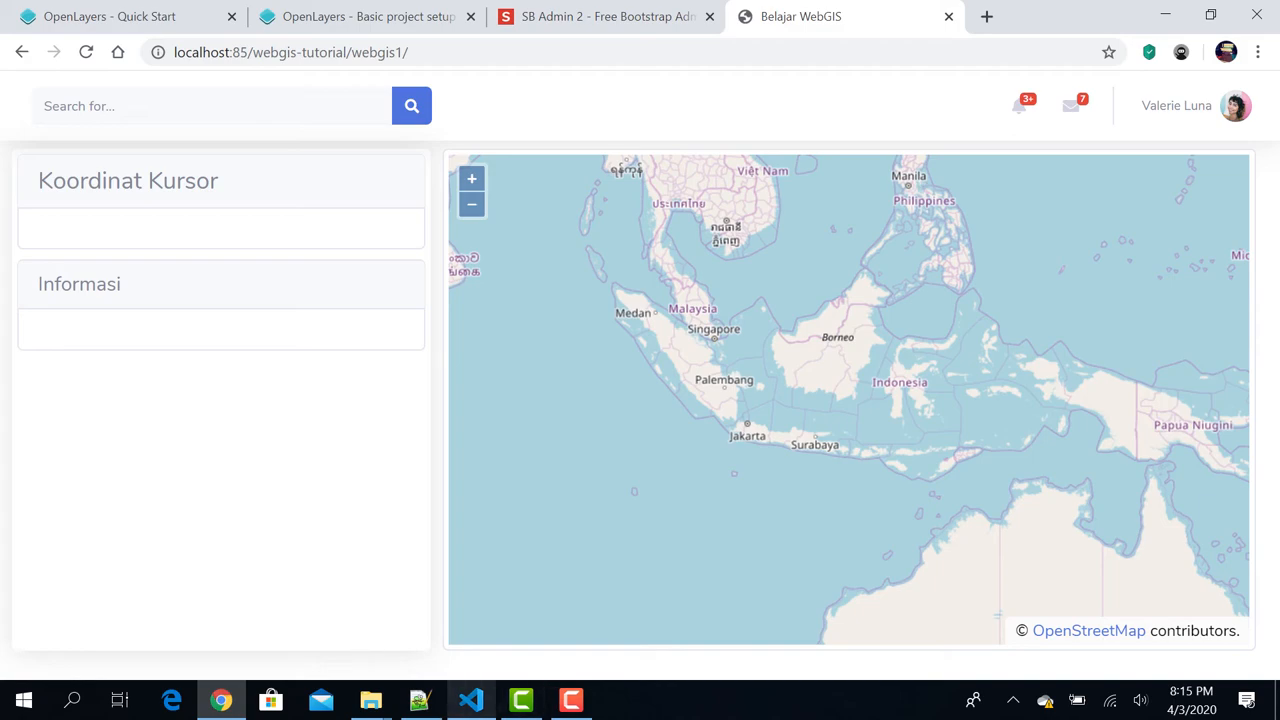
click(470, 699)
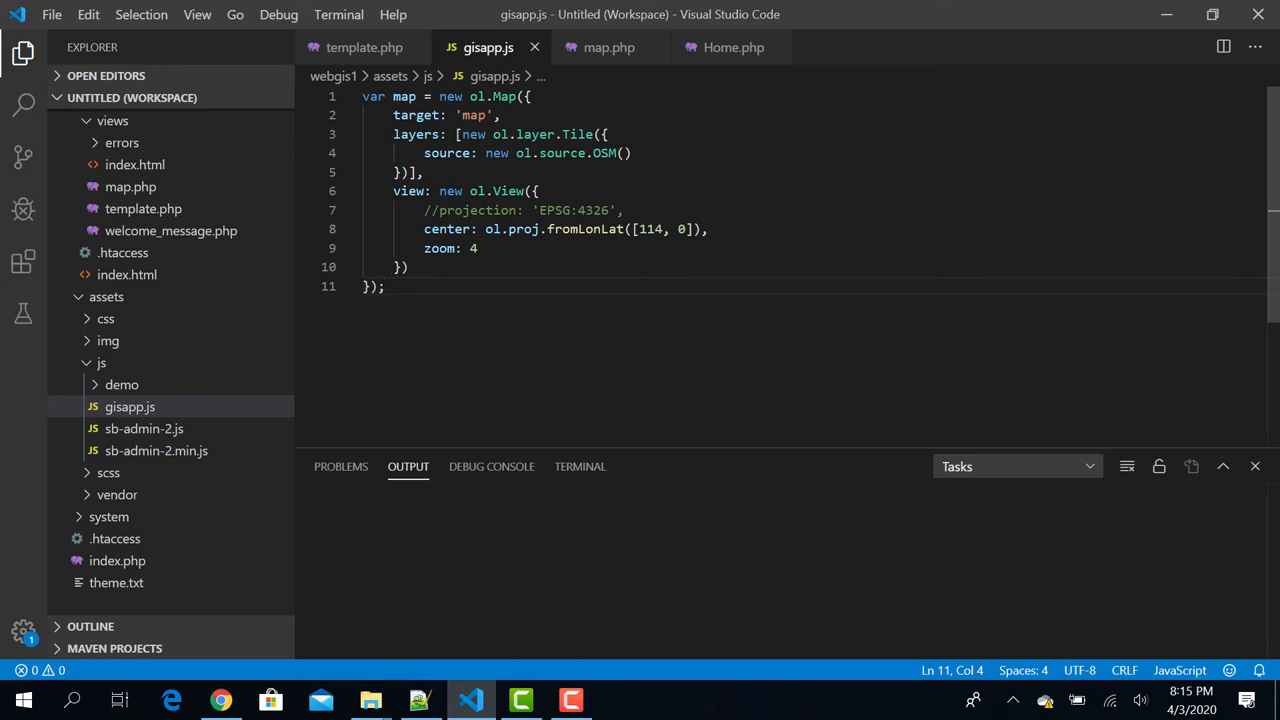
Step: Add an empty map.on('pointermove', (e) => { }); arrow-function handler on line 13 of gisapp.js
key(Enter)
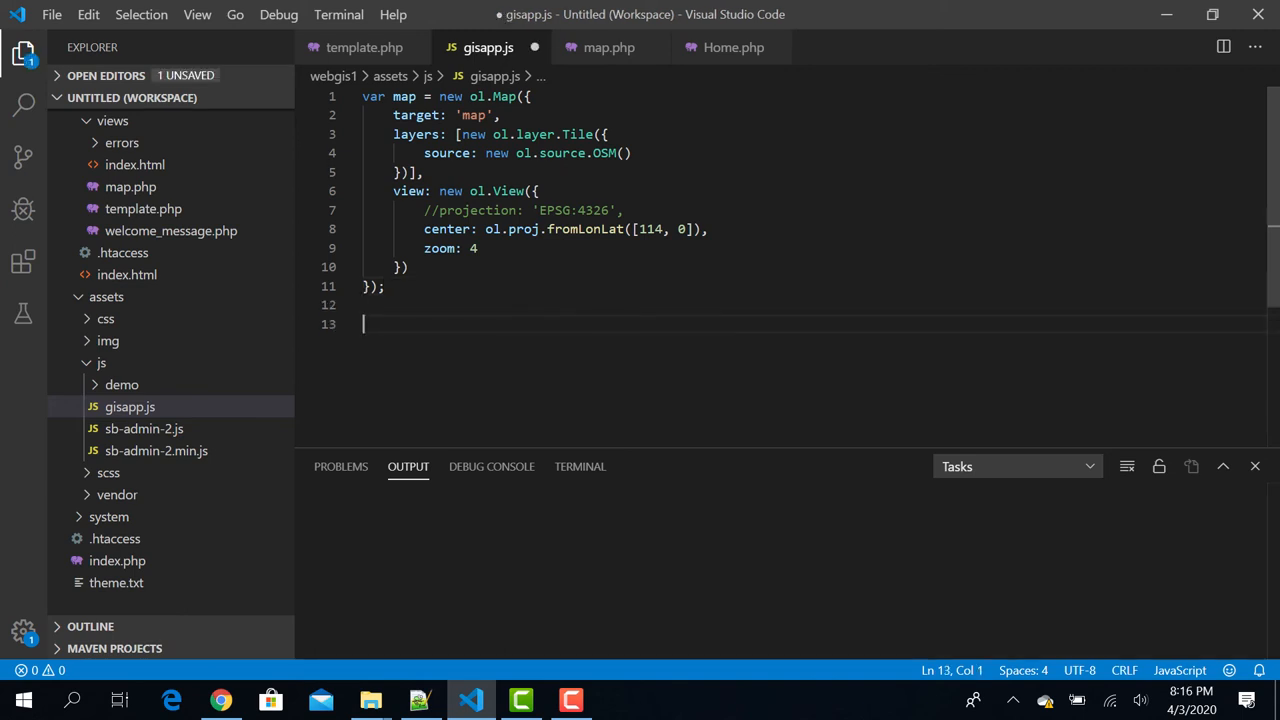
text(map.on(')
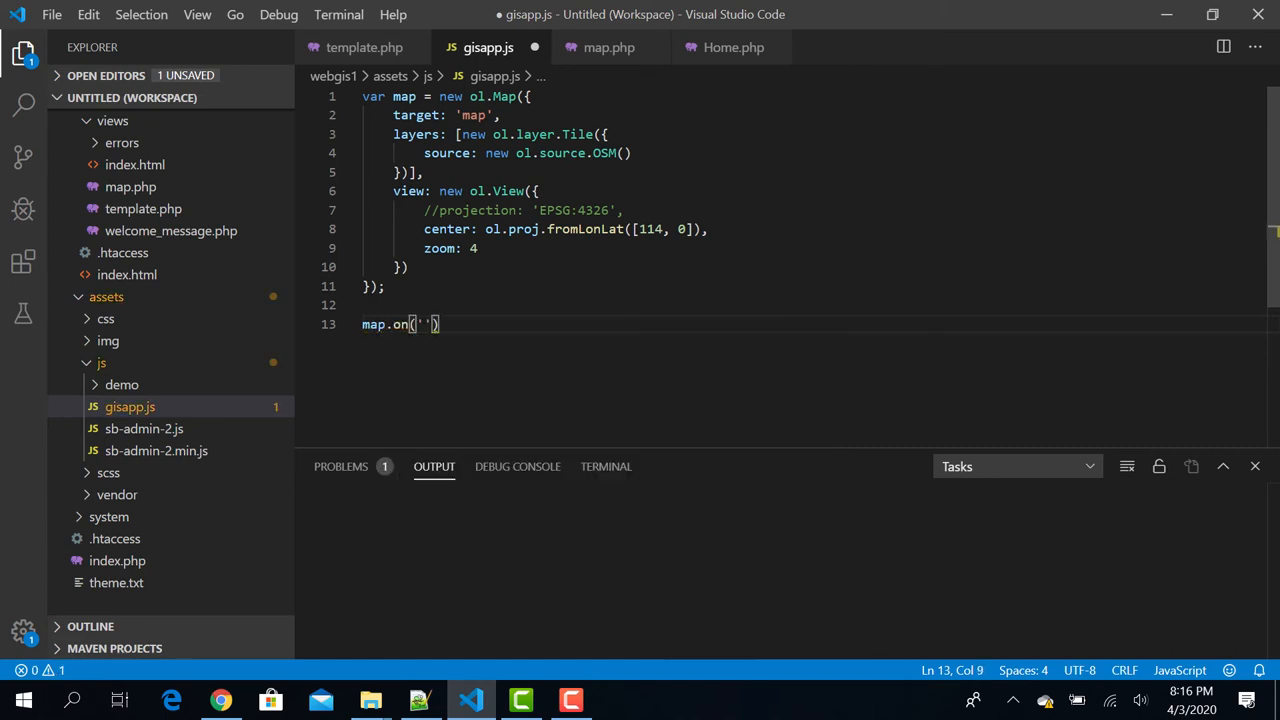
text(pointermov)
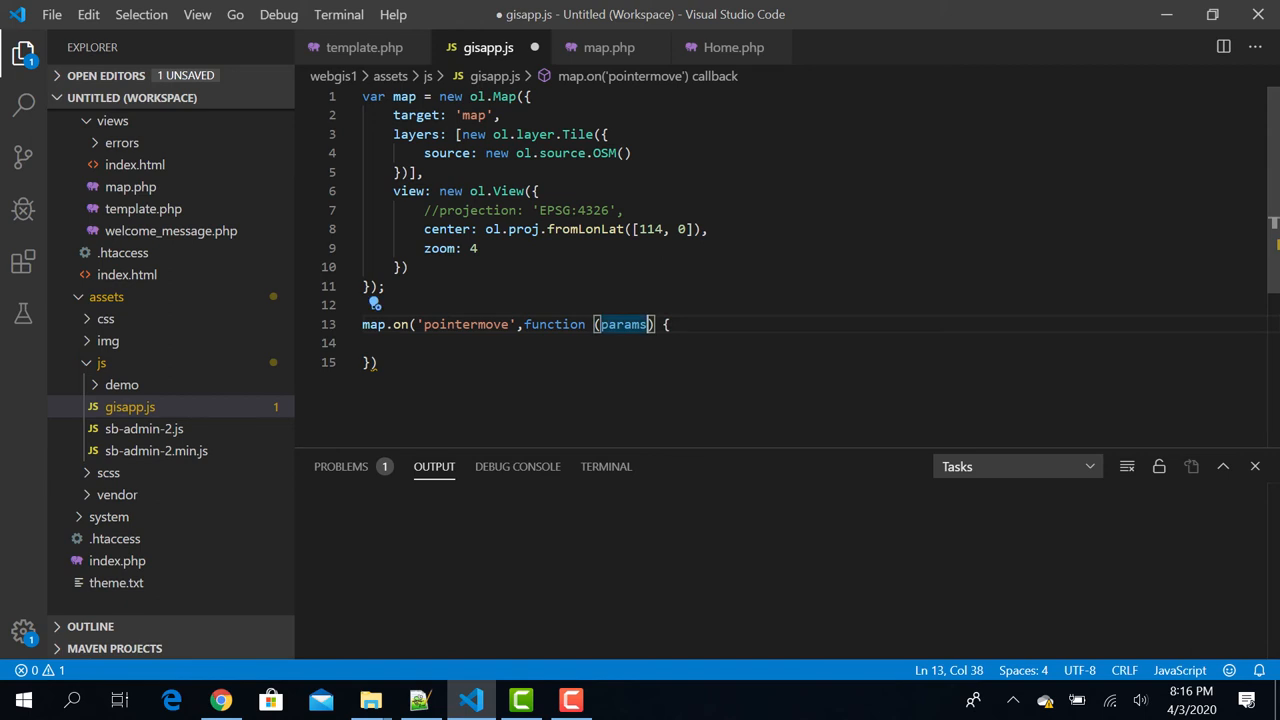
text(e)
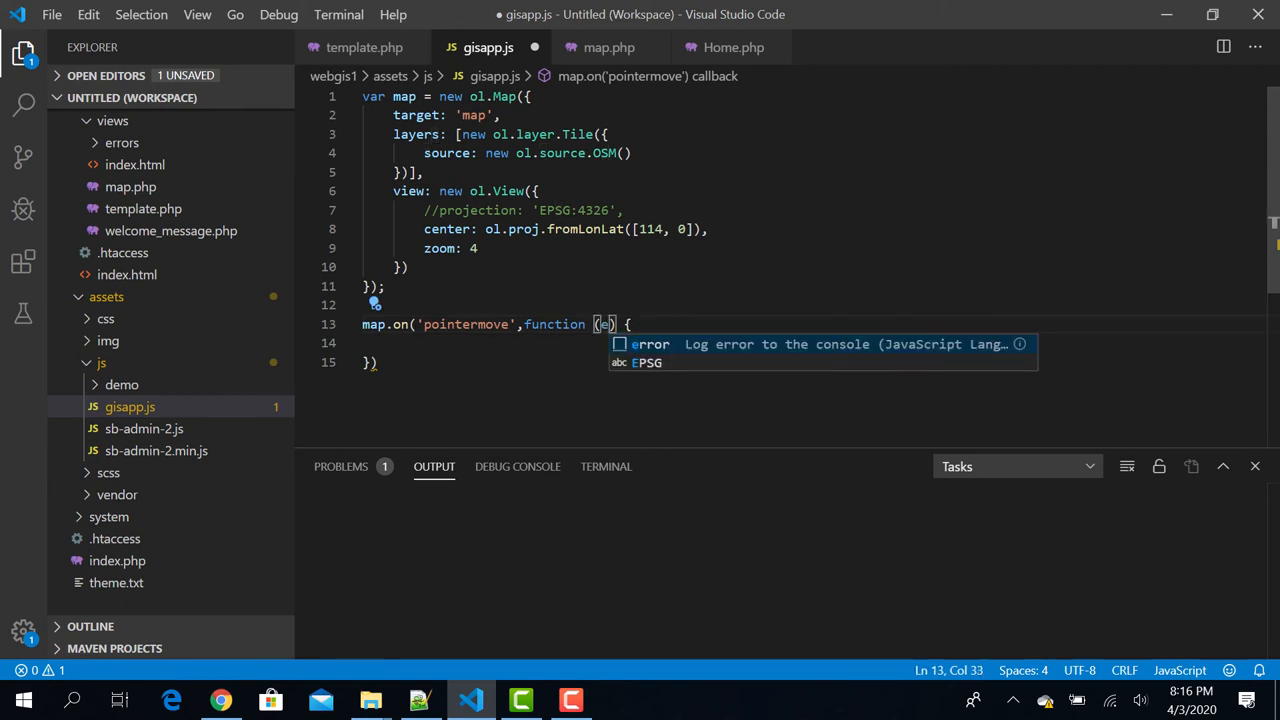
text(e)
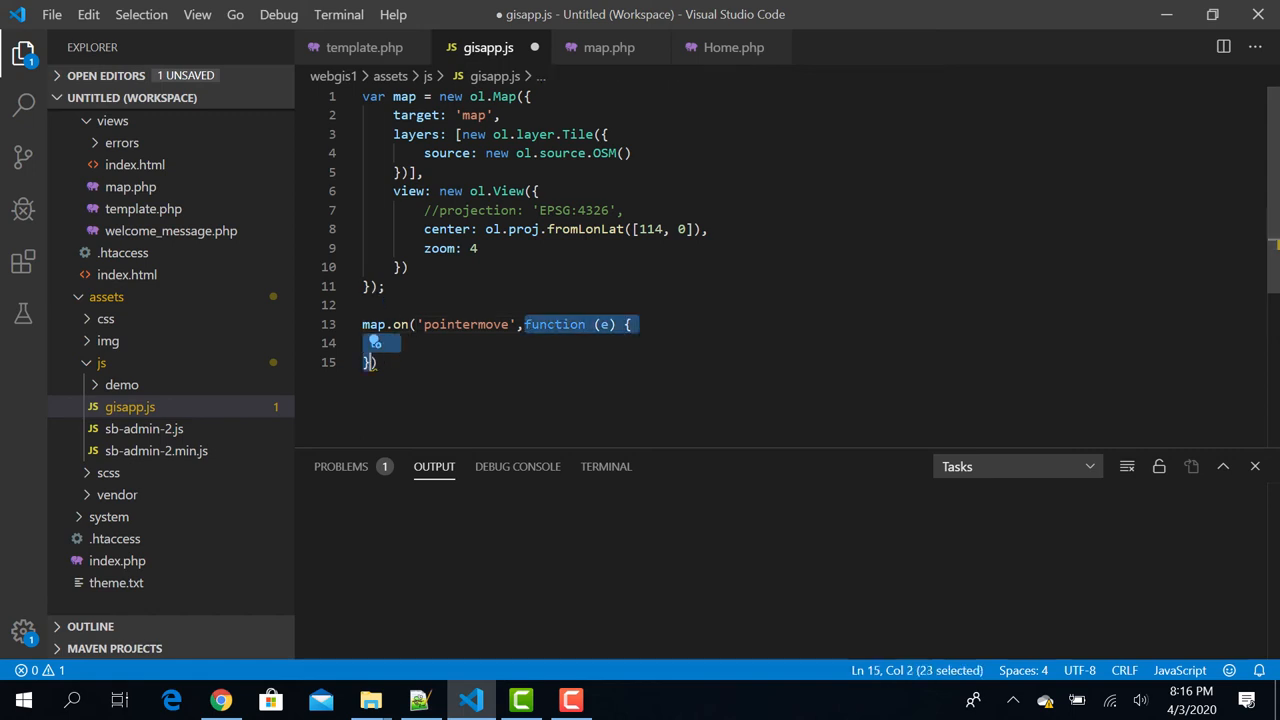
key(Delete)
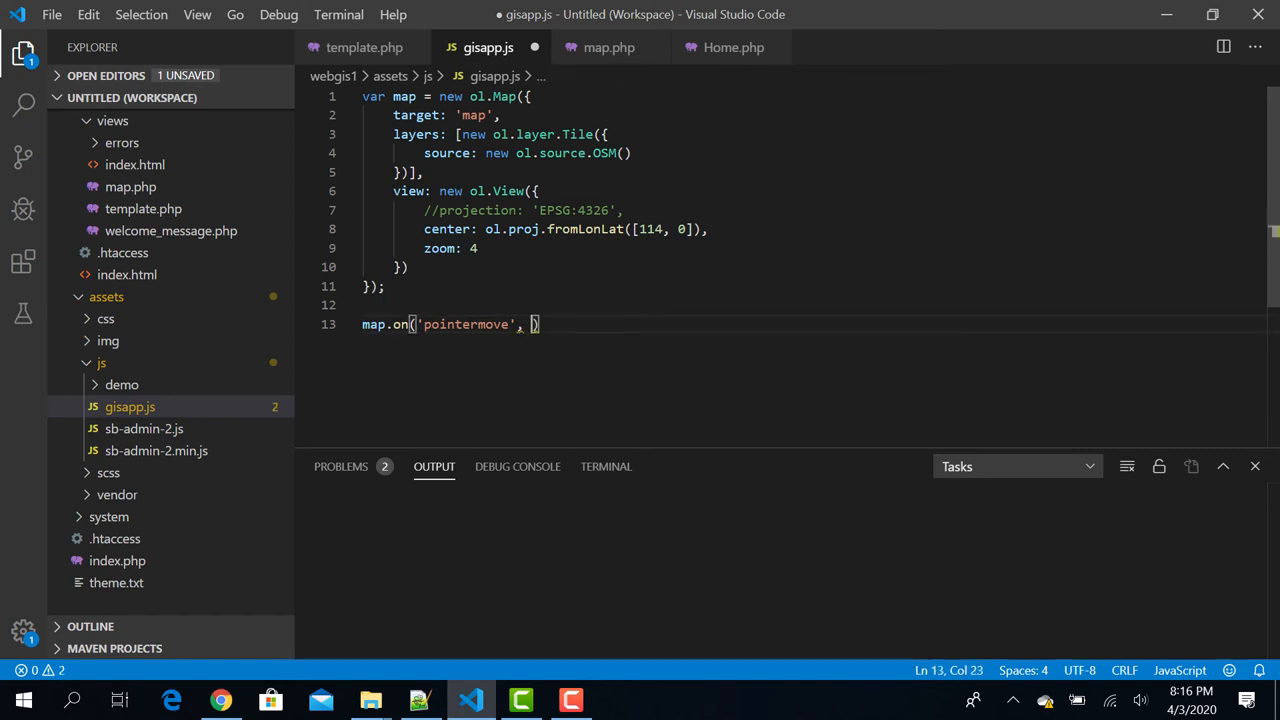
text((e)
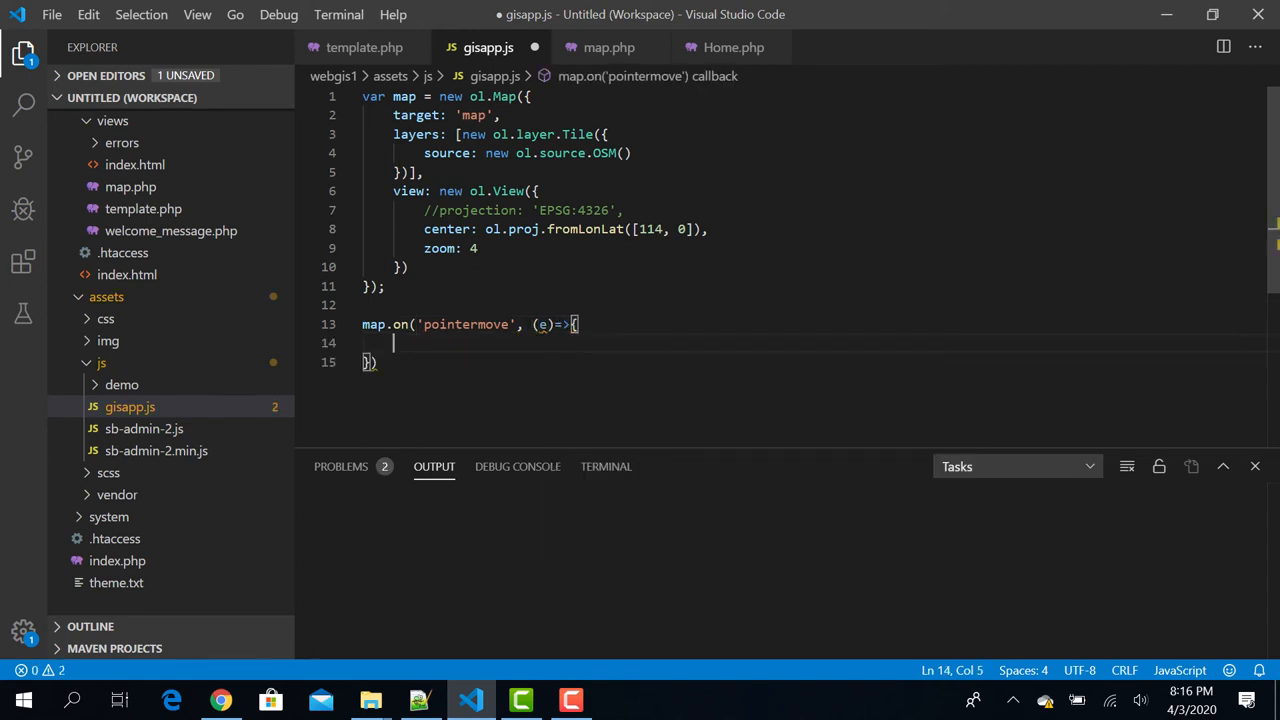
text(;)
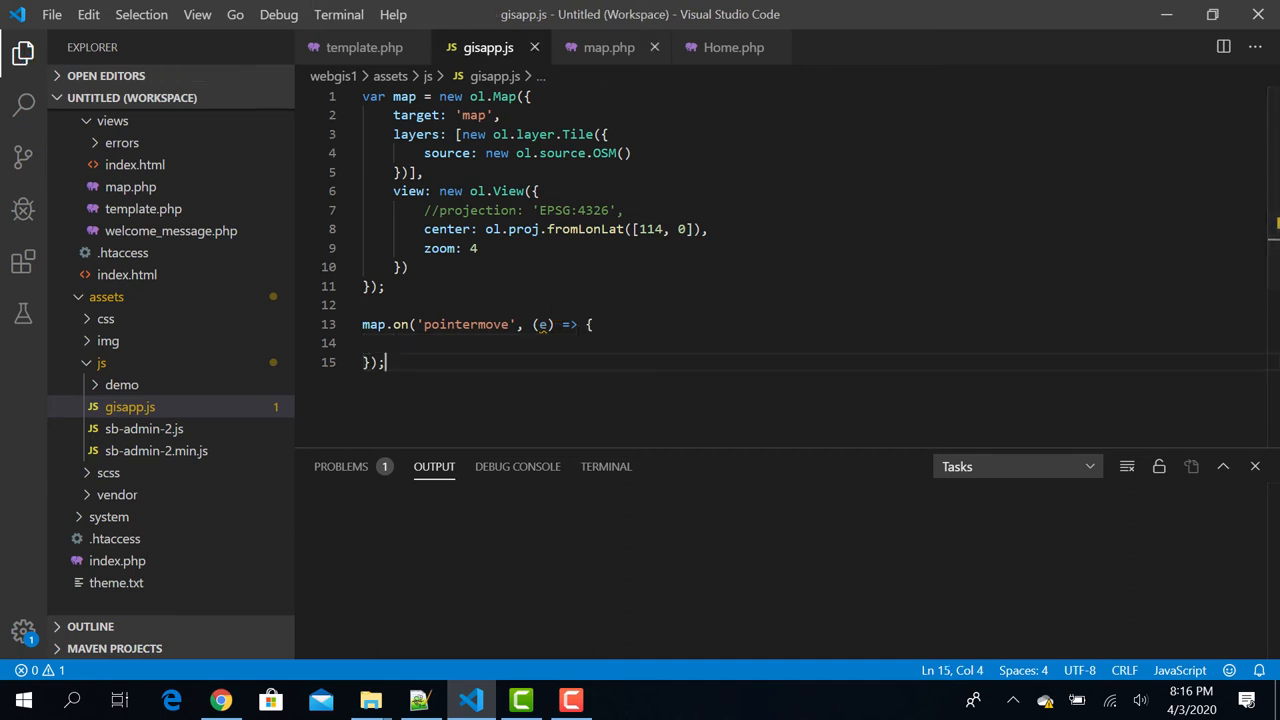
Step: Check the coordinate span id in map.php, then draft a $('#coordinate').html() toString/replace version
click(609, 47)
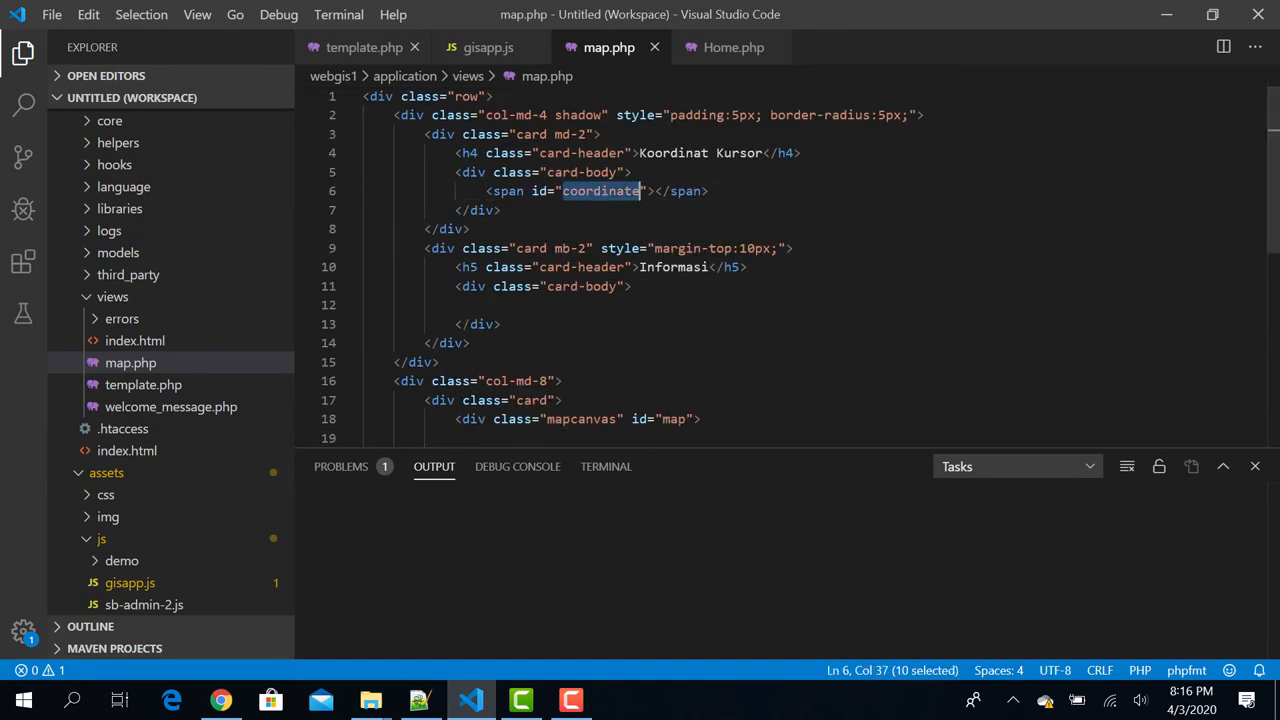
click(488, 47)
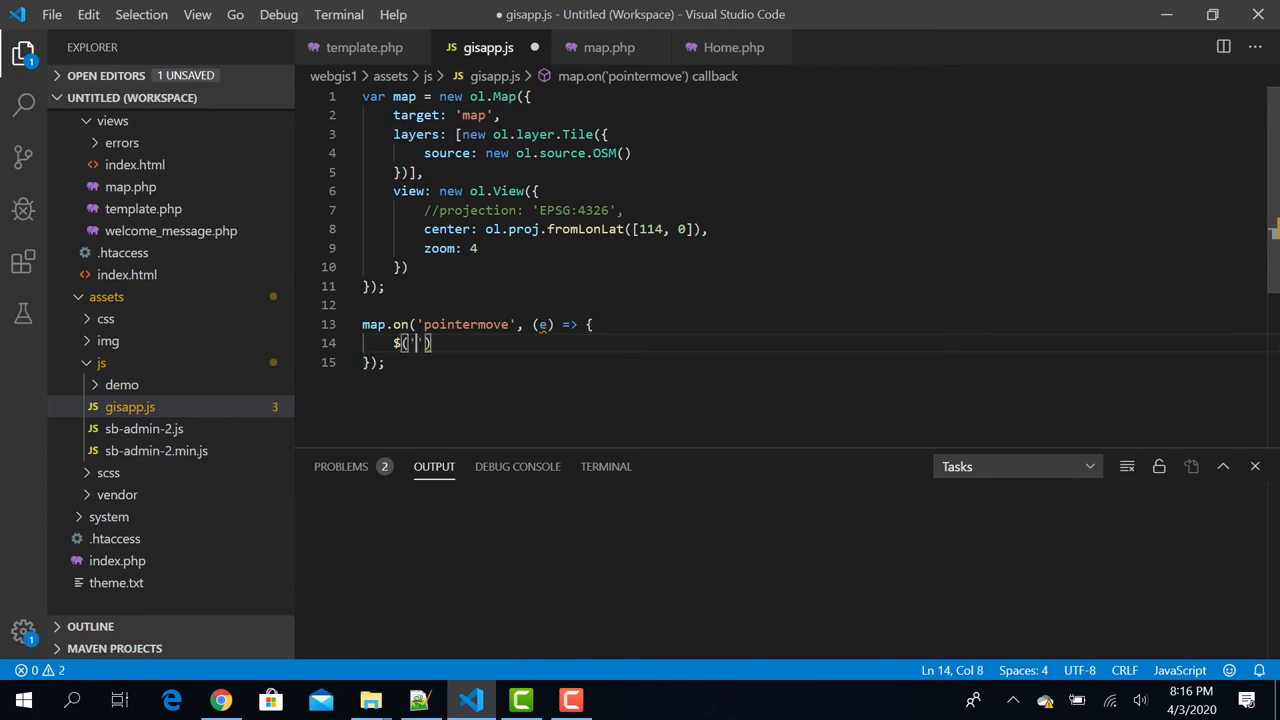
text('#coordinate').)
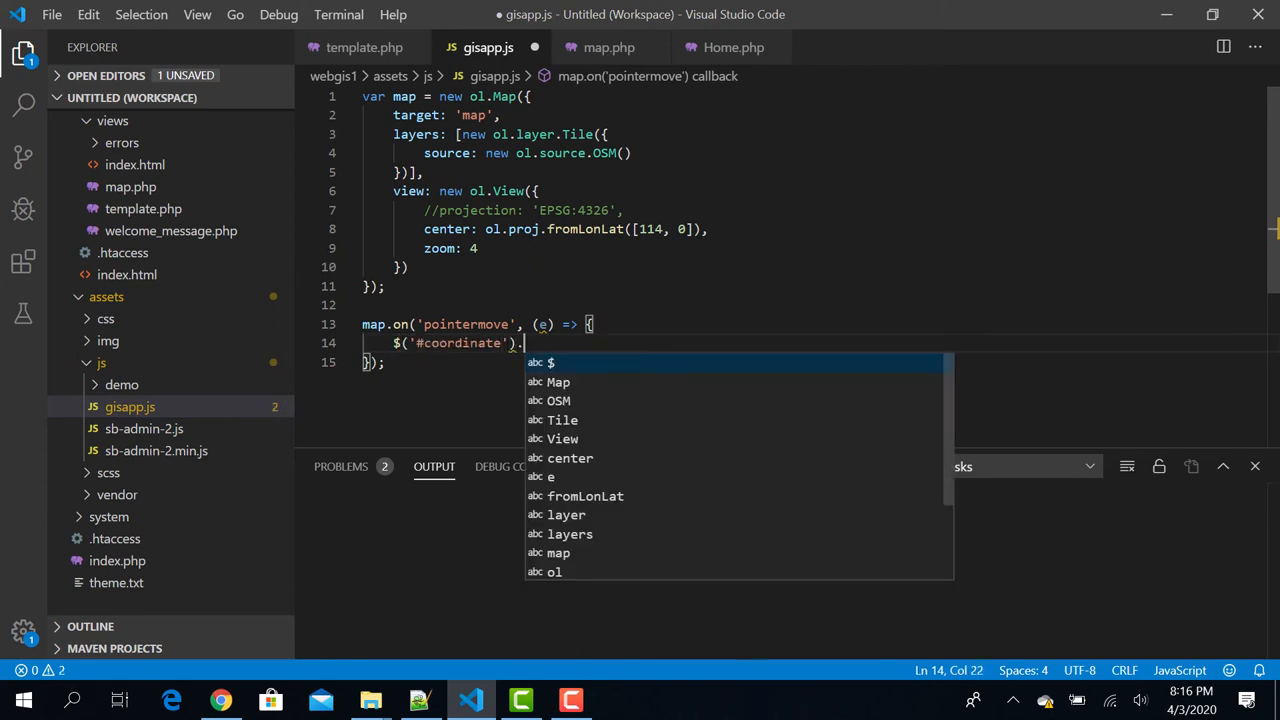
text(html())
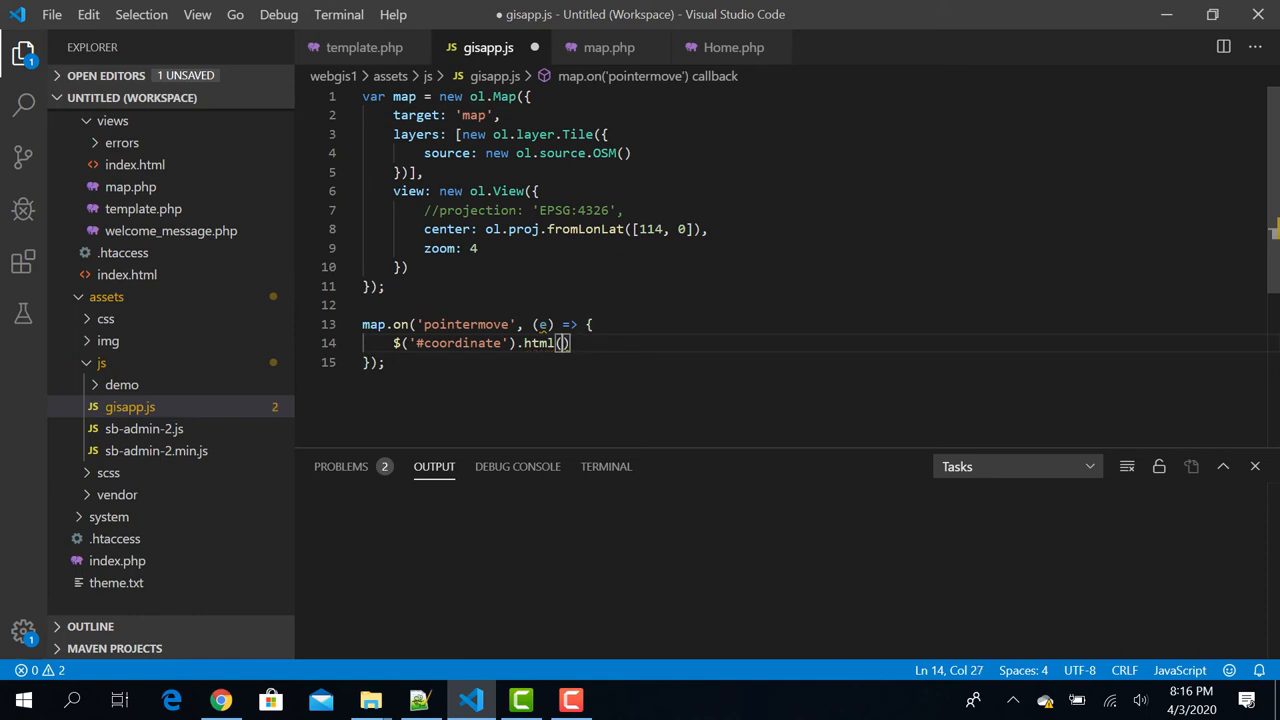
text(e.c)
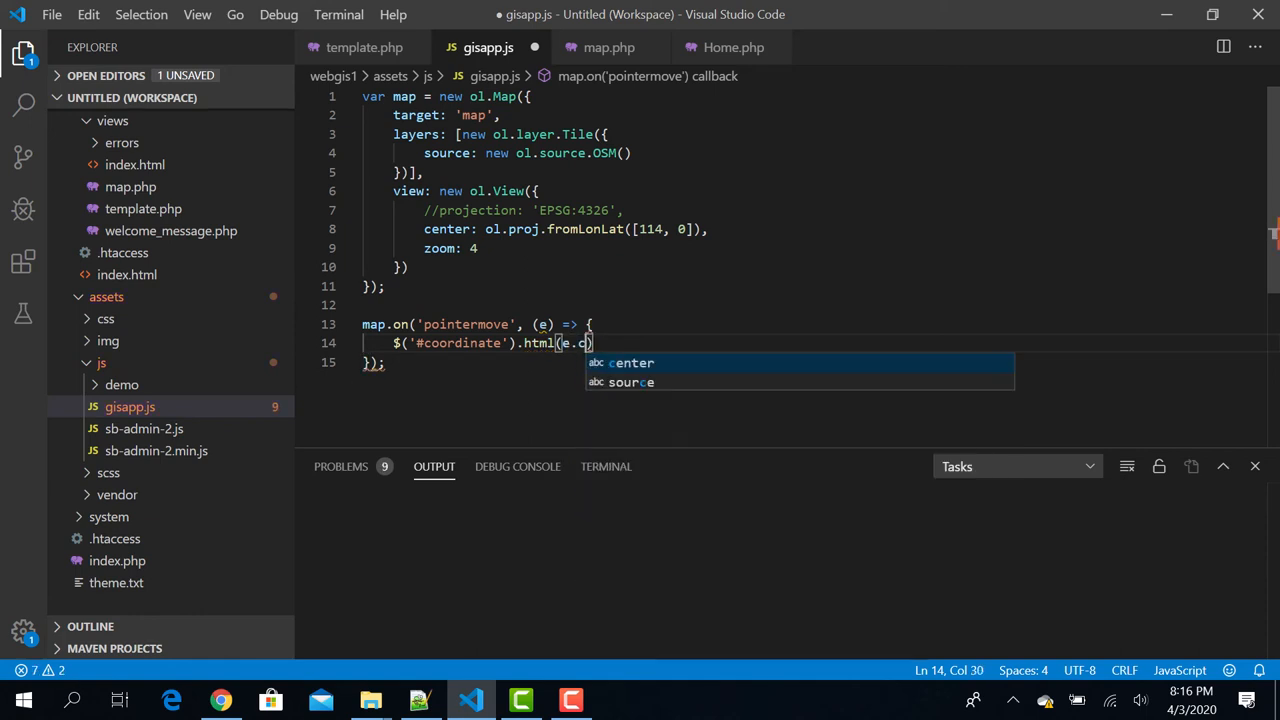
text(oodinate.)
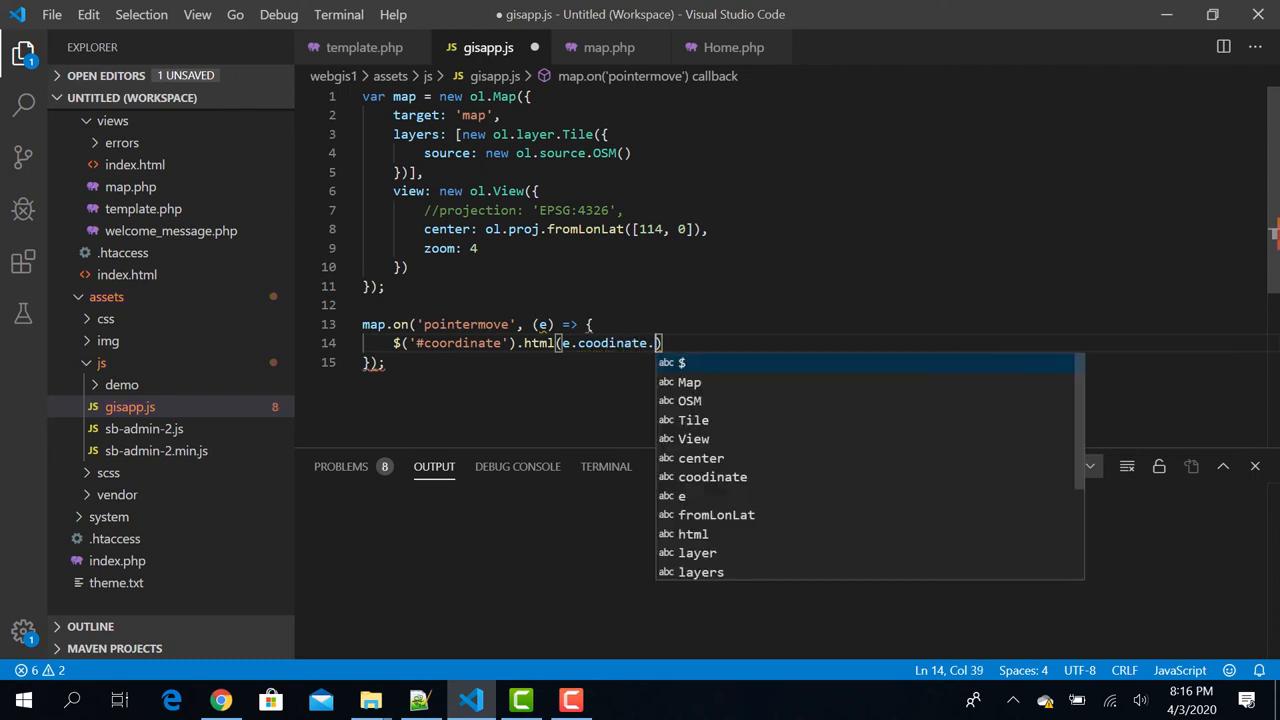
text(toString()
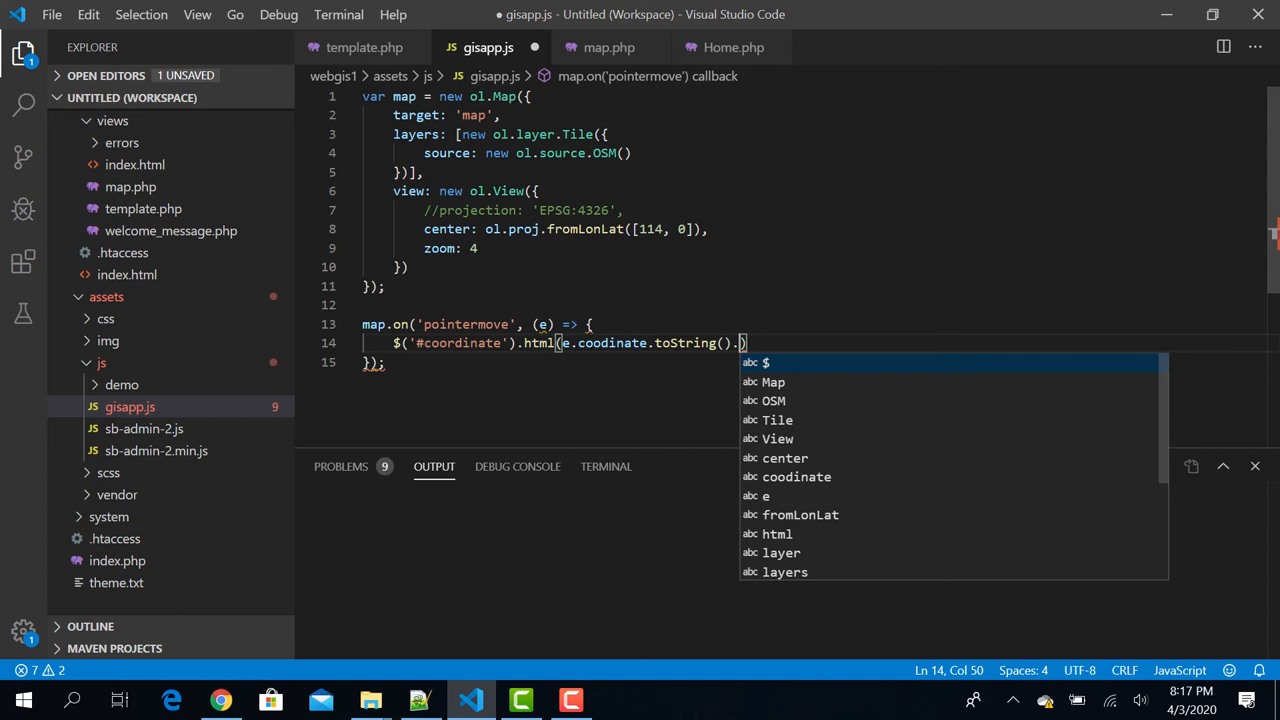
text(rep)
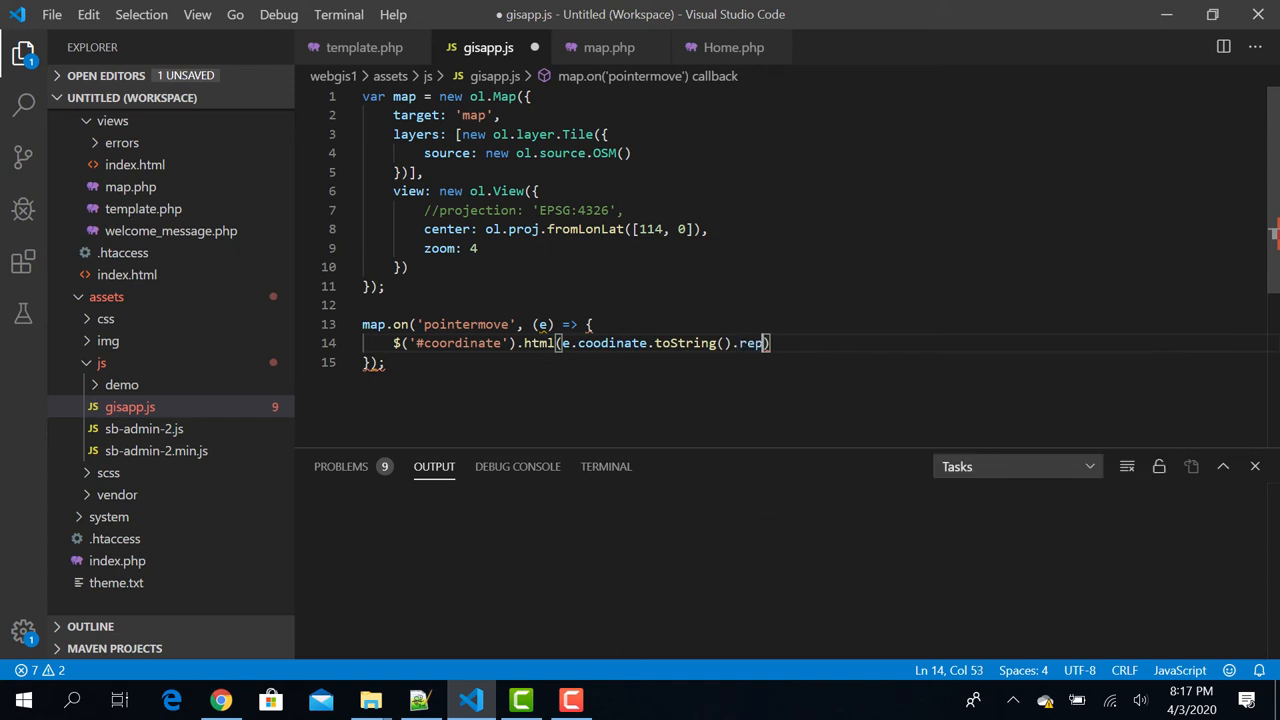
text(lace(')
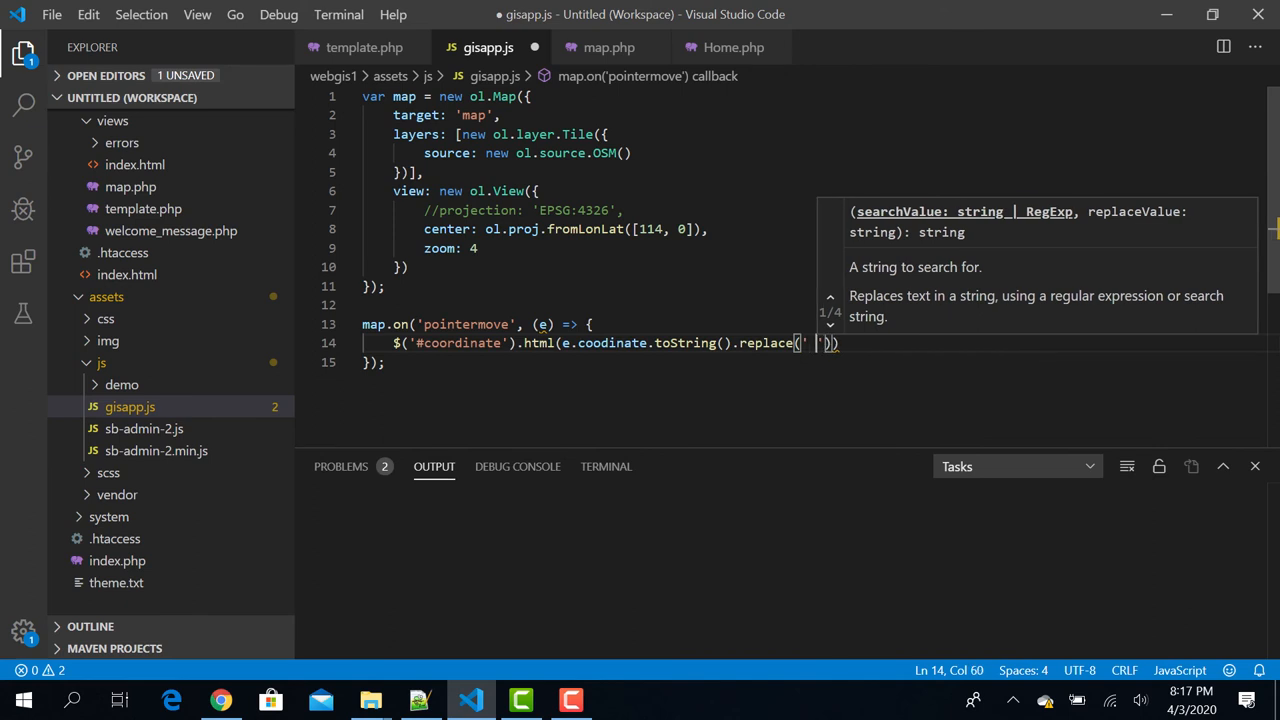
text(, ',)
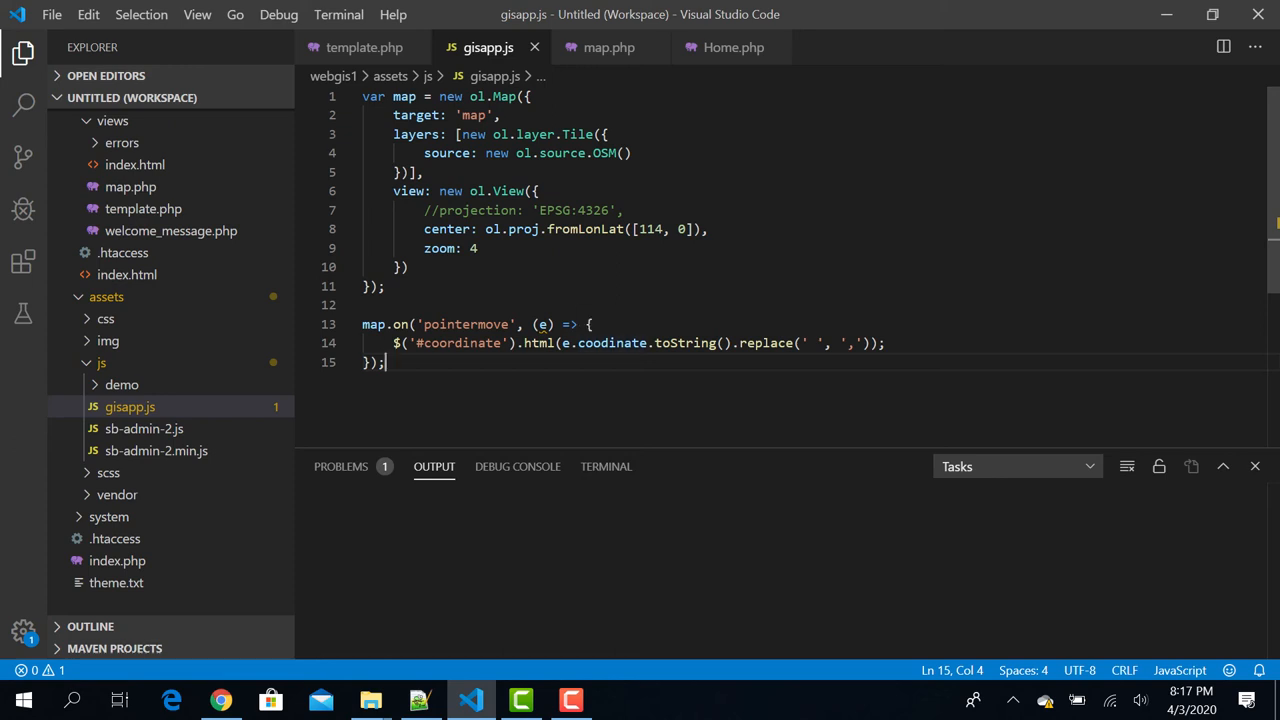
Step: Output e.coodinate[0] + " , " + e.coodinate[1] to #coordinate and save gisapp.js
double_click(604, 343)
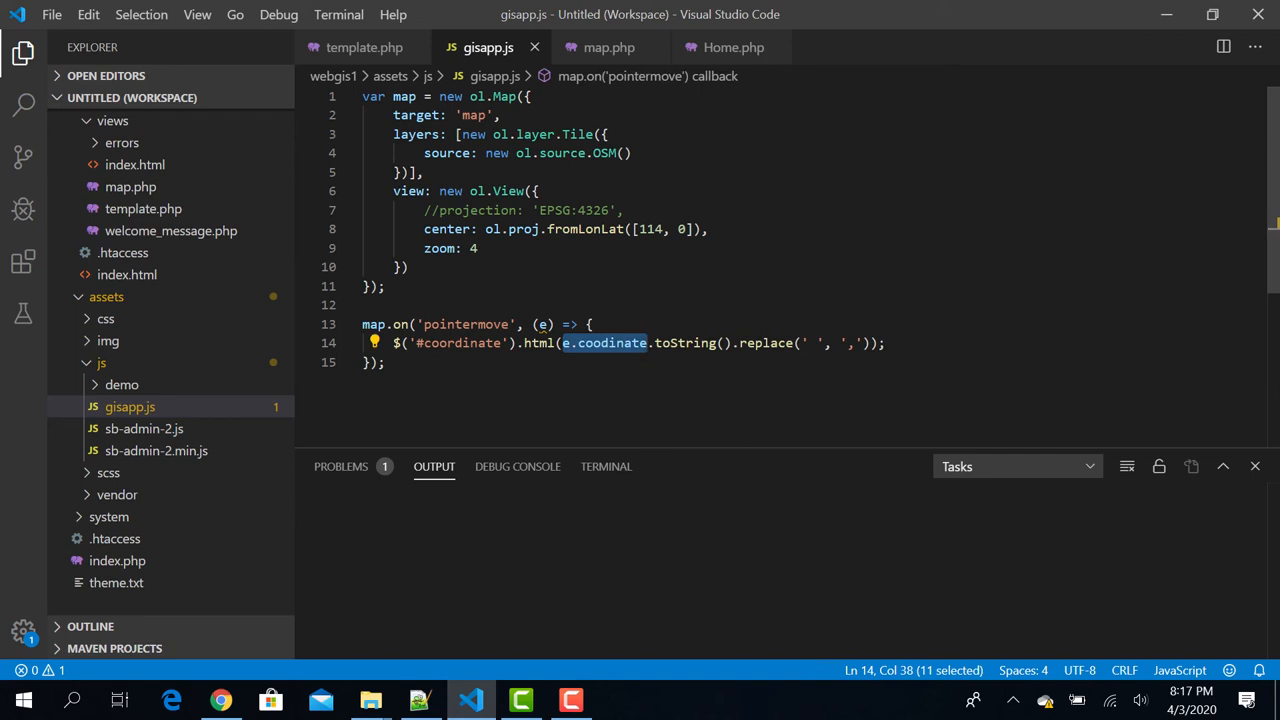
text(e.coodinate)
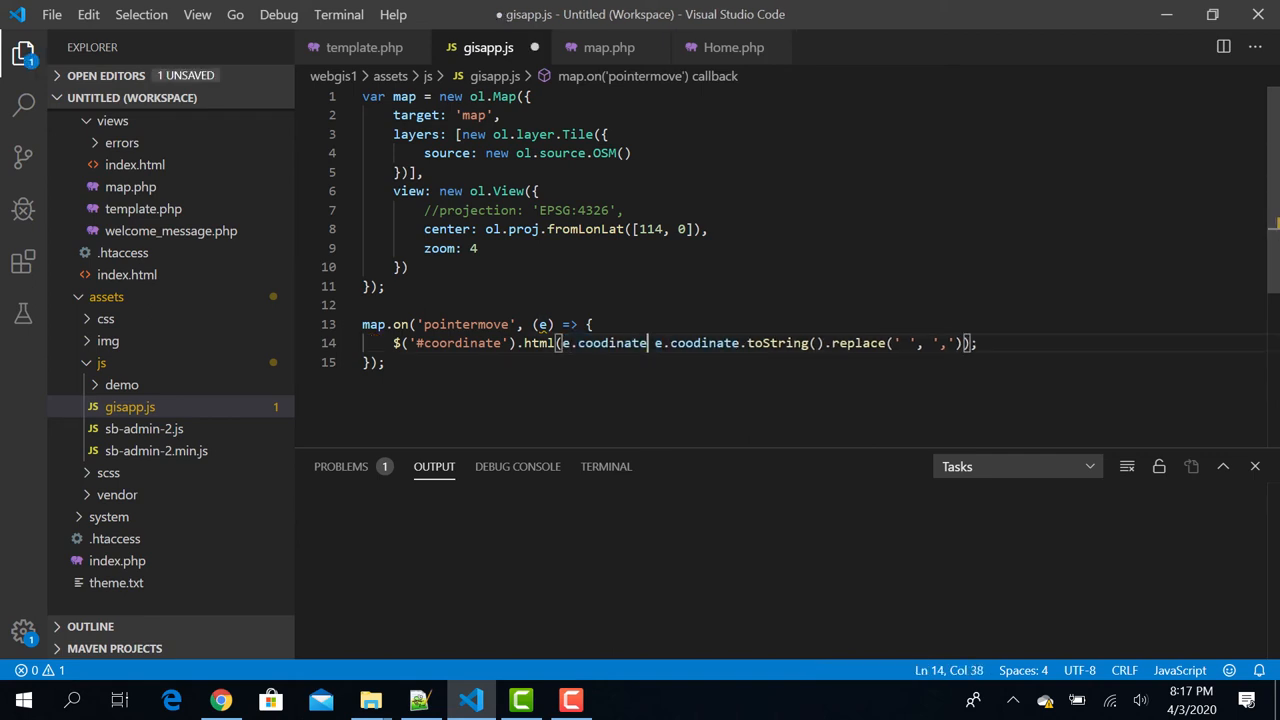
text([)
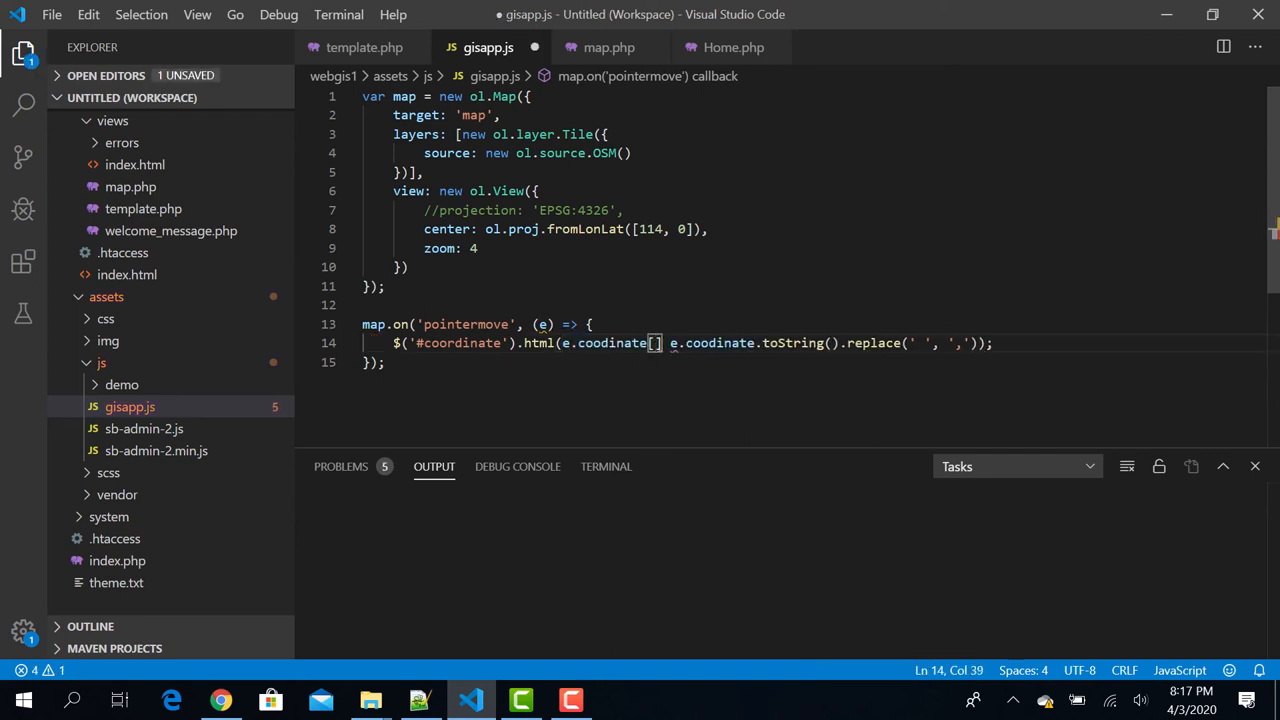
text(0)
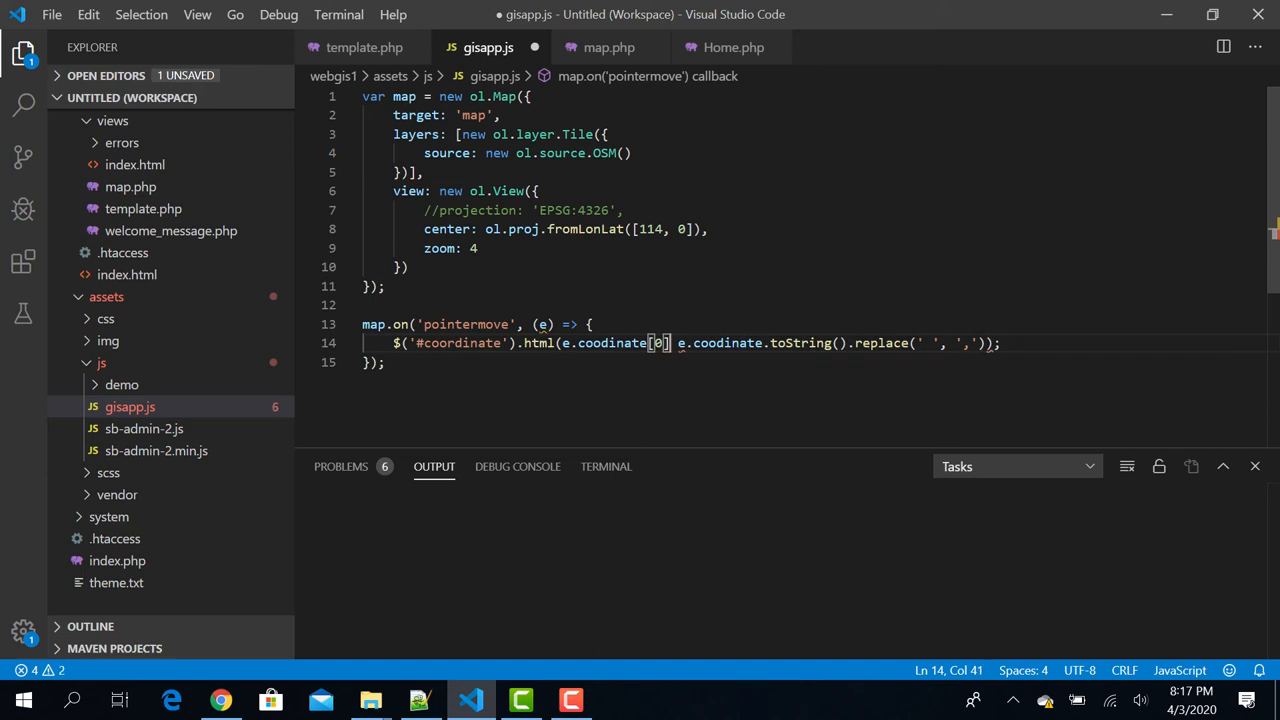
text(+"")
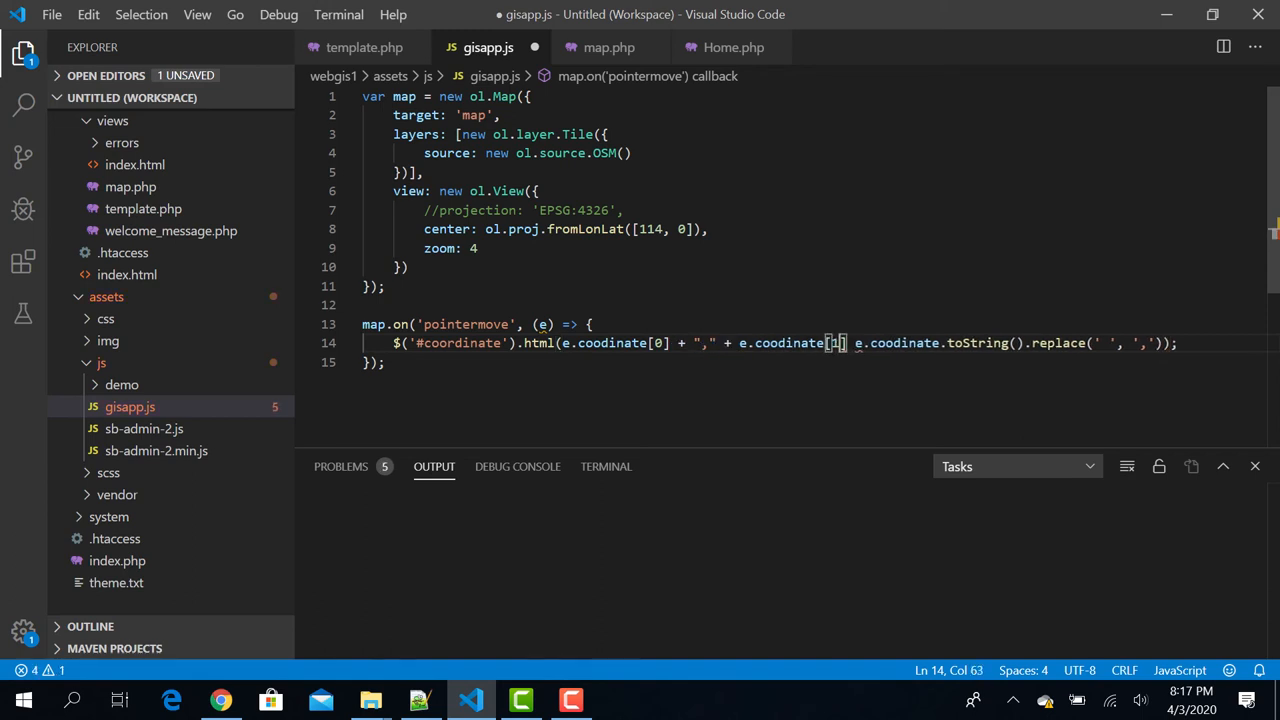
text();//)
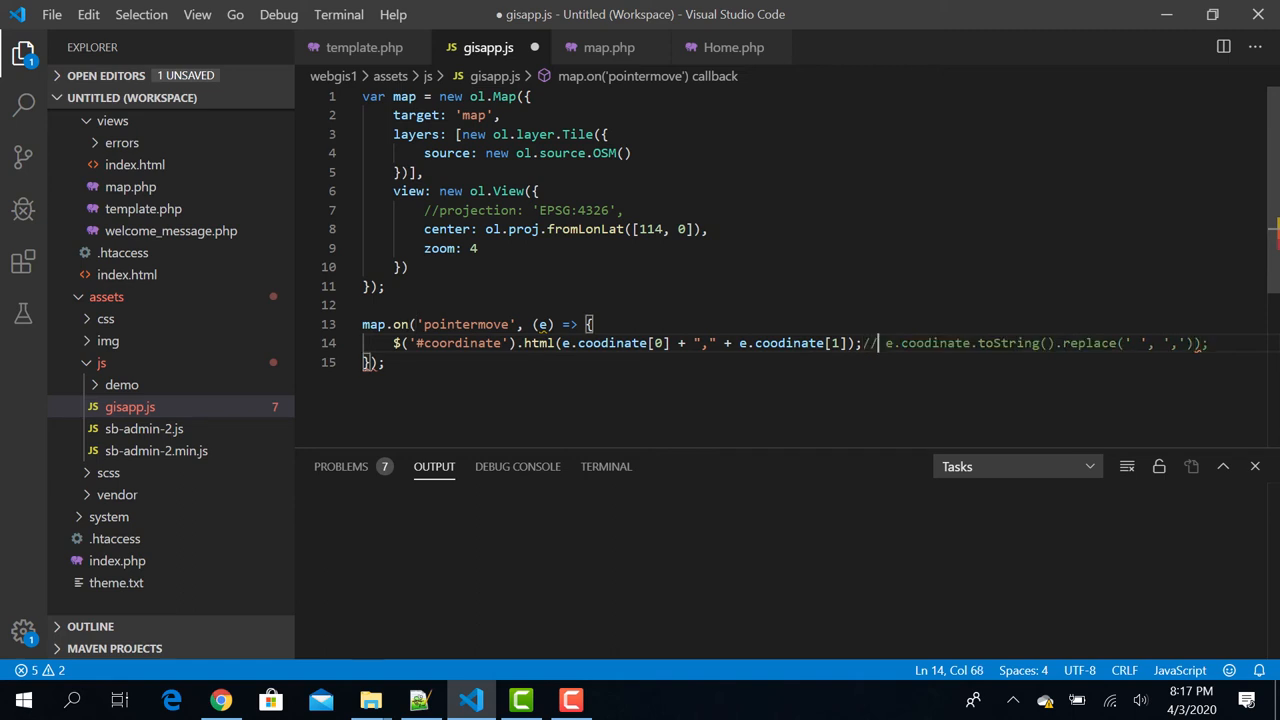
key(ctrl+s)
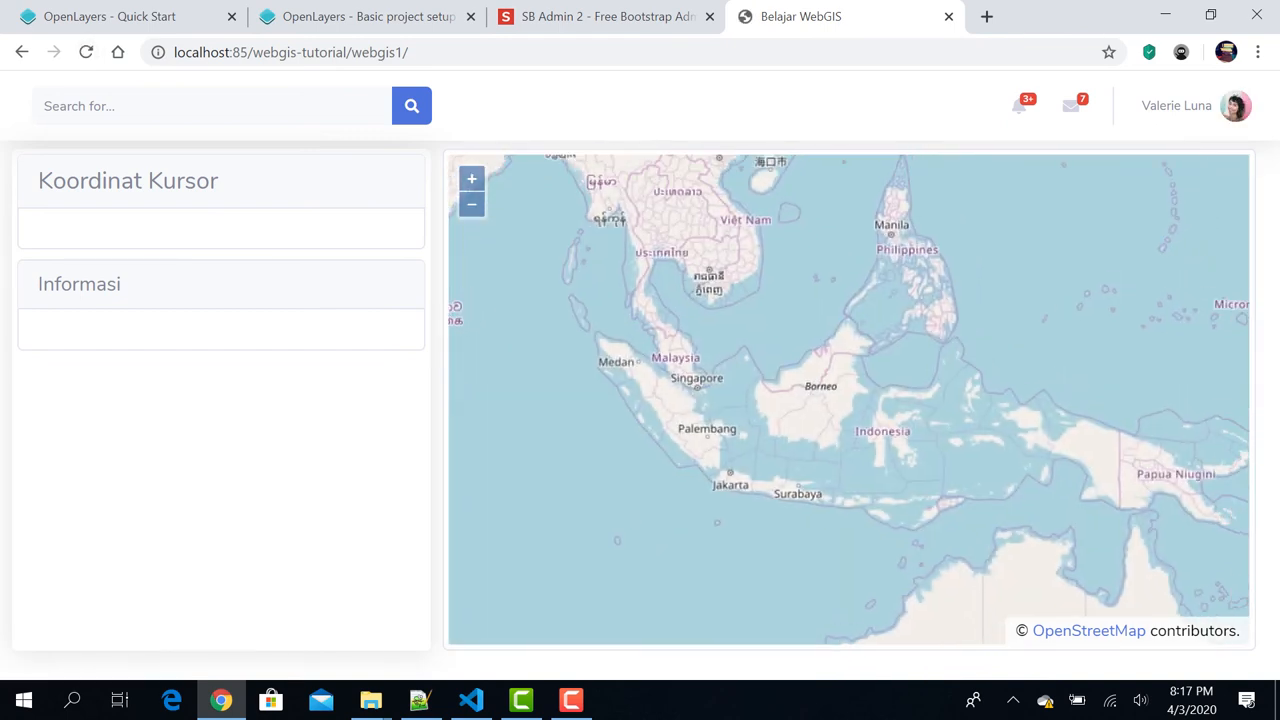
click(470, 699)
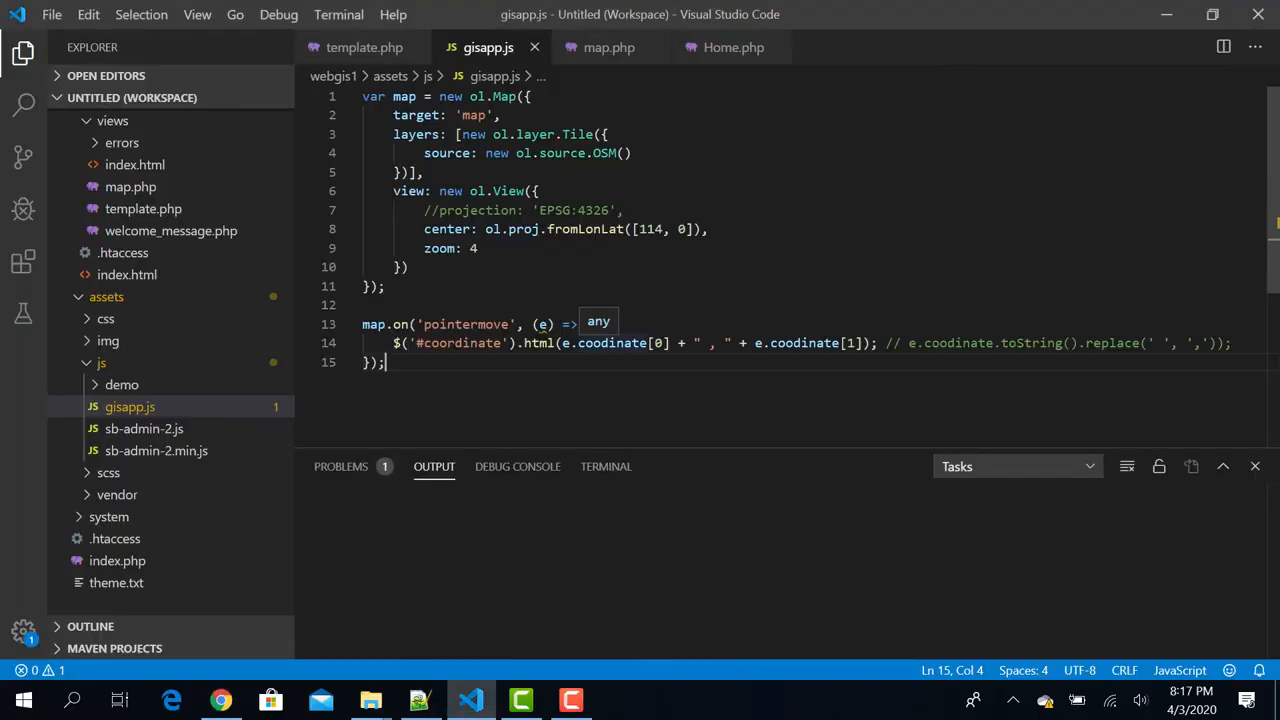
Step: Apply toFixed(3) to both coordinate values on the display line
click(655, 343)
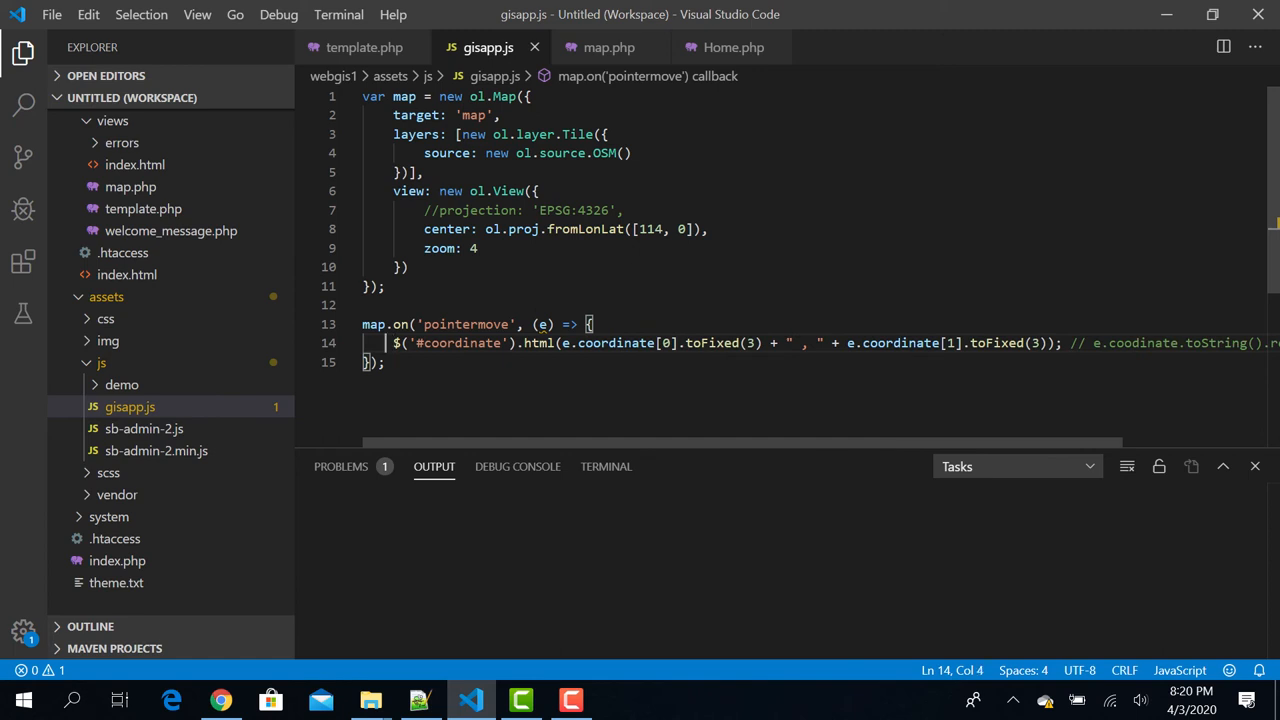
double_click(711, 343)
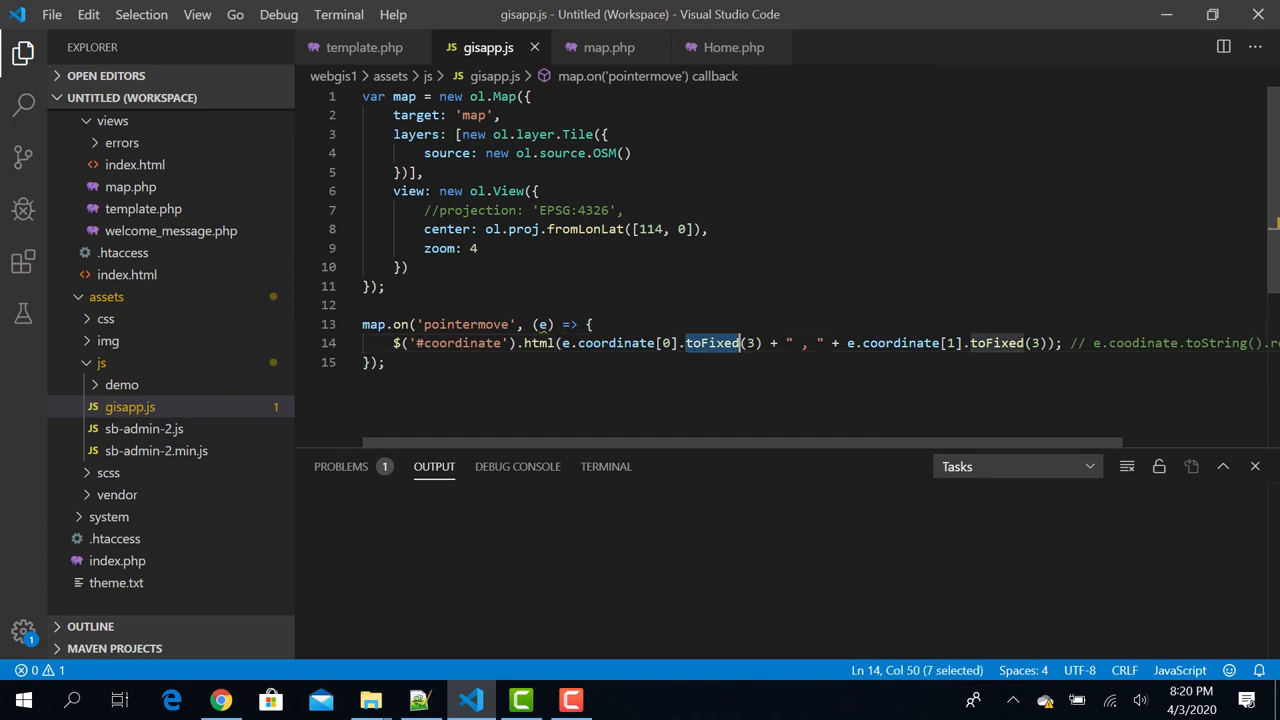
drag(740, 343, 762, 343)
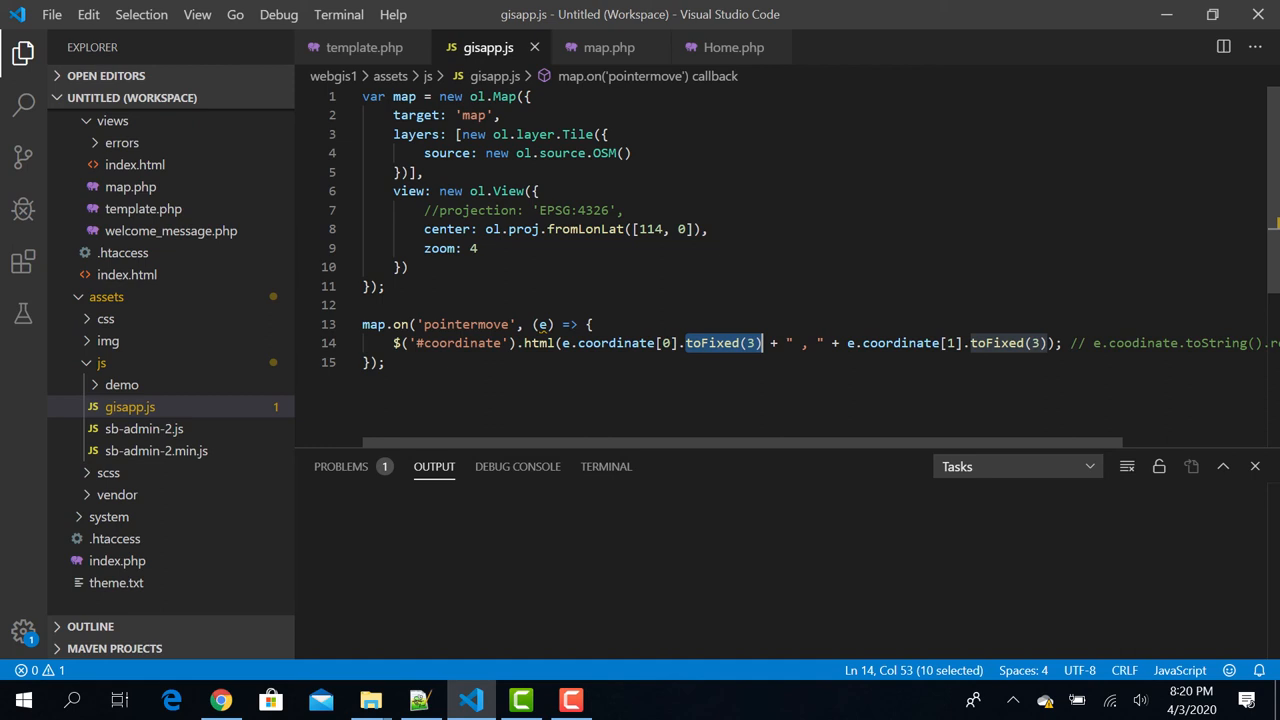
click(387, 362)
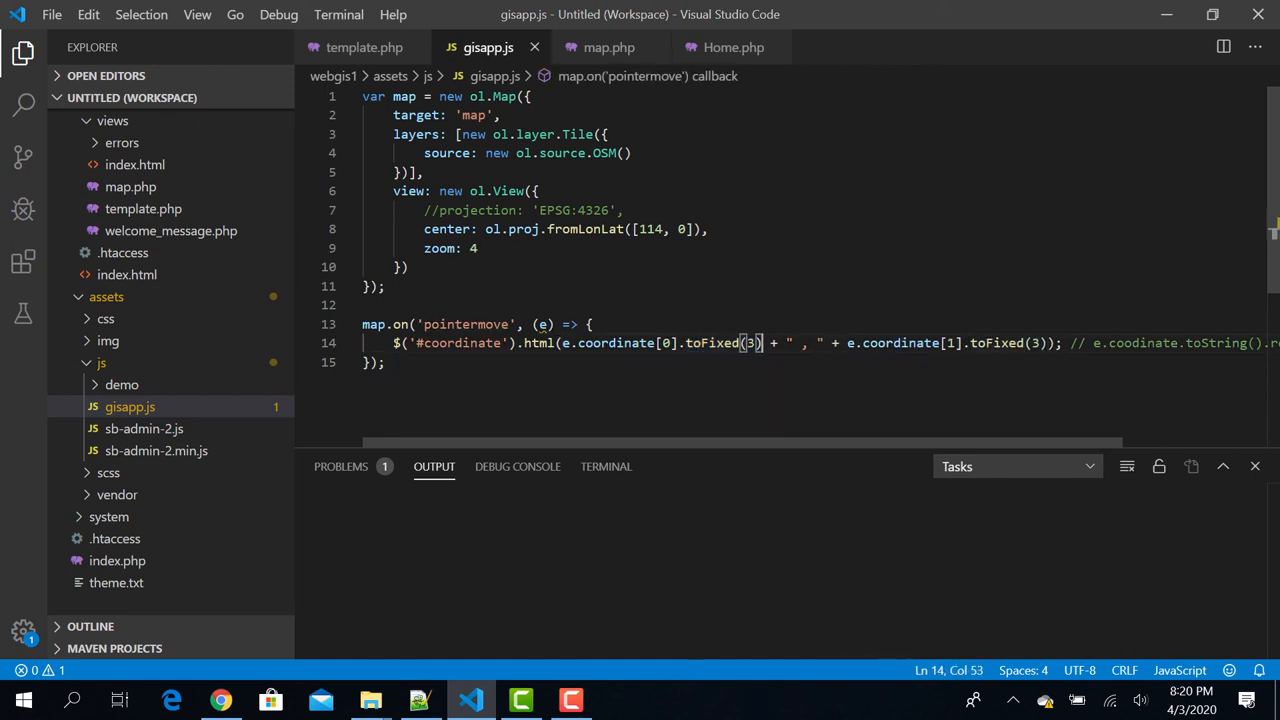
double_click(614, 343)
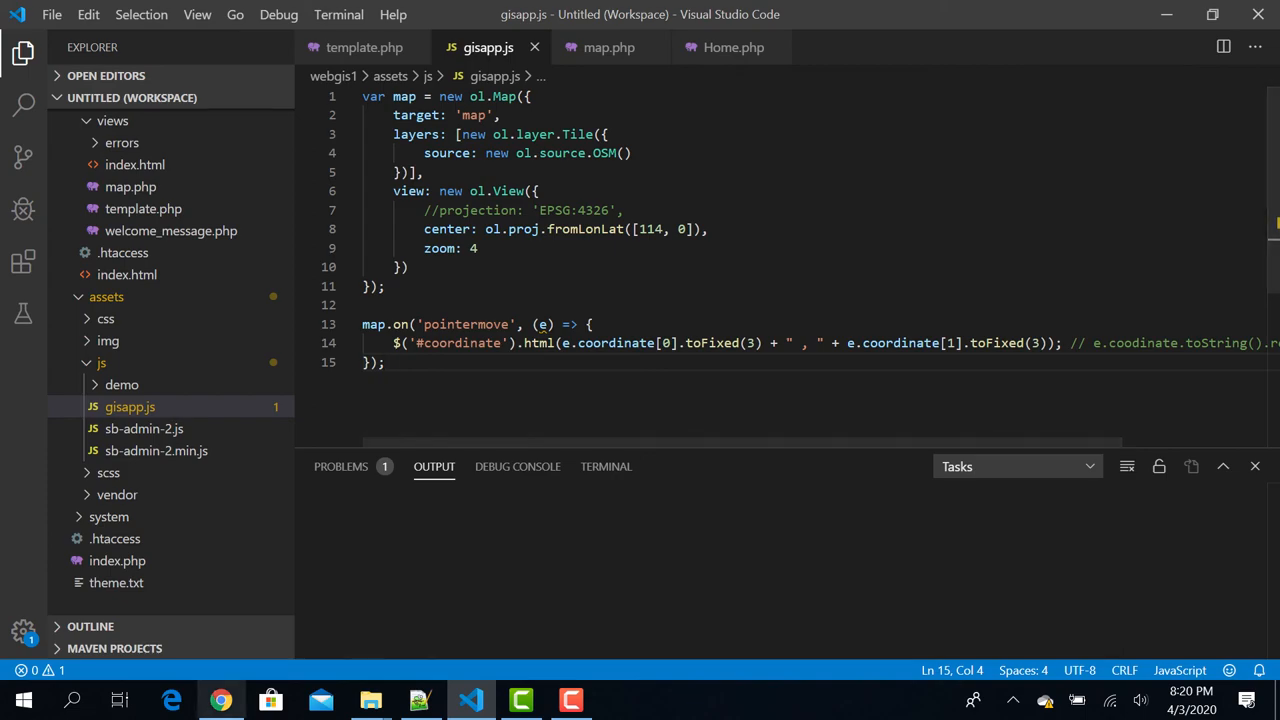
click(220, 699)
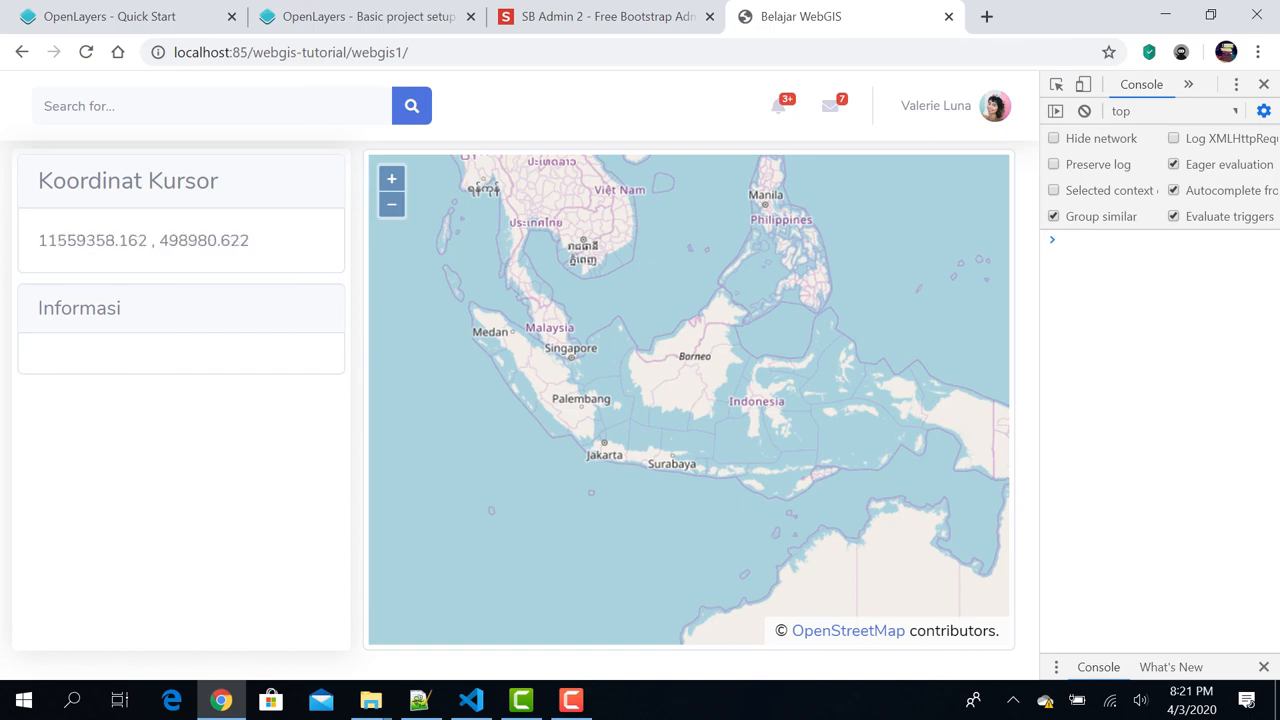
Step: Reload the Belajar WebGIS page and hover the map to check the three-decimal readout
click(470, 699)
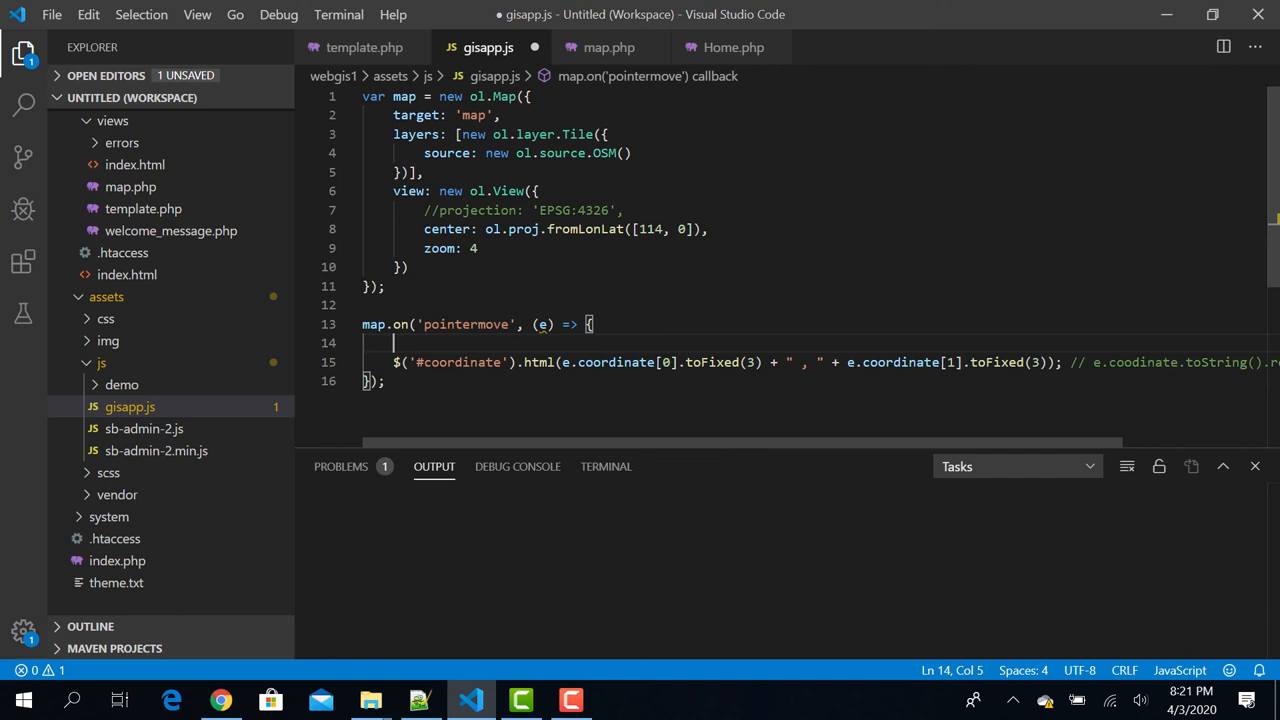
Step: Add var coor = ol.proj.toLonLat(e.coordinate) and console.log(coor), then save
text(var)
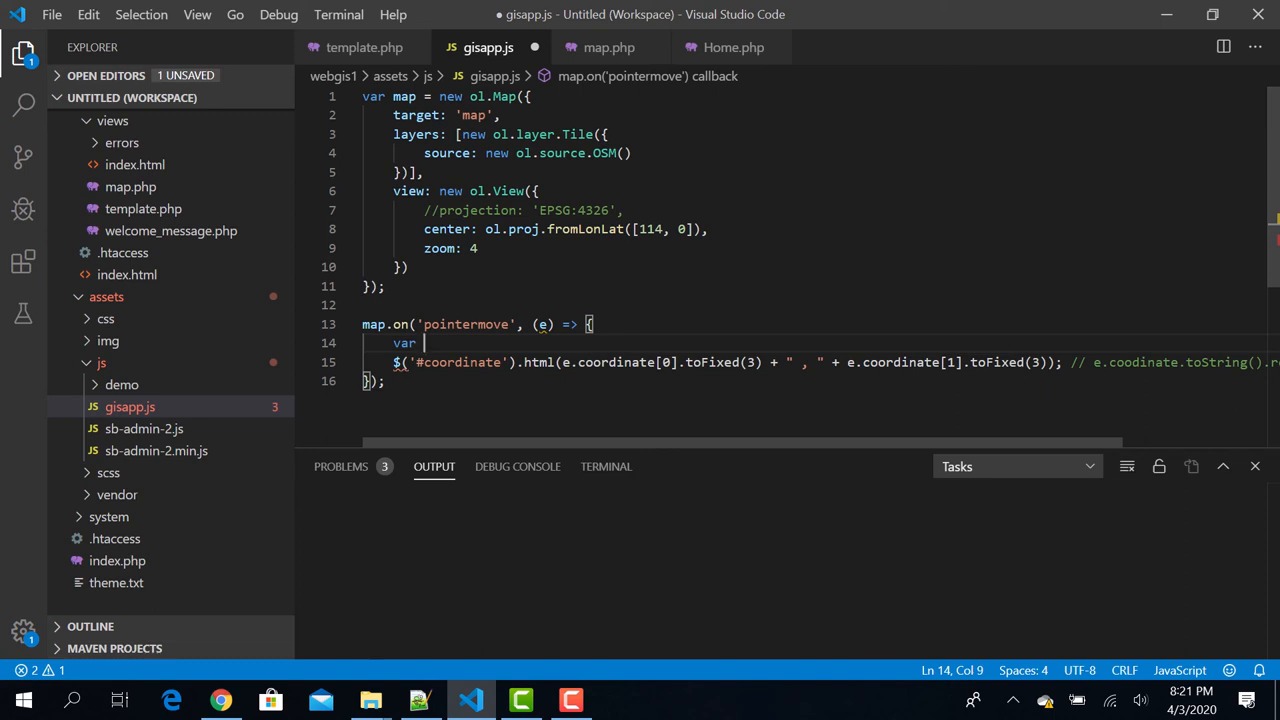
text(deg)
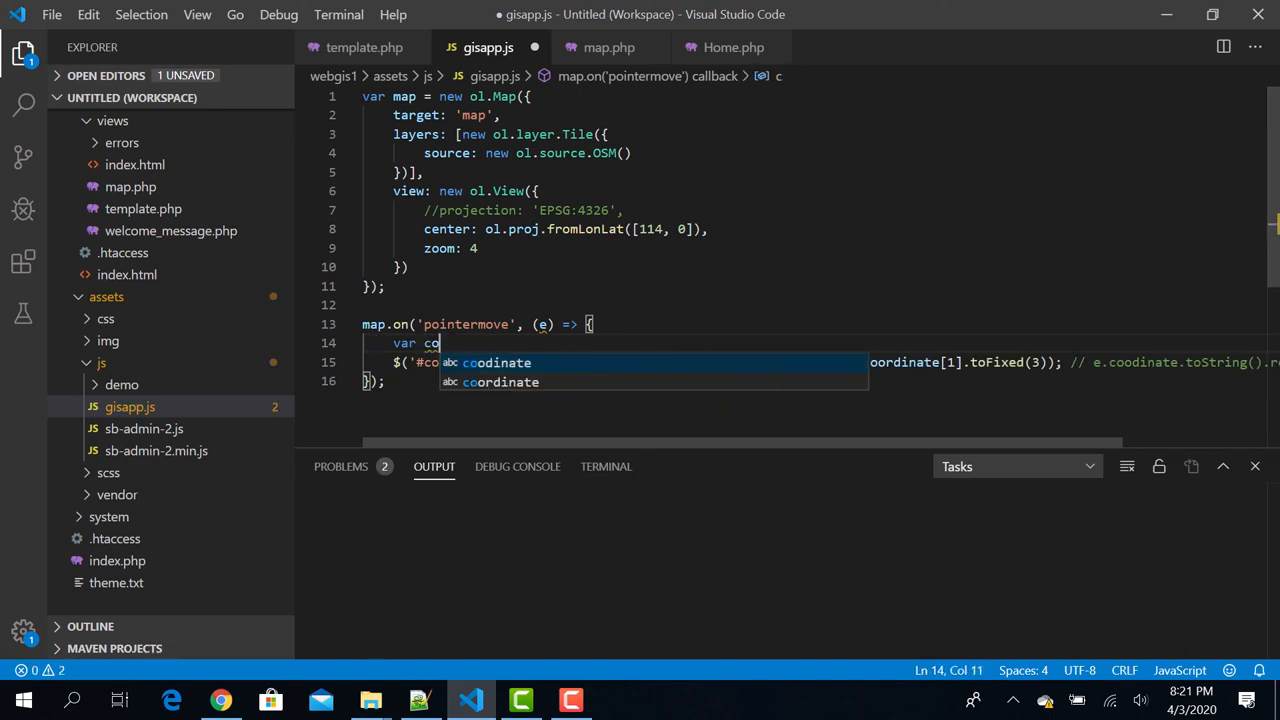
text(or=)
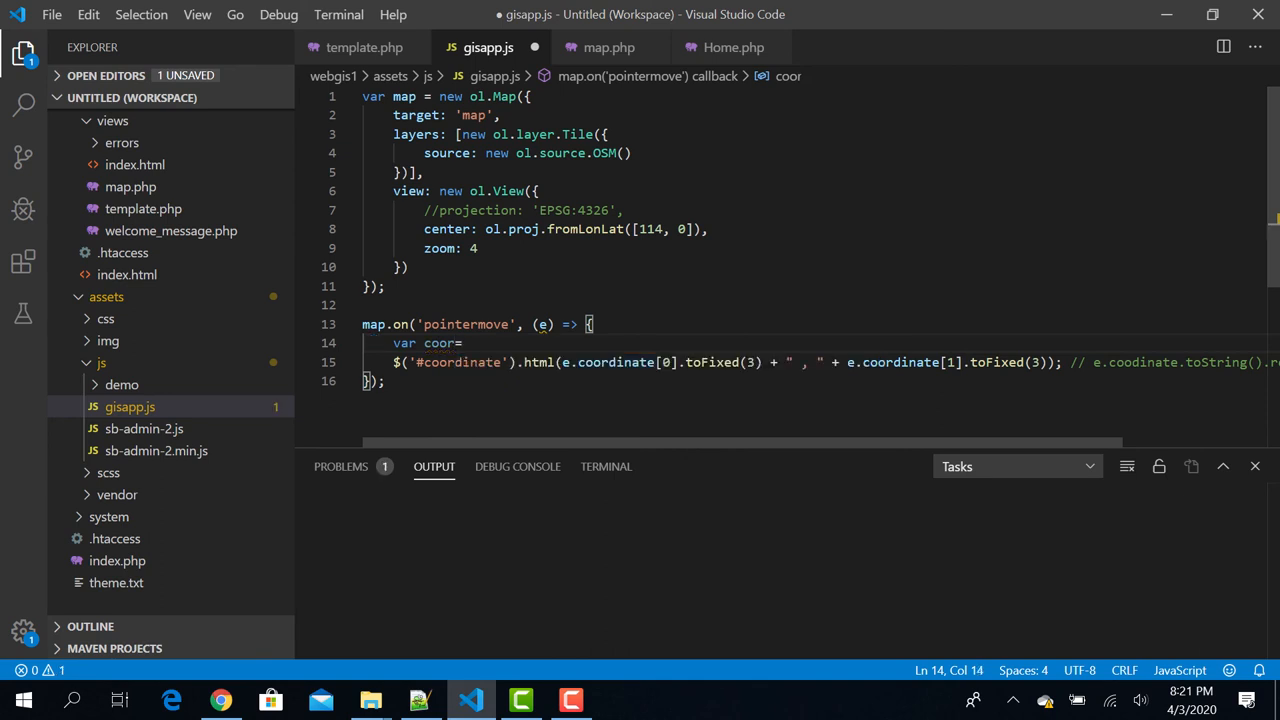
text(ol.)
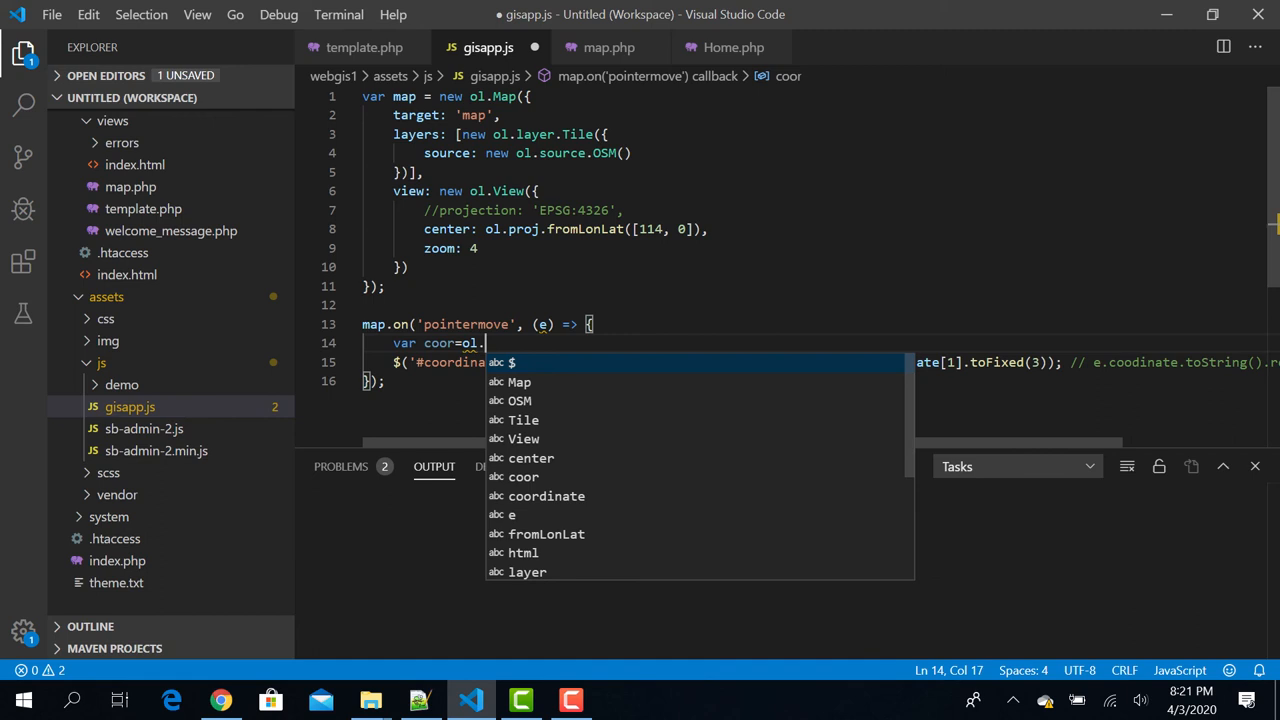
text(pro)
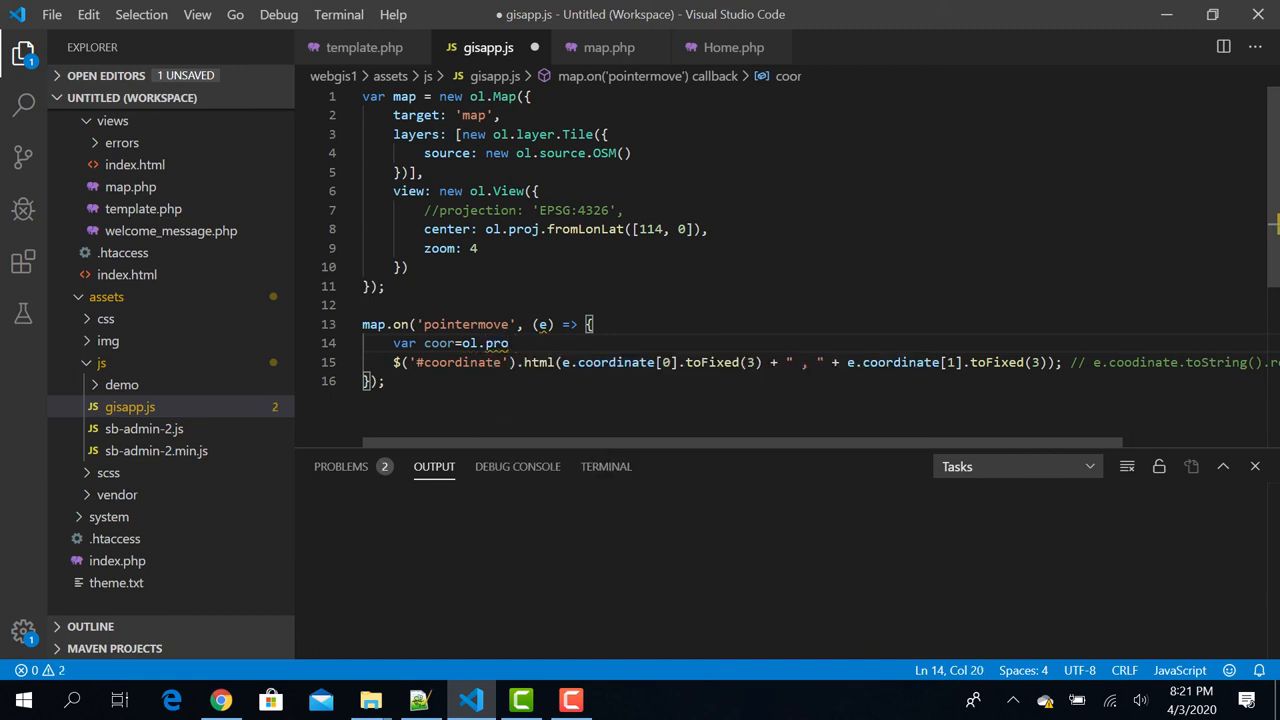
text(.)
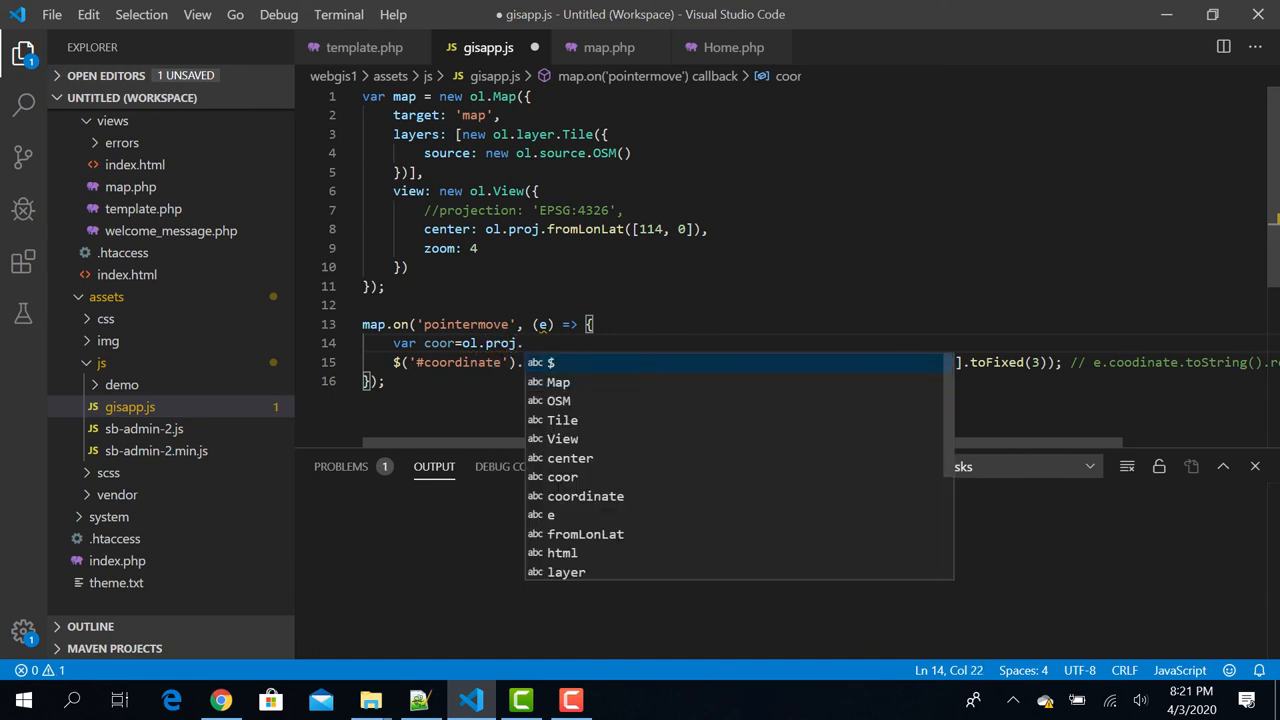
text(to)
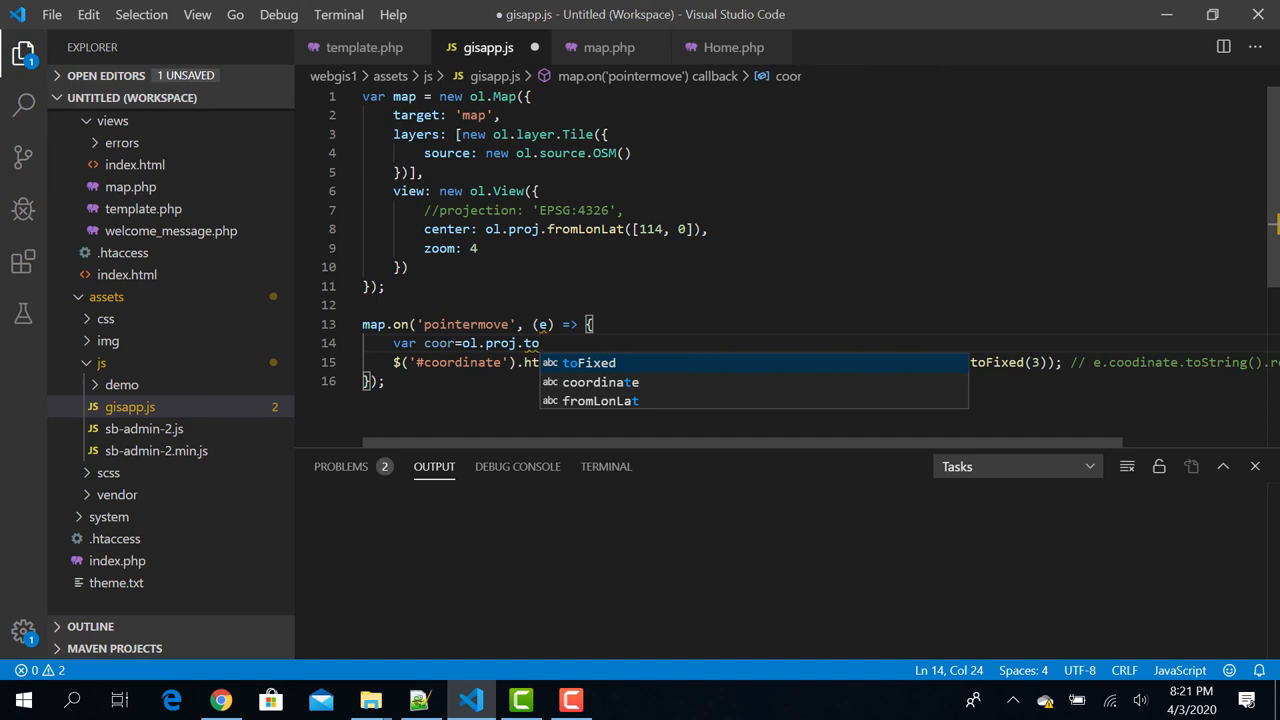
text(LonLat()
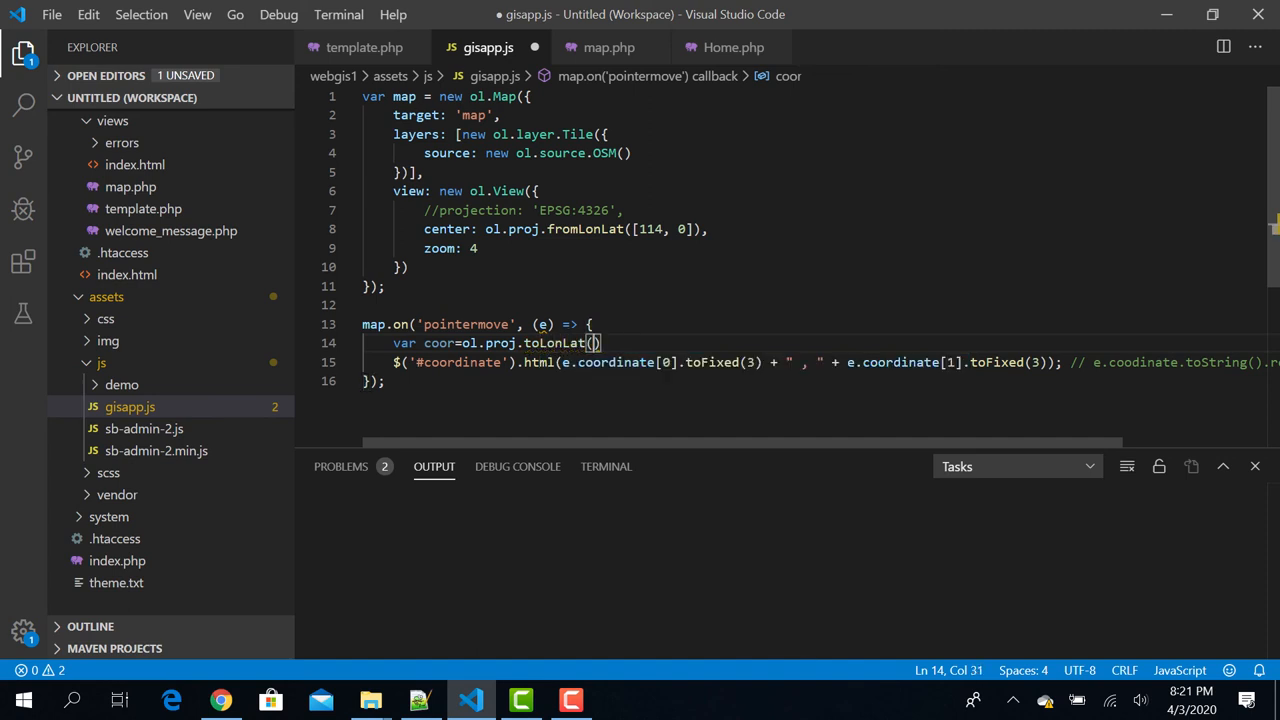
text(e.cood)
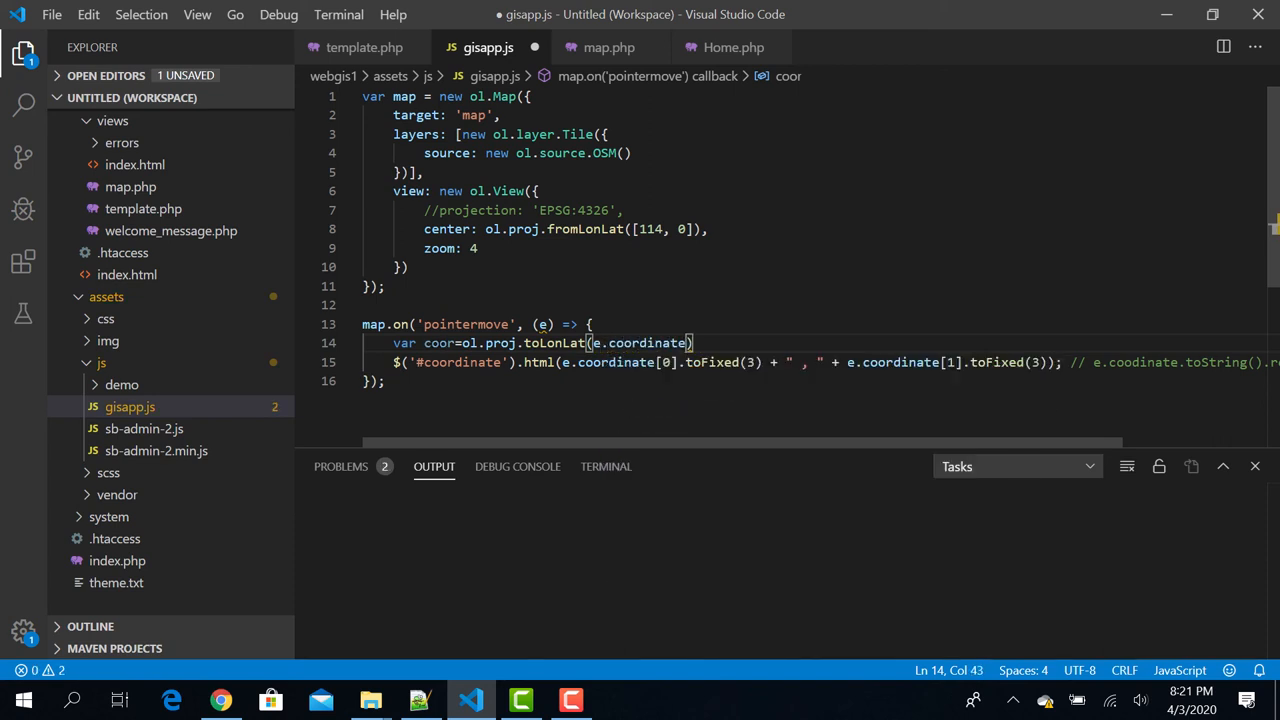
key(ctrl+s)
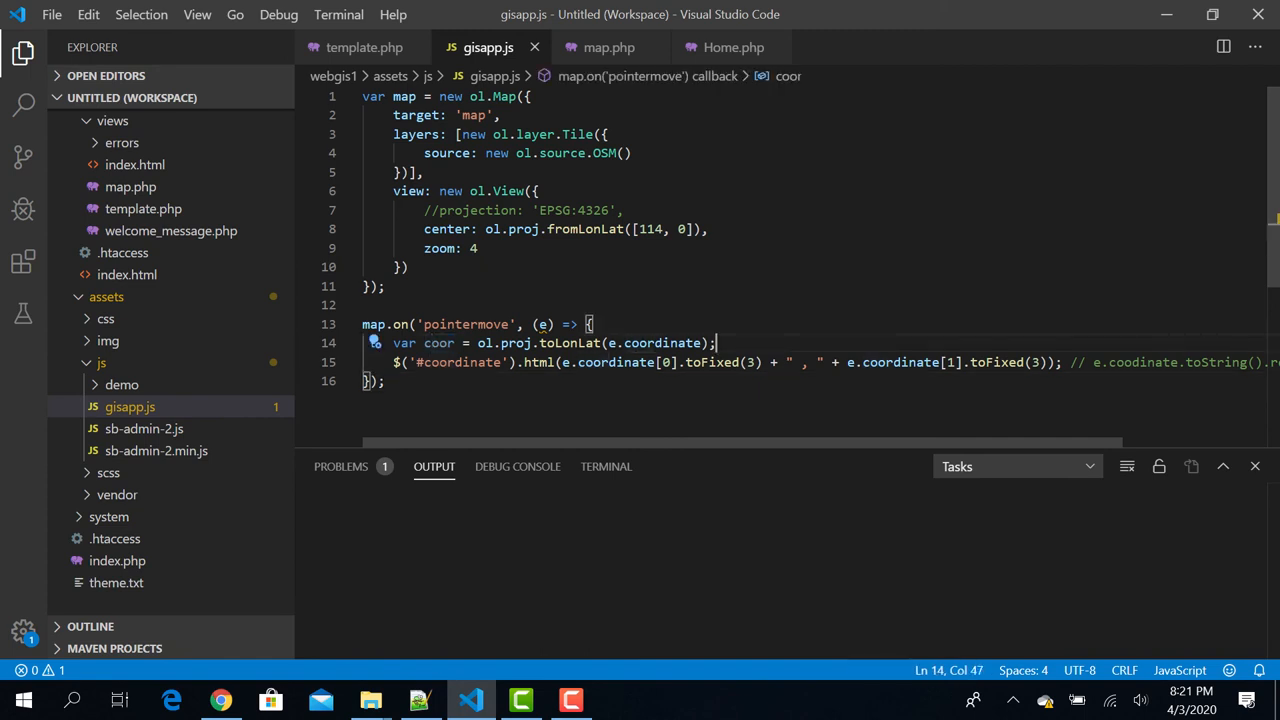
text(console.log(coor);)
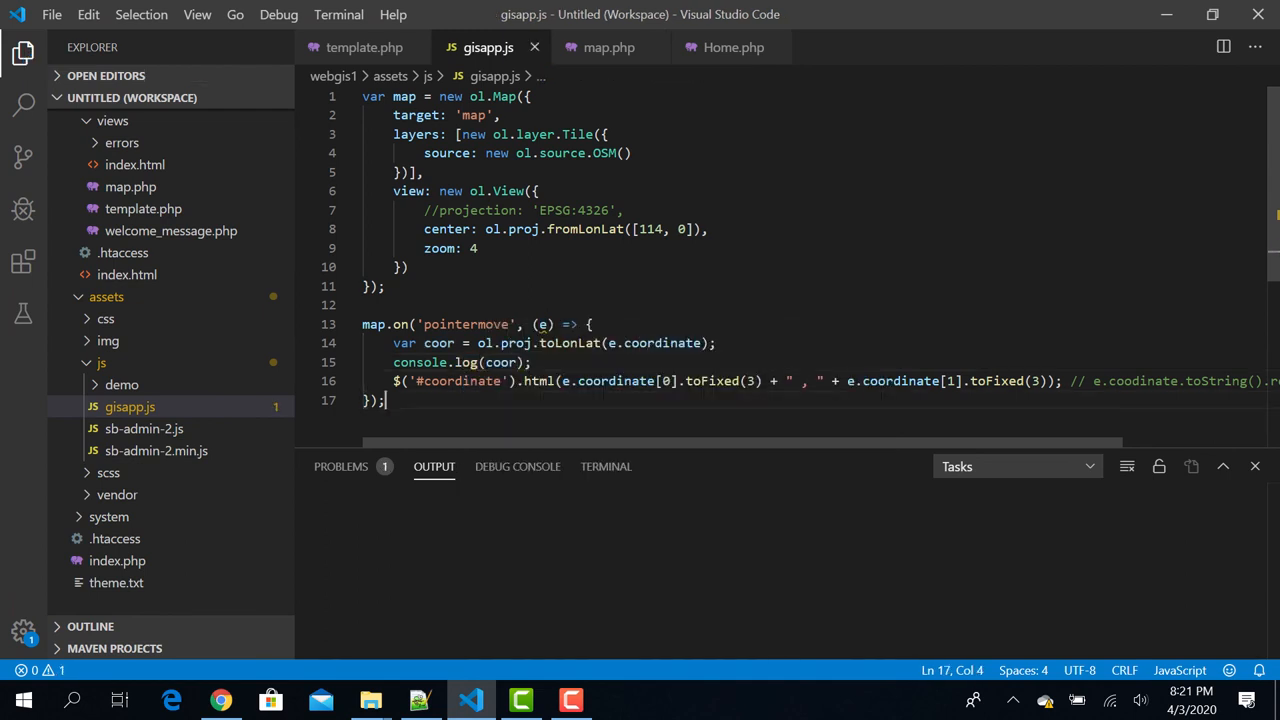
click(221, 699)
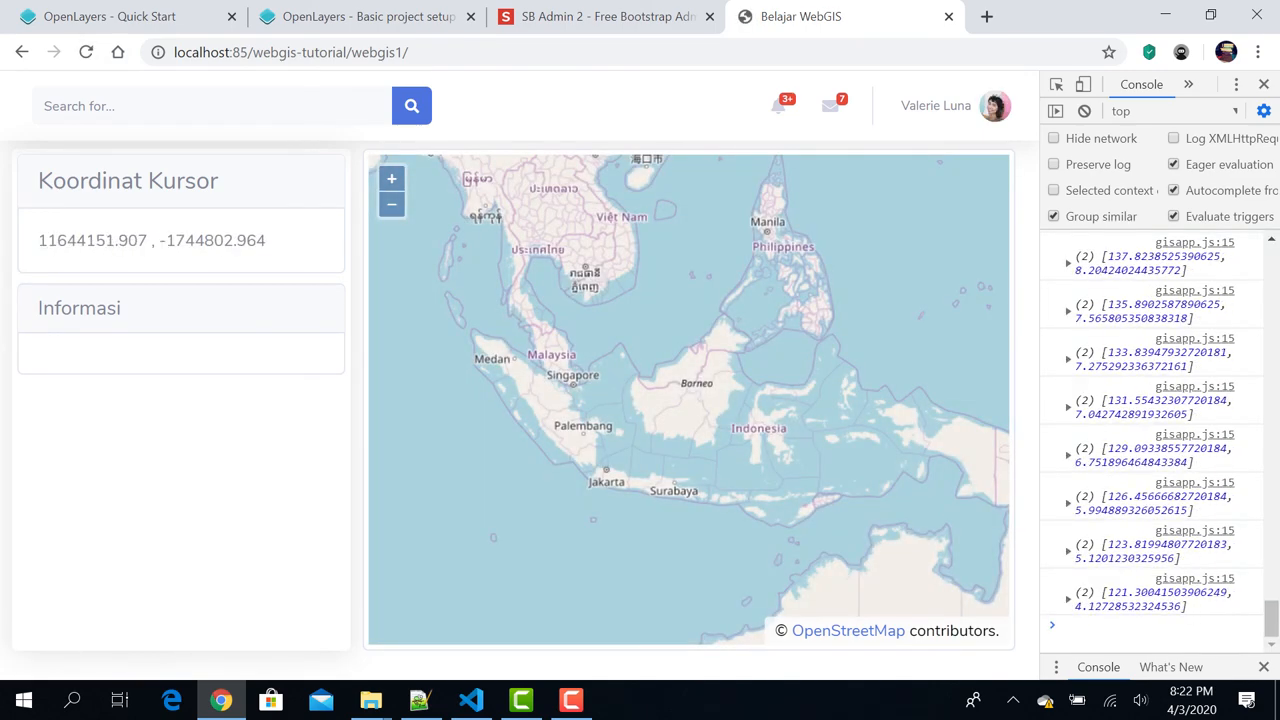
Step: Reload the WebGIS page and watch DevTools console log lon/lat degree pairs
click(469, 699)
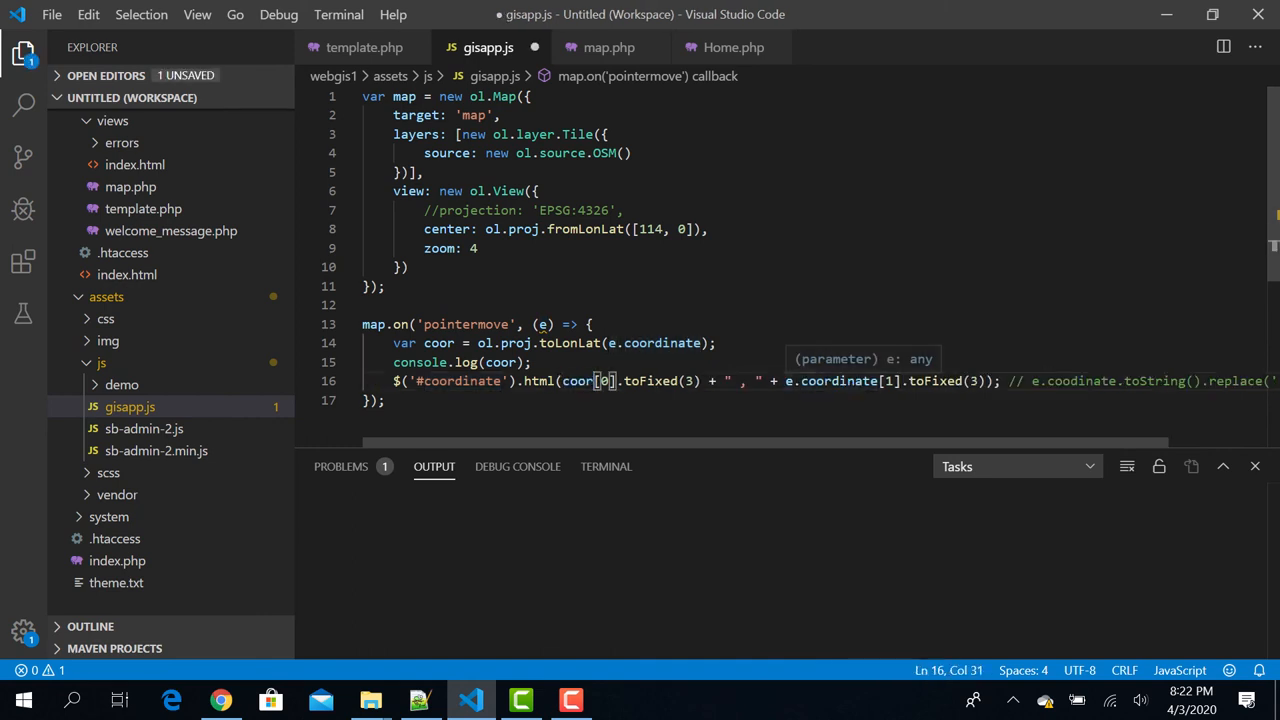
Step: Replace the displayed values with coor[0] and coor[1] and save gisapp.js
double_click(830, 381)
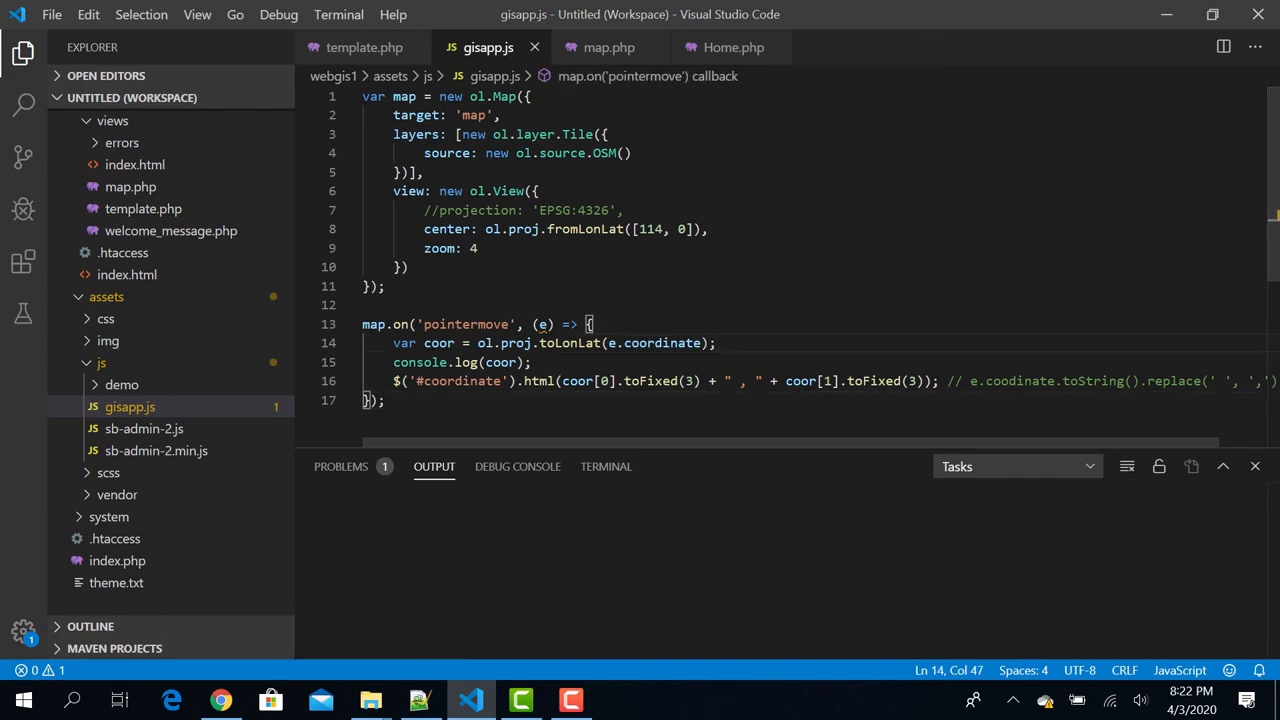
click(222, 699)
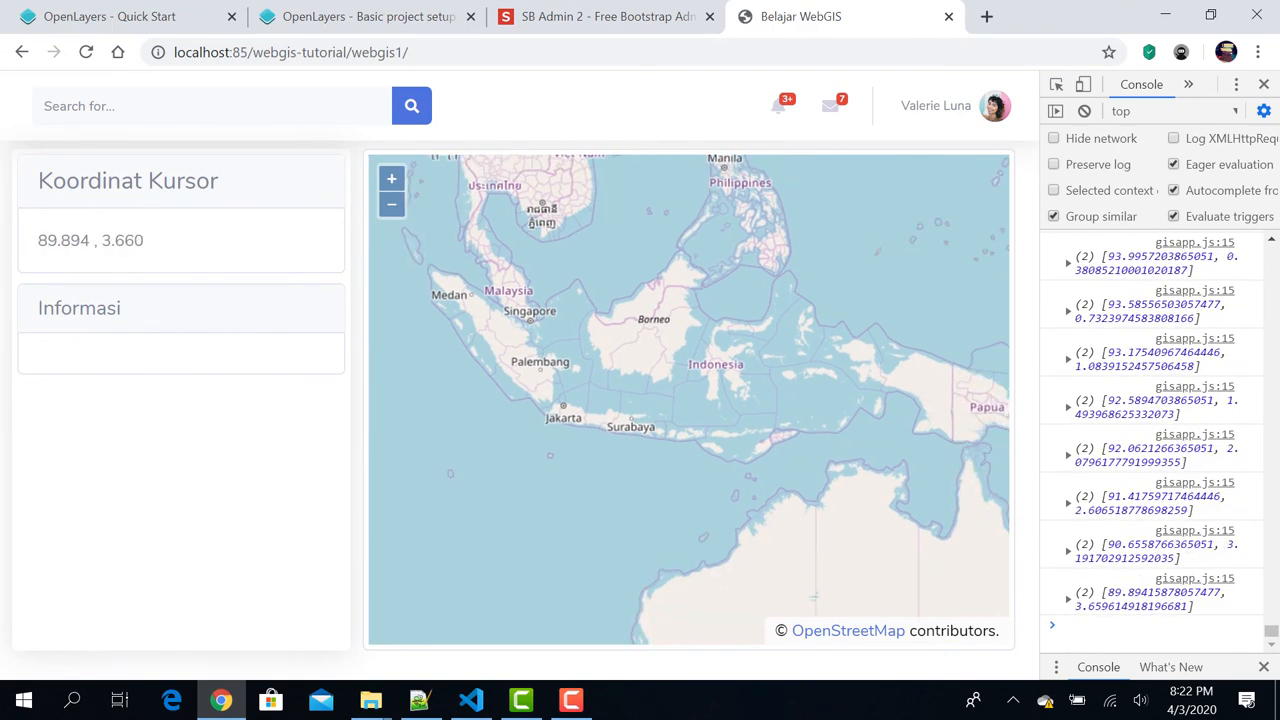
Step: Check the degree readout in Chrome, then comment out console.log(coor) with //
double_click(63, 240)
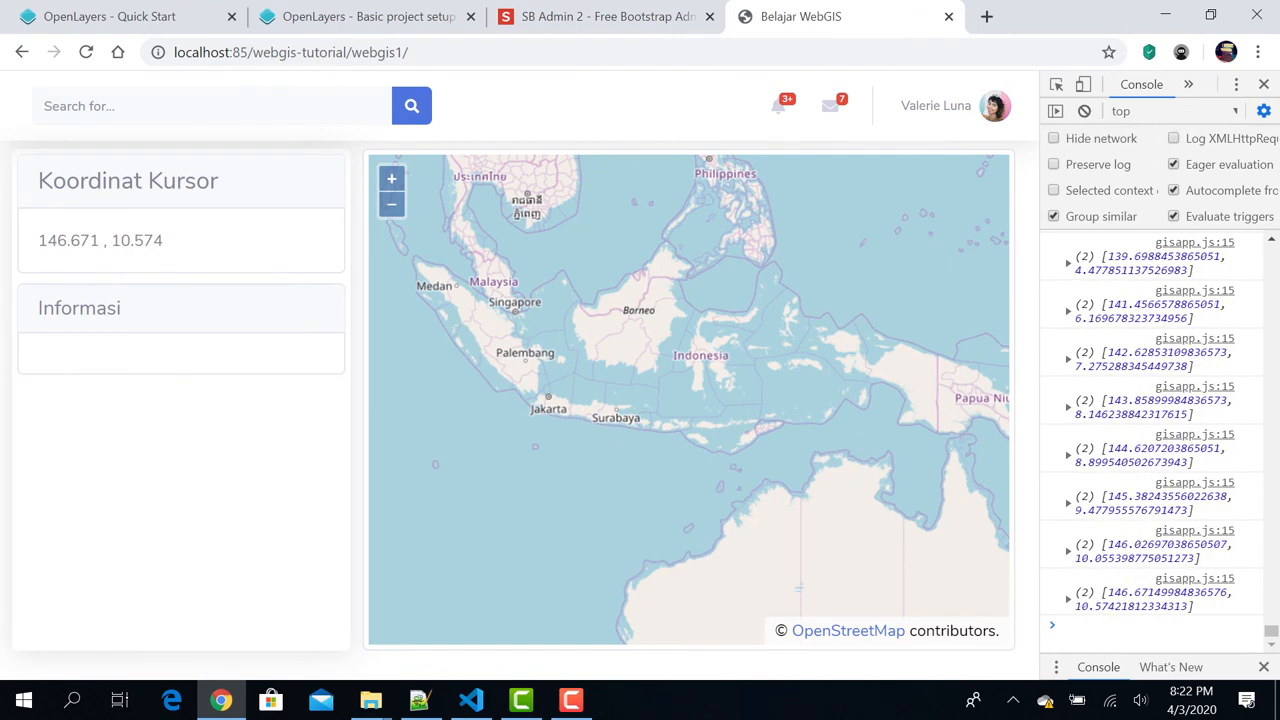
click(470, 699)
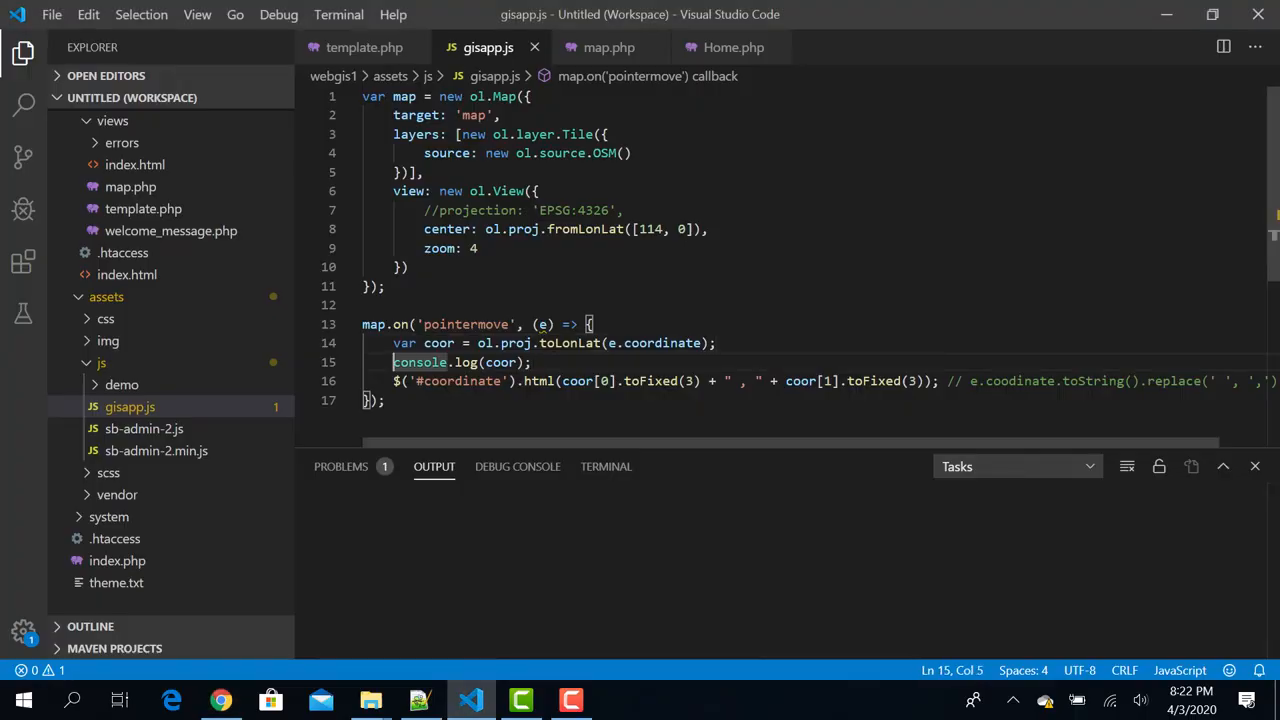
text(//)
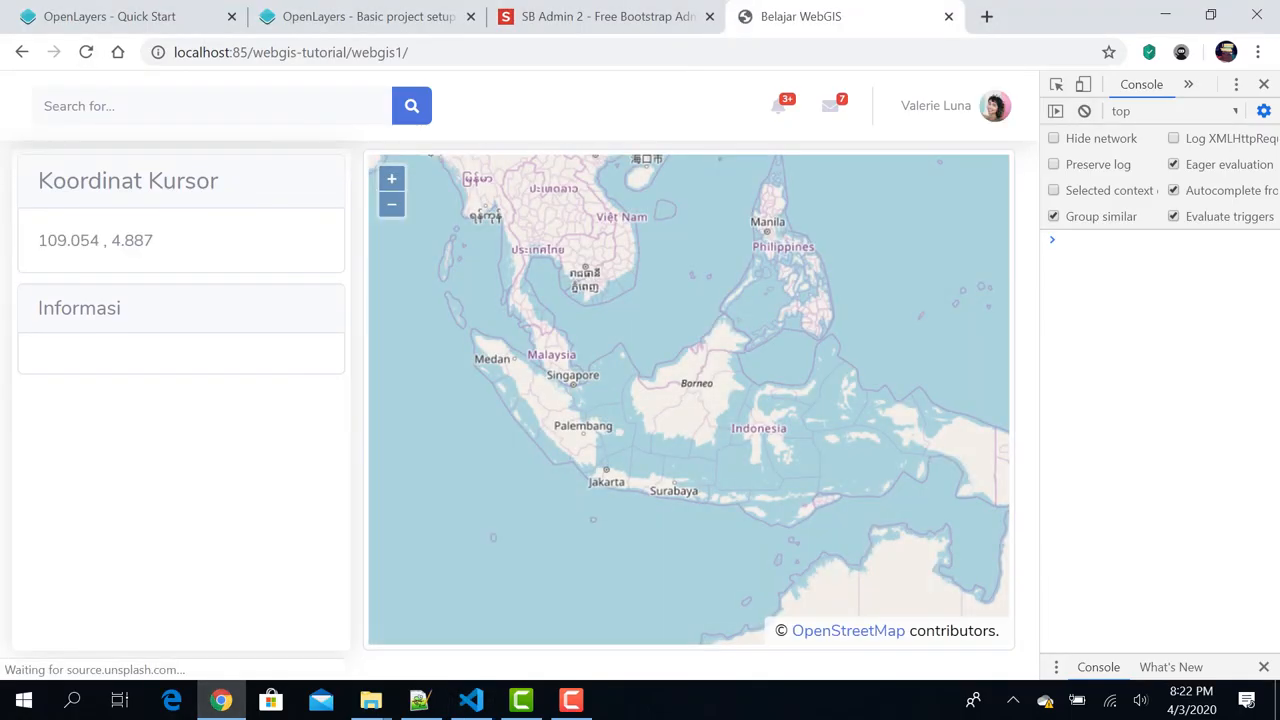
mouse_move(421, 122)
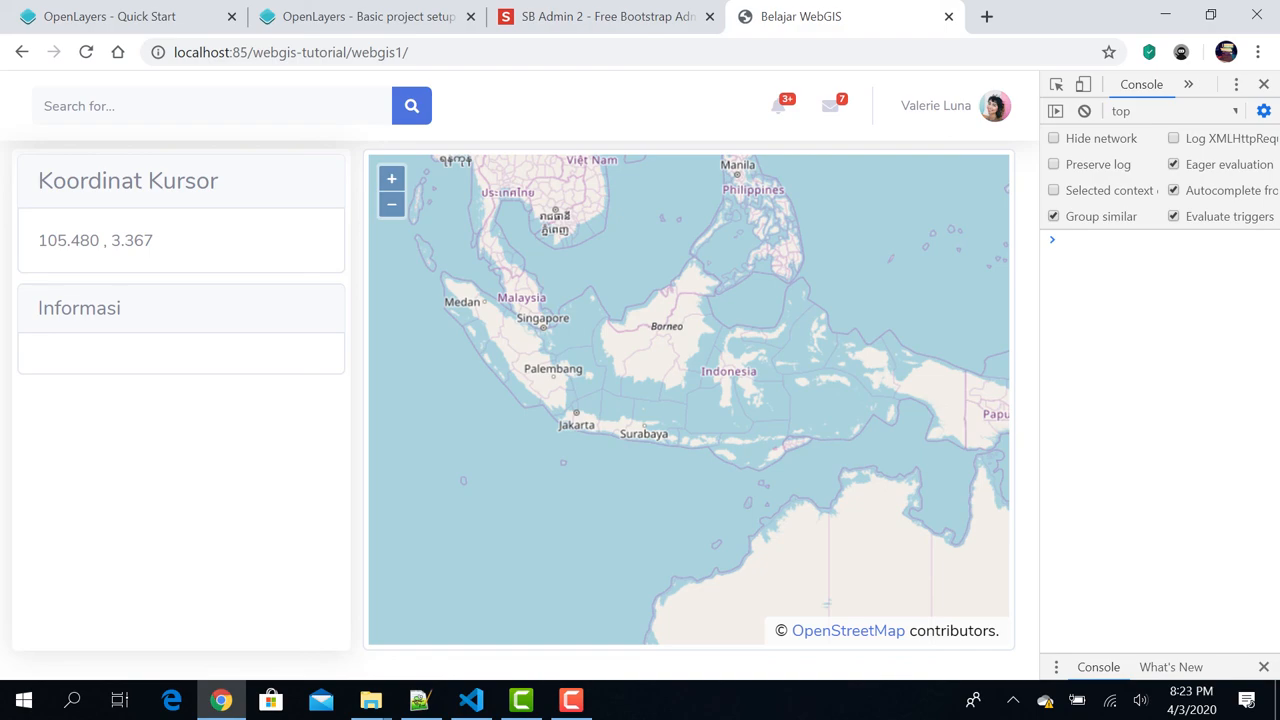
Step: Reload the page and confirm degrees still display with nothing logged to the console
click(470, 699)
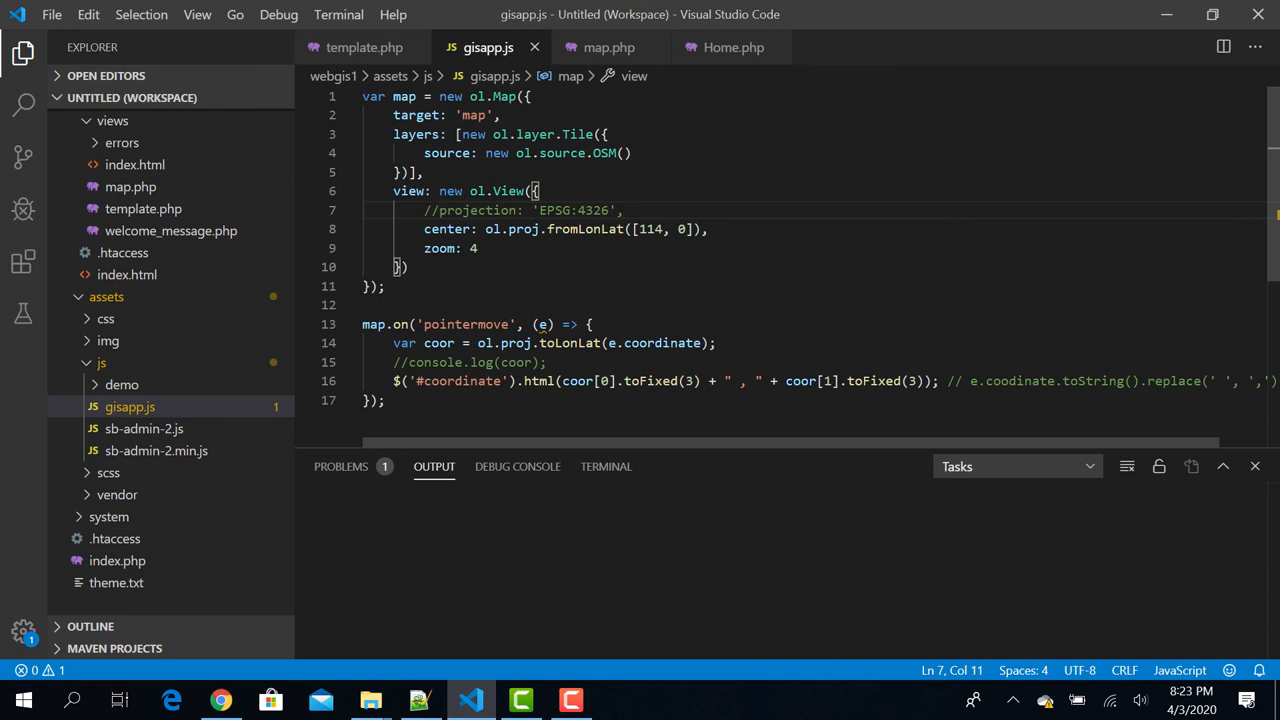
Step: Review the projection and map centre lines, then close Chrome's DevTools pane
click(485, 229)
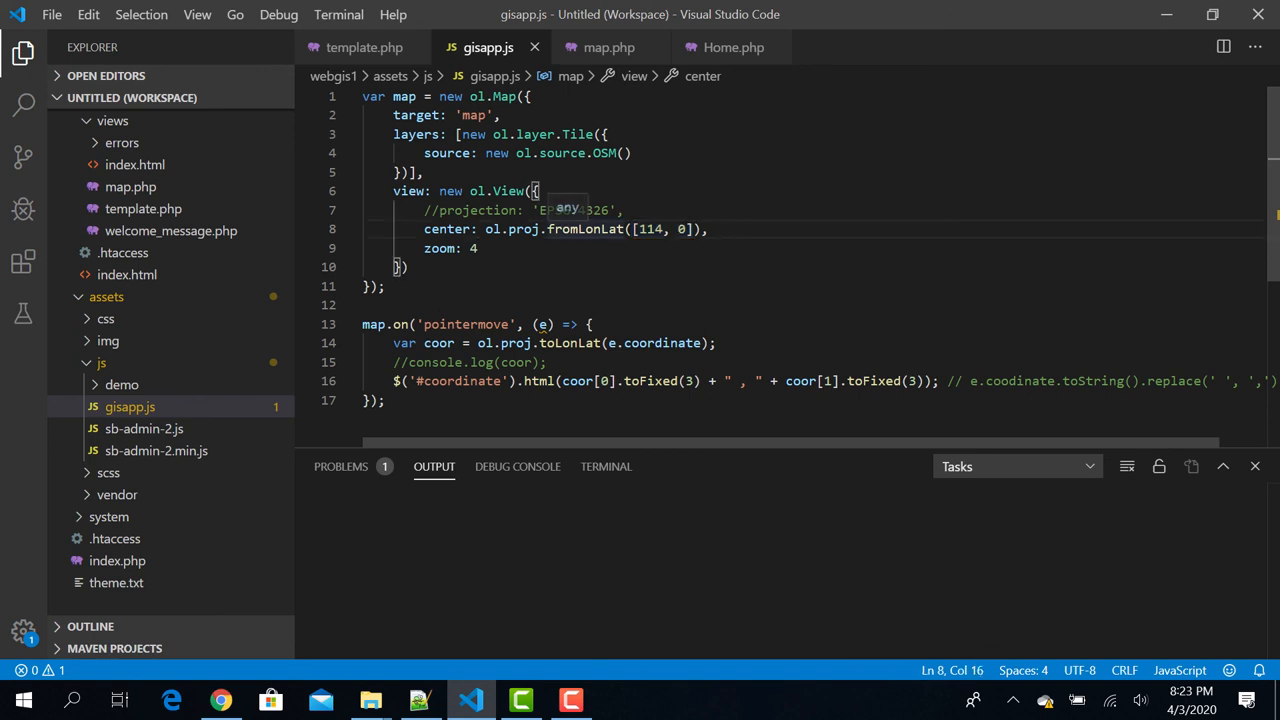
click(475, 248)
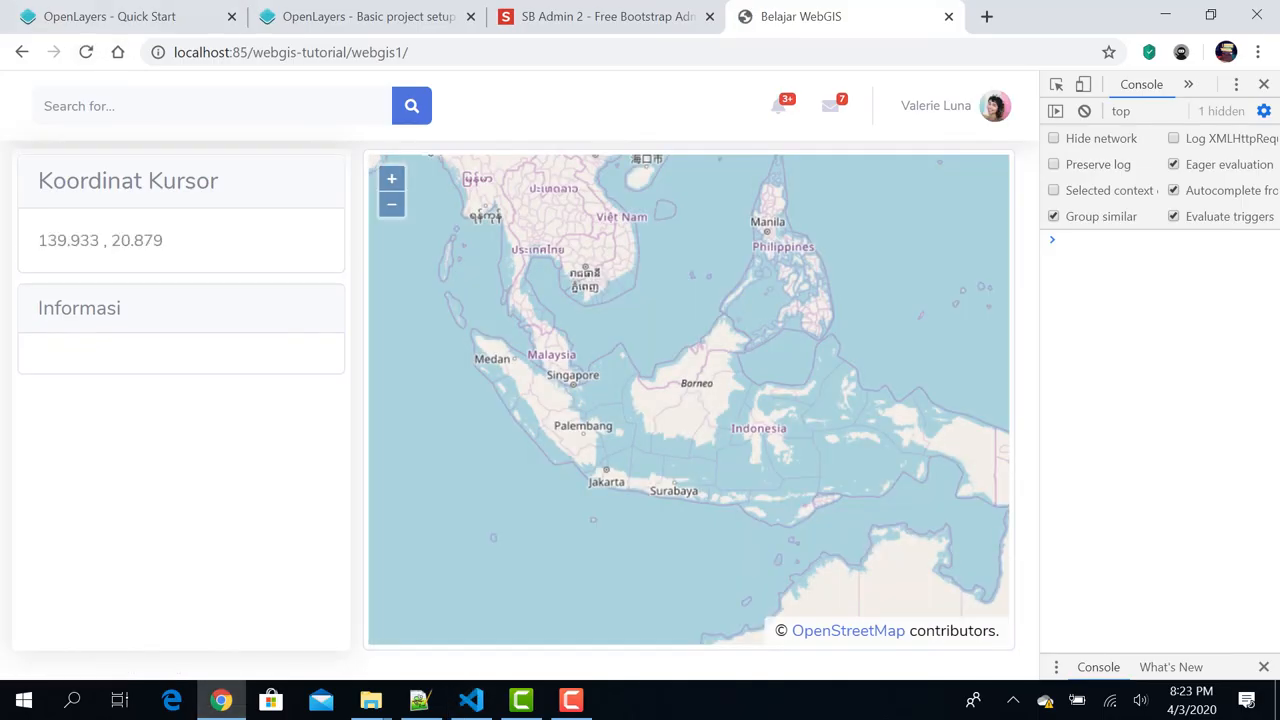
click(1263, 84)
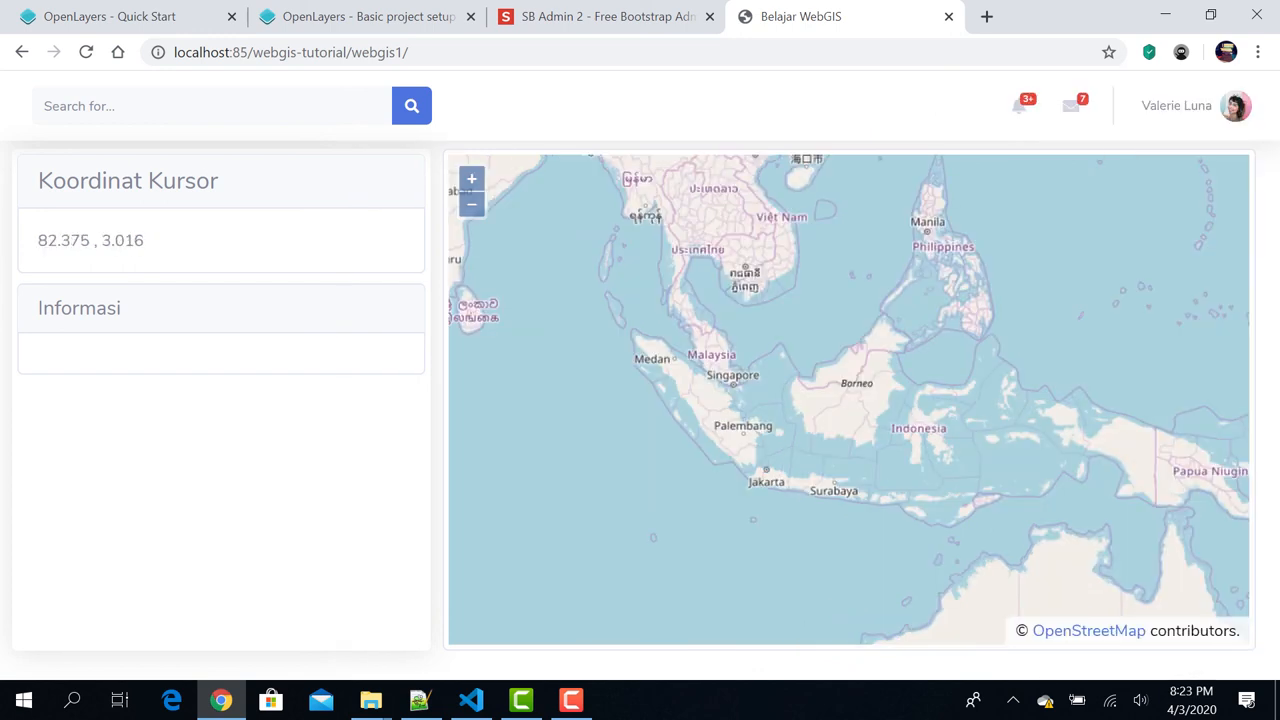